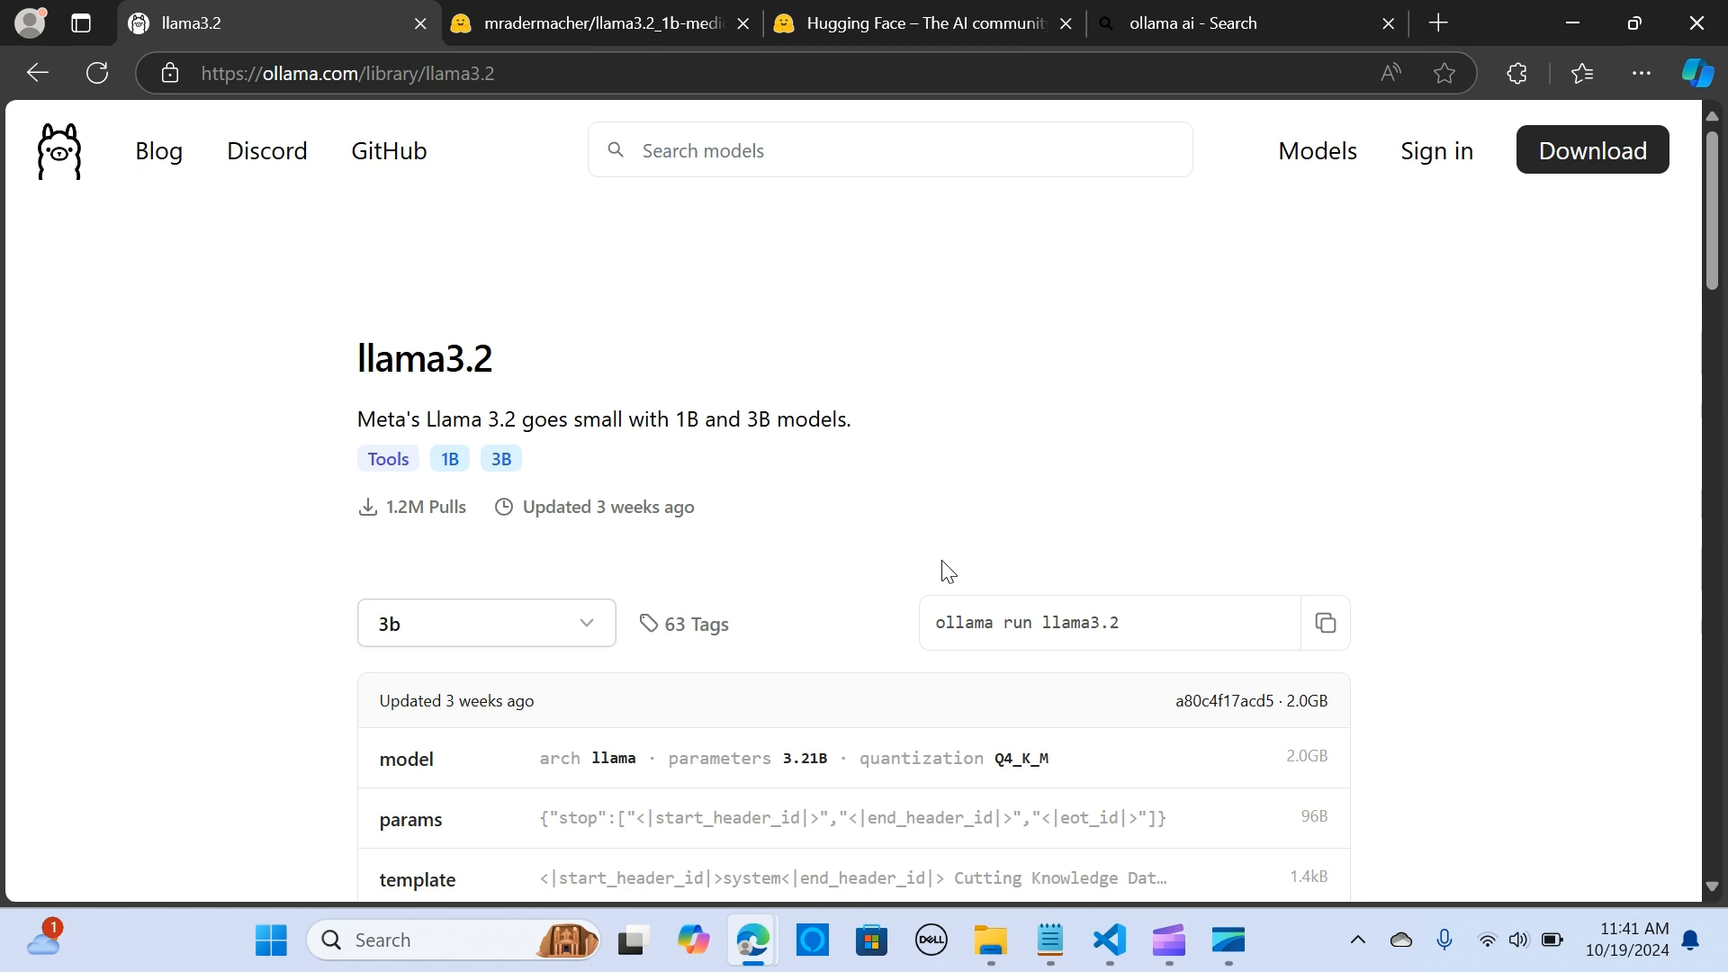
mouse_move(962, 549)
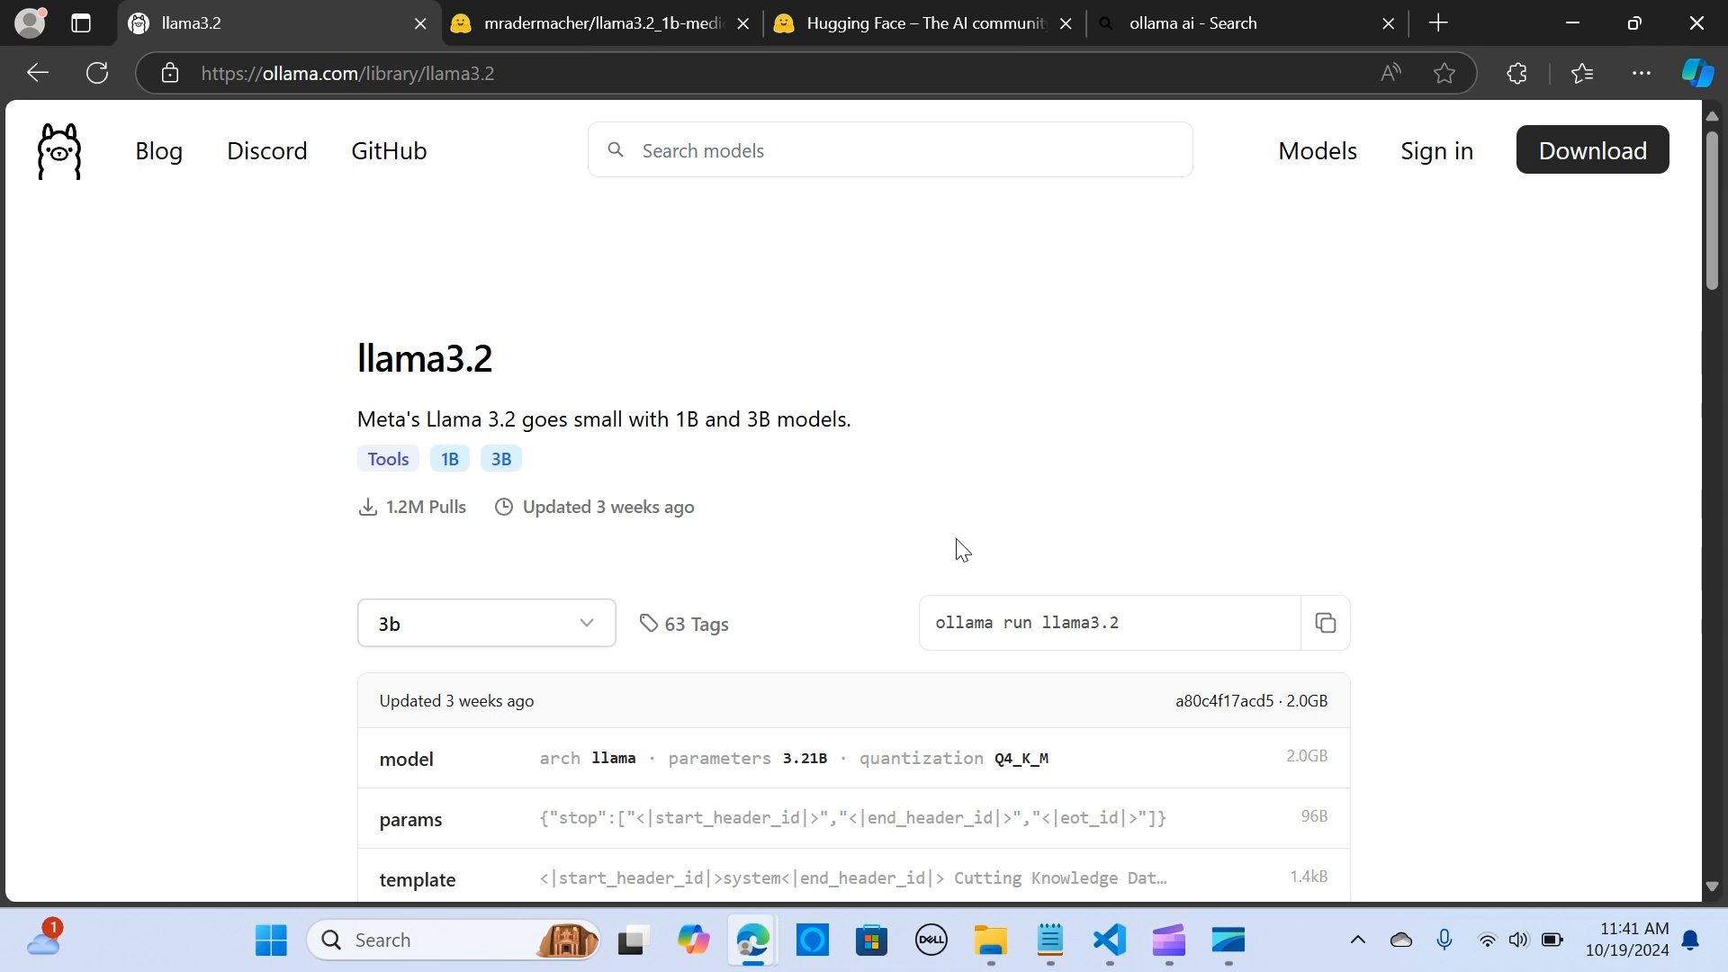
Step: Bring up Hugging Face and browse the llama-3.2 suggestions for models, datasets and Spaces
scroll("down", 3)
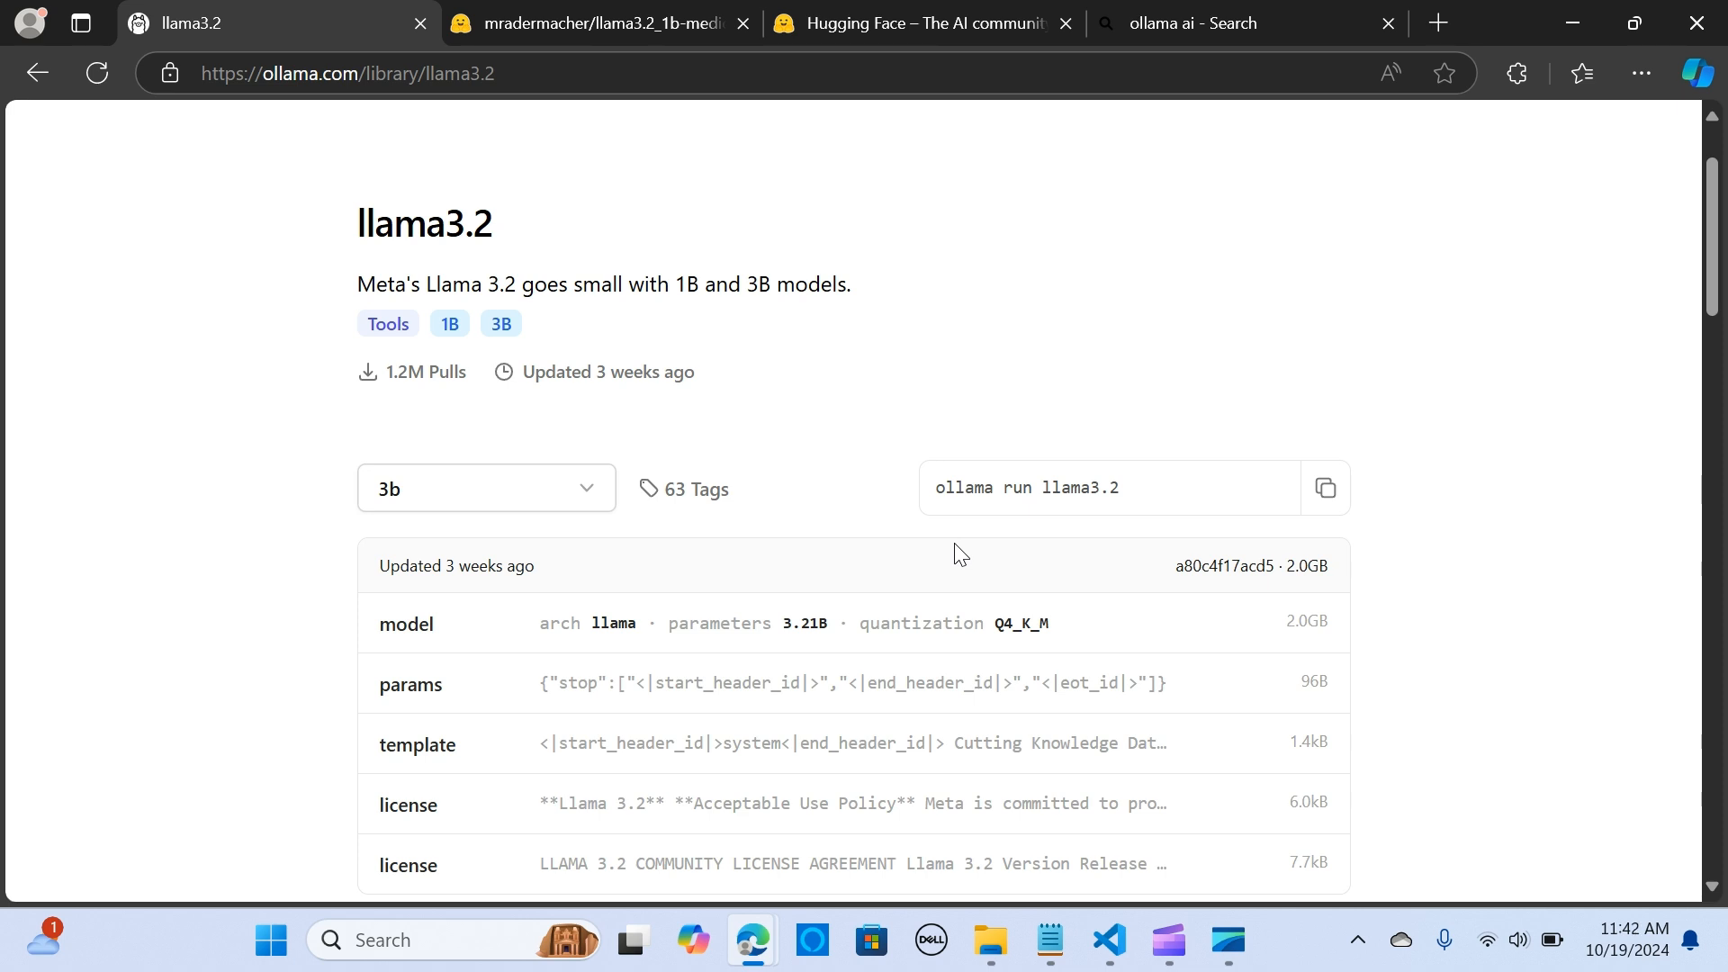
scroll("down", 3)
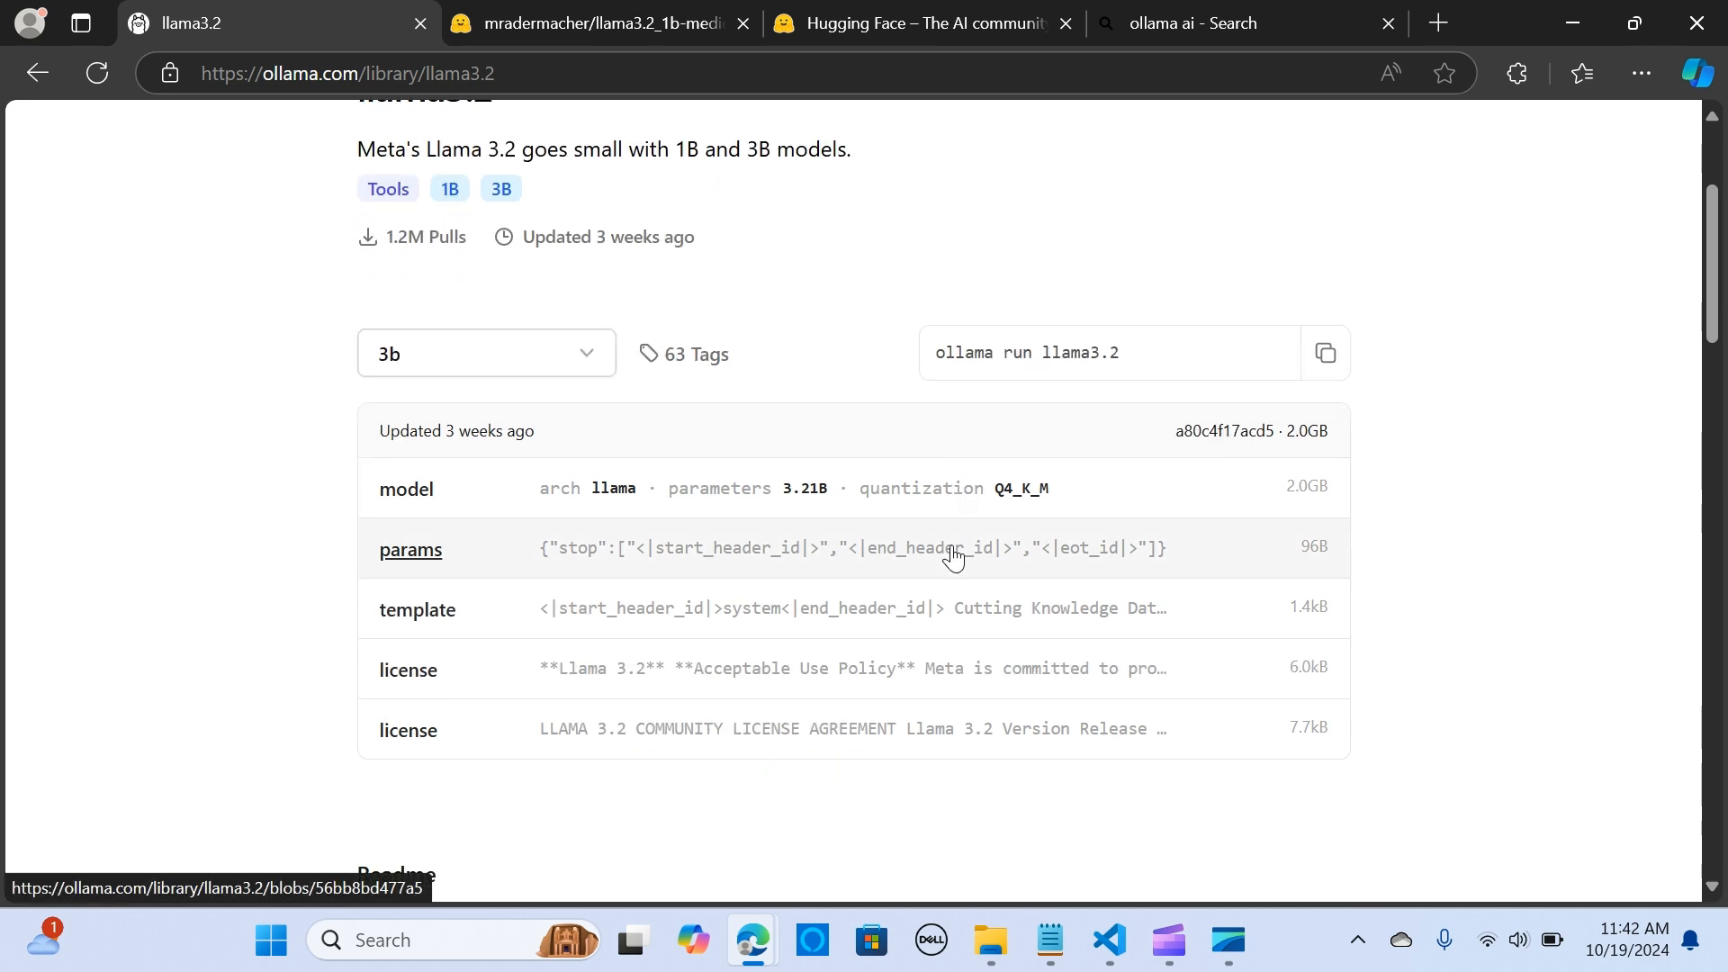
scroll("down", 3)
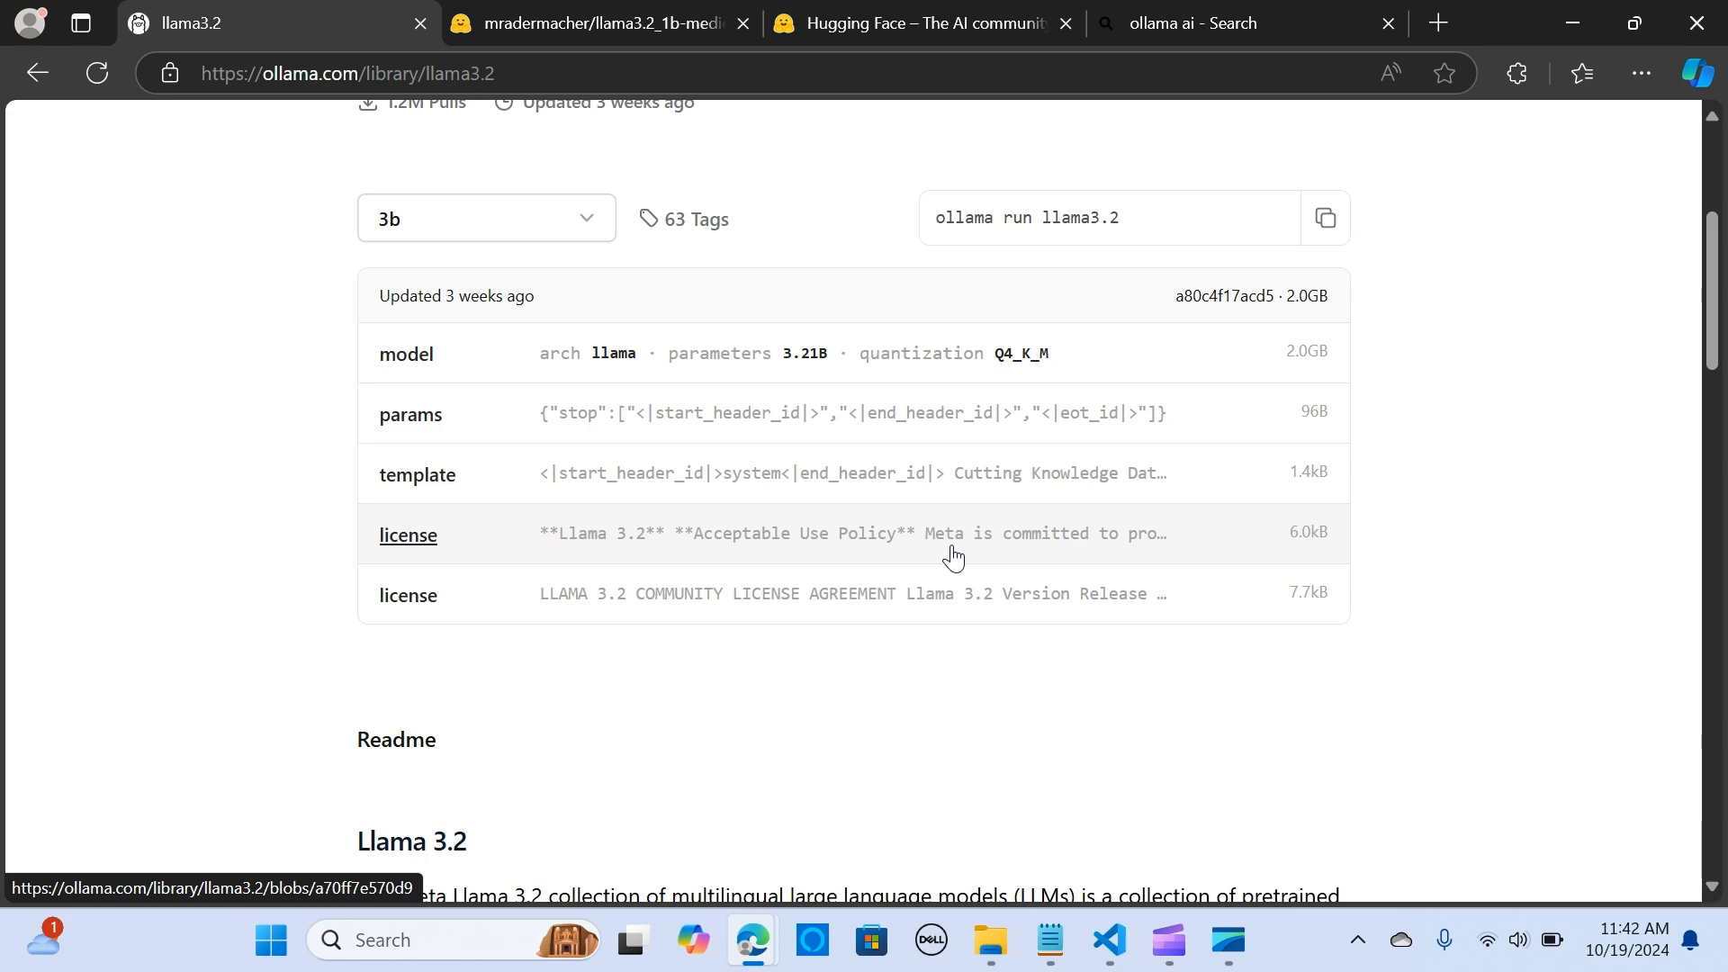
scroll("down", 3)
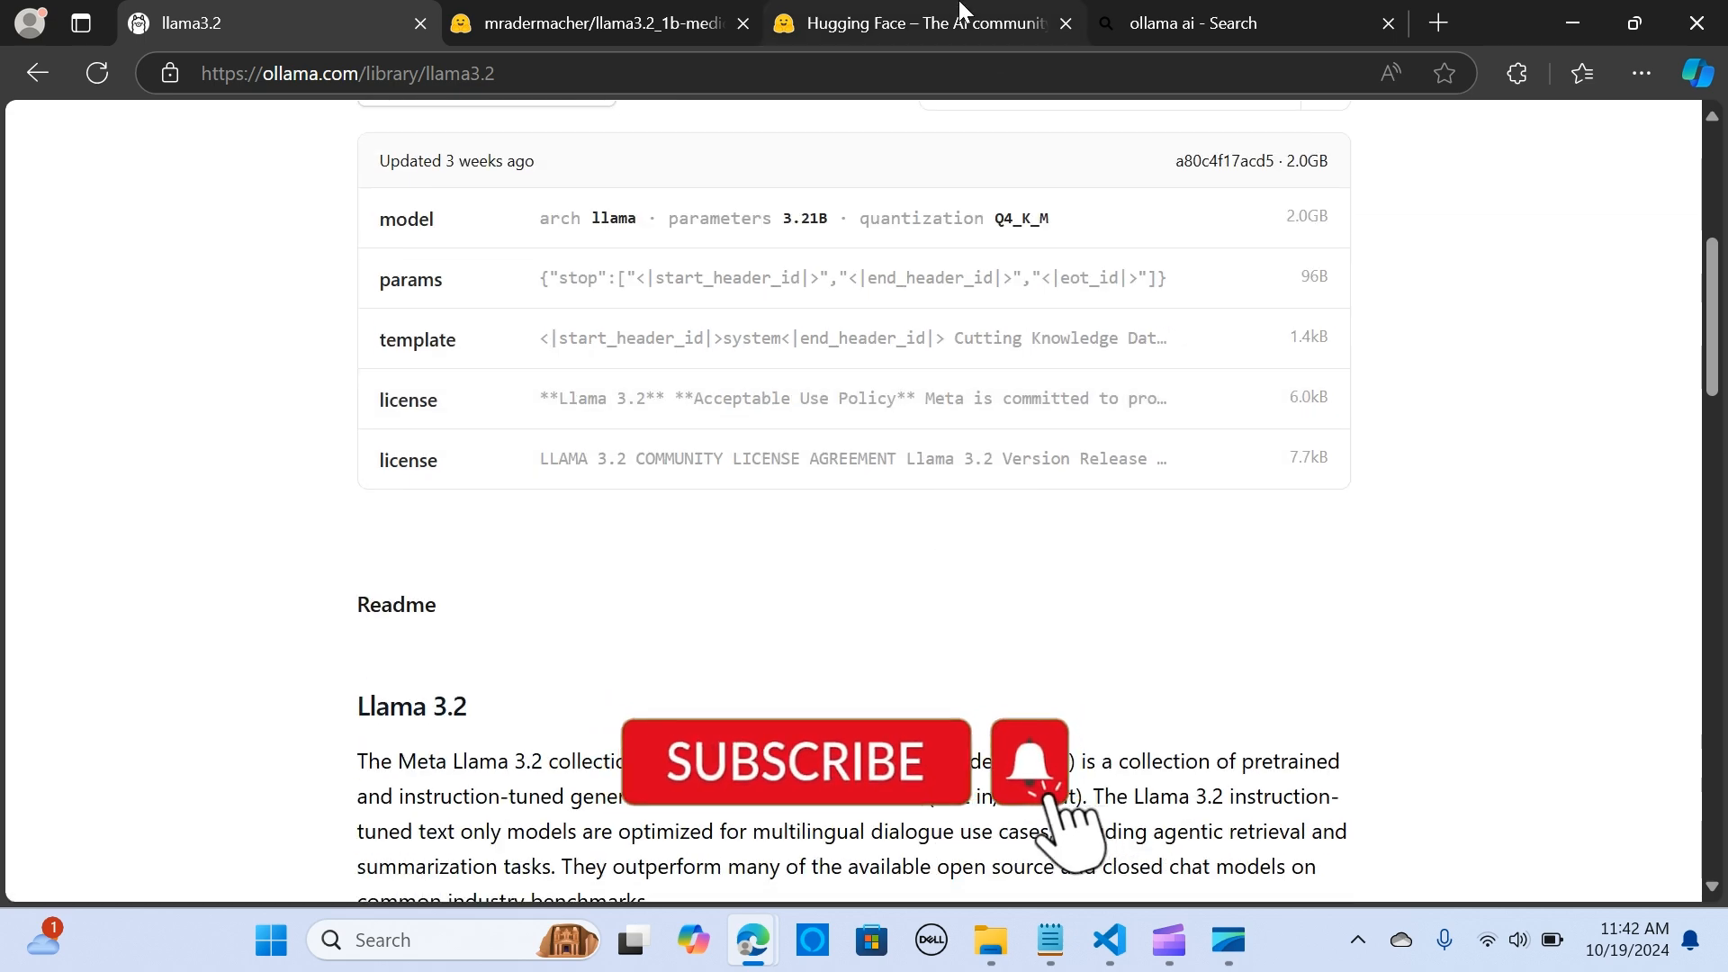
left_click(924, 22)
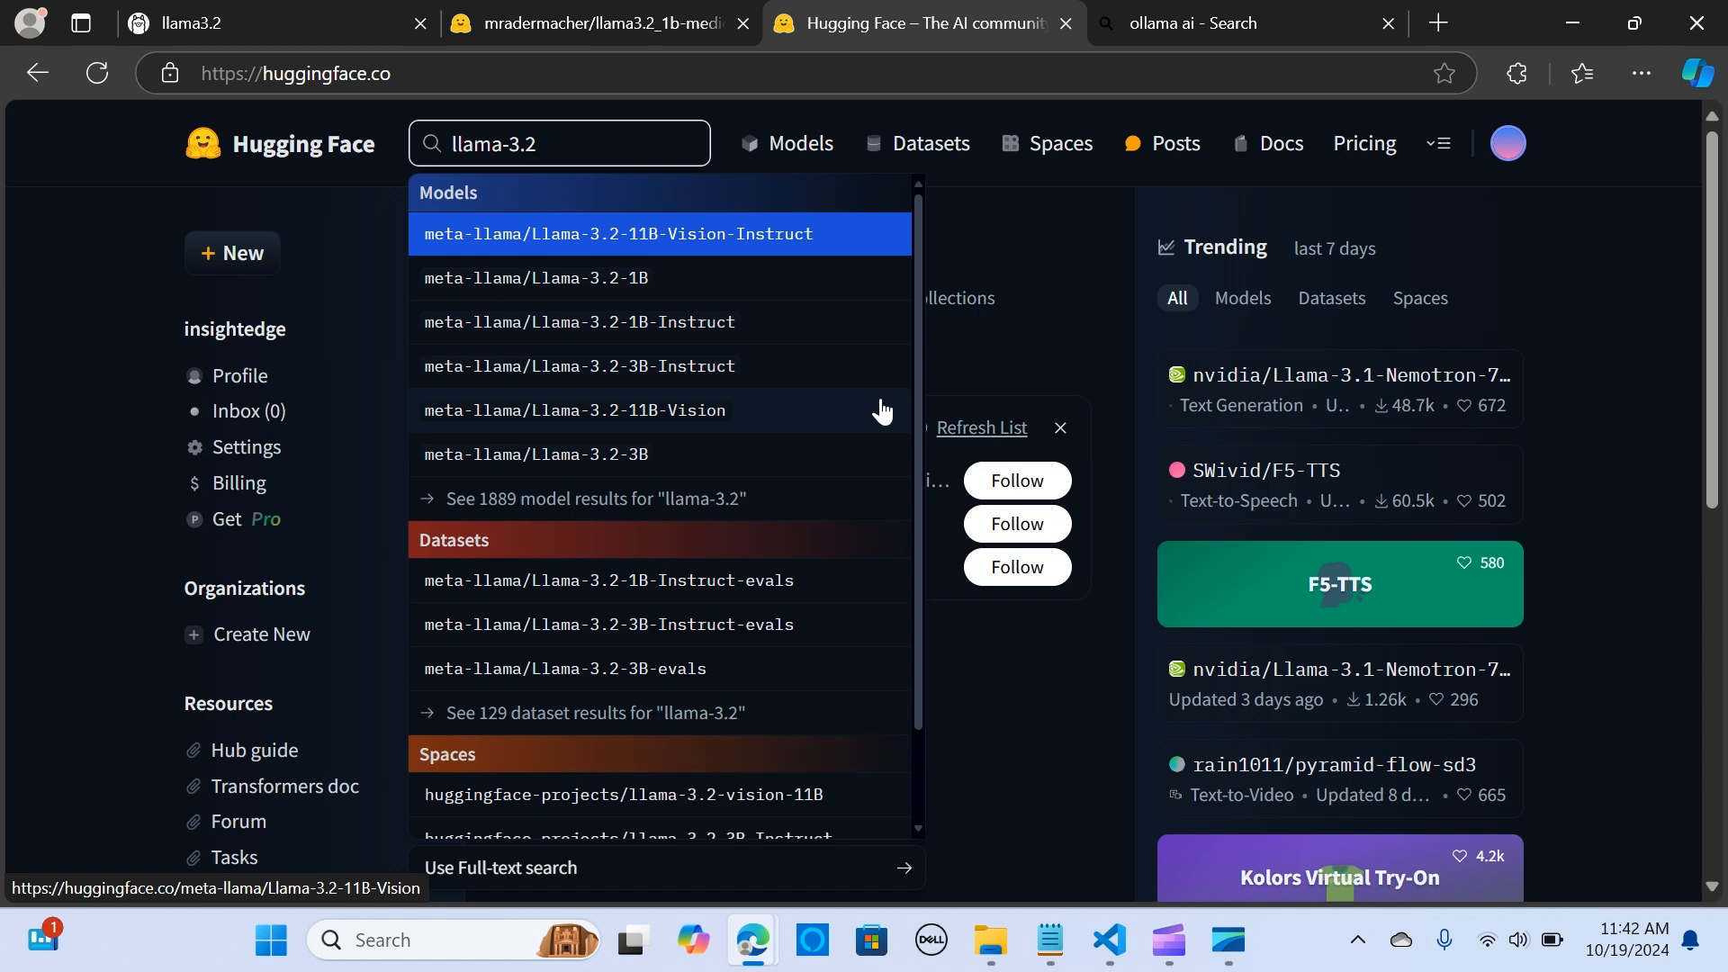
scroll("down", 3)
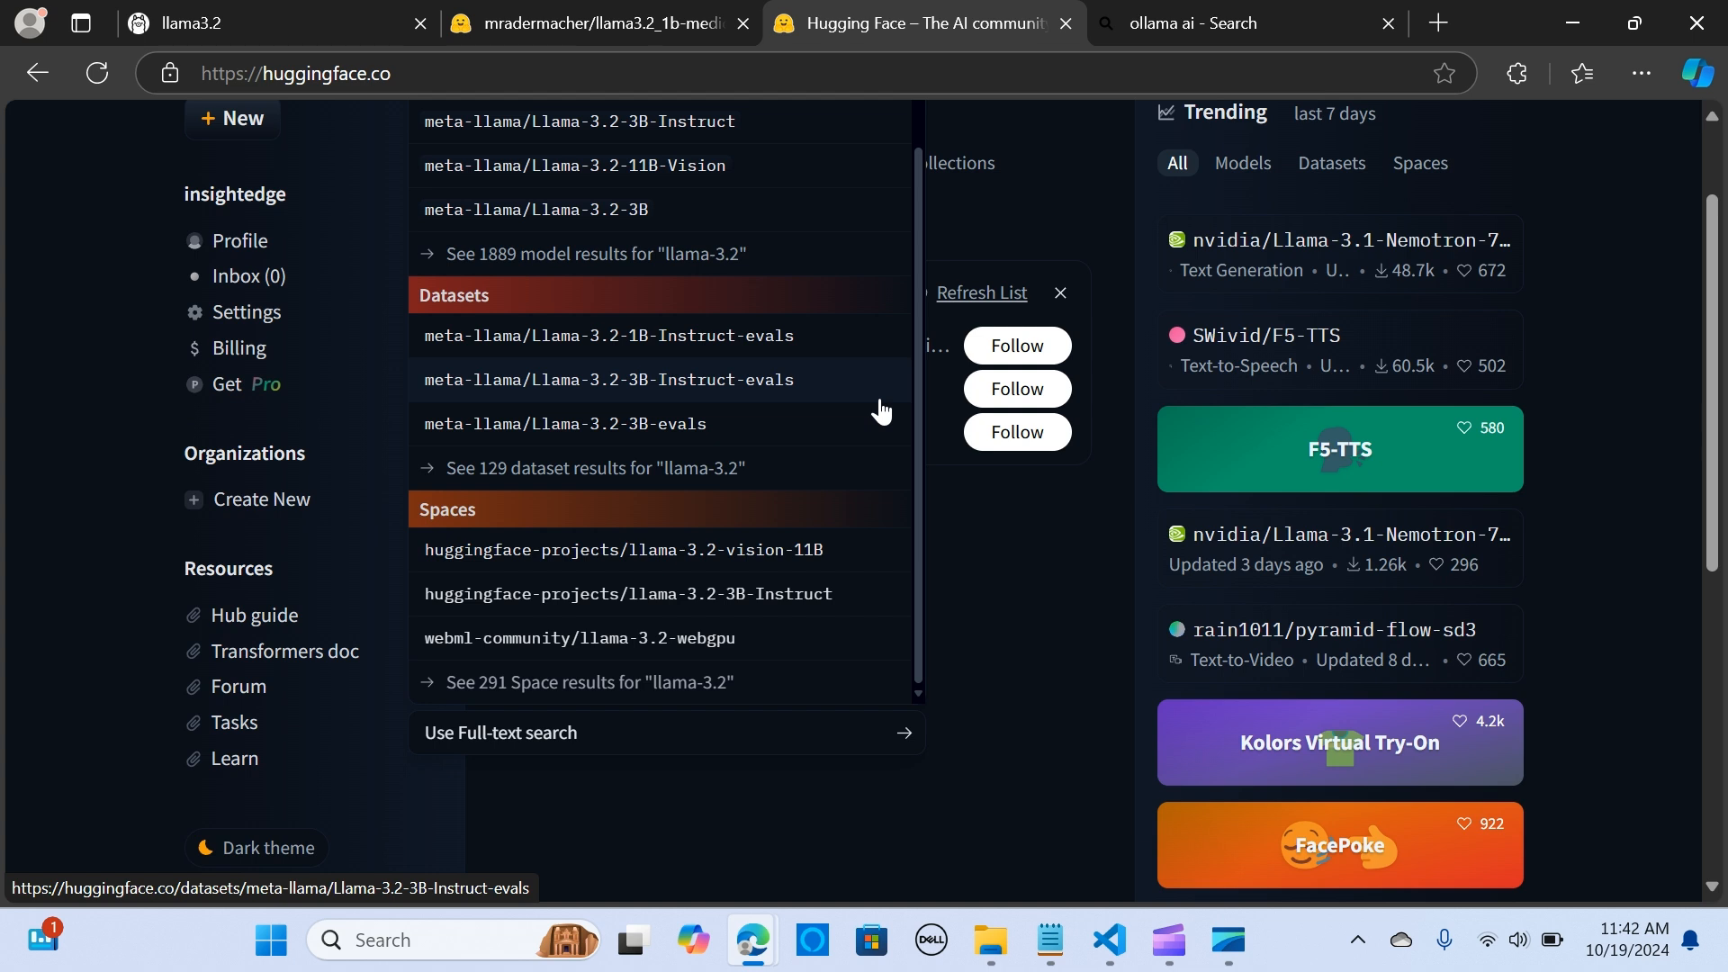
scroll("up", 3)
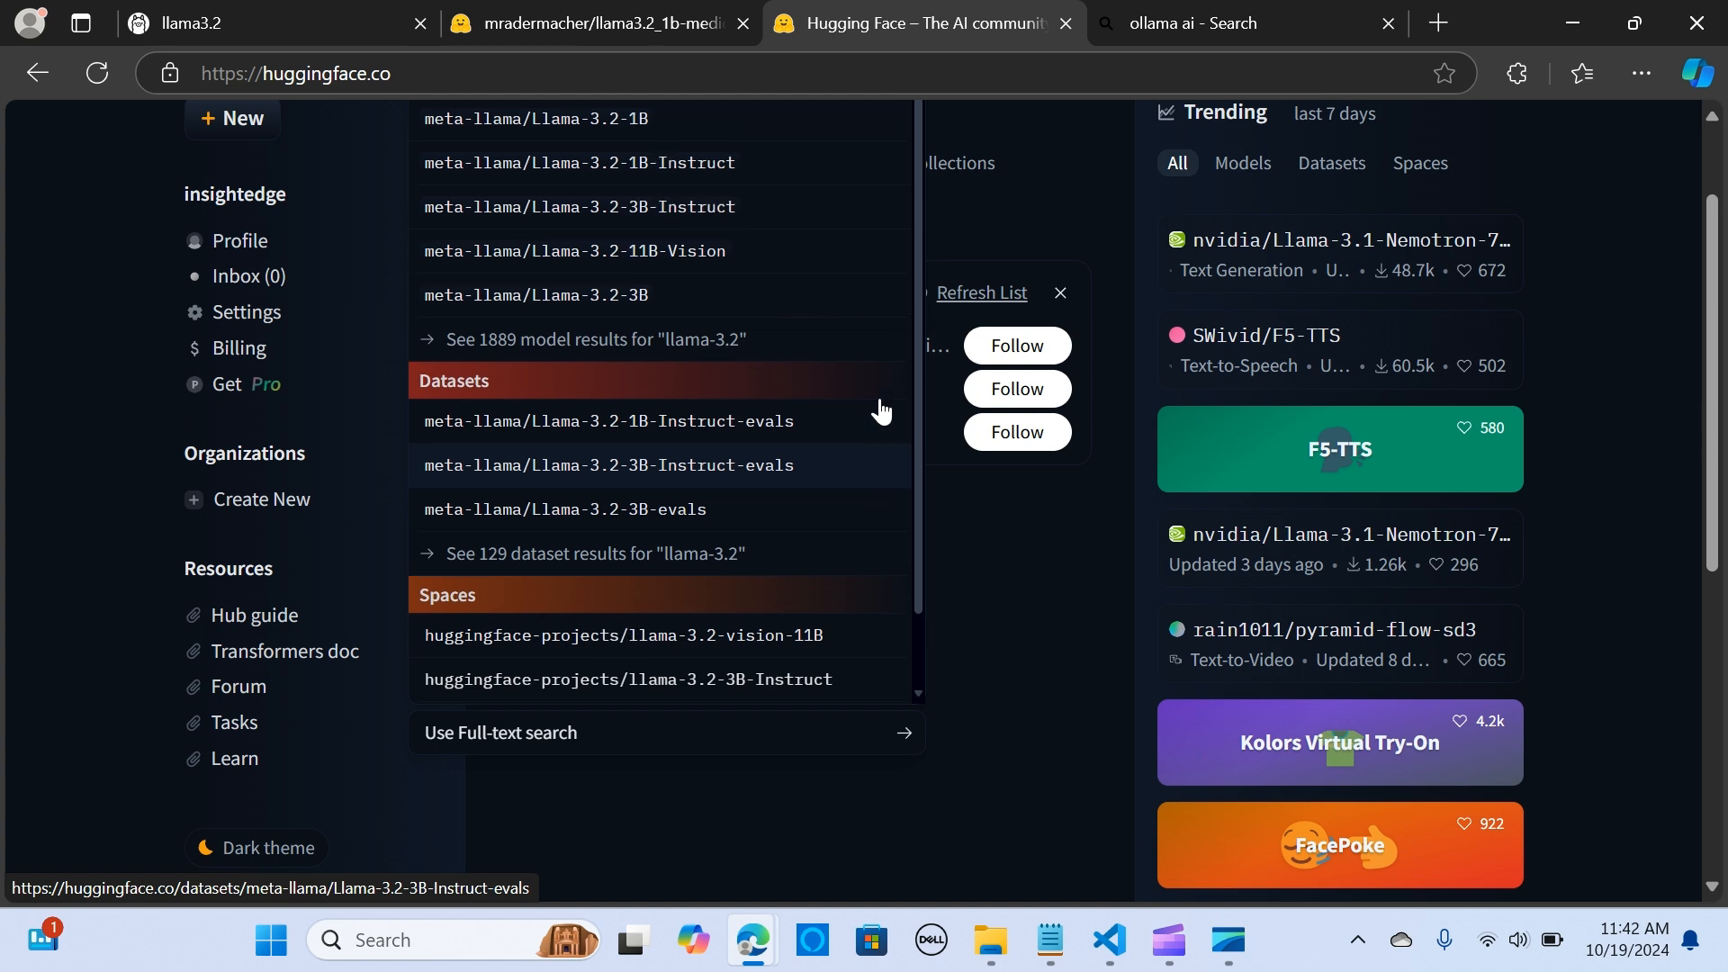
scroll("down", 3)
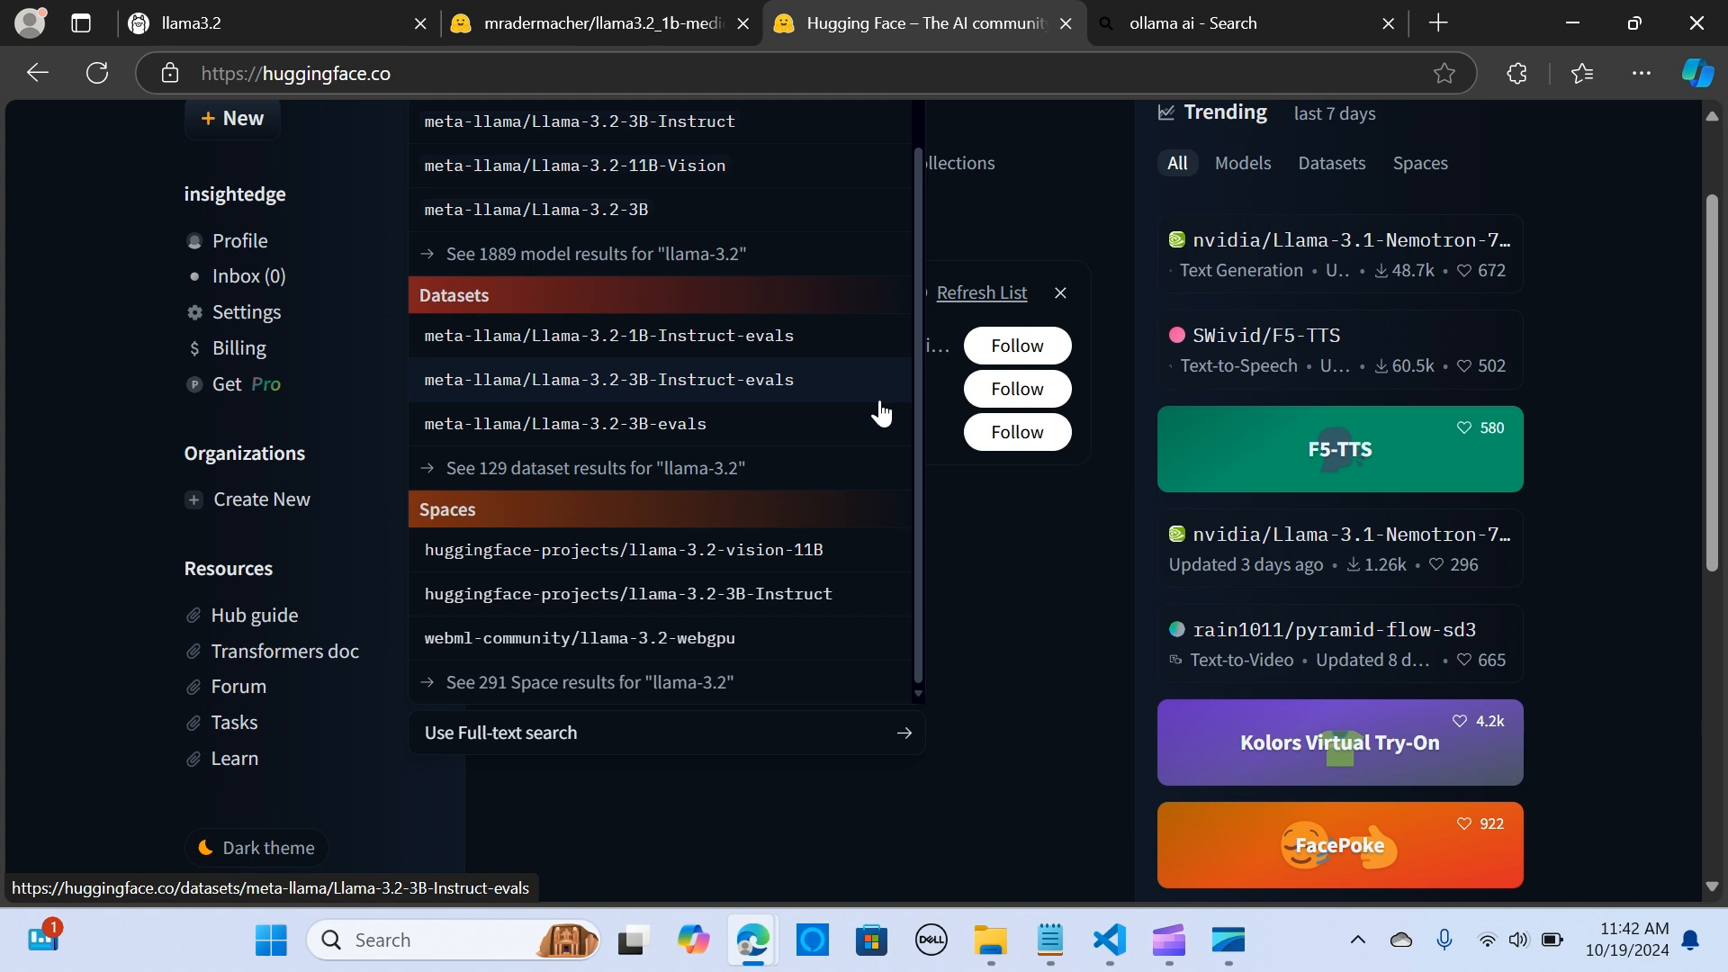
mouse_move(871, 413)
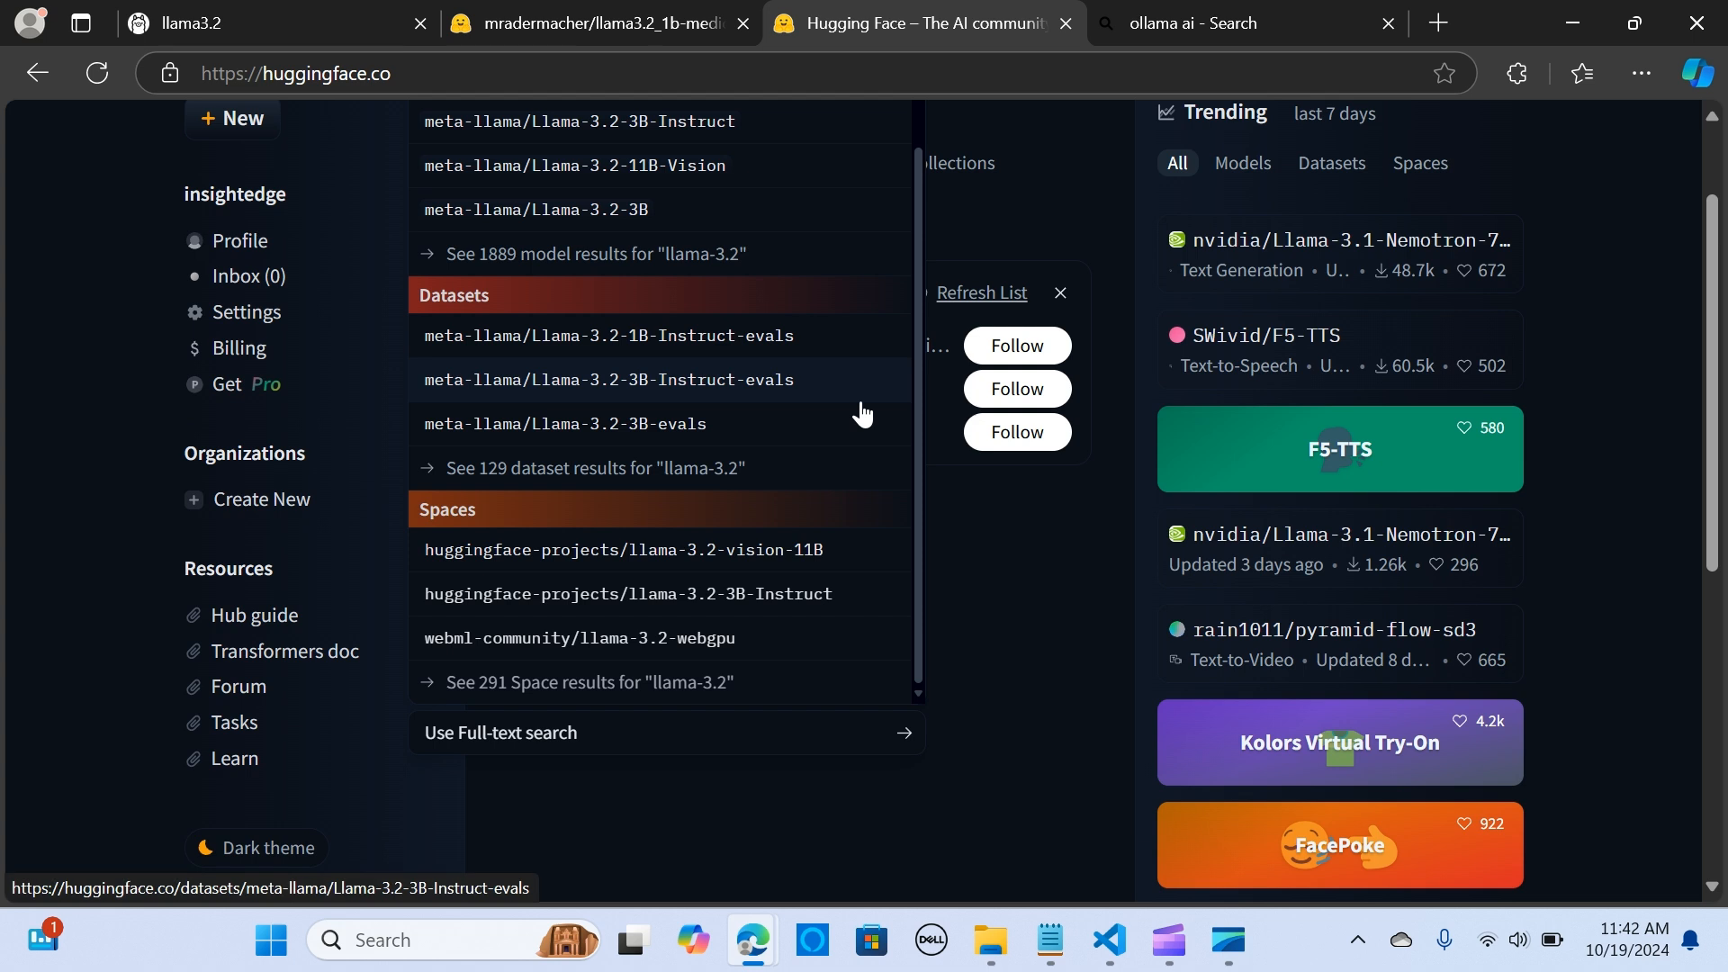
mouse_move(867, 402)
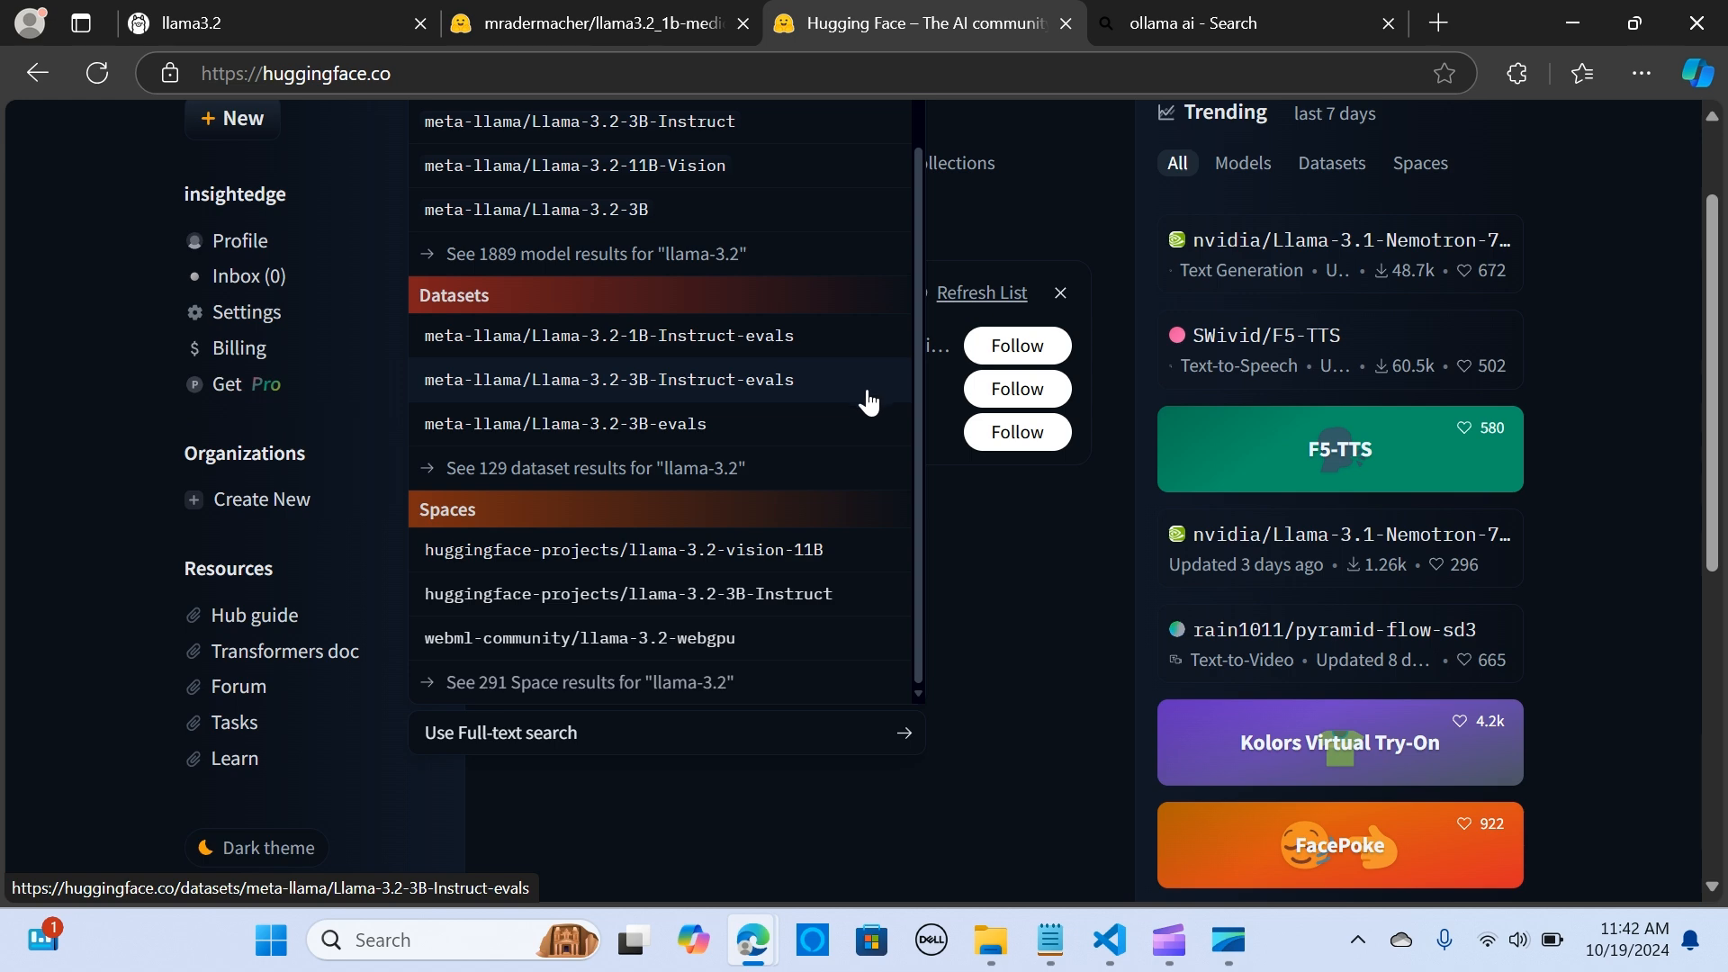
scroll("down", 3)
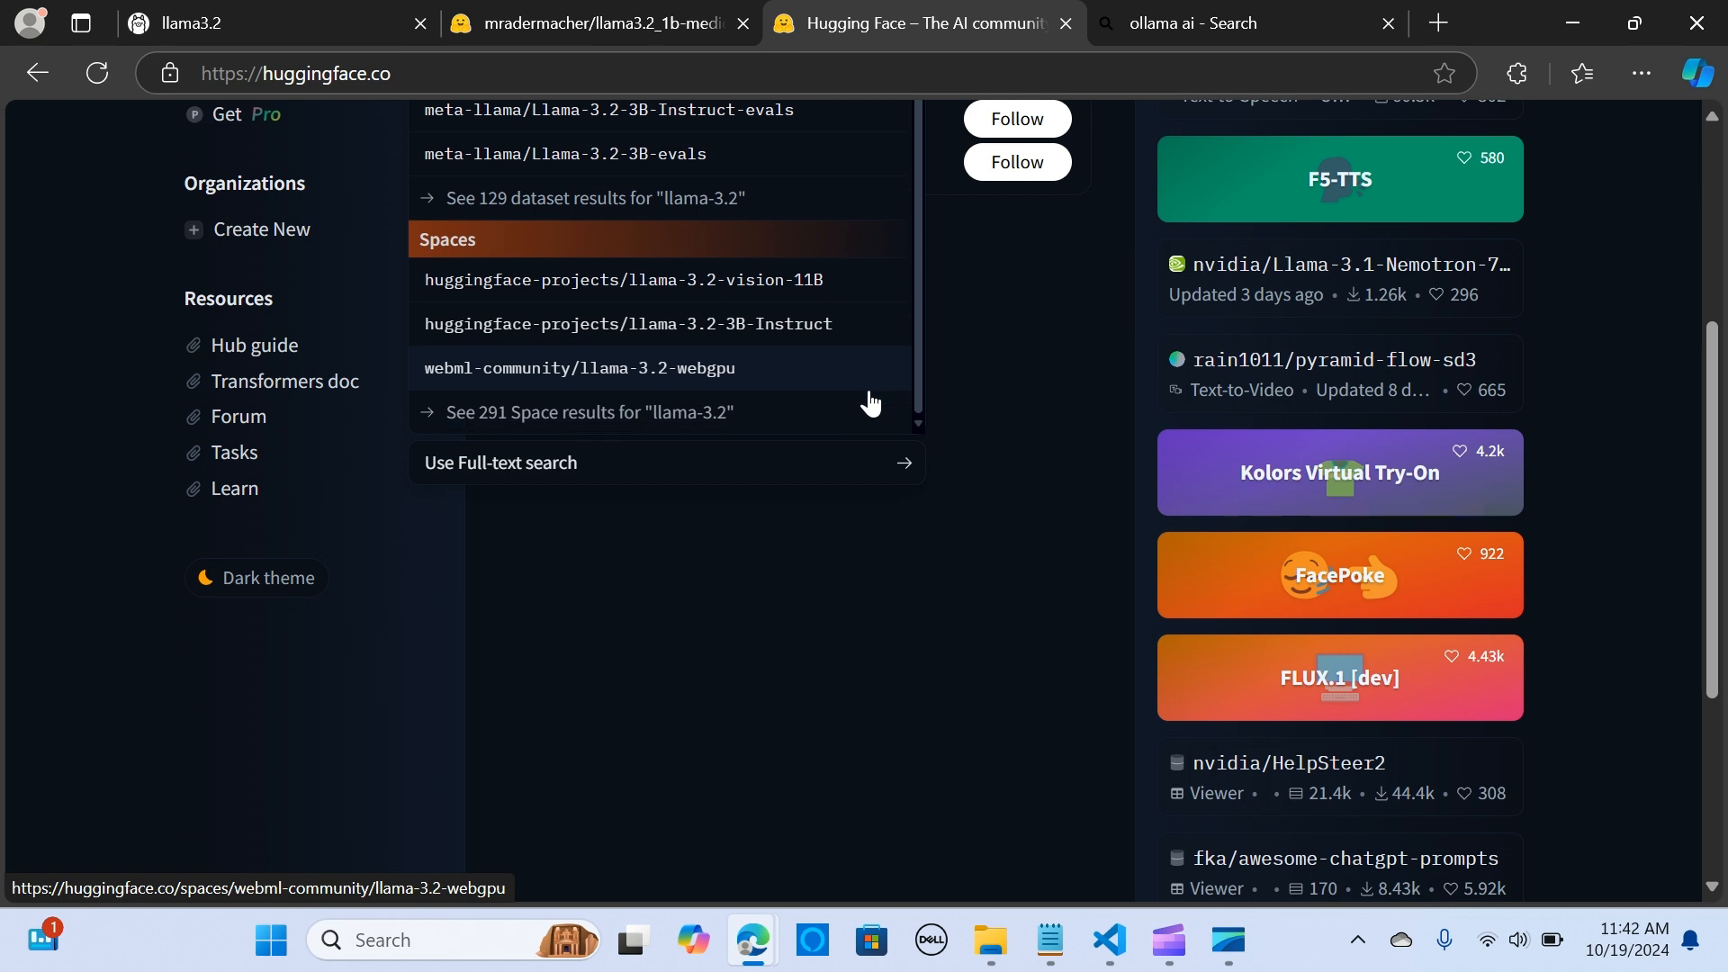
scroll("up", 3)
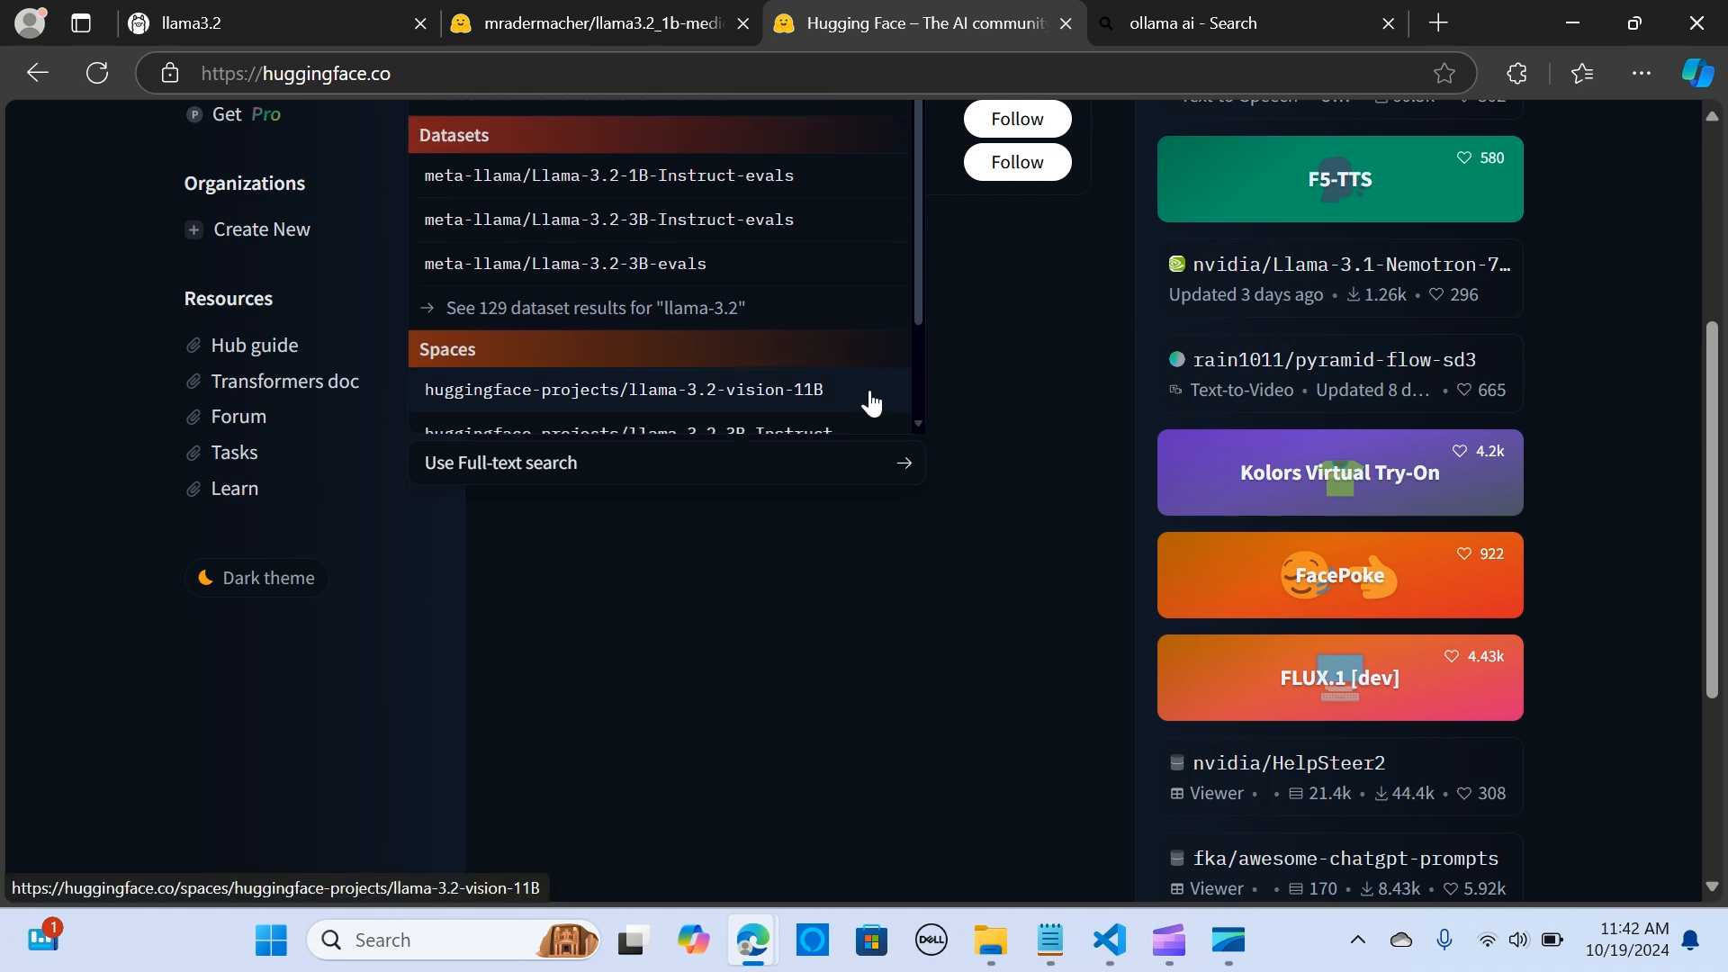
scroll("up", 3)
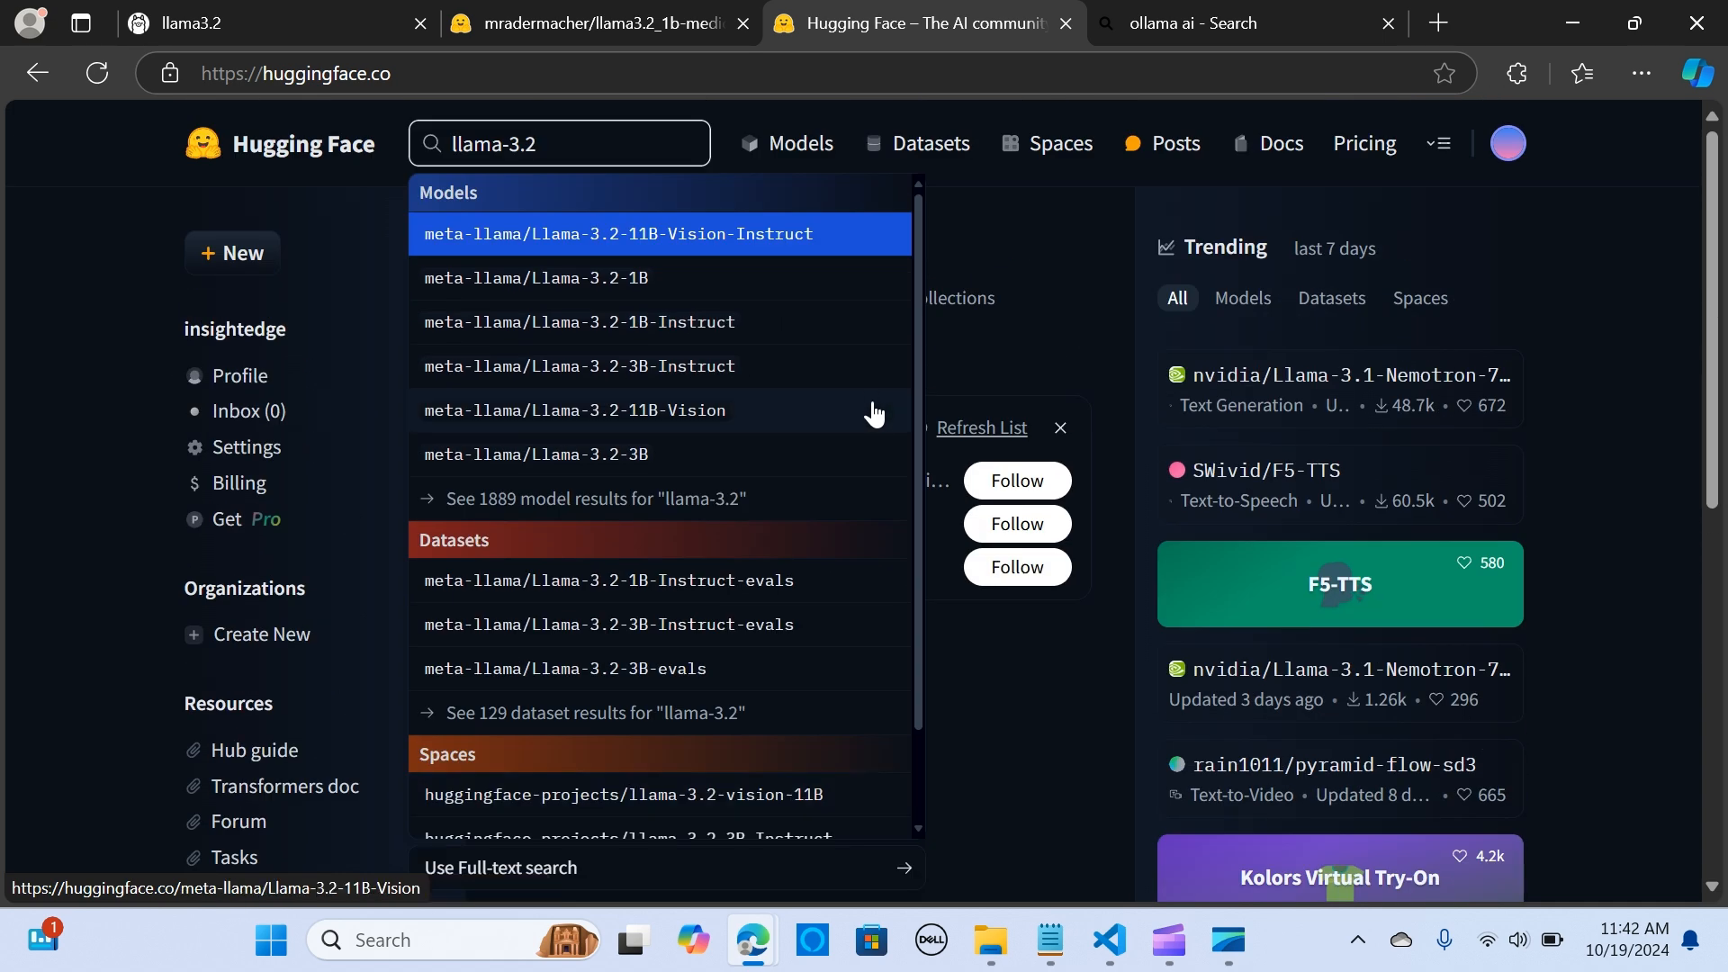
Step: Dismiss the llama-3.2 suggestions and switch to the Bing results for 'ollama ai'
left_click(110, 353)
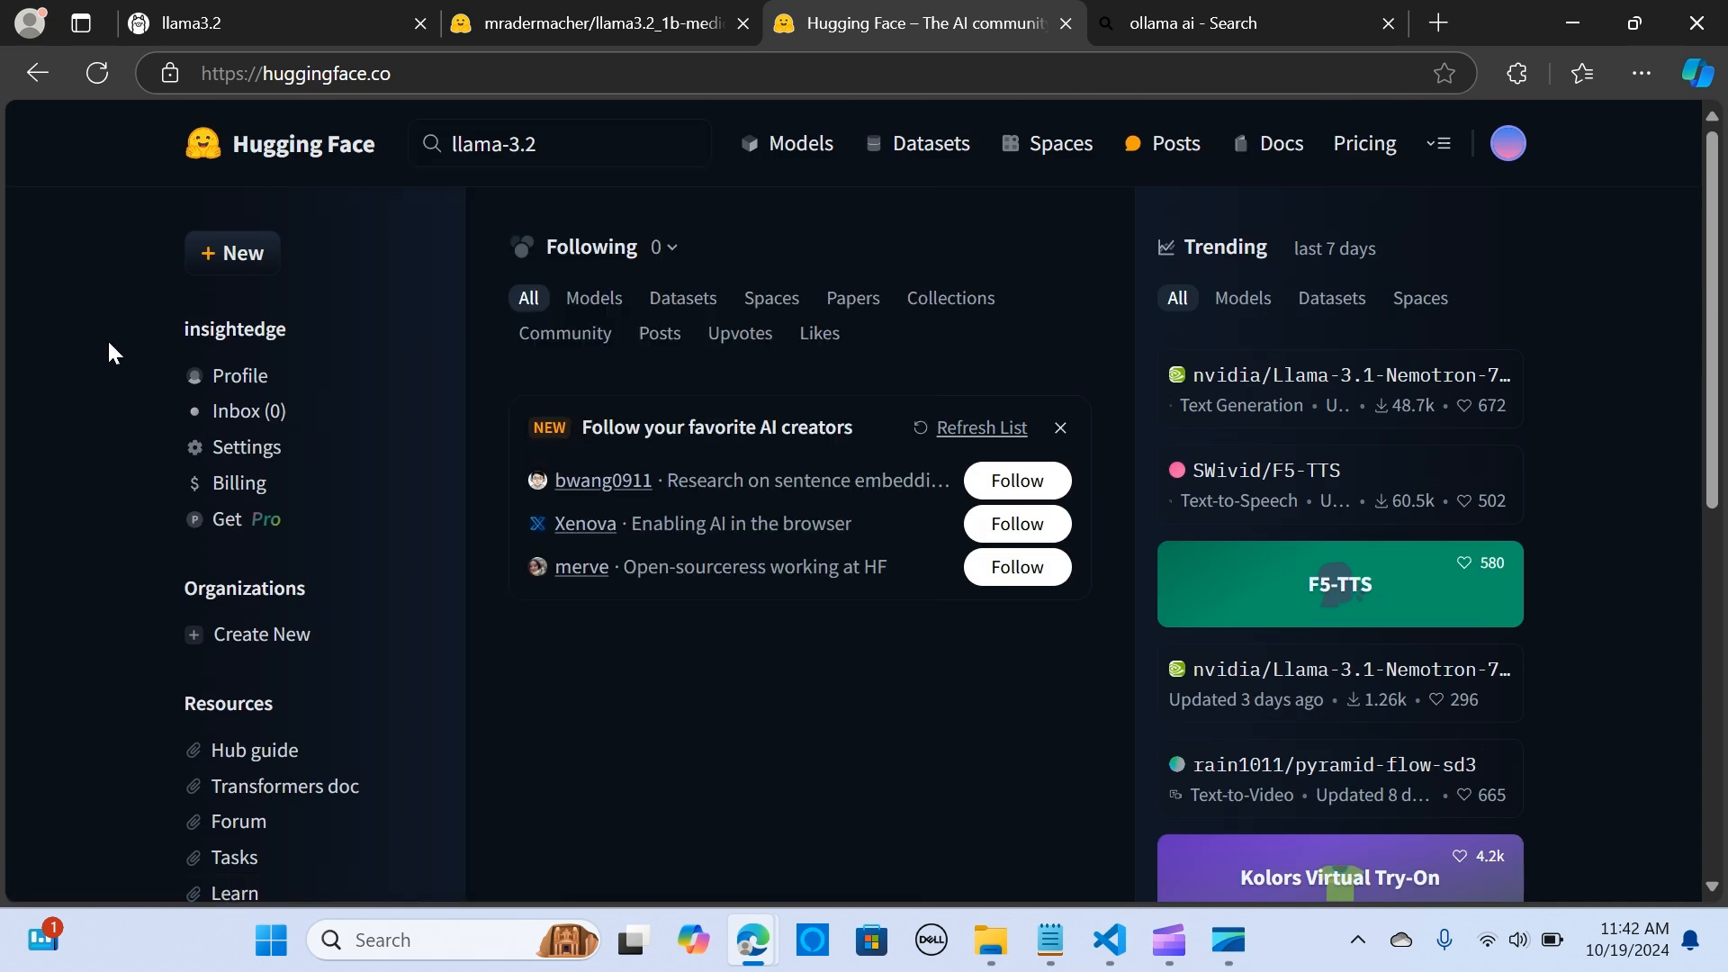
mouse_move(176, 378)
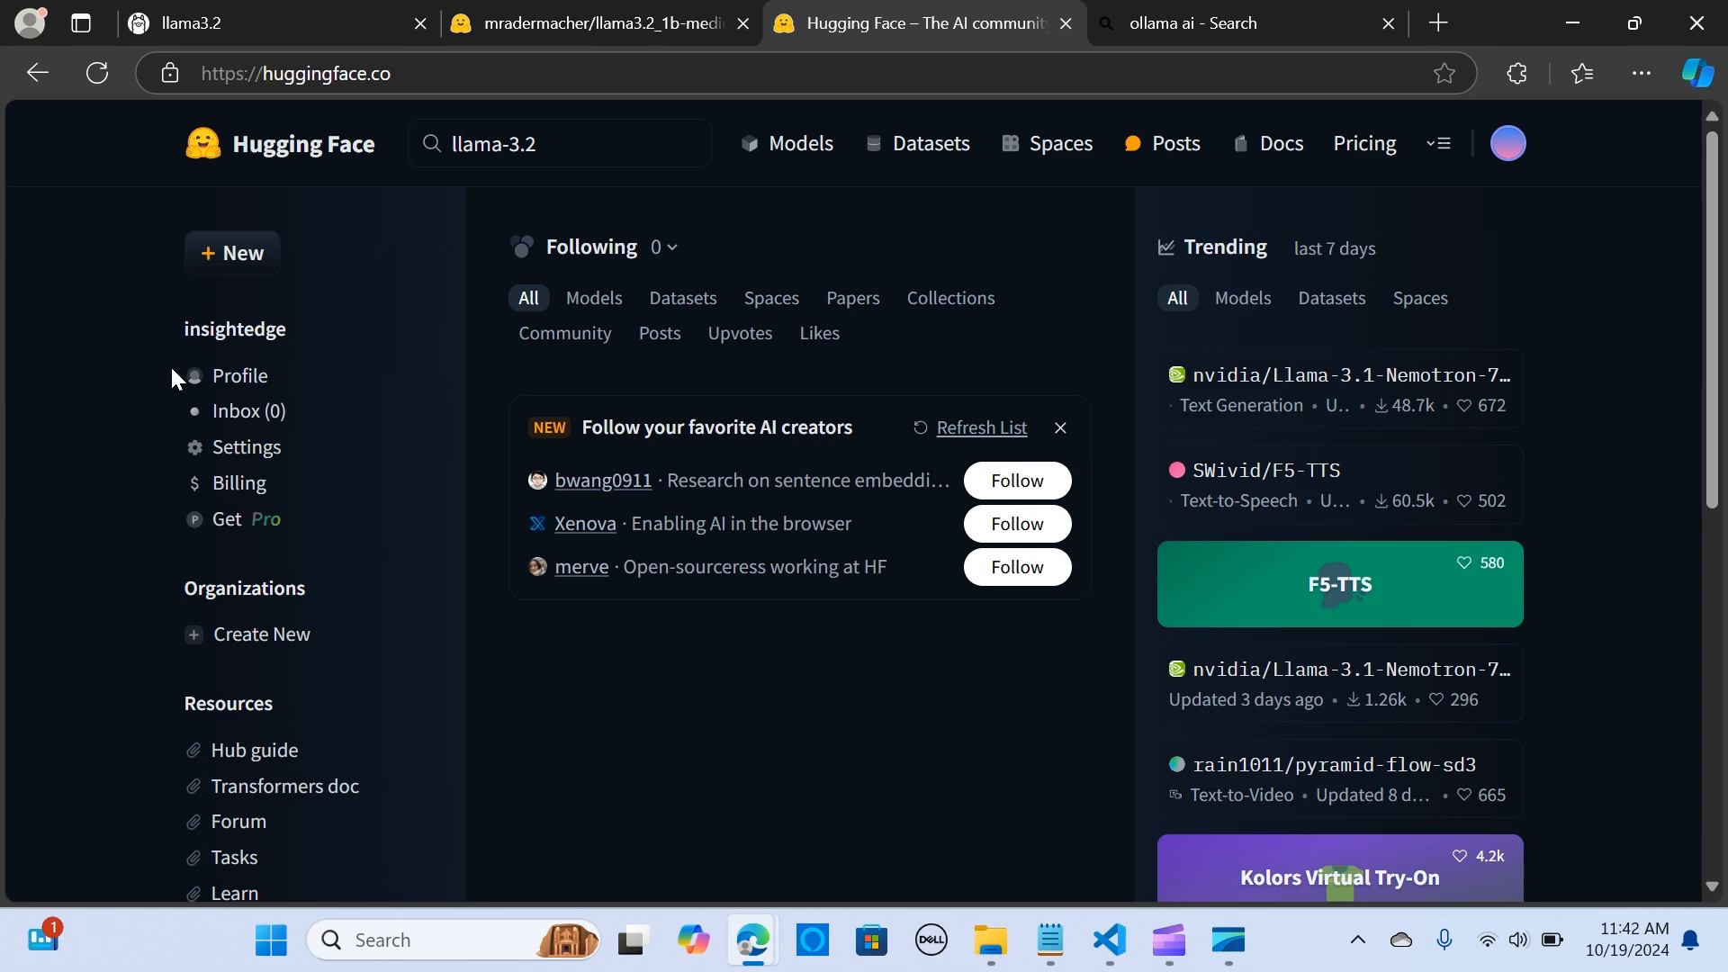
left_click(1234, 23)
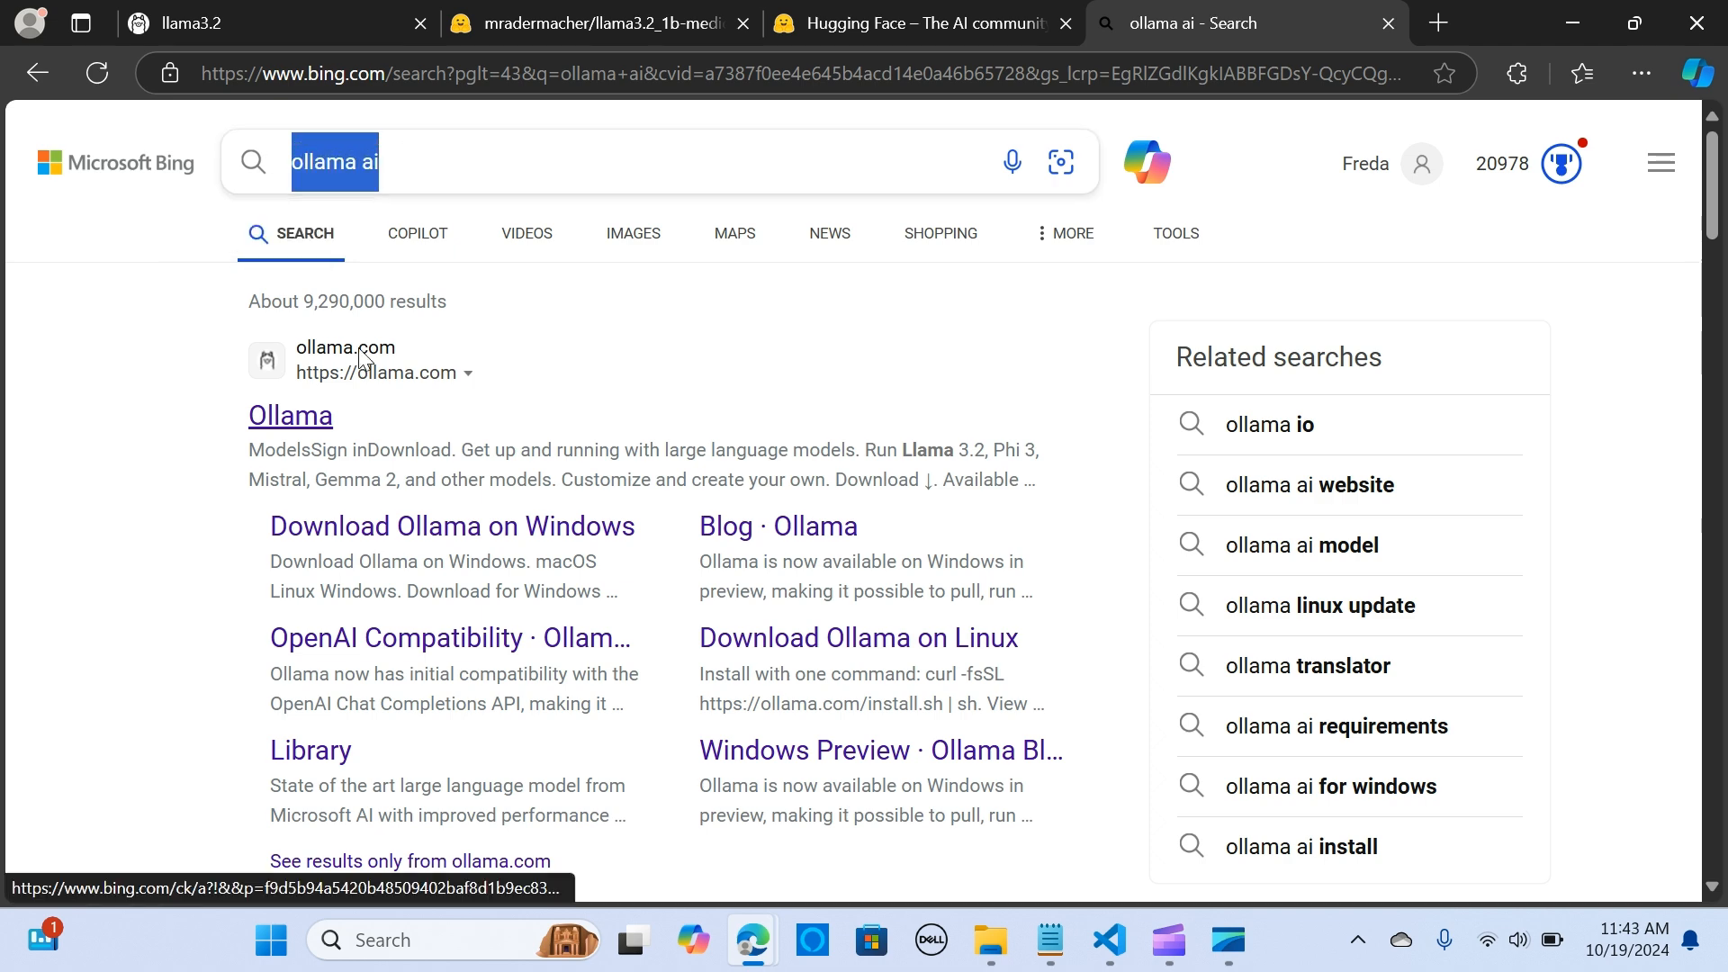
Step: Open ollama.com from the Bing results and go to its download page
left_click(290, 416)
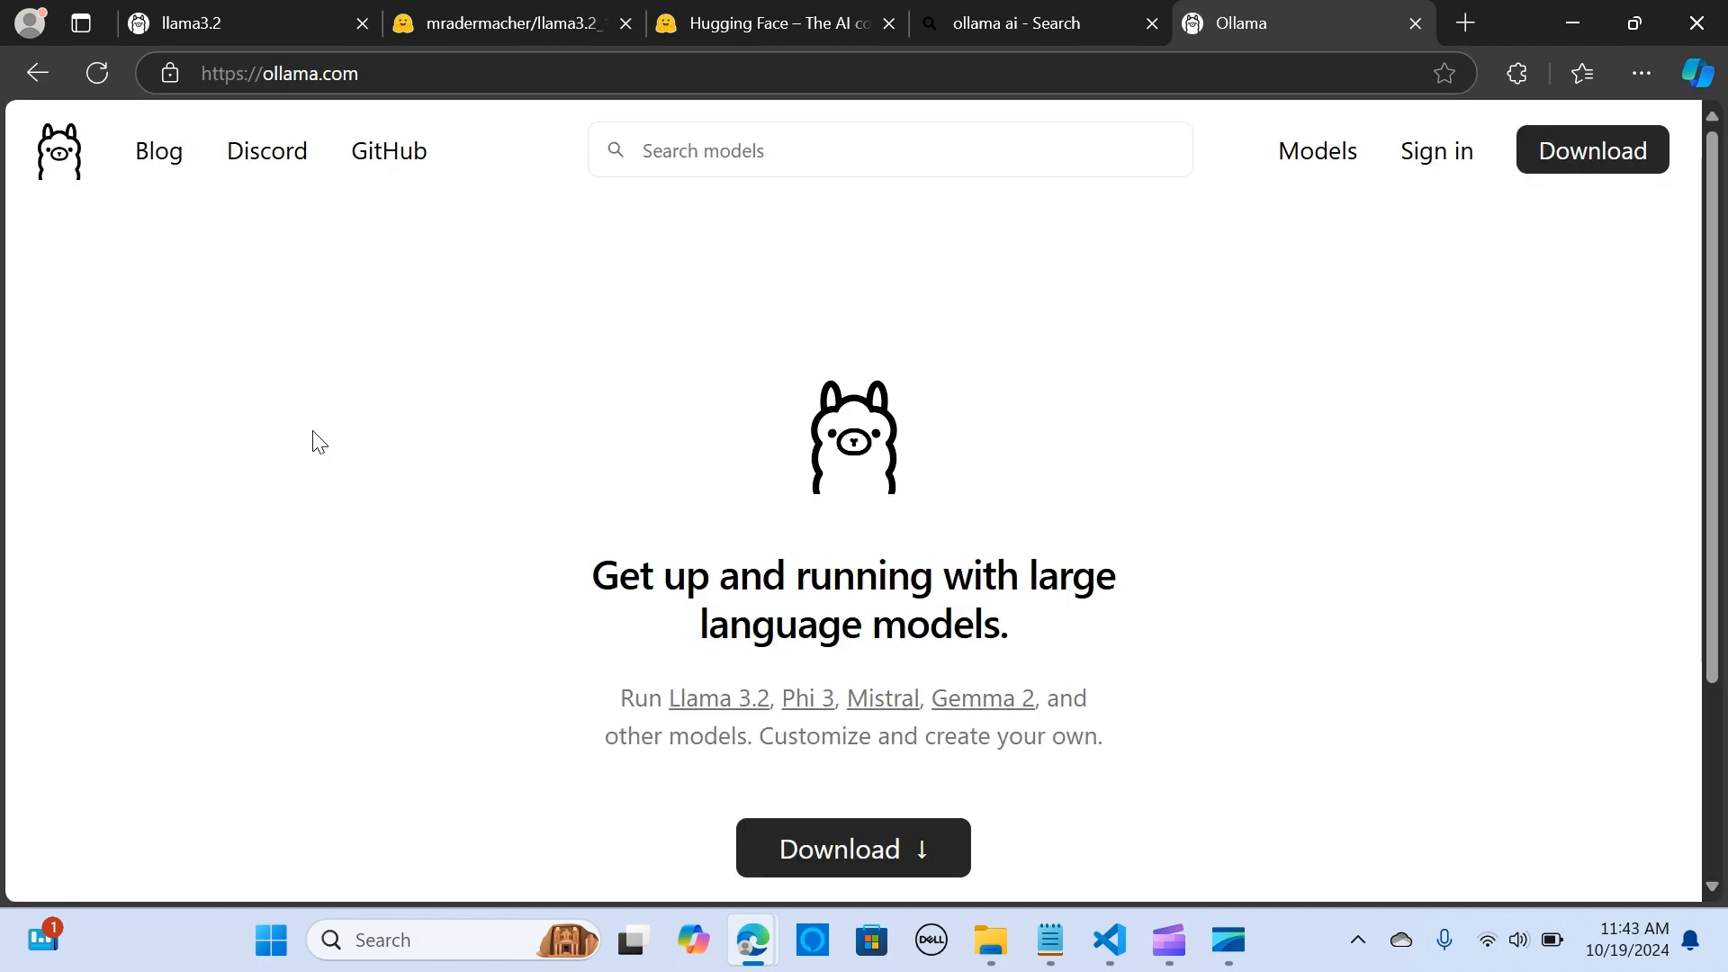
scroll("down", 3)
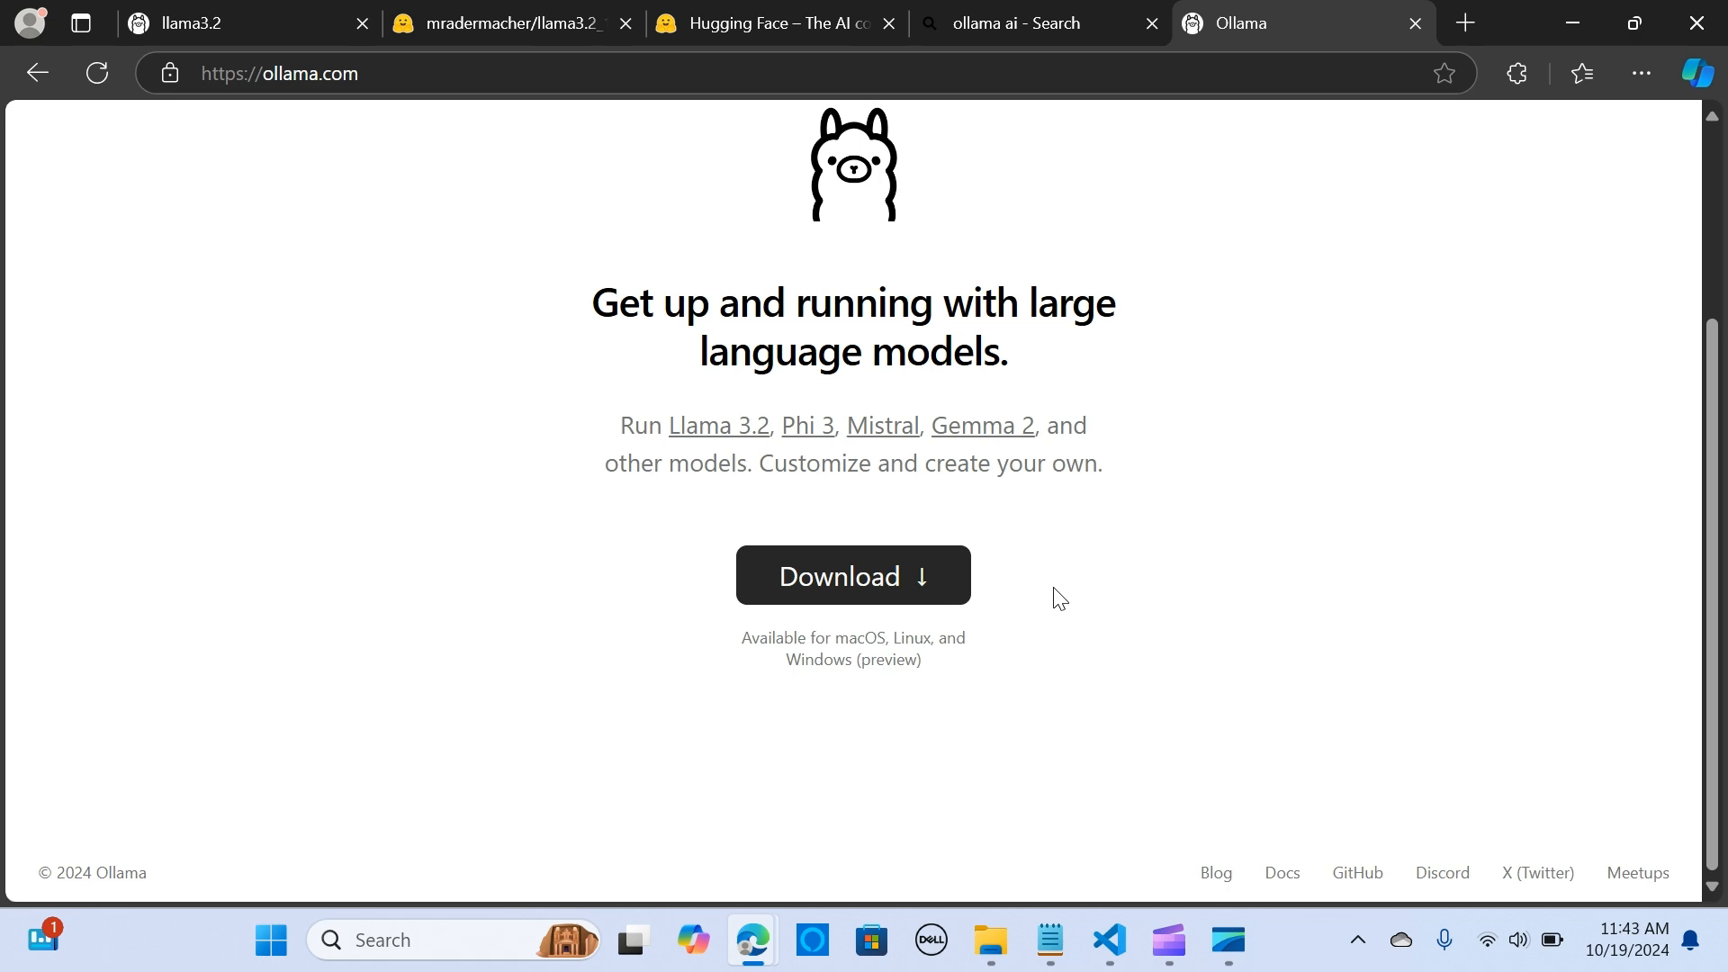
mouse_move(870, 627)
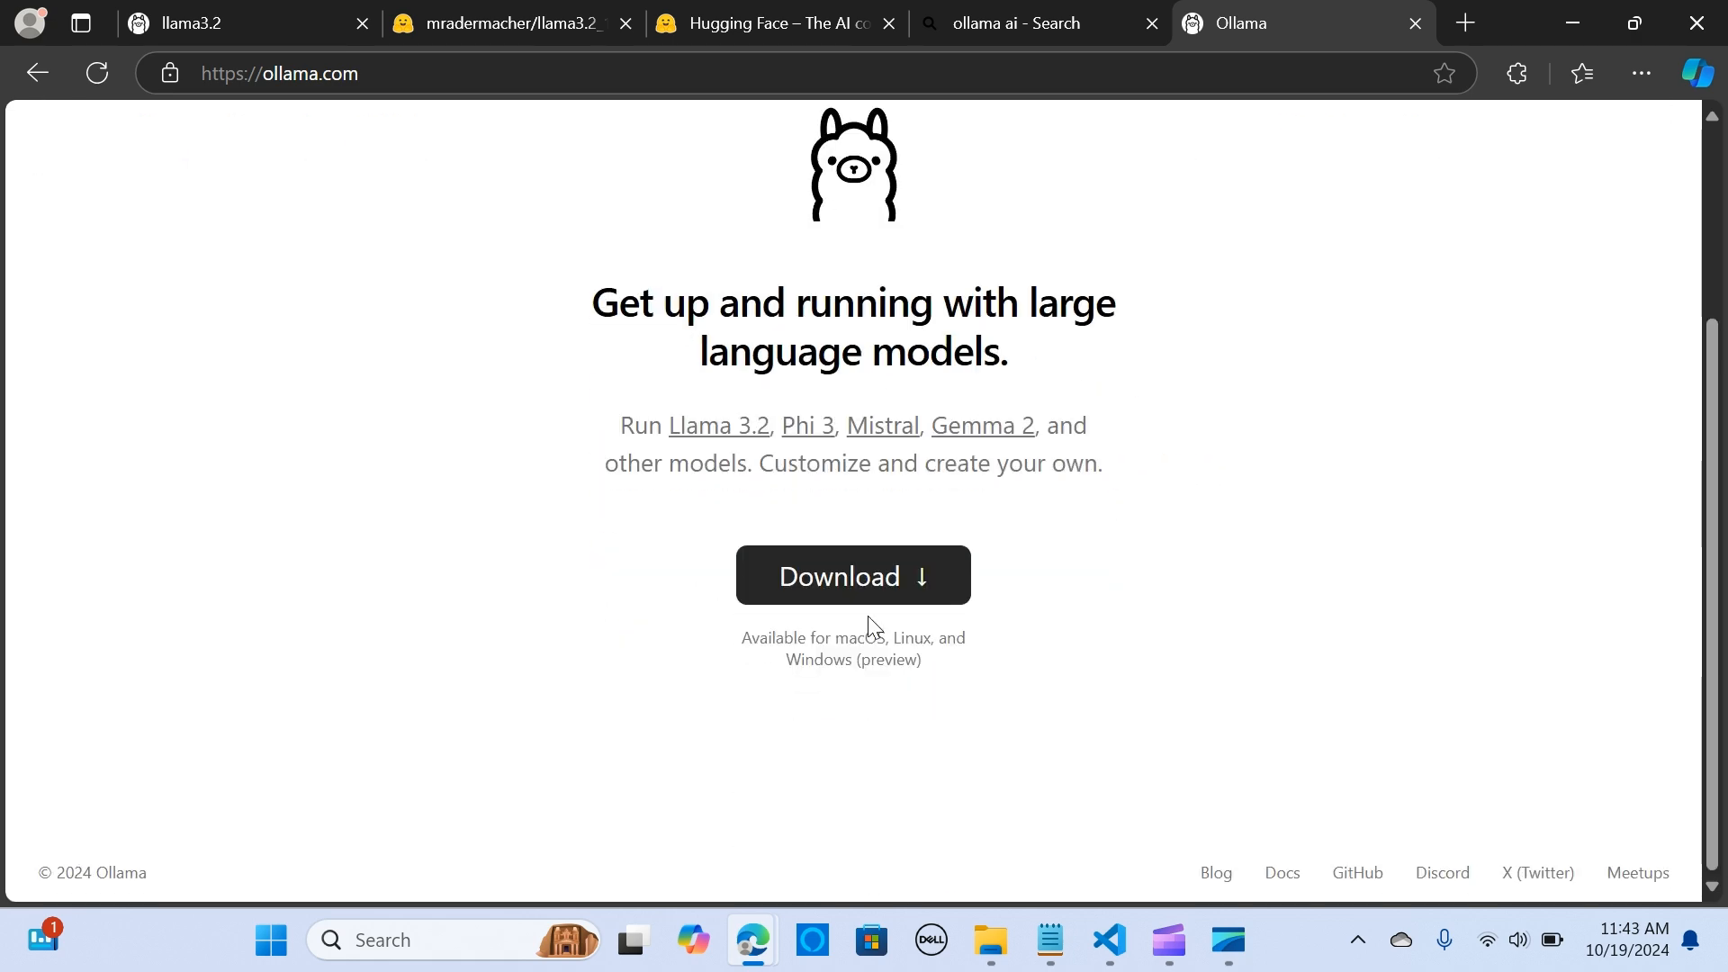
left_click(853, 575)
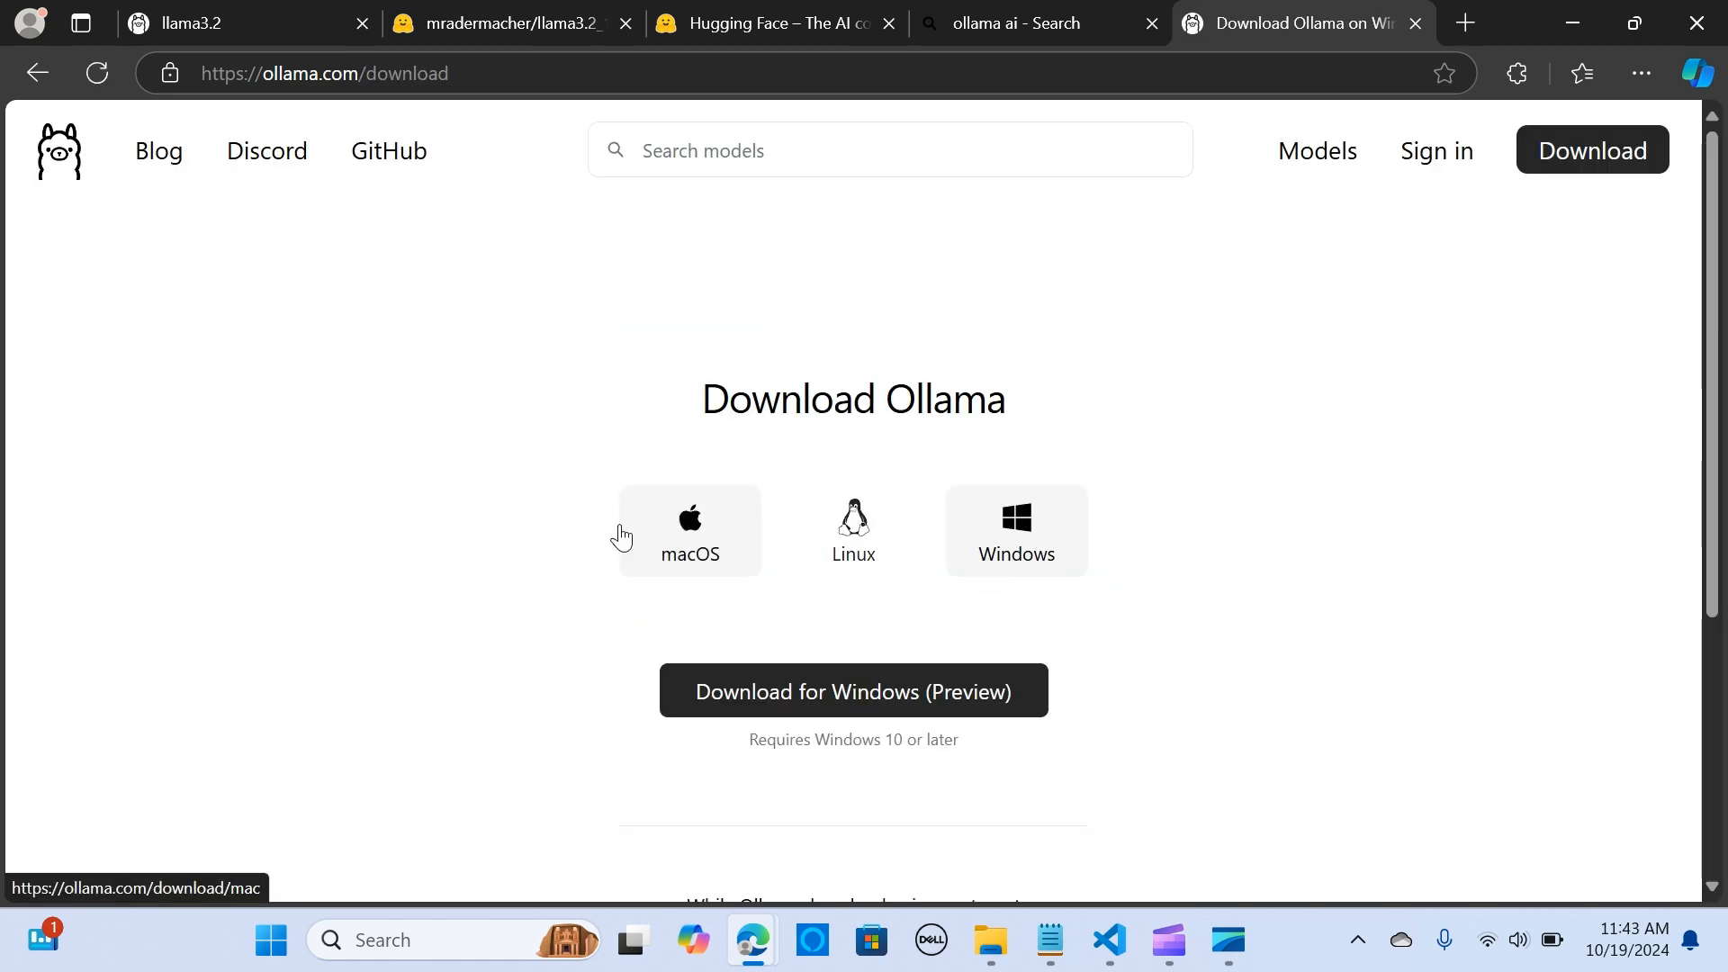
mouse_move(1015, 530)
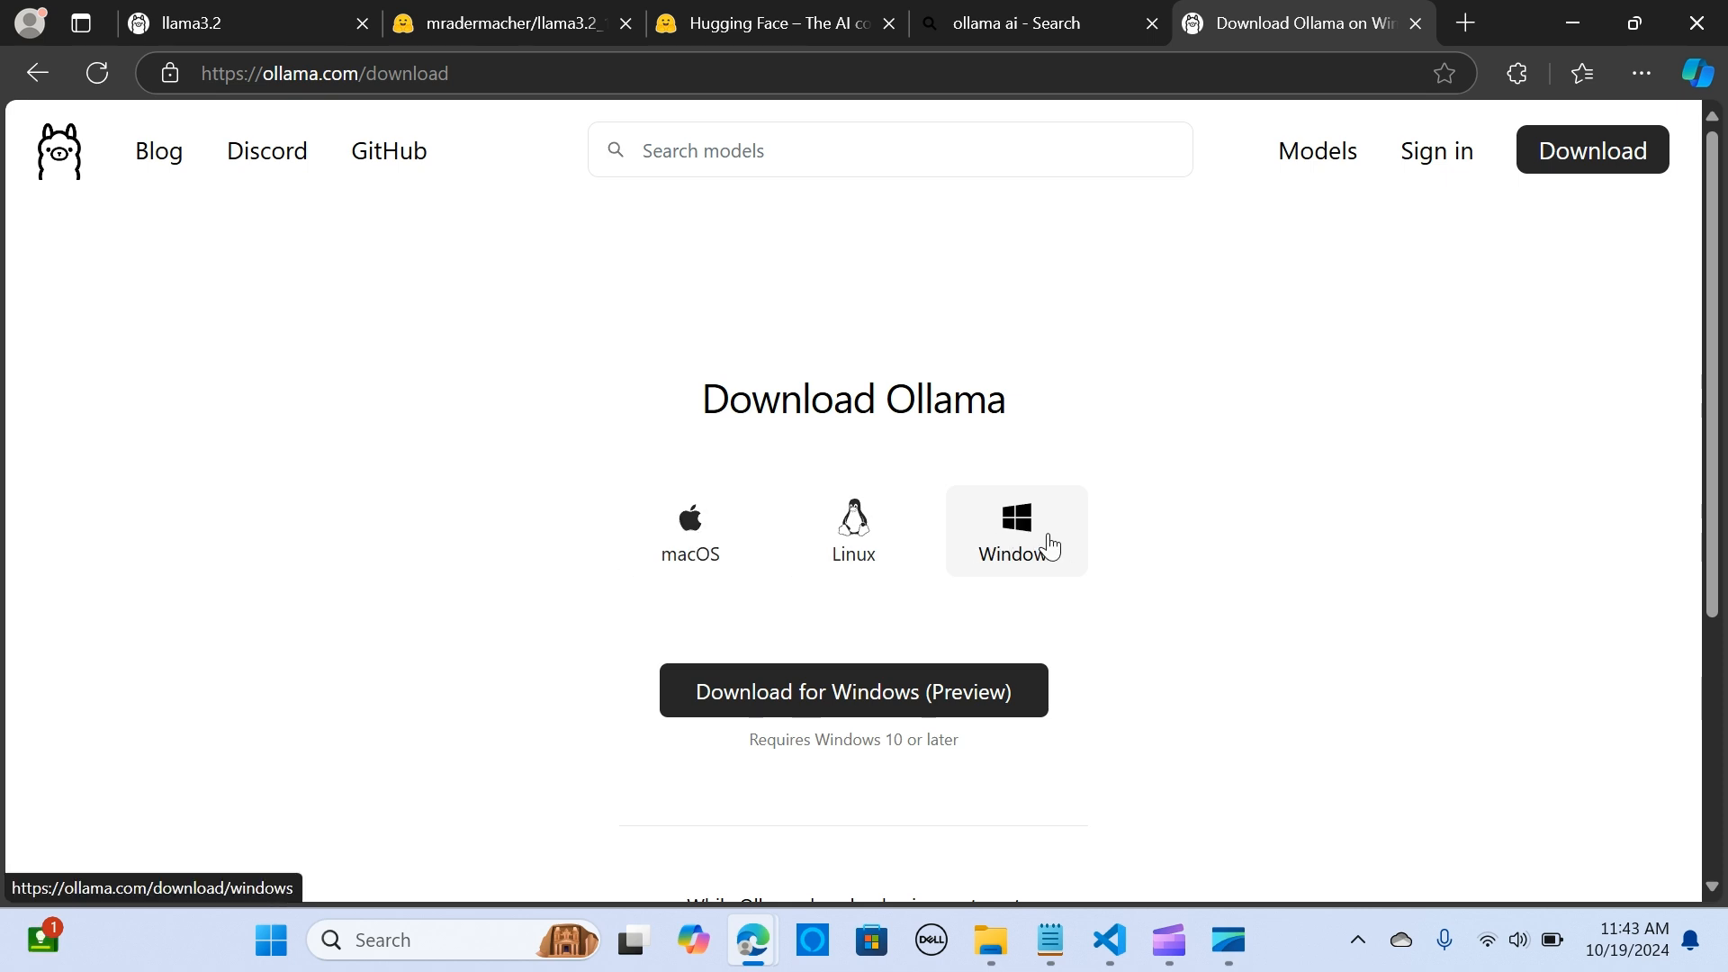
Step: Review the Windows download option and check the system tray for a running Ollama
scroll("down", 3)
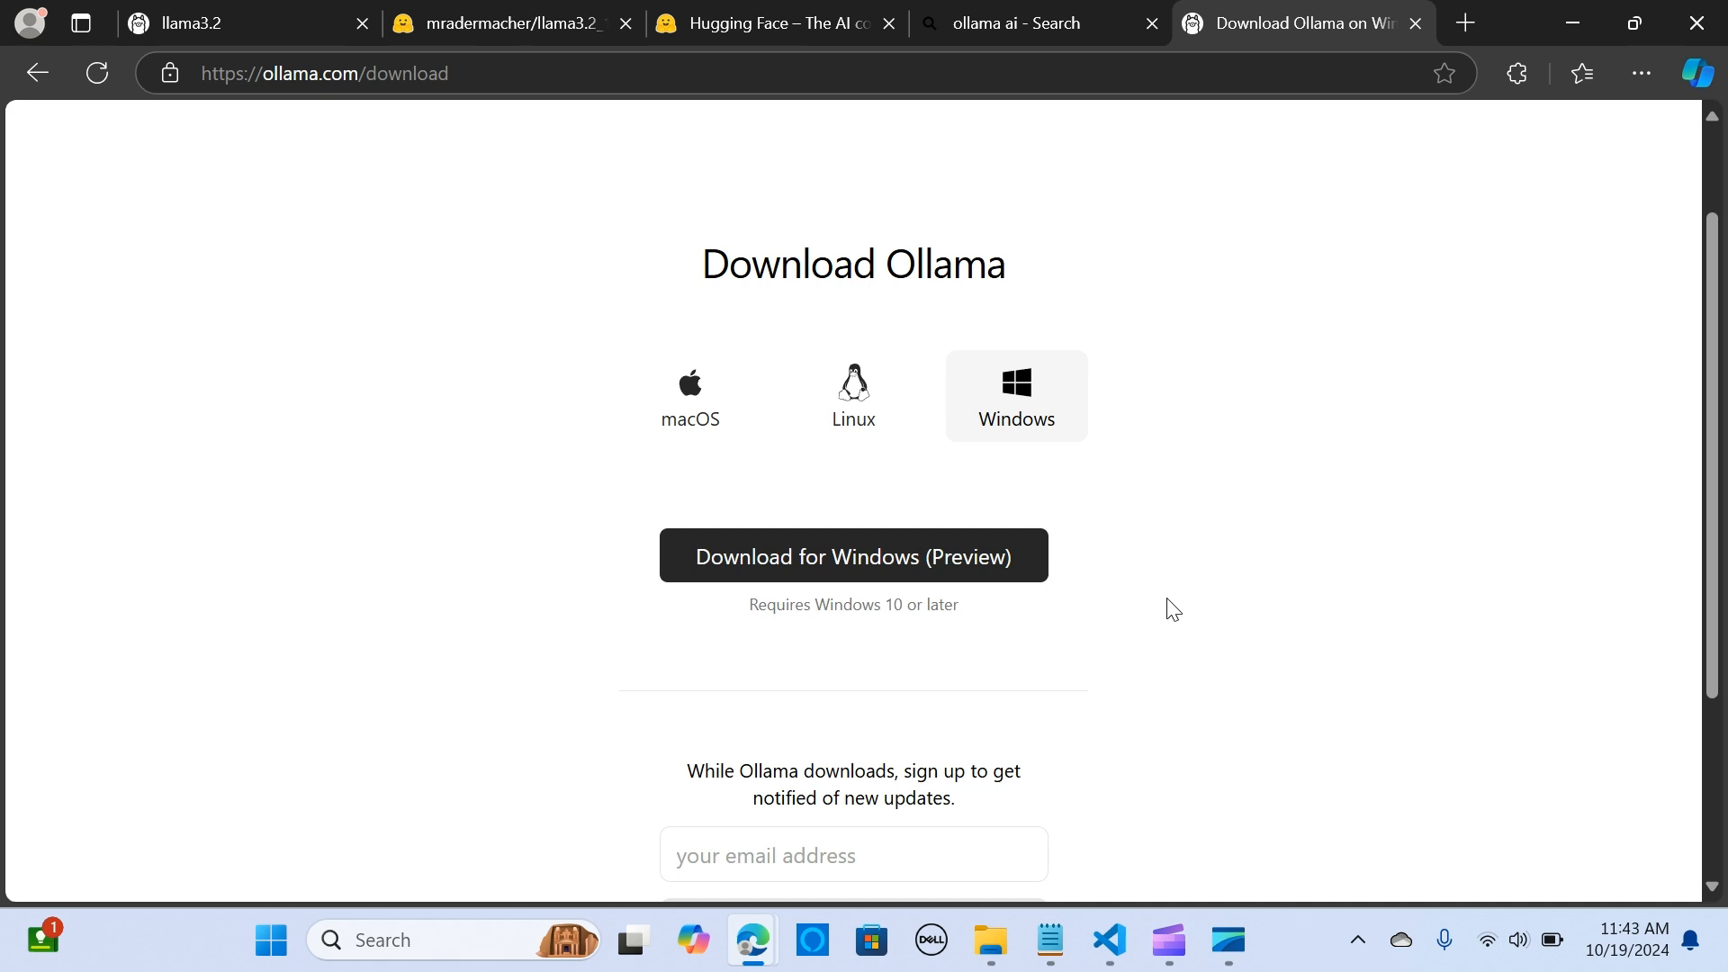
scroll("up", 3)
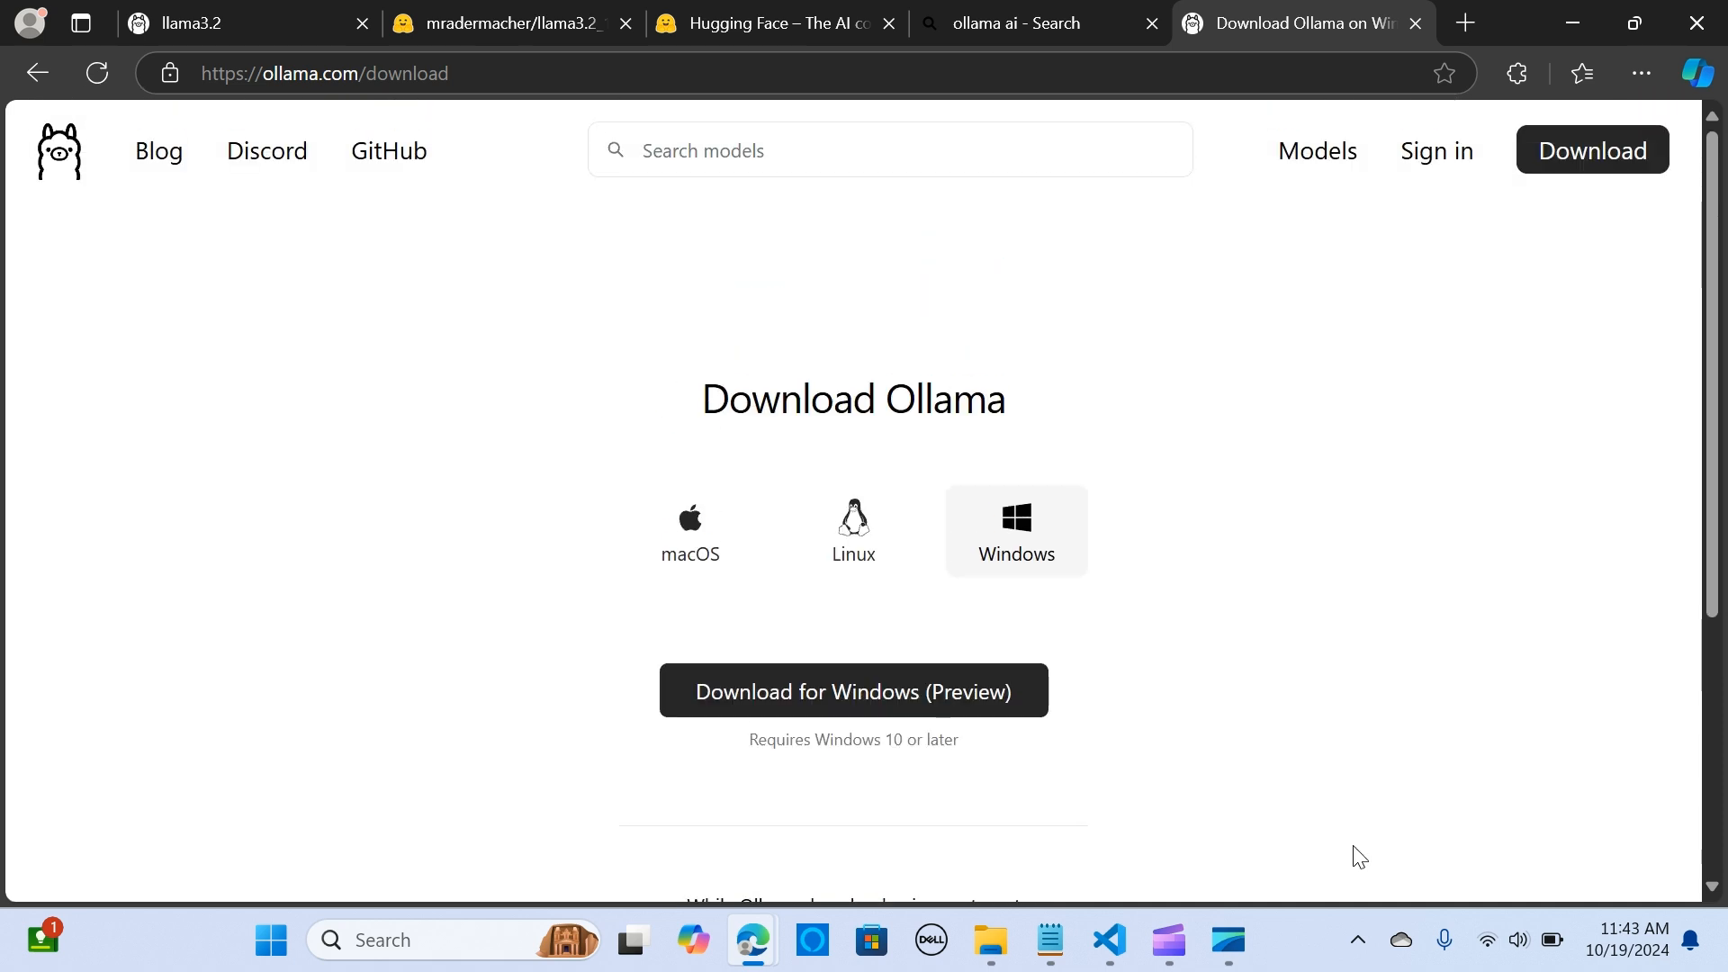
left_click(1357, 939)
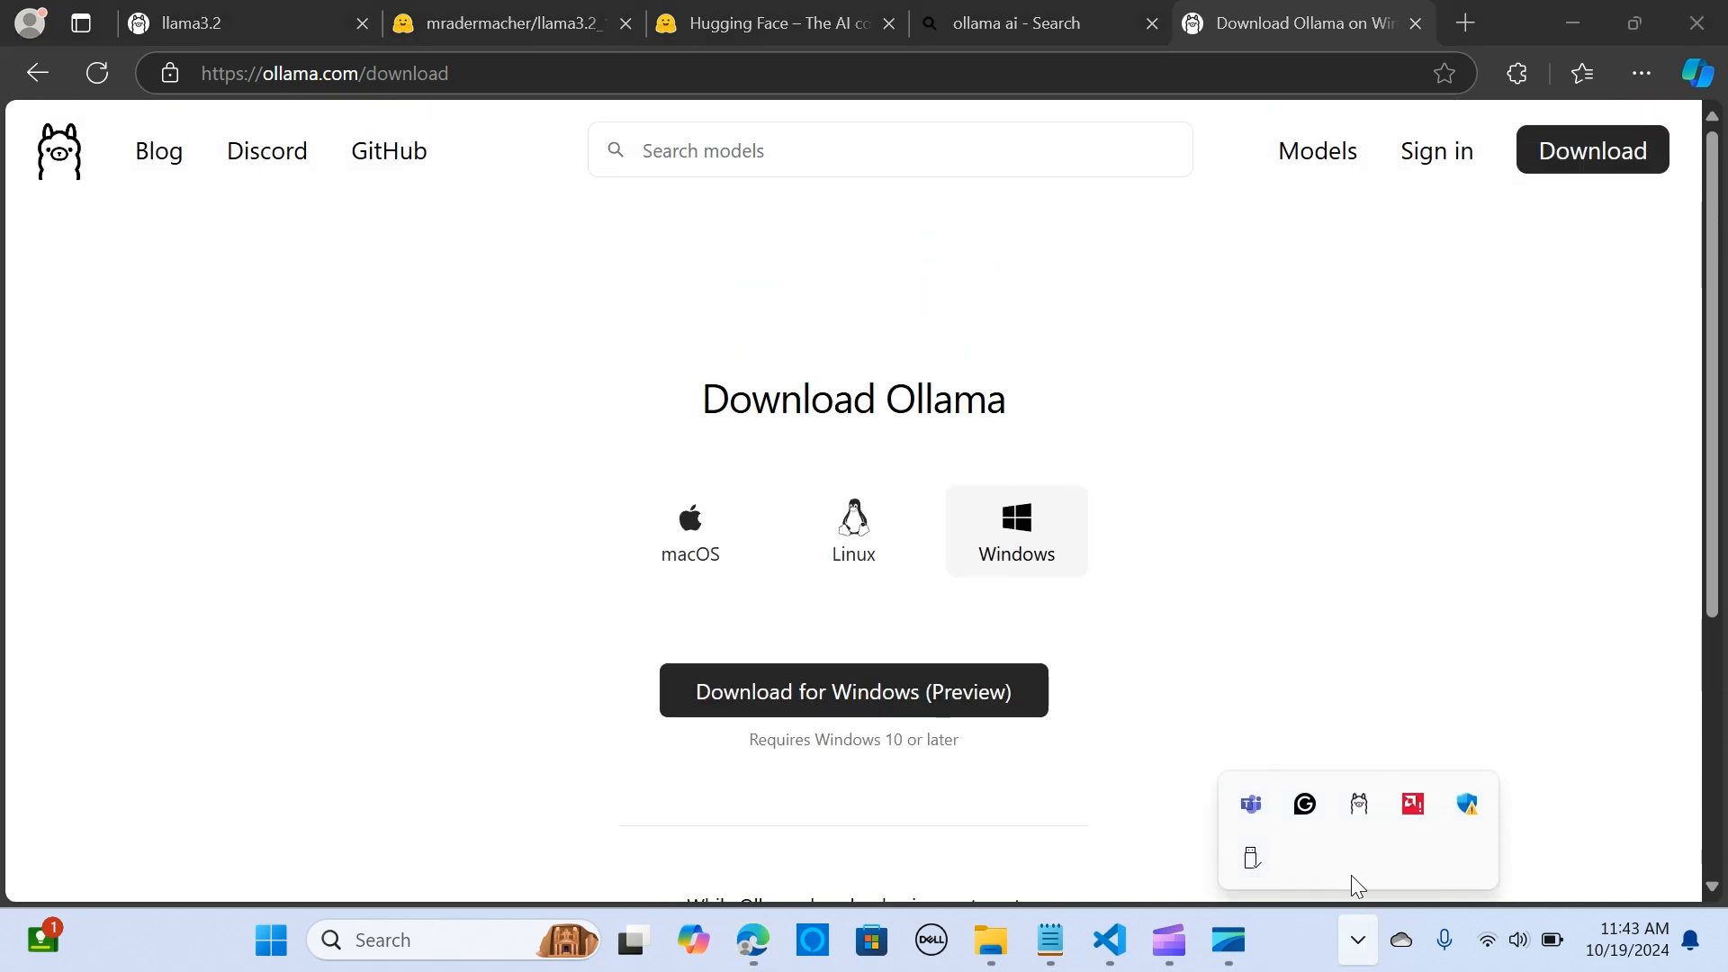
mouse_move(1359, 805)
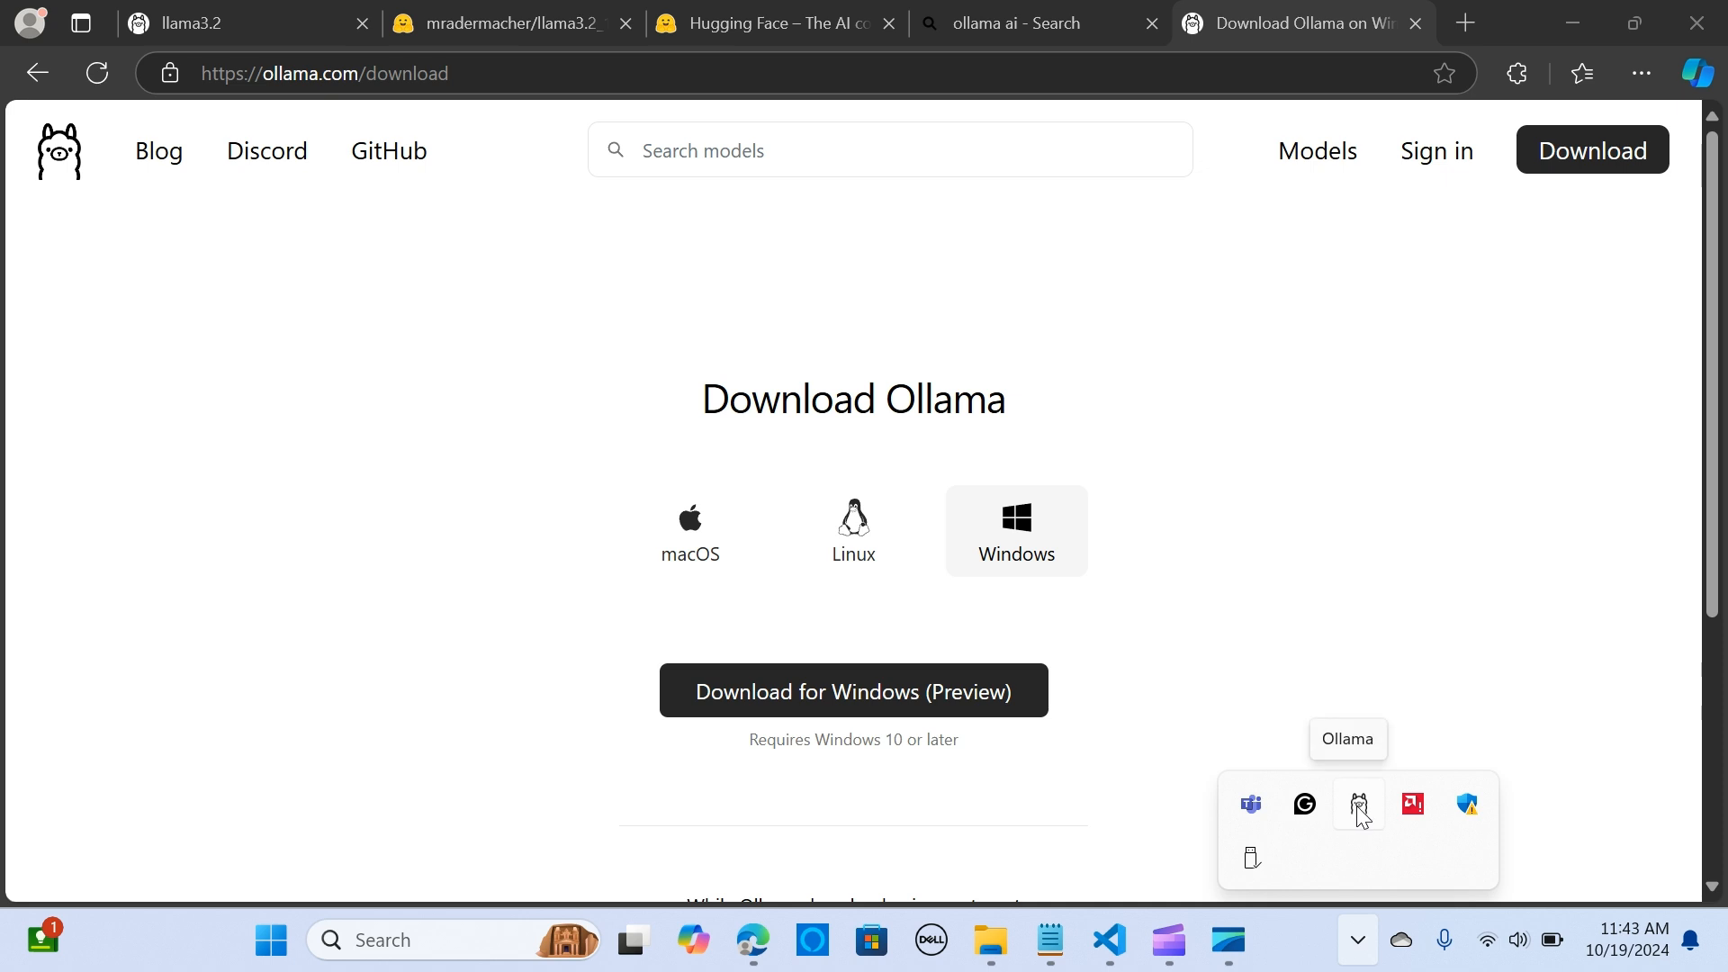
mouse_move(1364, 814)
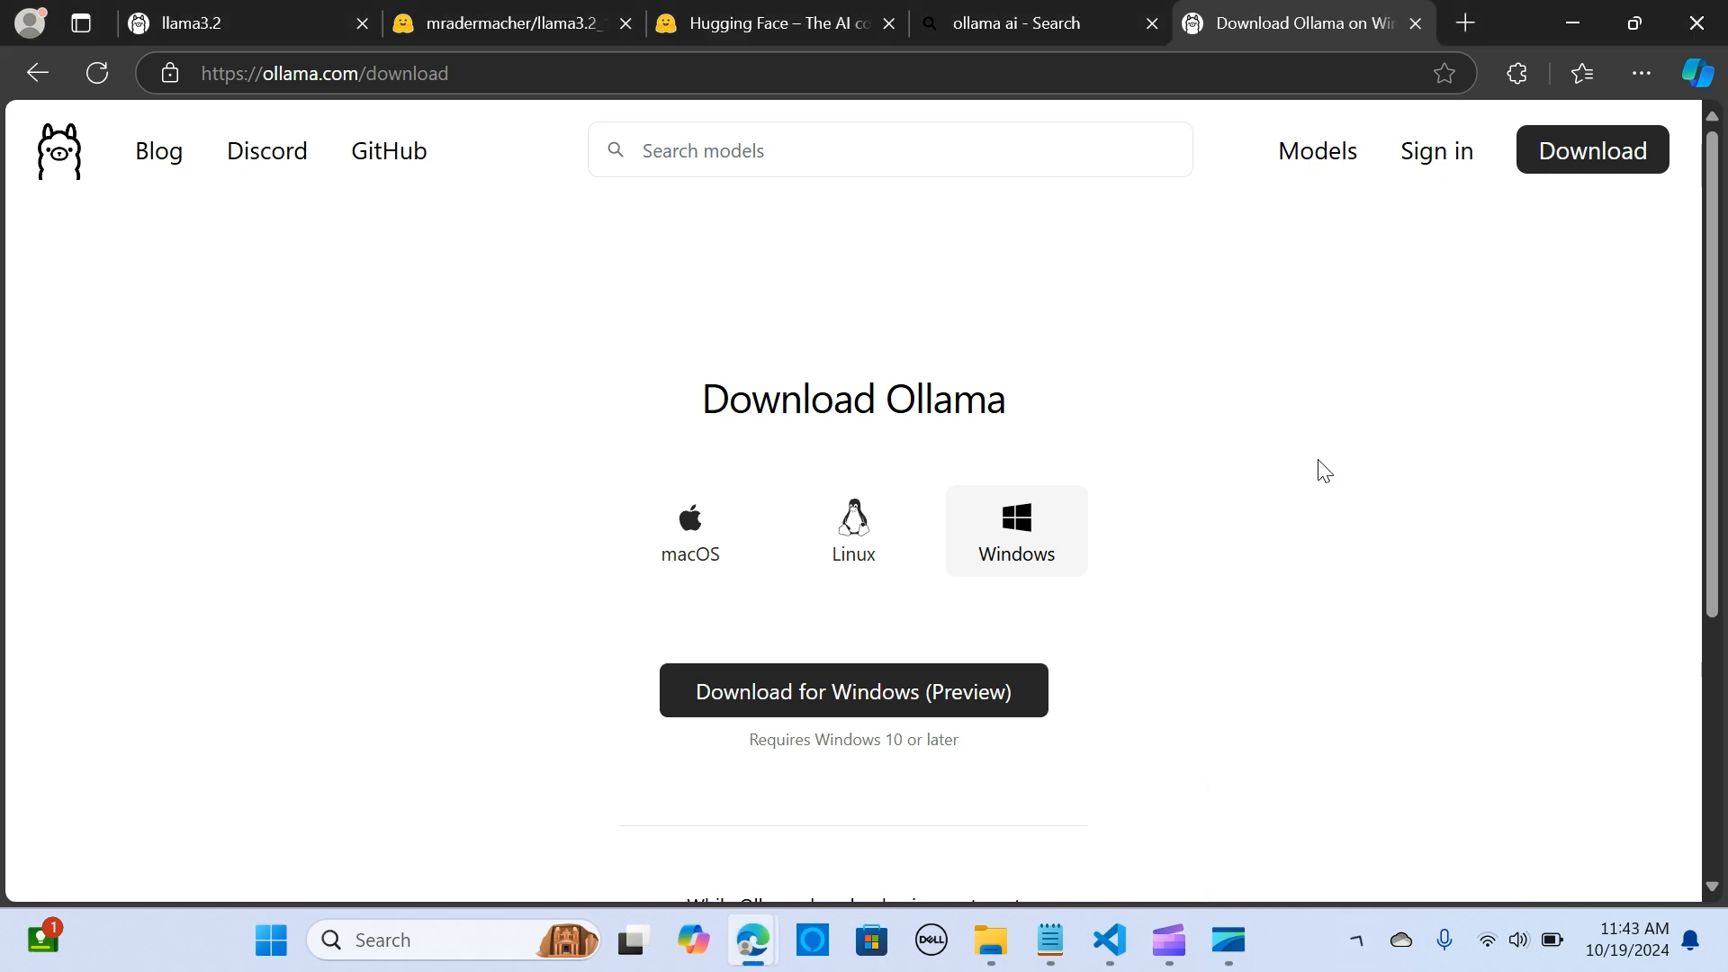
Step: Run 'ollama --version' in the huggolla project terminal, showing version 0.3.13
left_click(1110, 941)
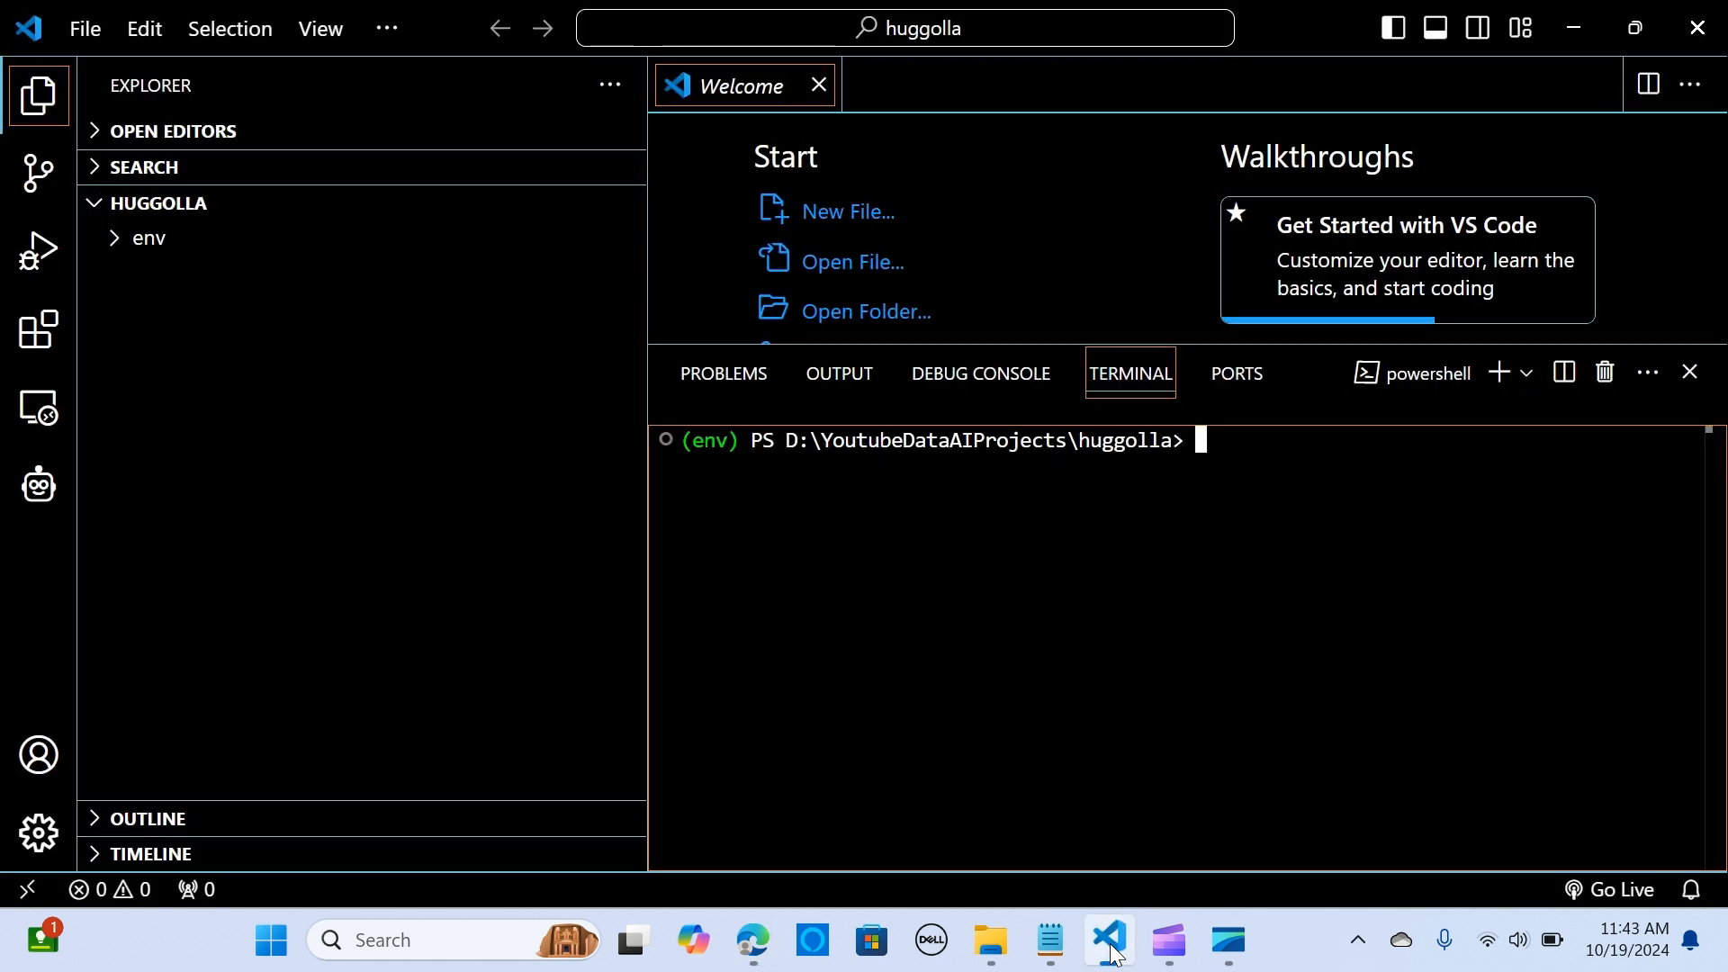
mouse_move(1266, 442)
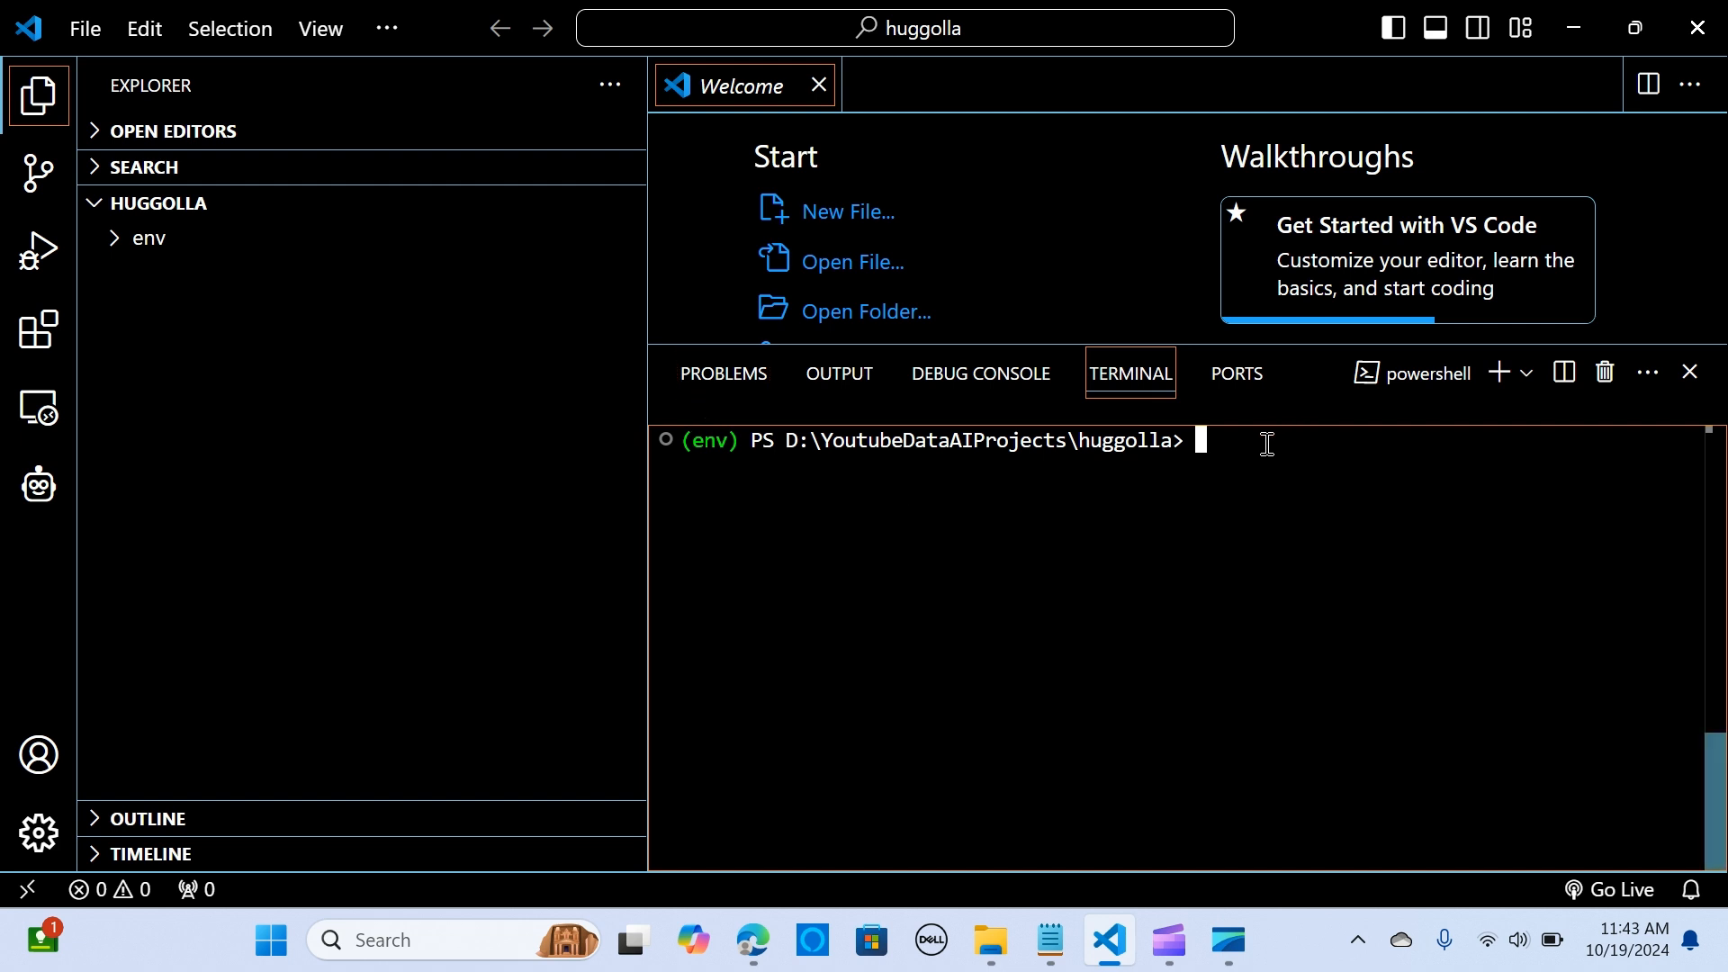
mouse_move(1200, 443)
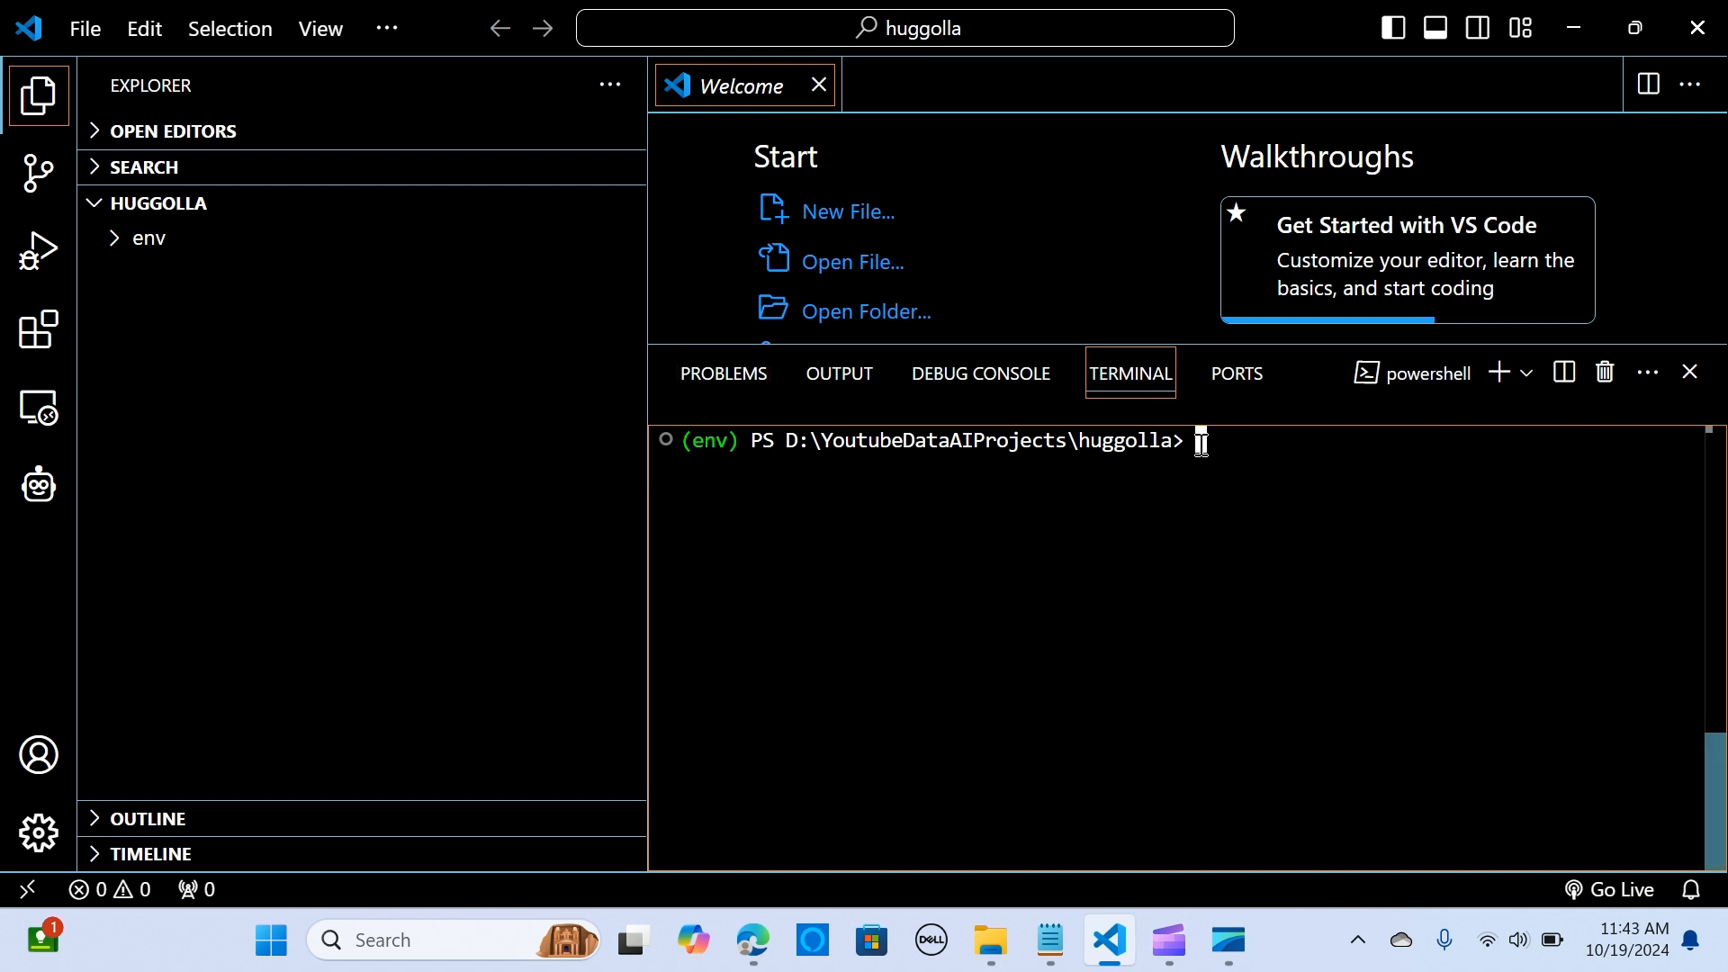
mouse_move(1242, 438)
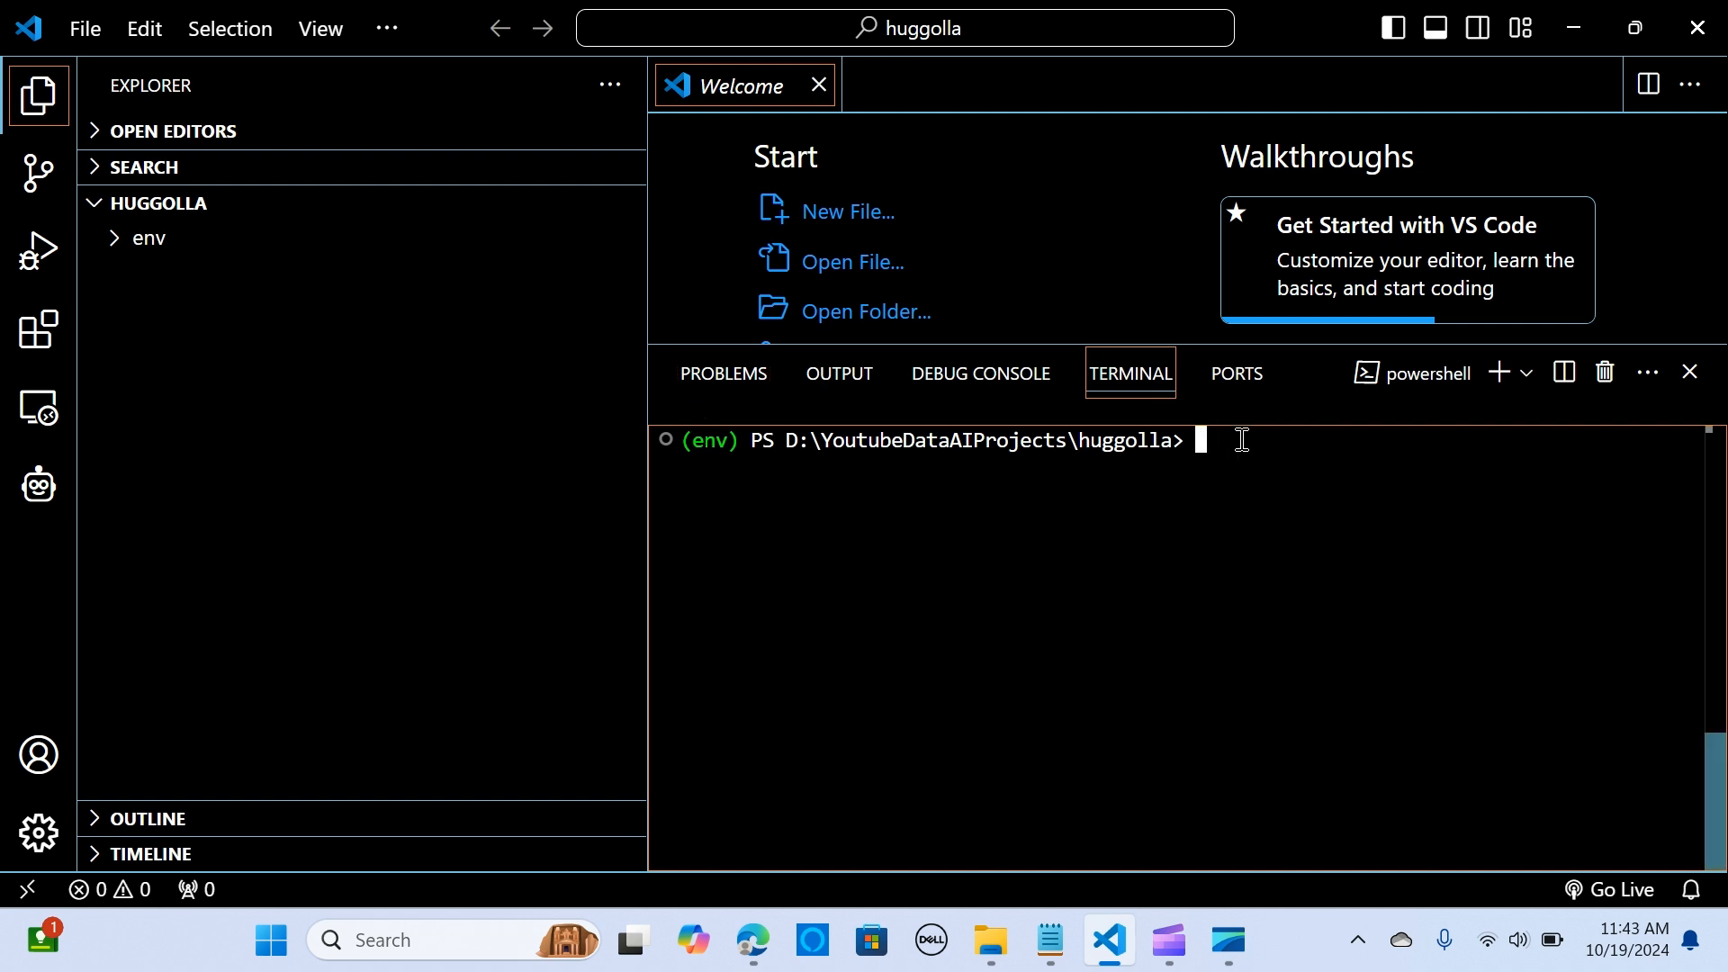
mouse_move(1204, 441)
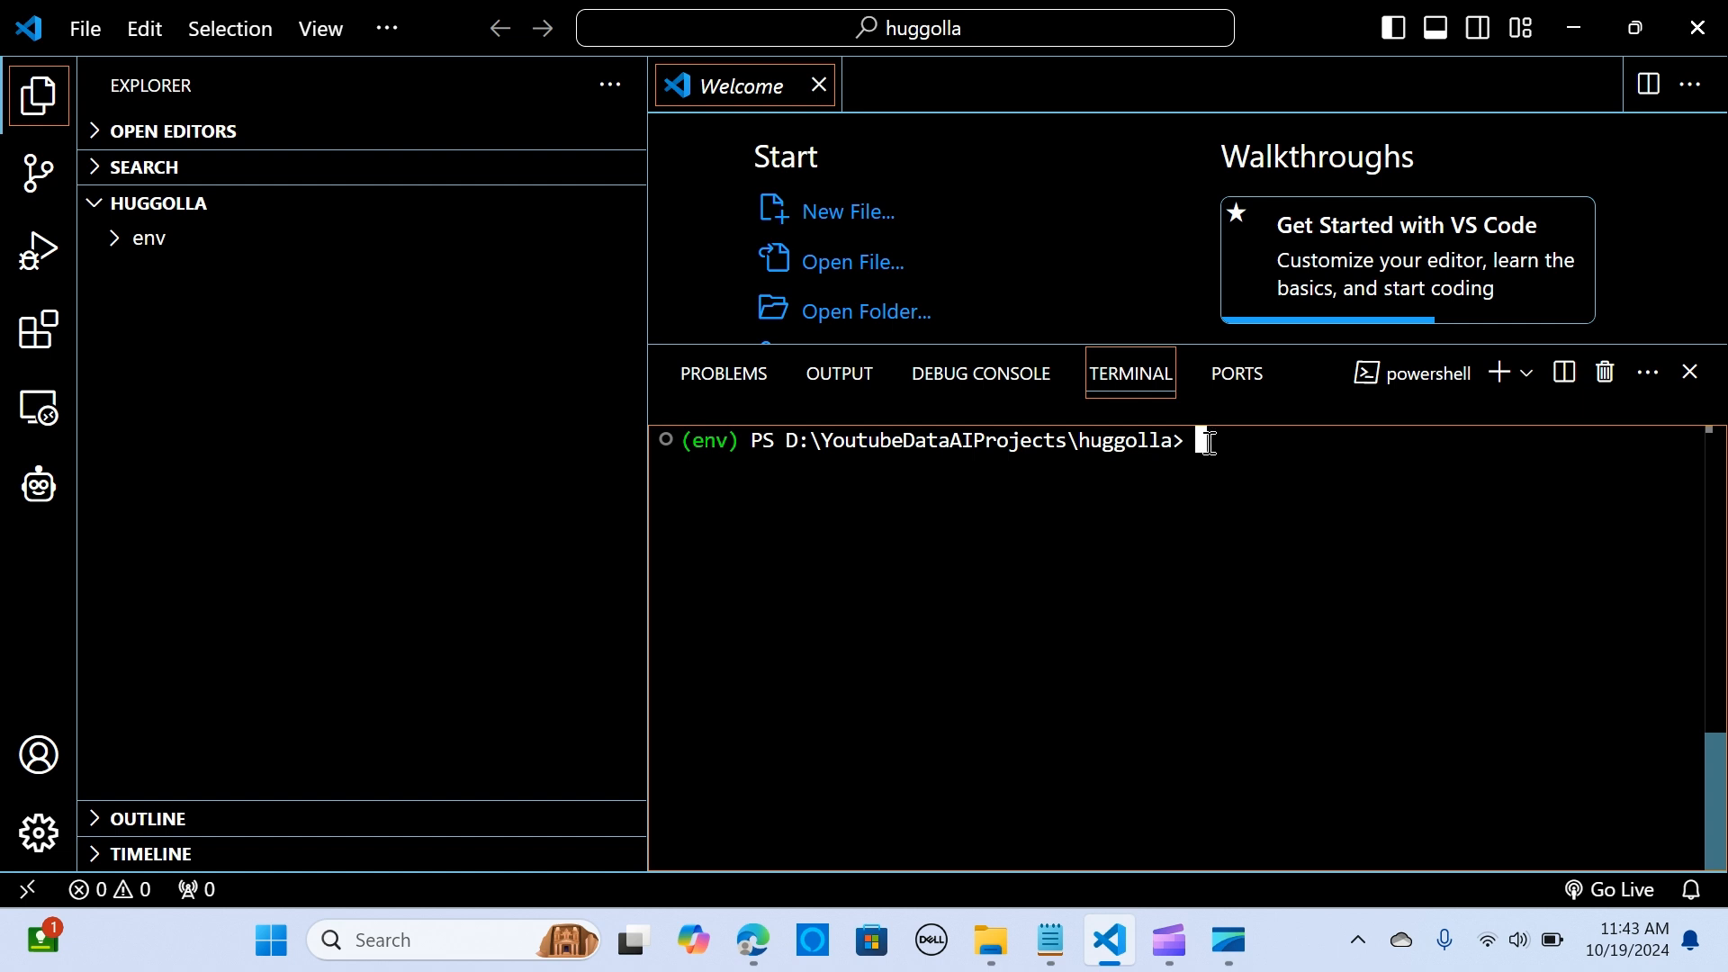
mouse_move(1232, 444)
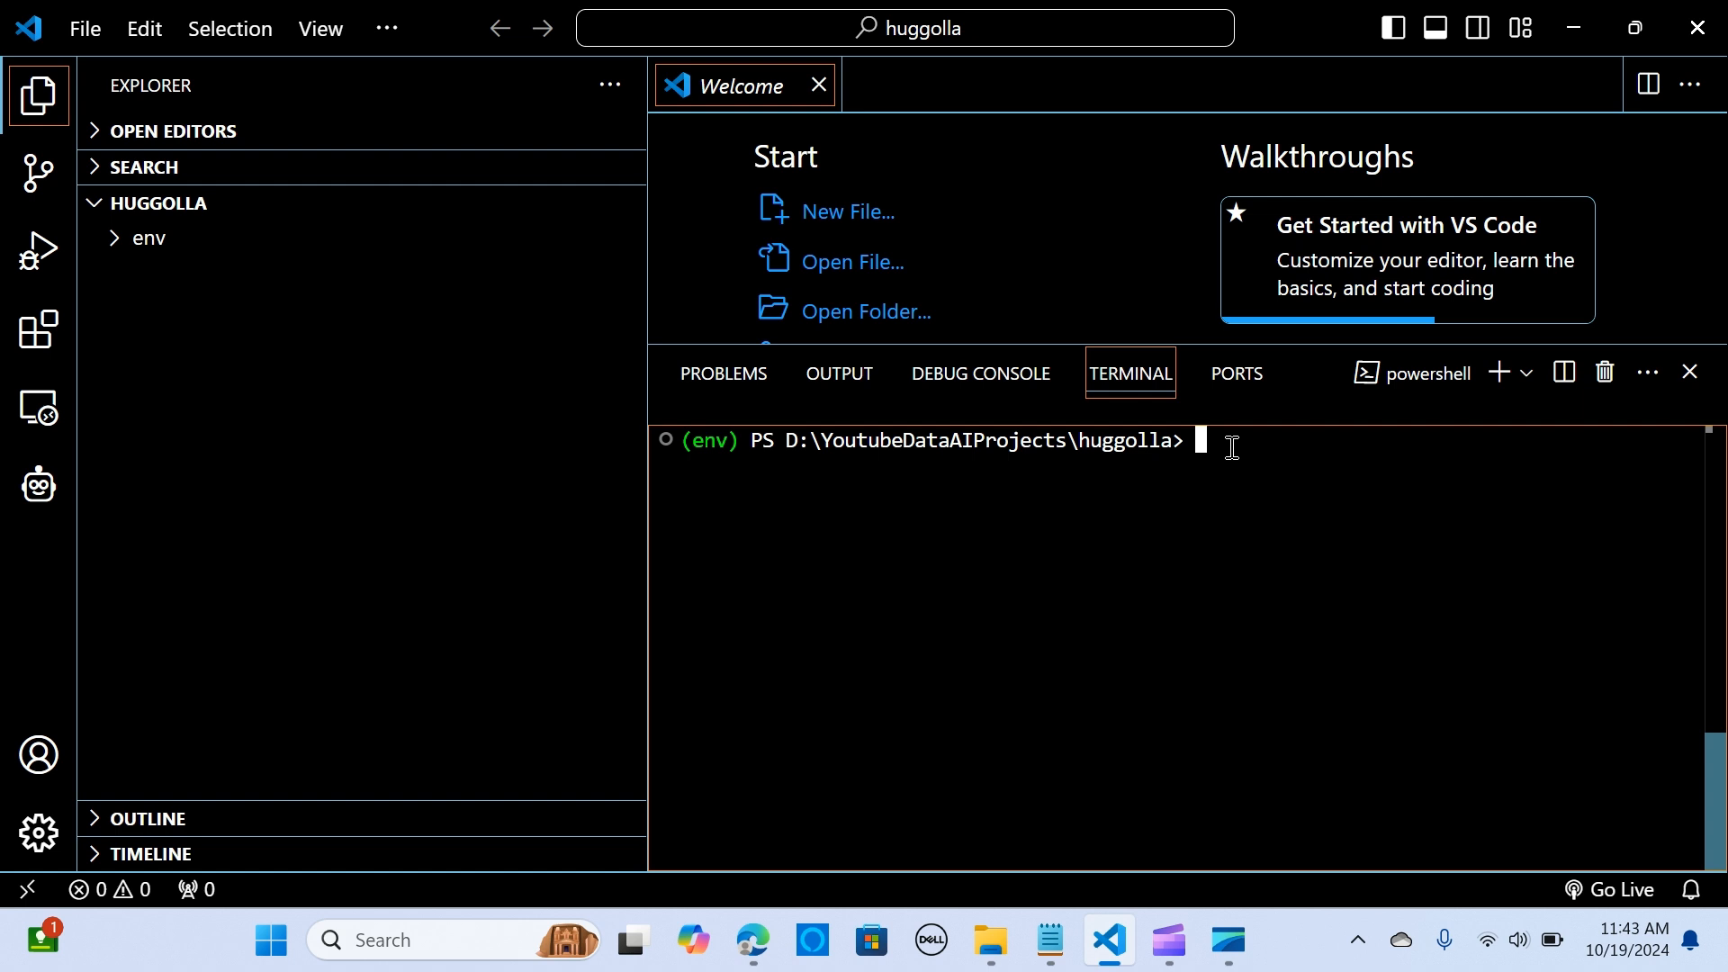
type("olla")
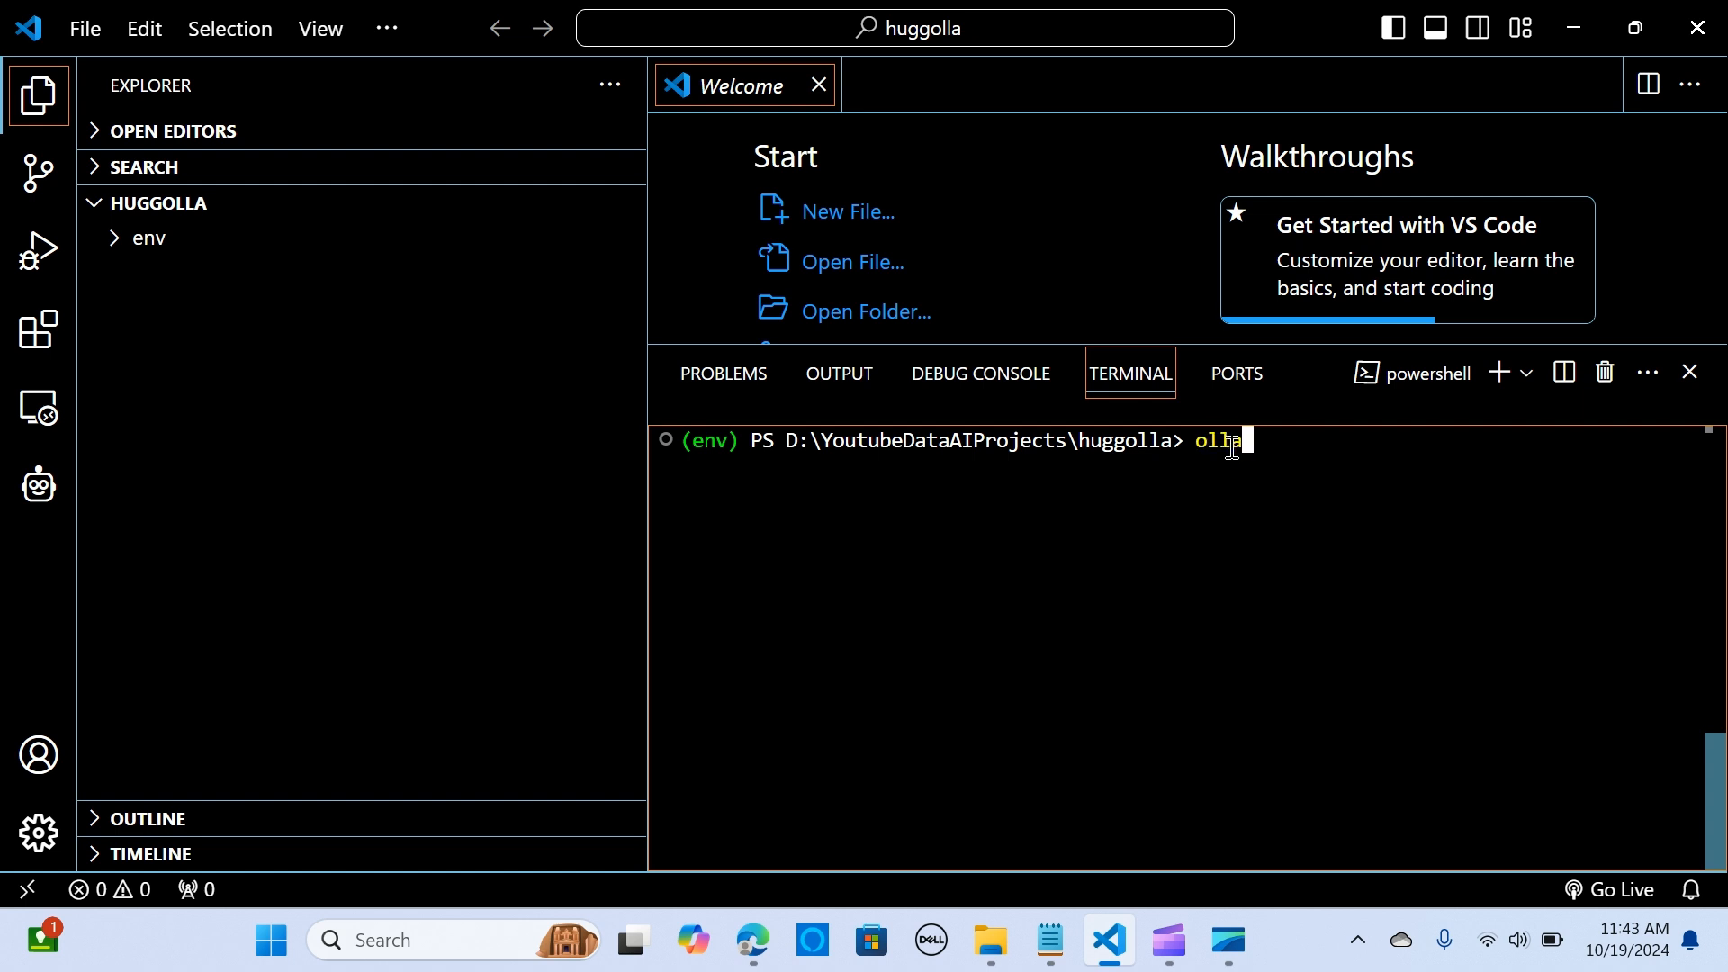
type("ma")
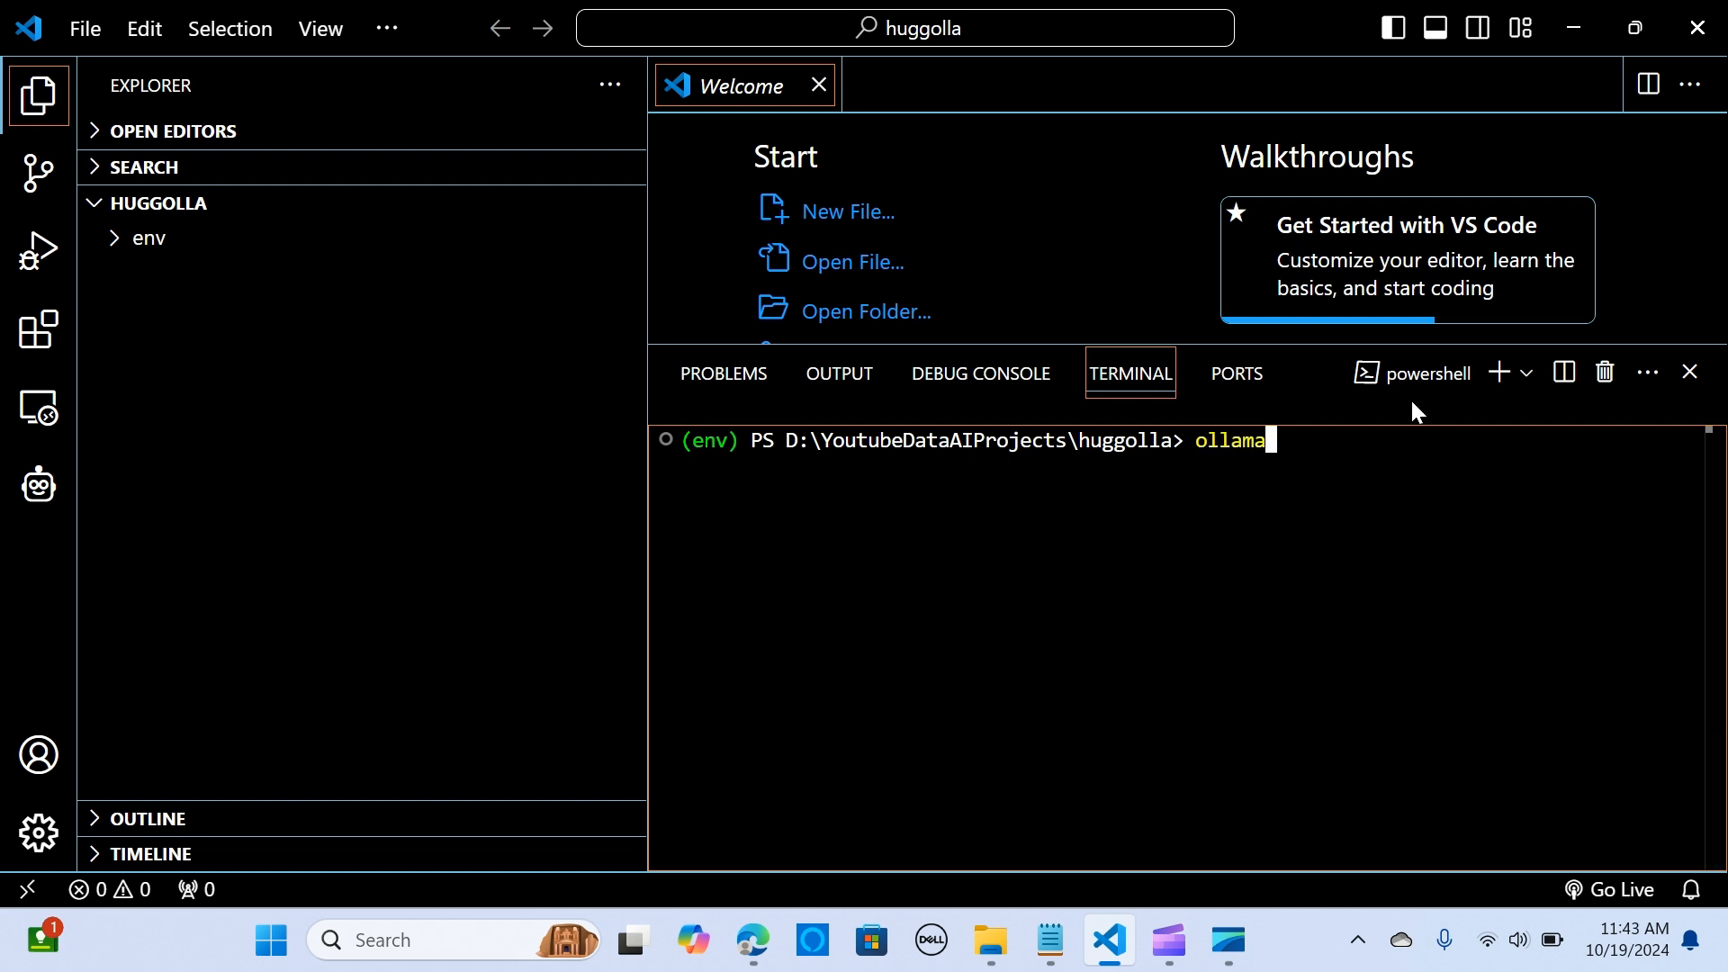
type("--version")
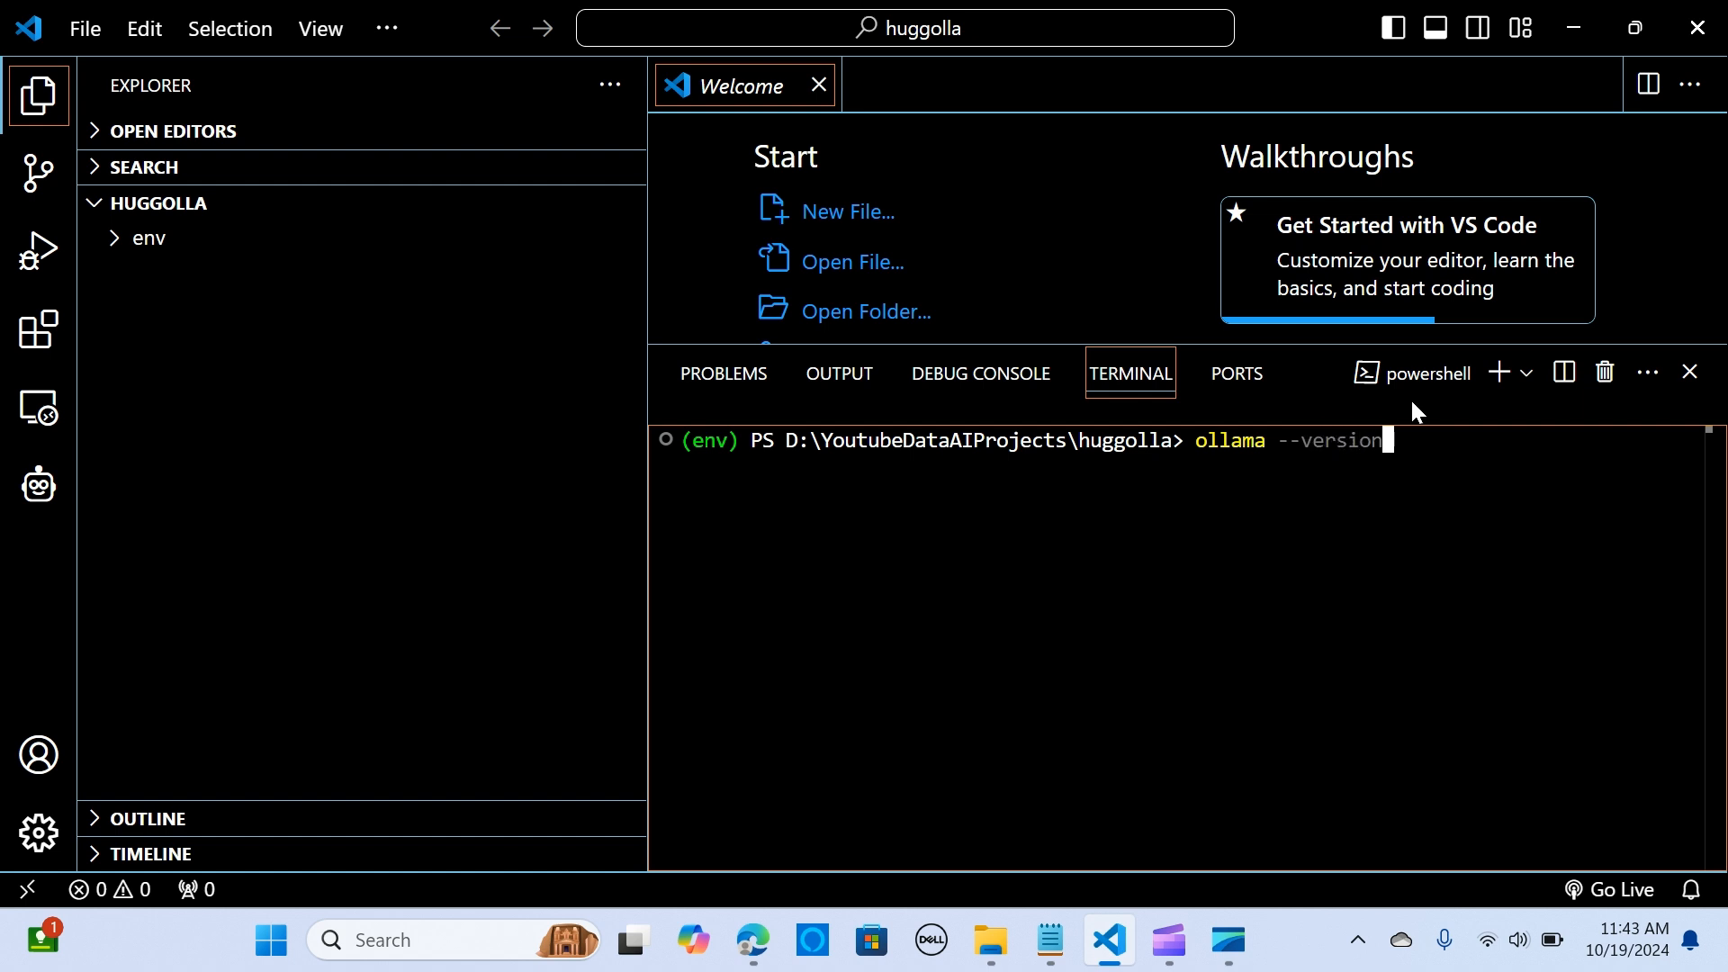
key("Return")
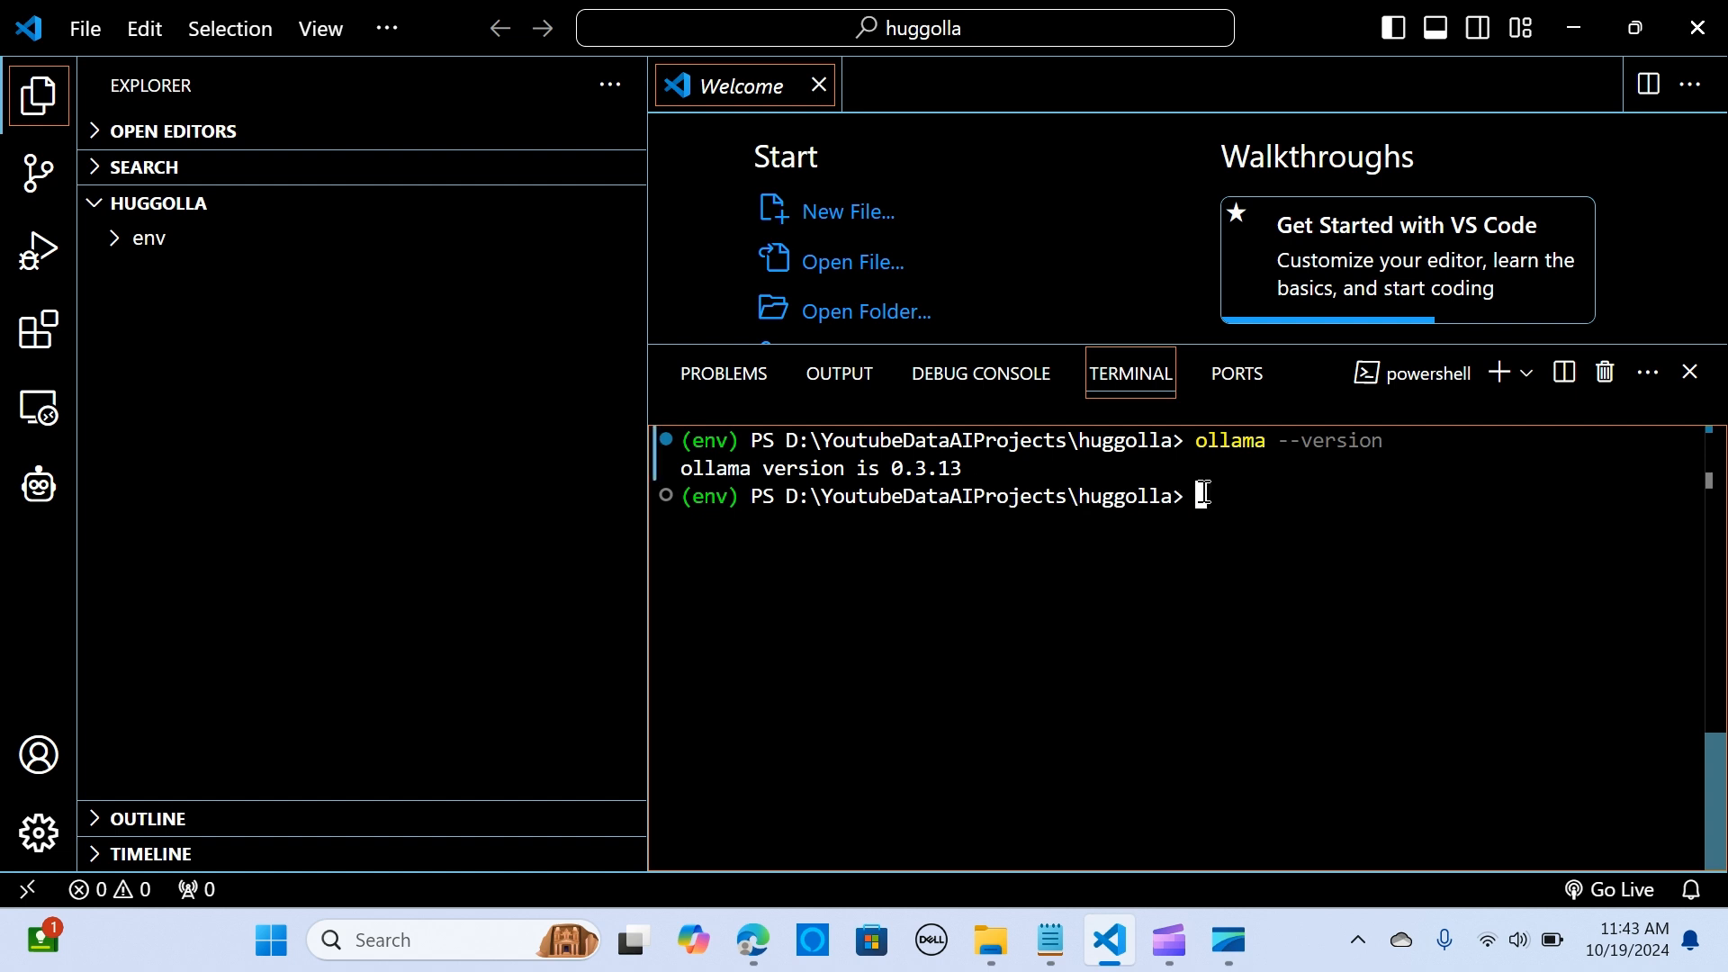
Step: Run 'ollama list' to confirm no models are installed locally
type("ollama")
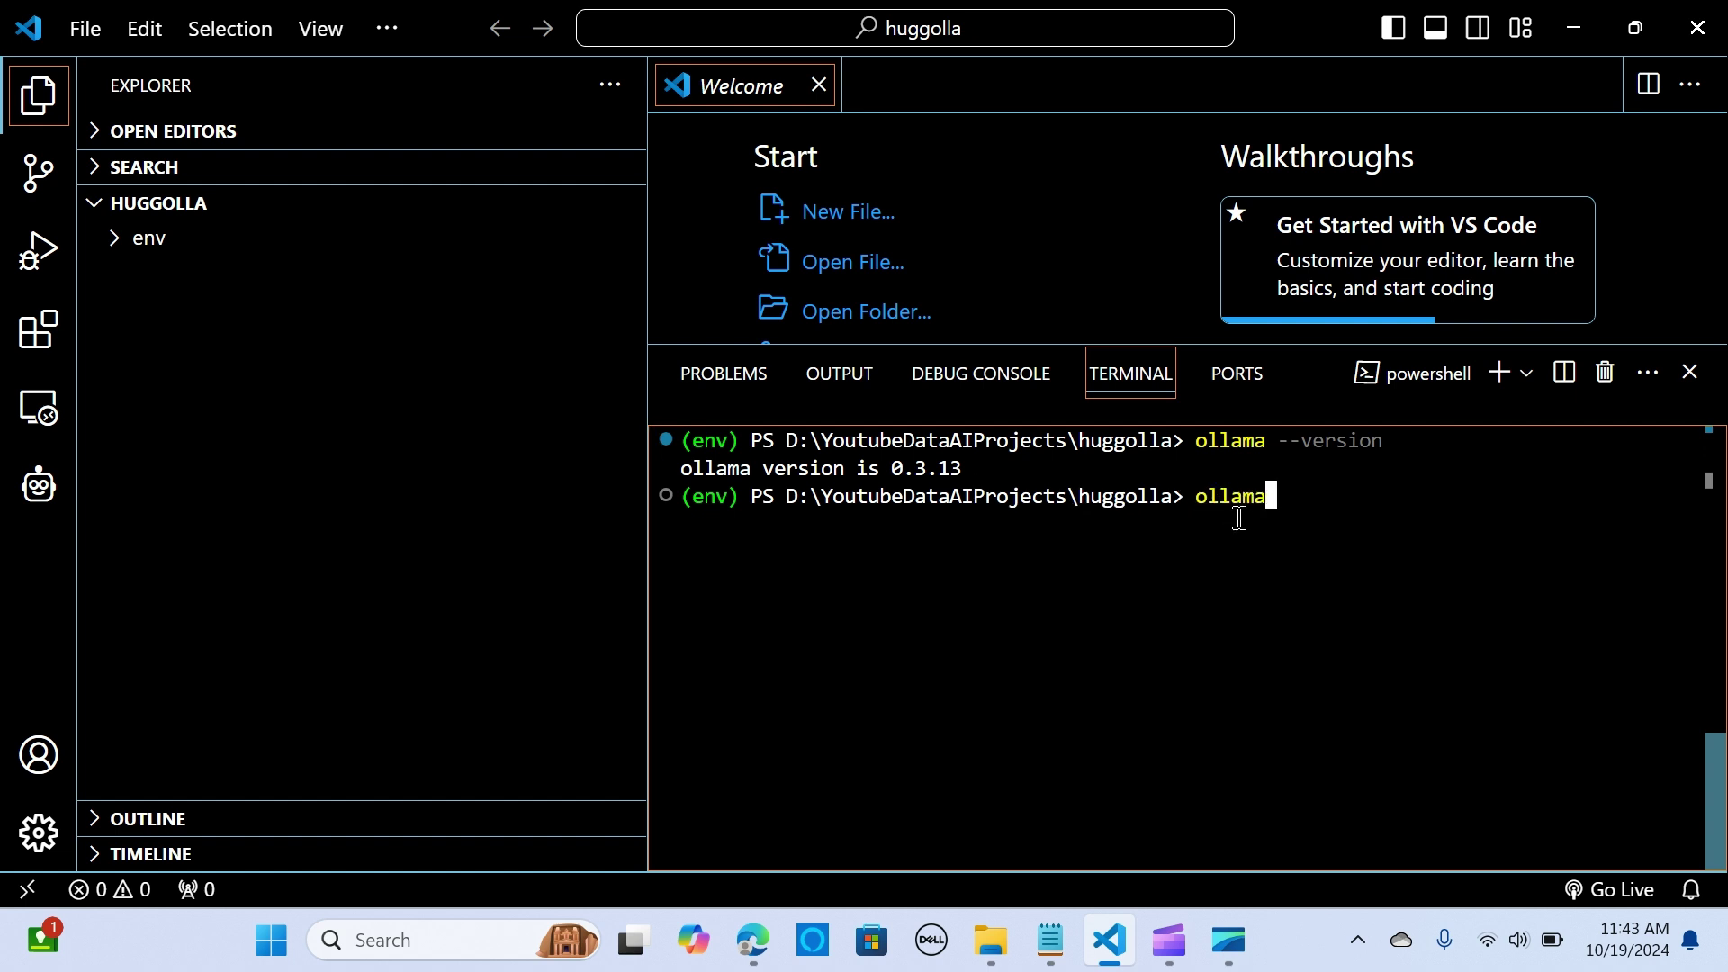
type("lis")
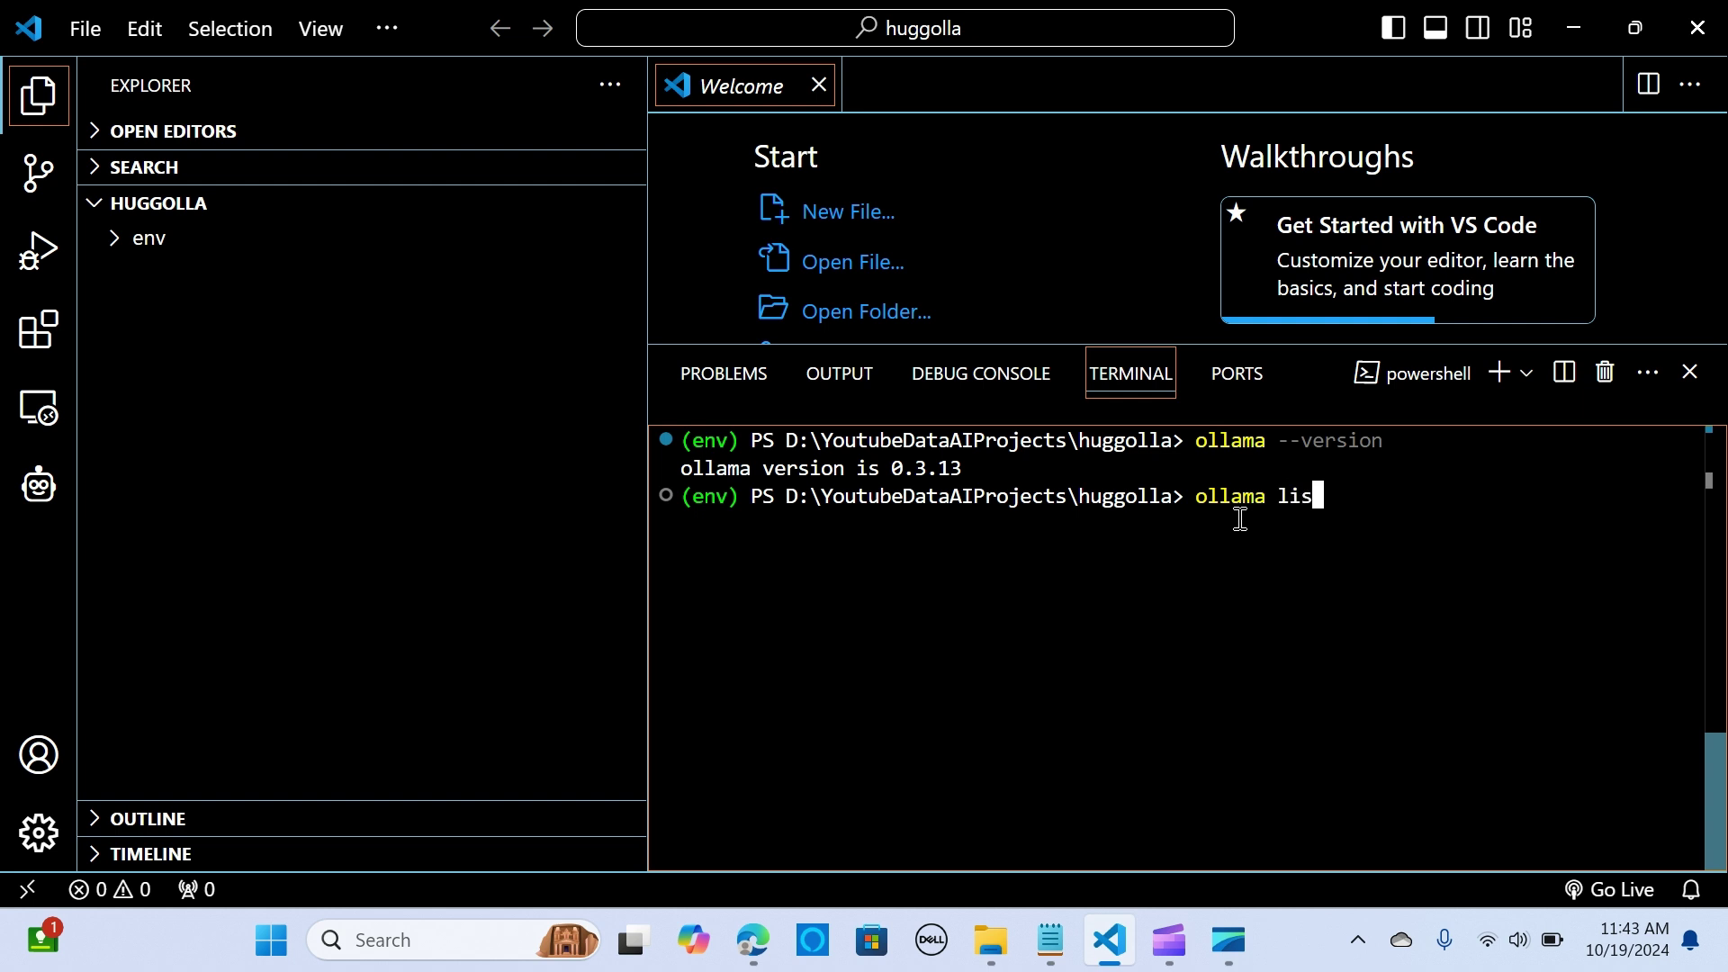
key("Return")
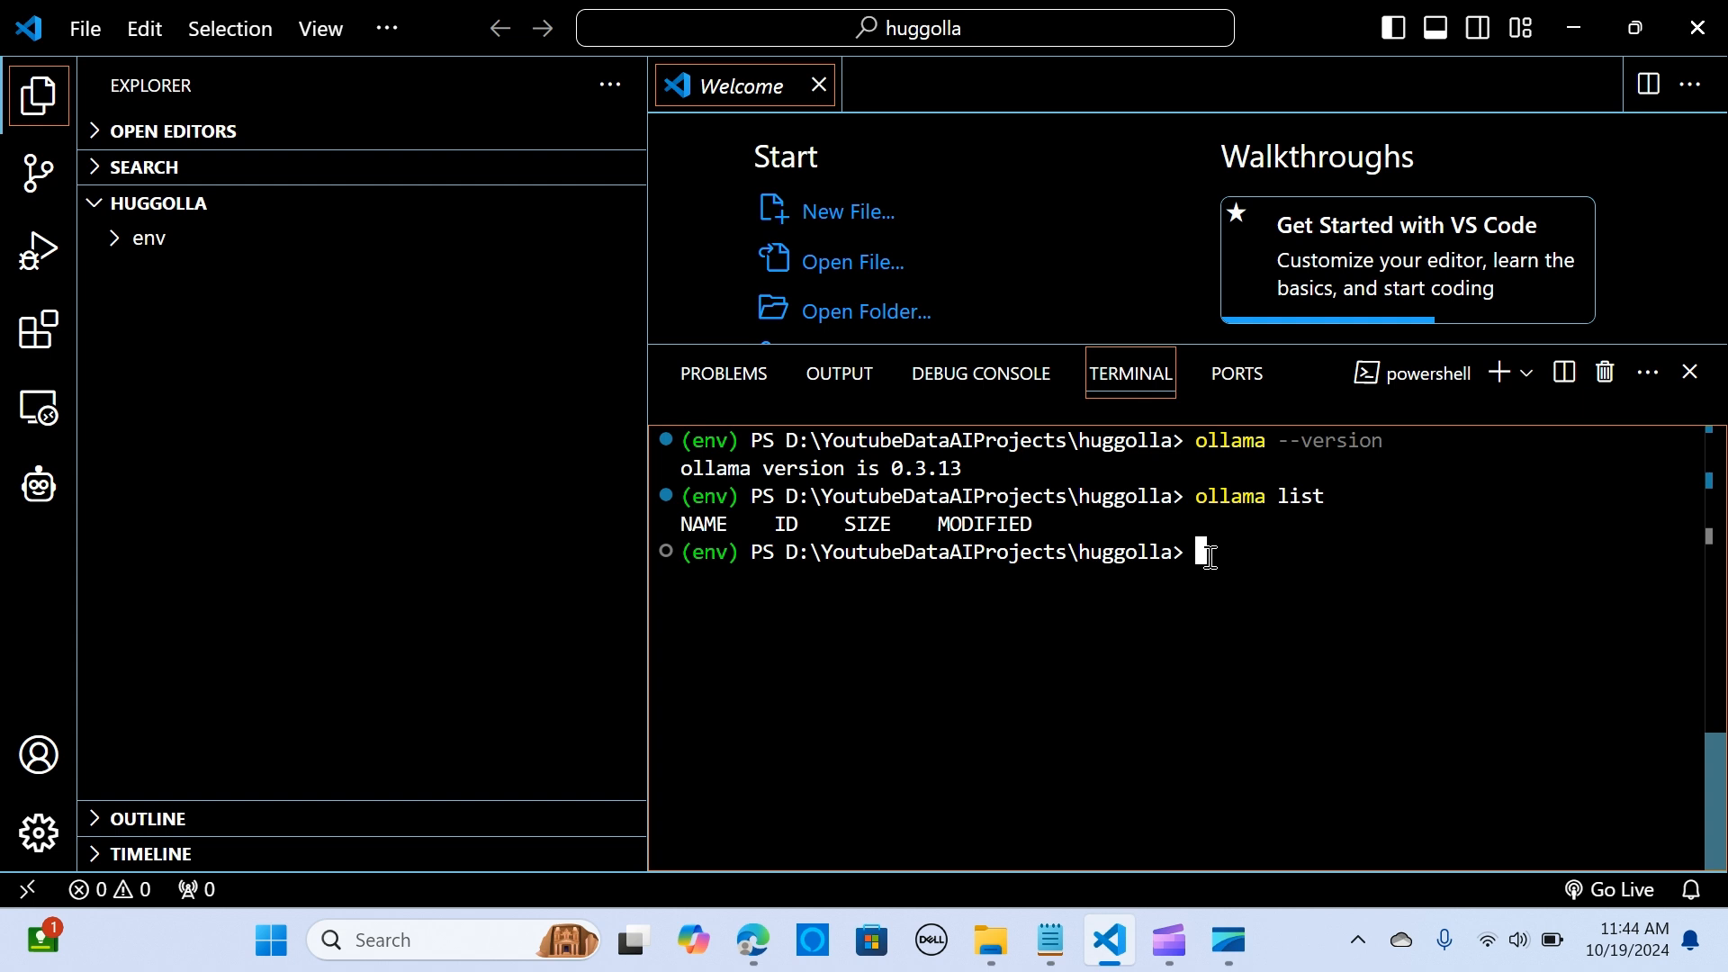
Step: Begin typing the command 'ollama run hf.co' in the terminal
type("oll,")
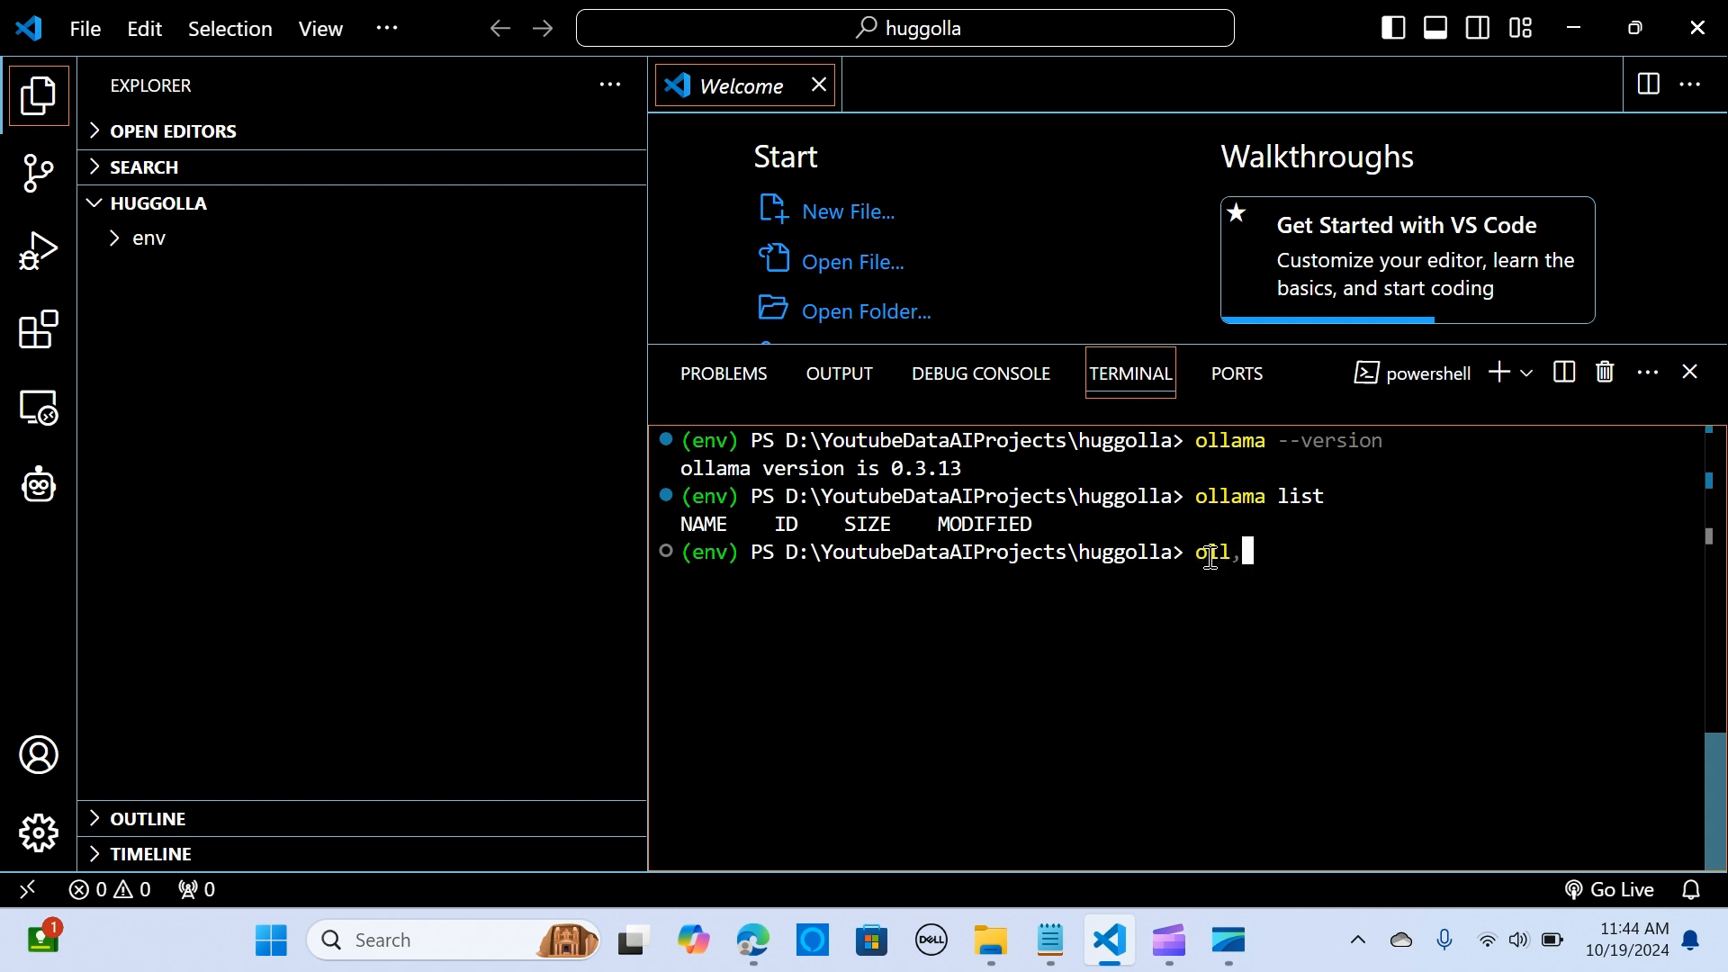
type("llama")
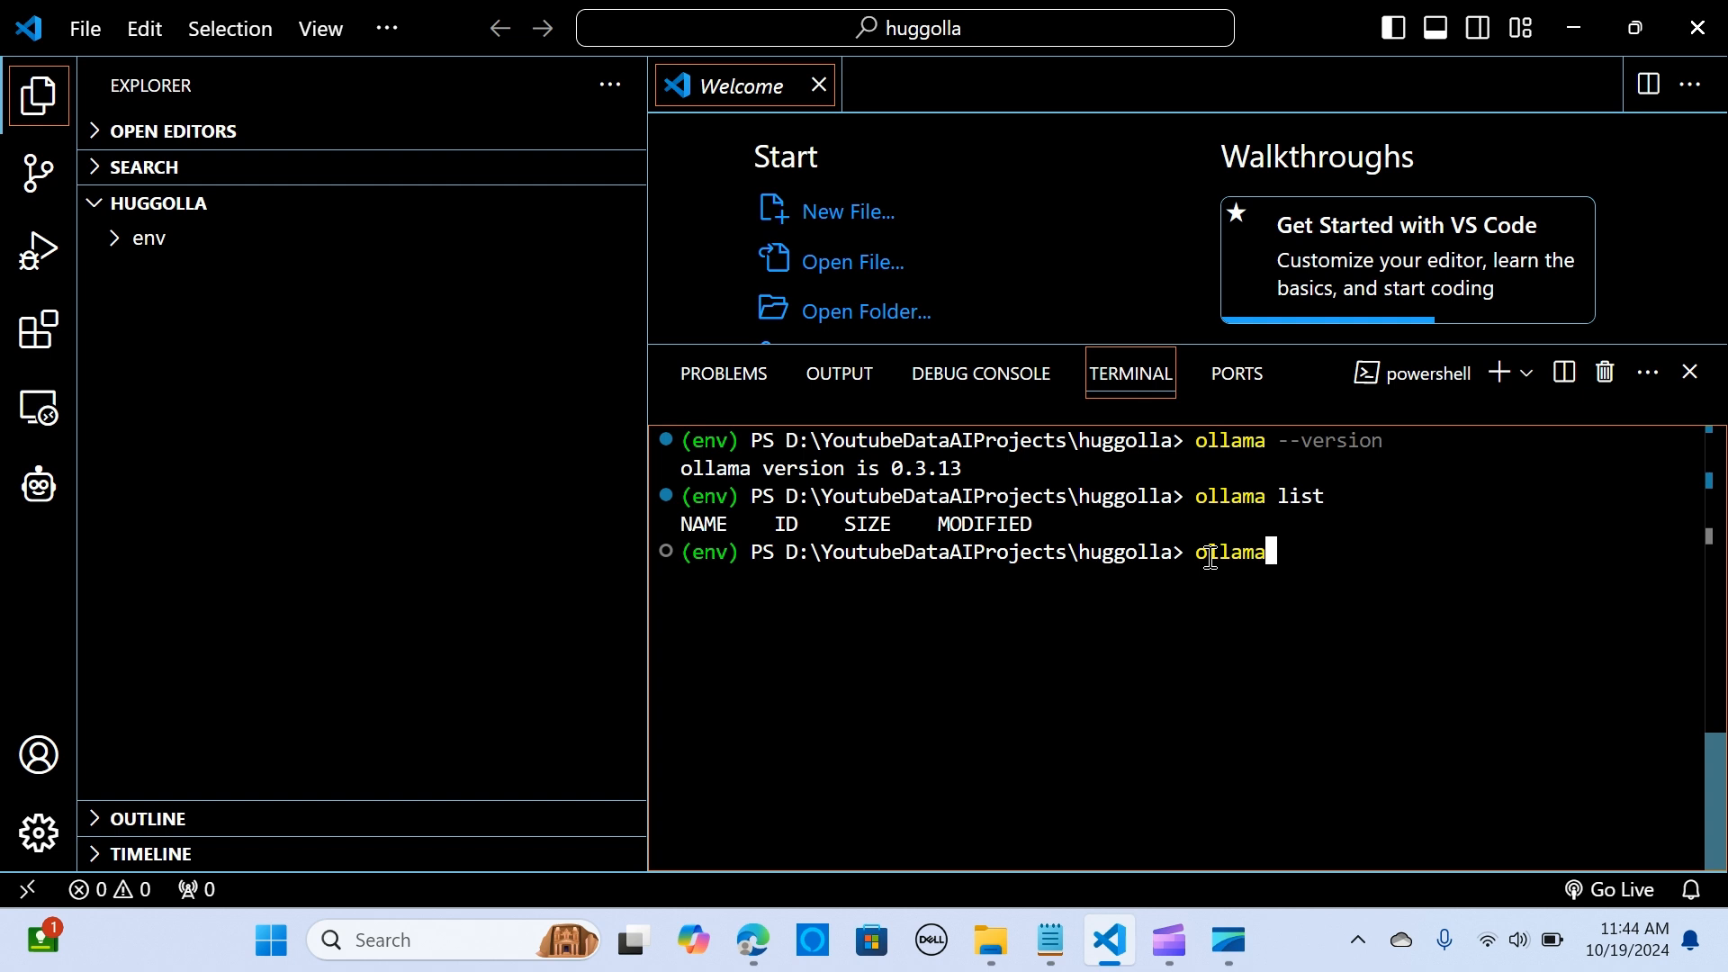
type("l")
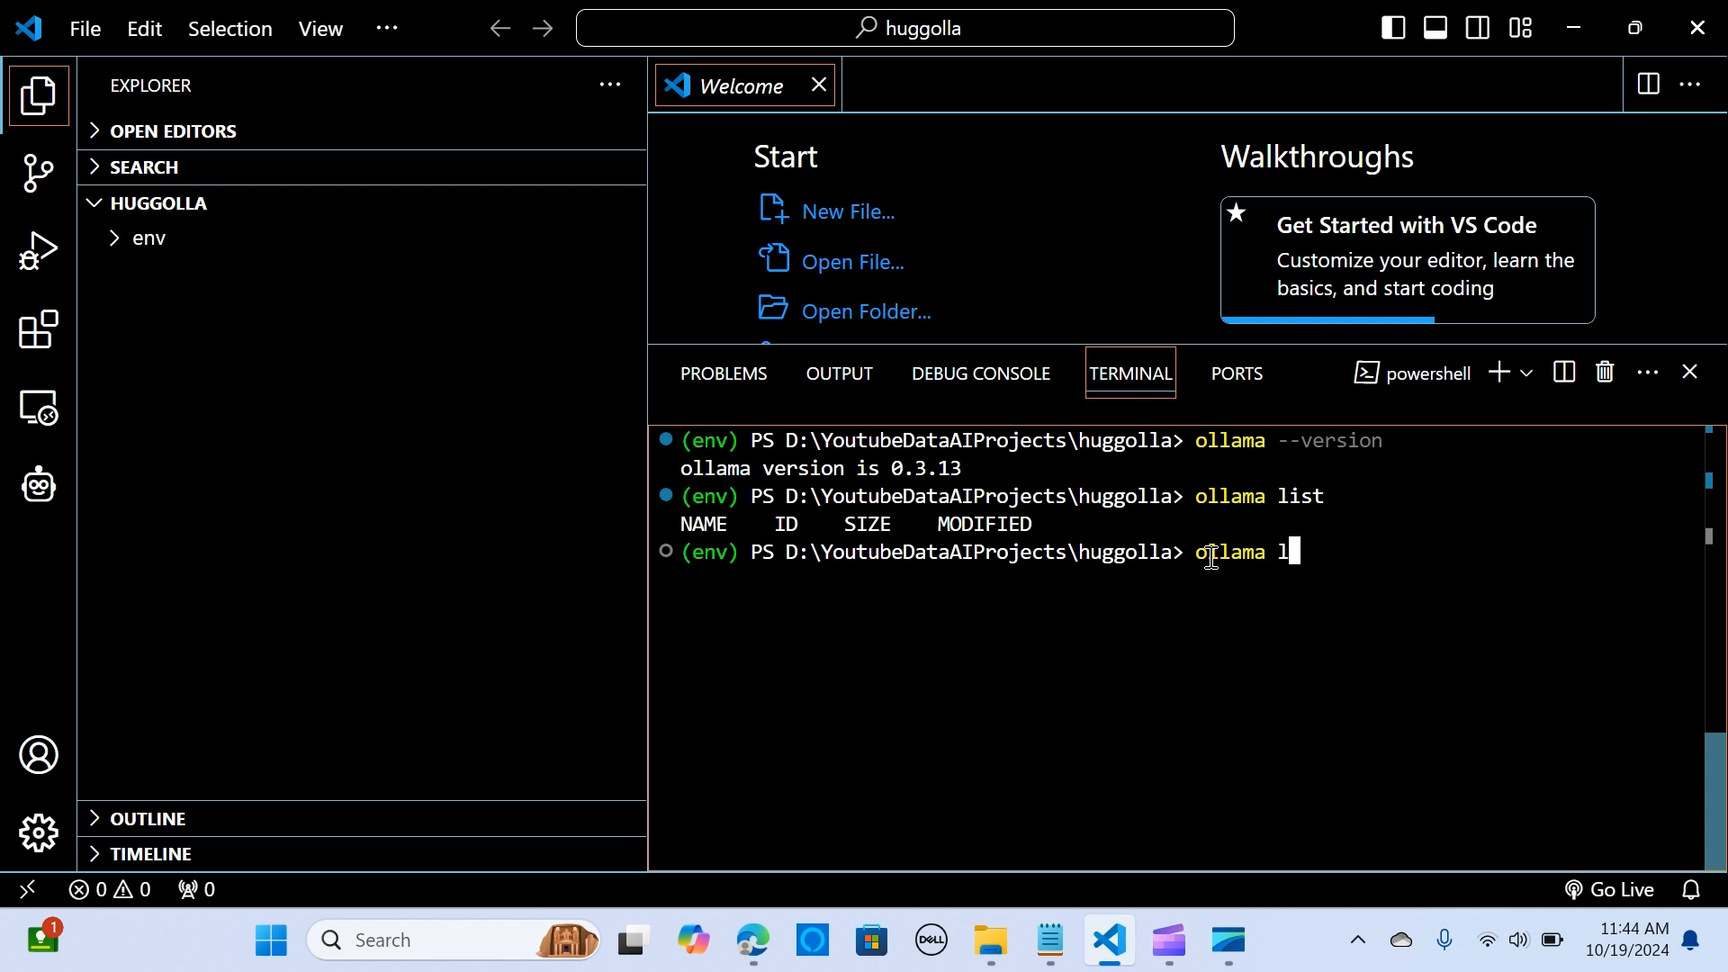
type("r")
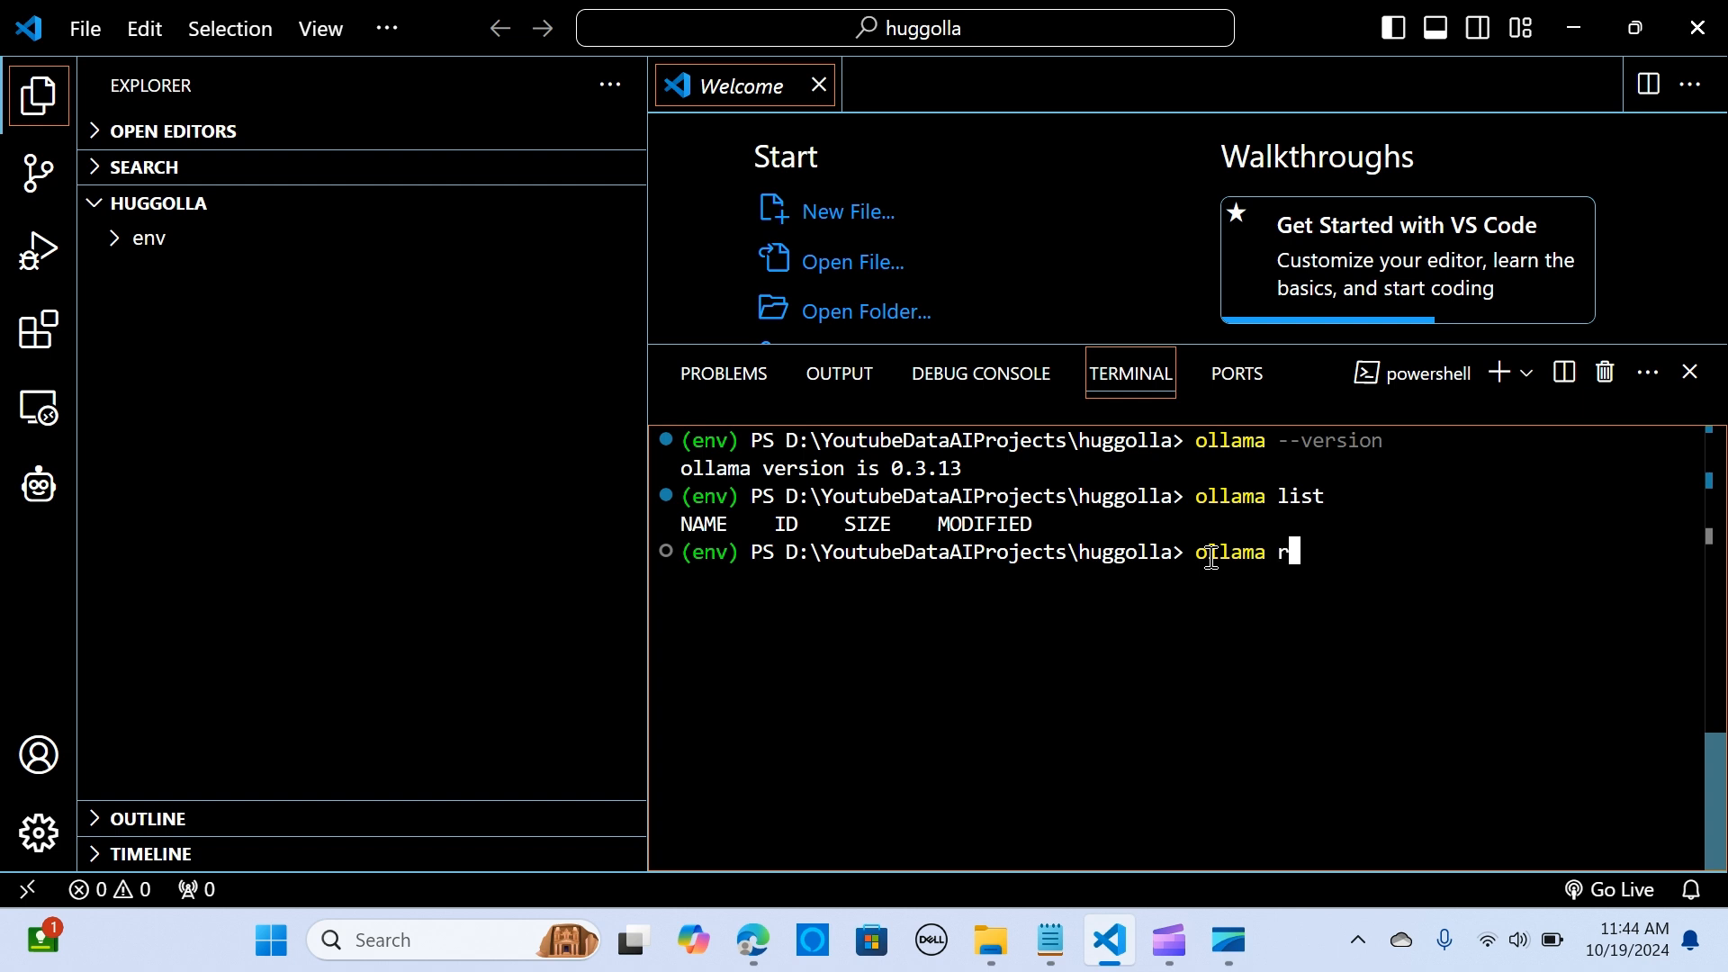
type("un h")
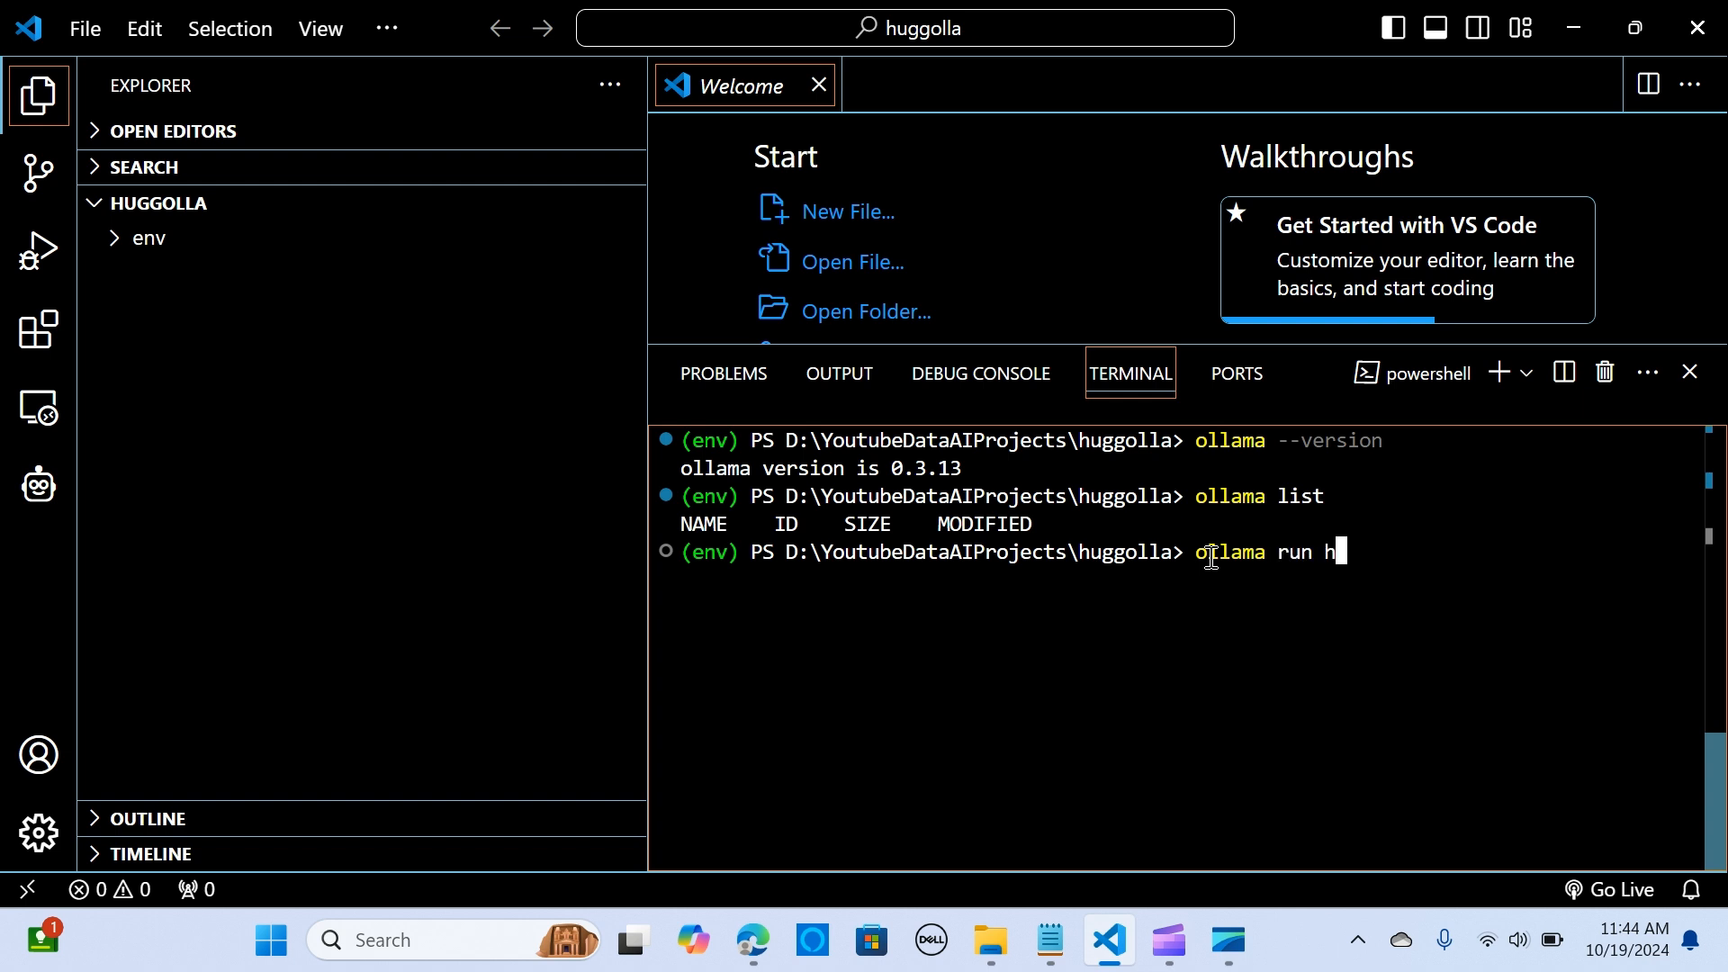
type("f.co")
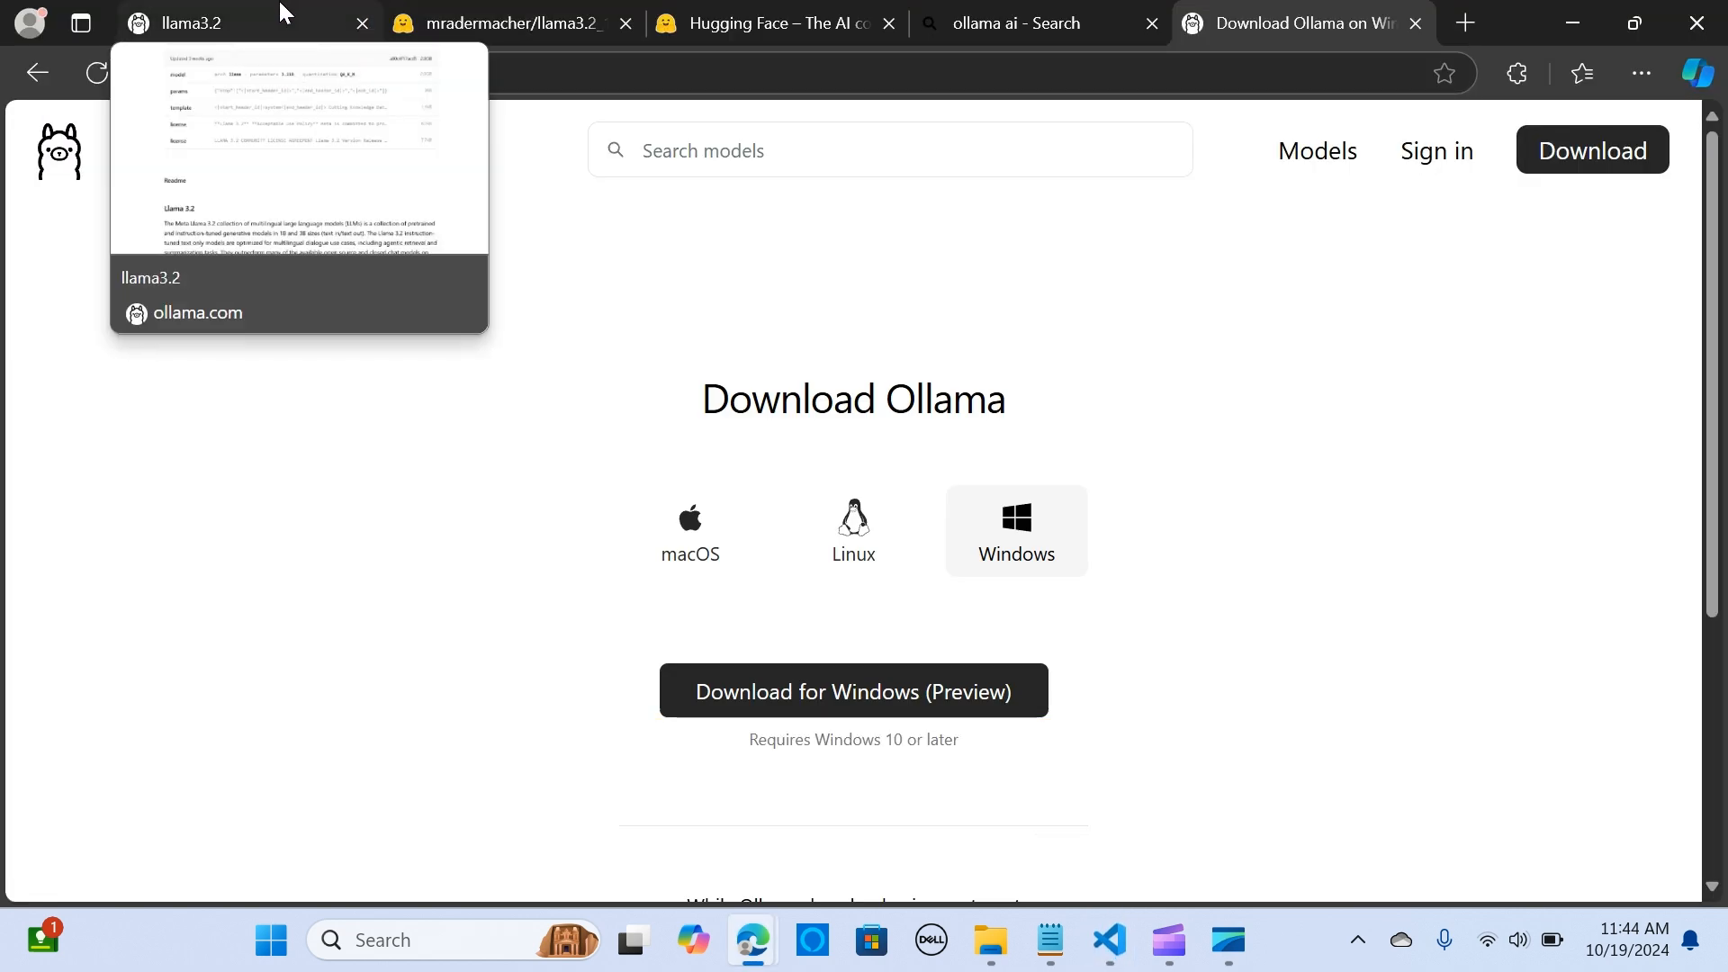
Step: View the llama3.2 model page, then return to the Ollama model library
left_click(221, 22)
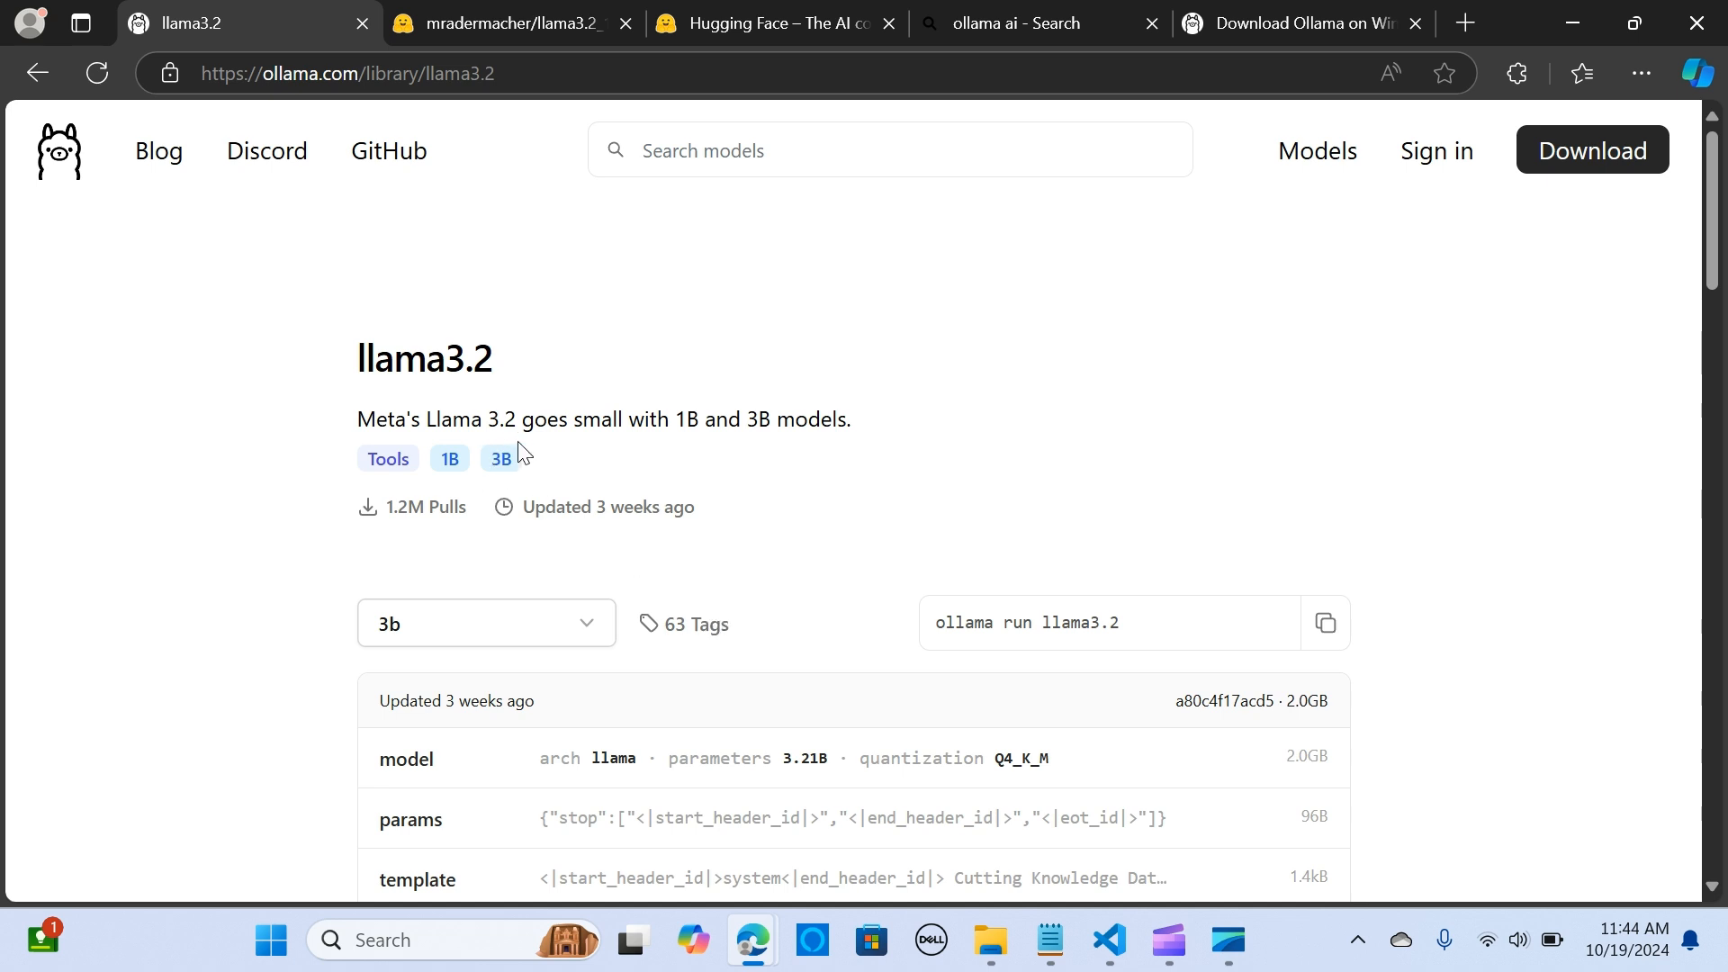
mouse_move(604, 470)
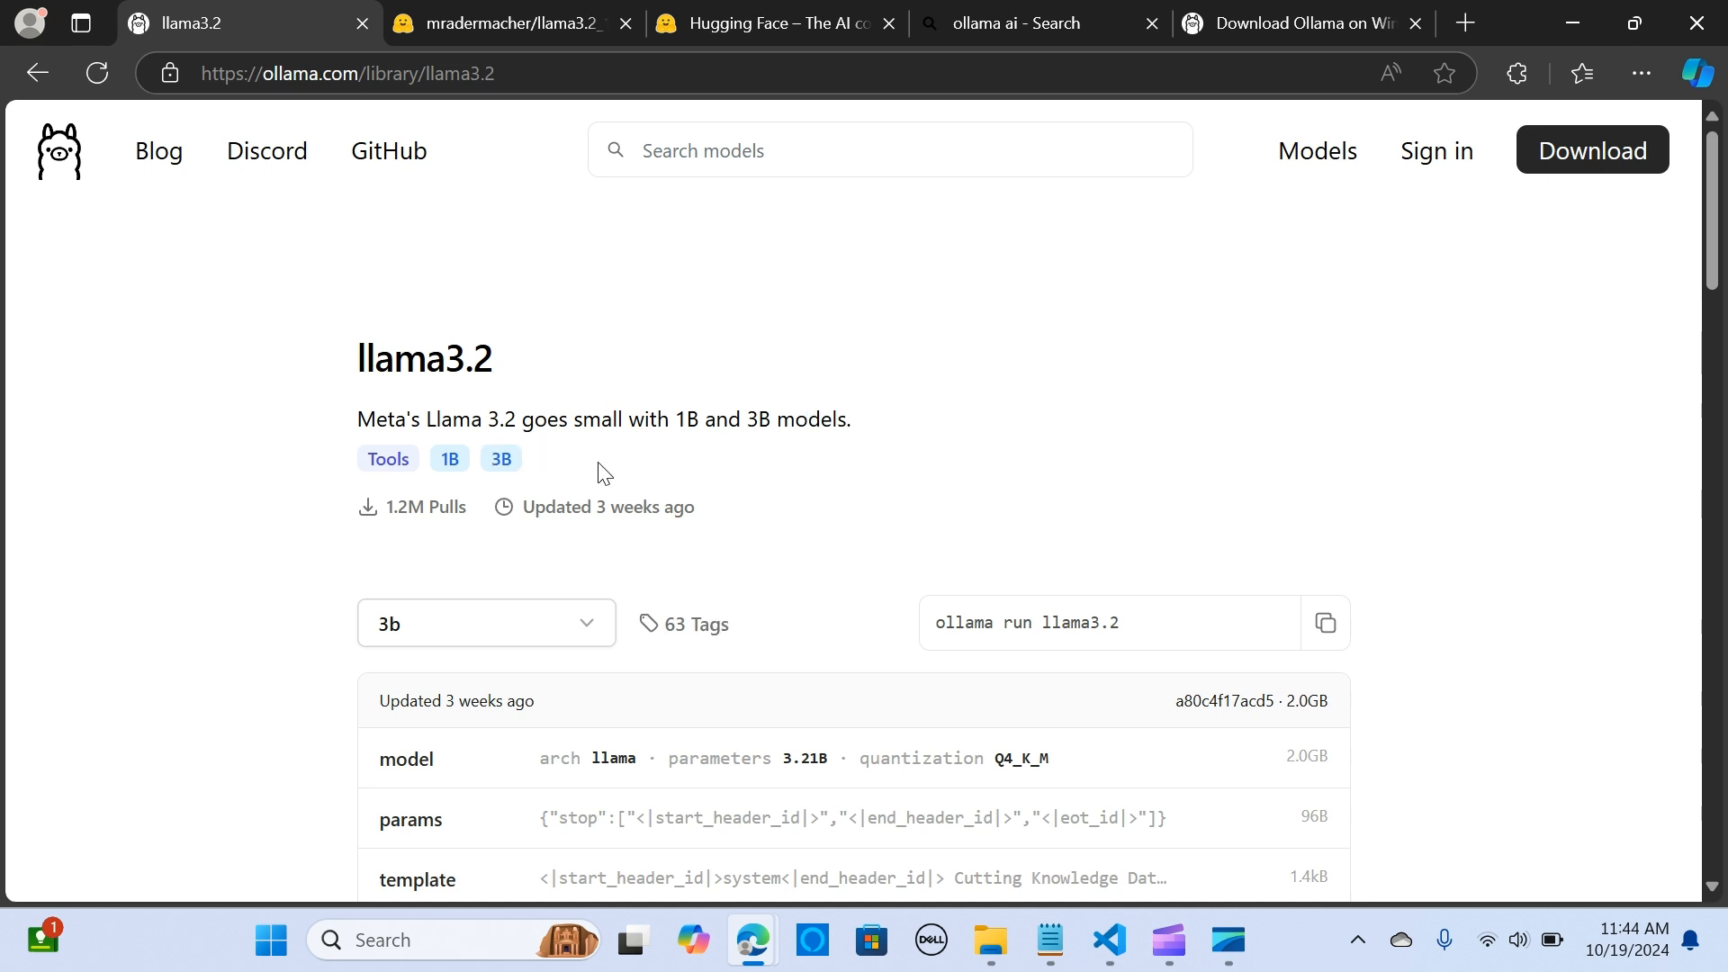
mouse_move(535, 369)
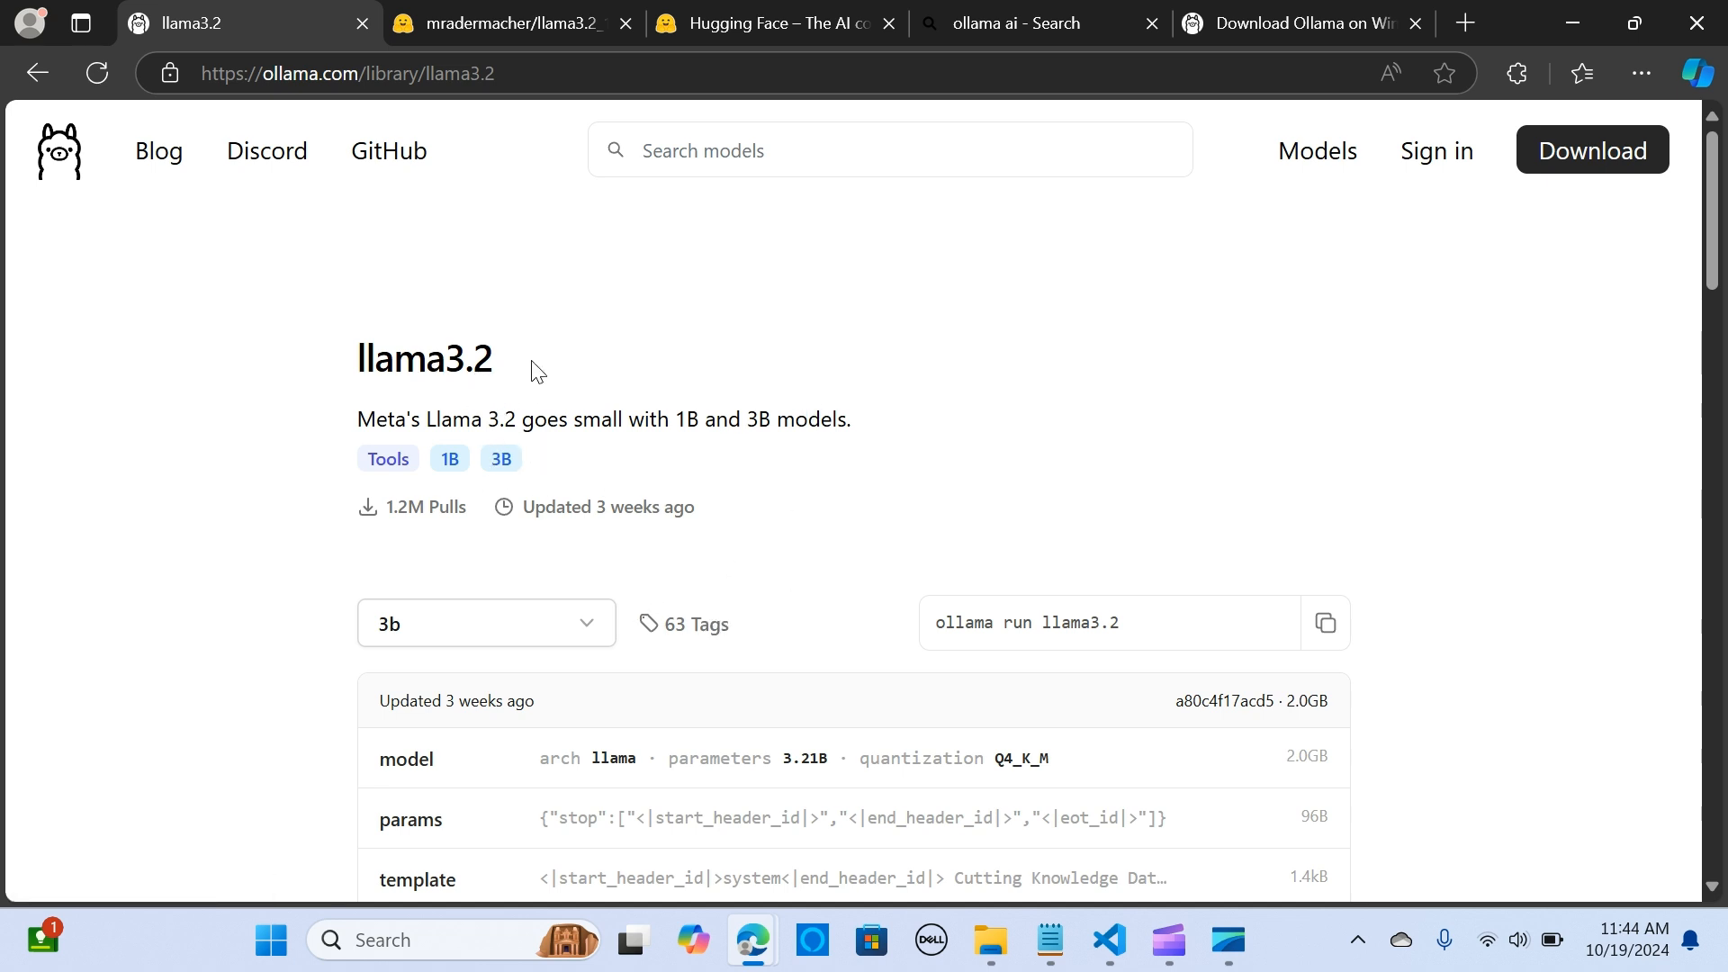
scroll("down", 3)
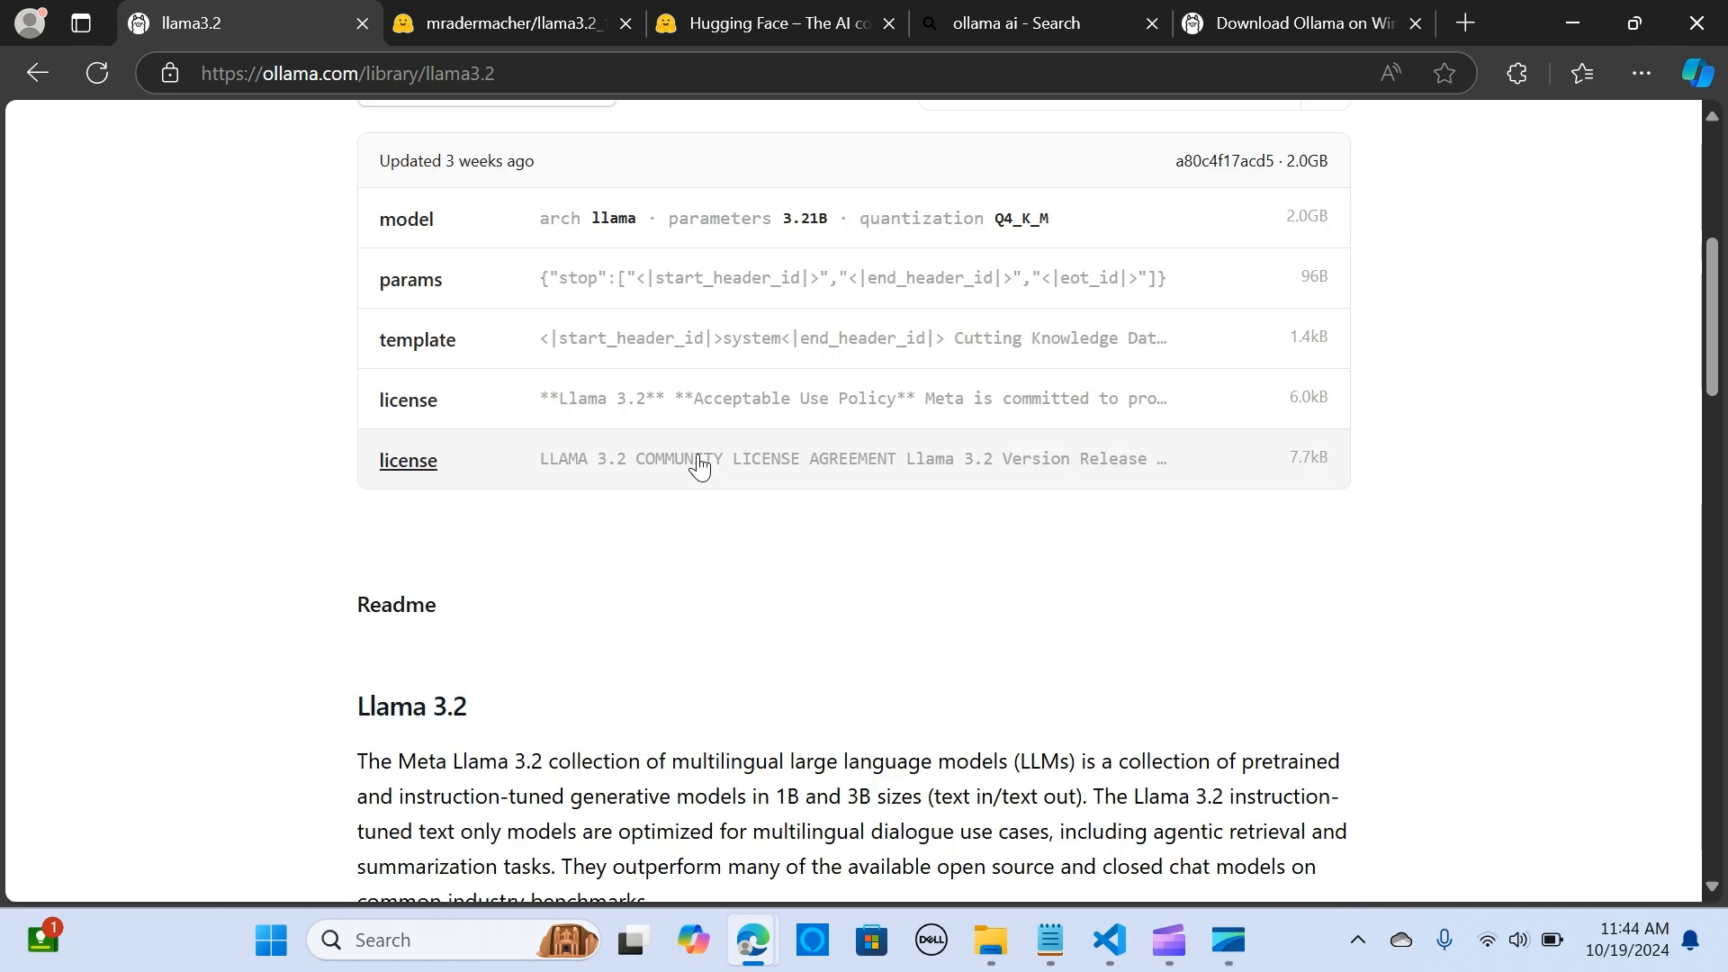
scroll("up", 3)
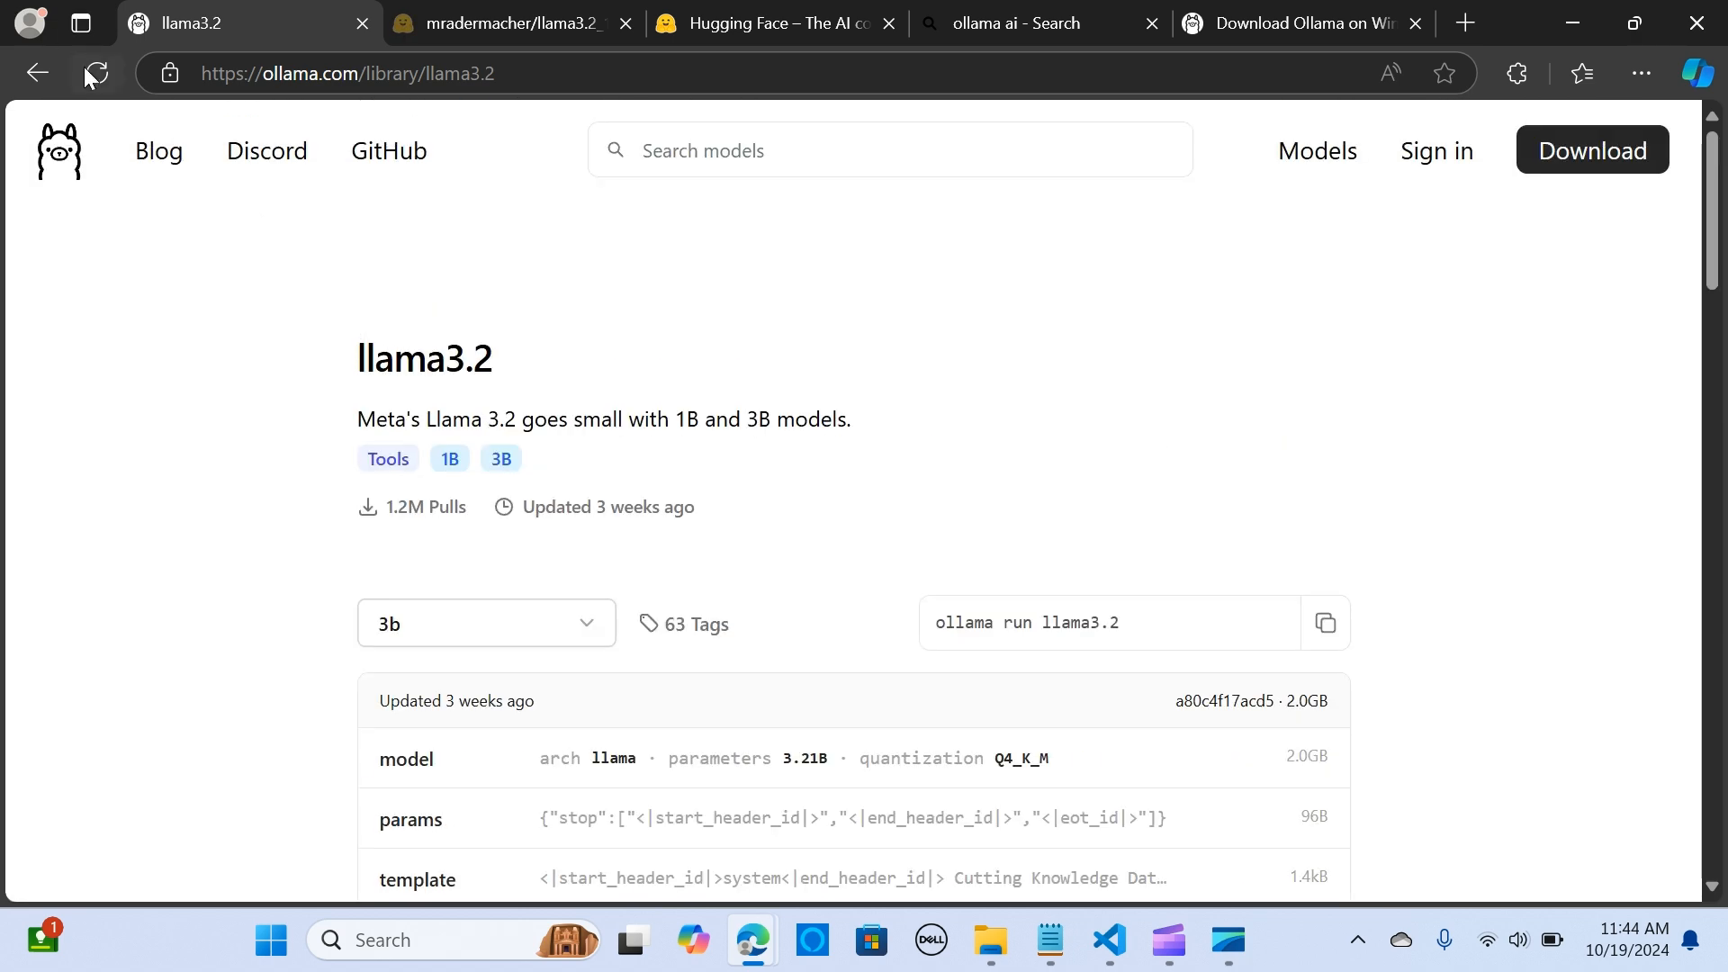
left_click(36, 72)
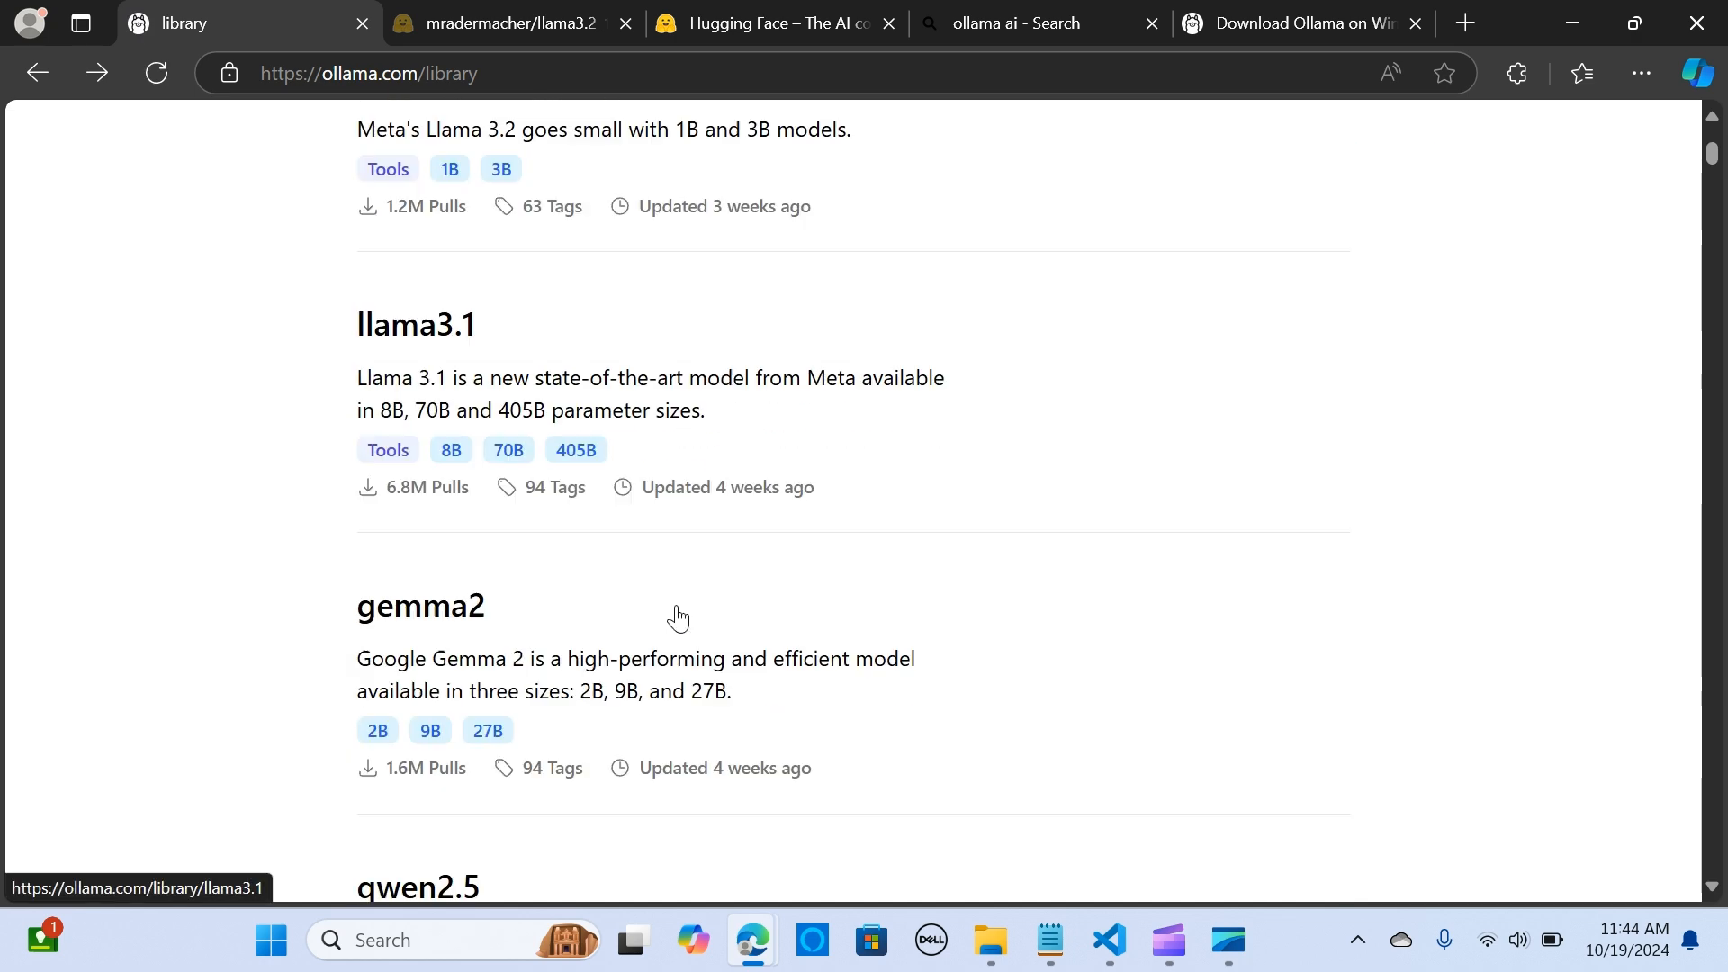
scroll("up", 3)
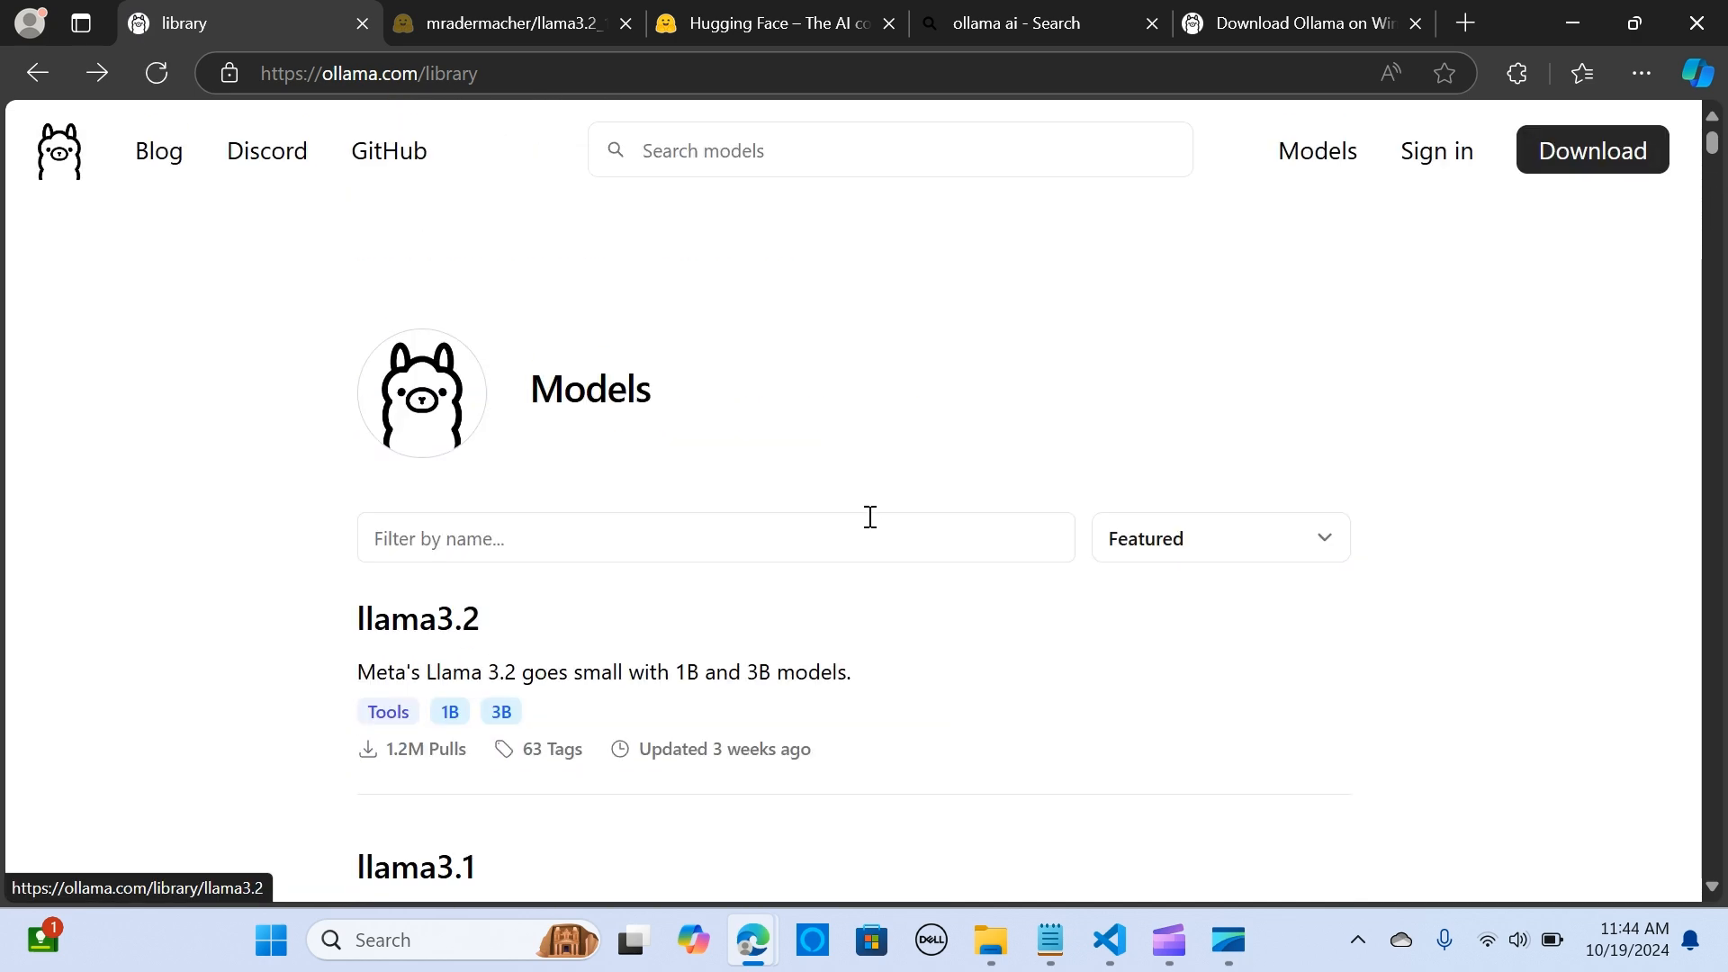
scroll("down", 3)
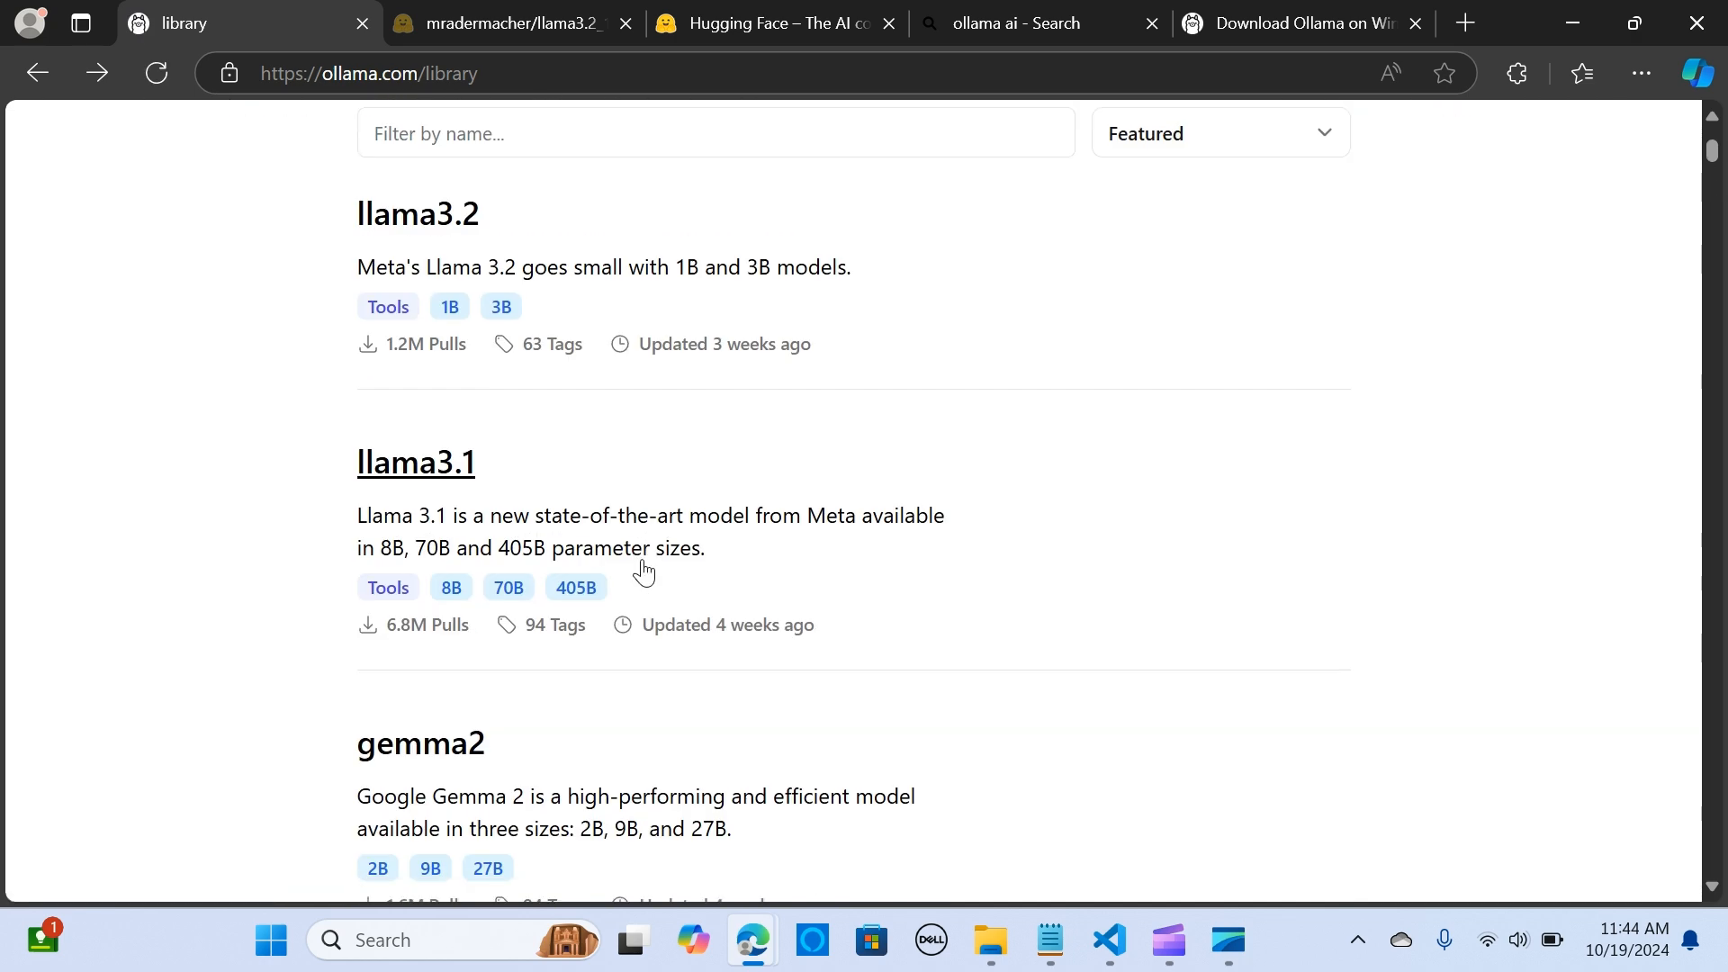
scroll("up", 3)
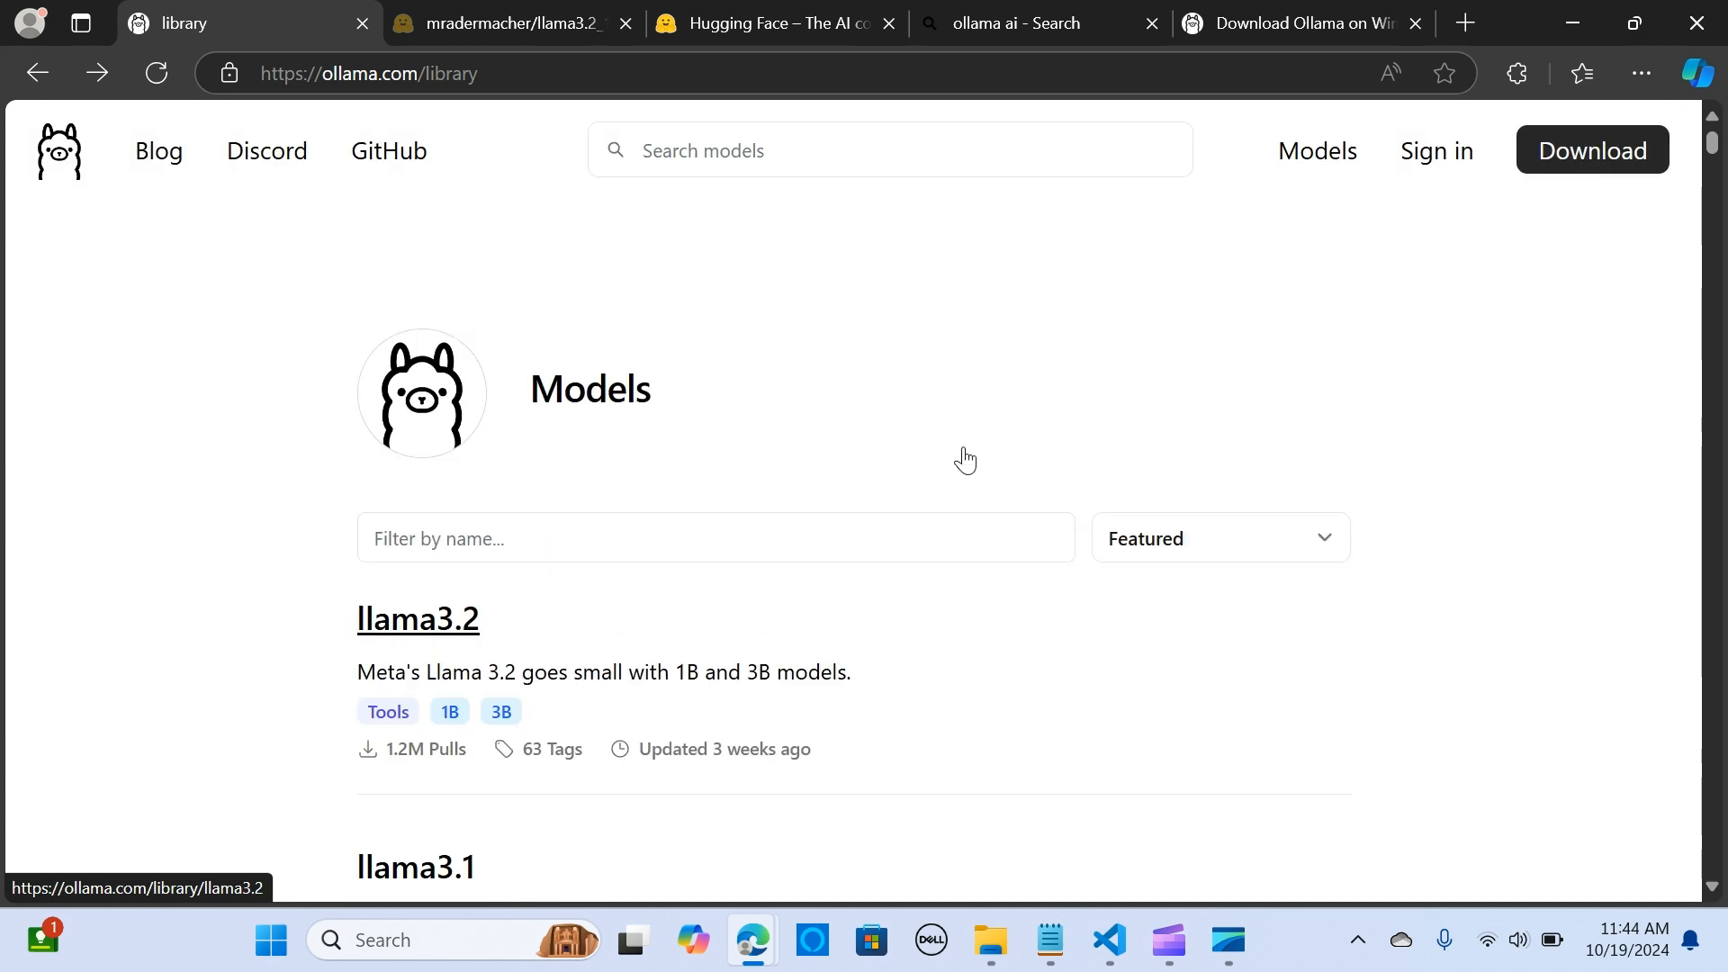
Step: Reopen llama3.2 and expand its full tag list to browse the 1b and 3b variants
left_click(417, 618)
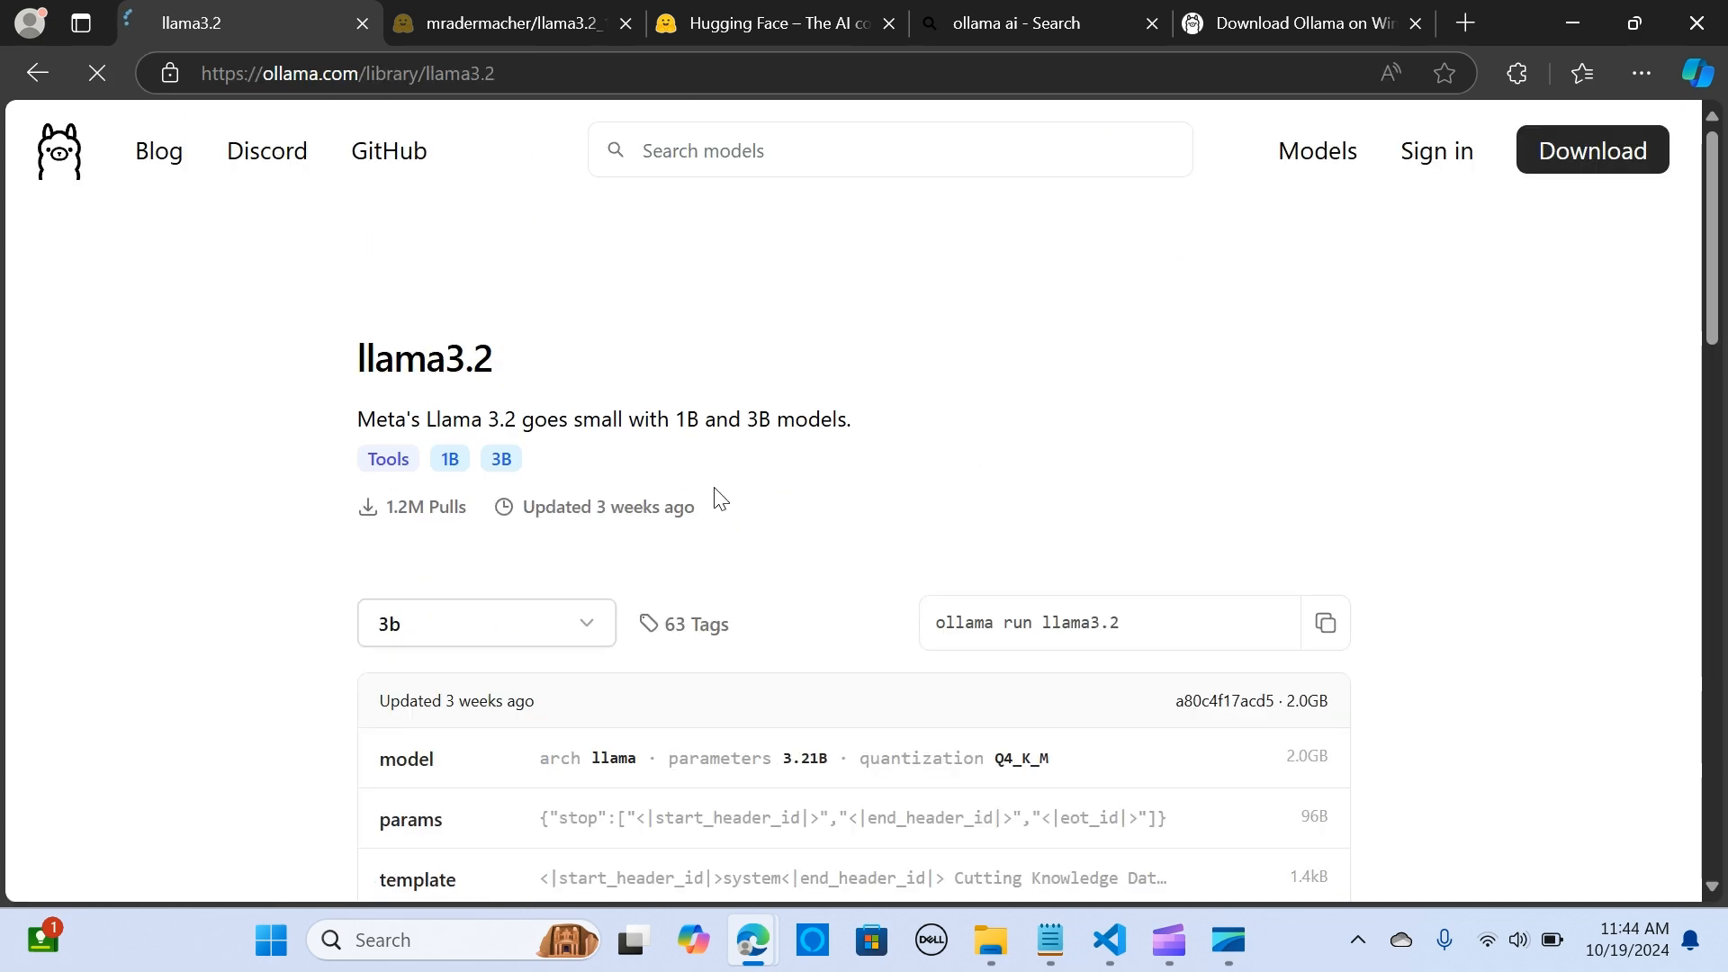
left_click(585, 623)
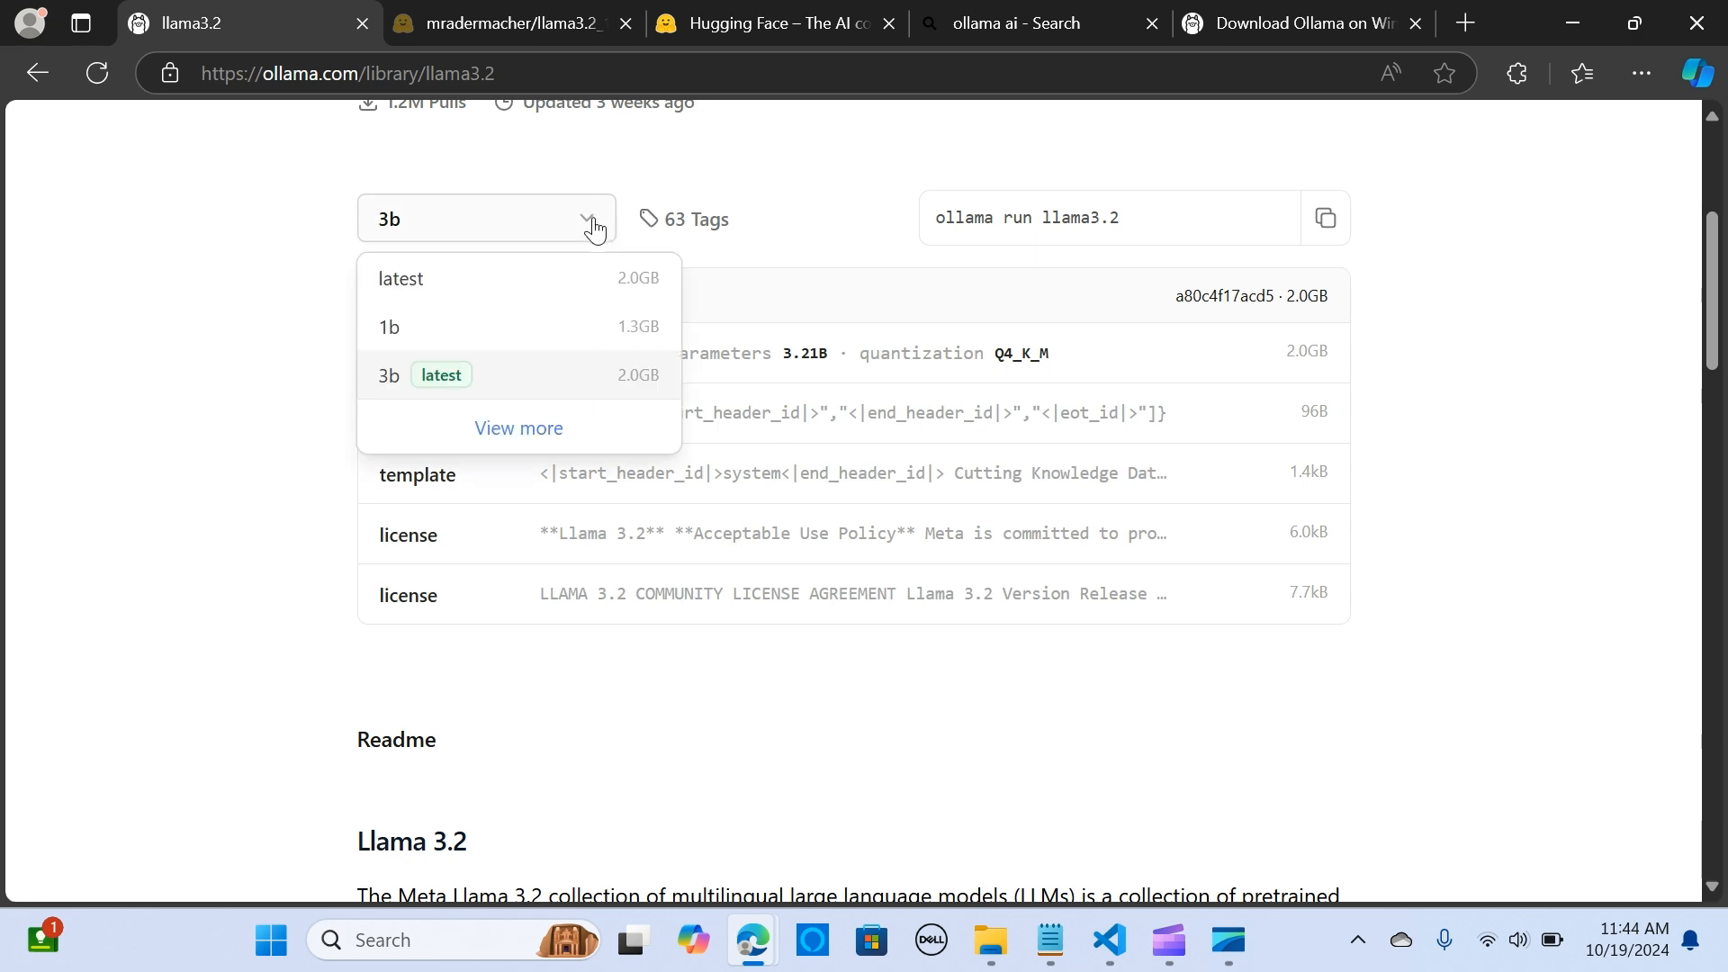
left_click(518, 428)
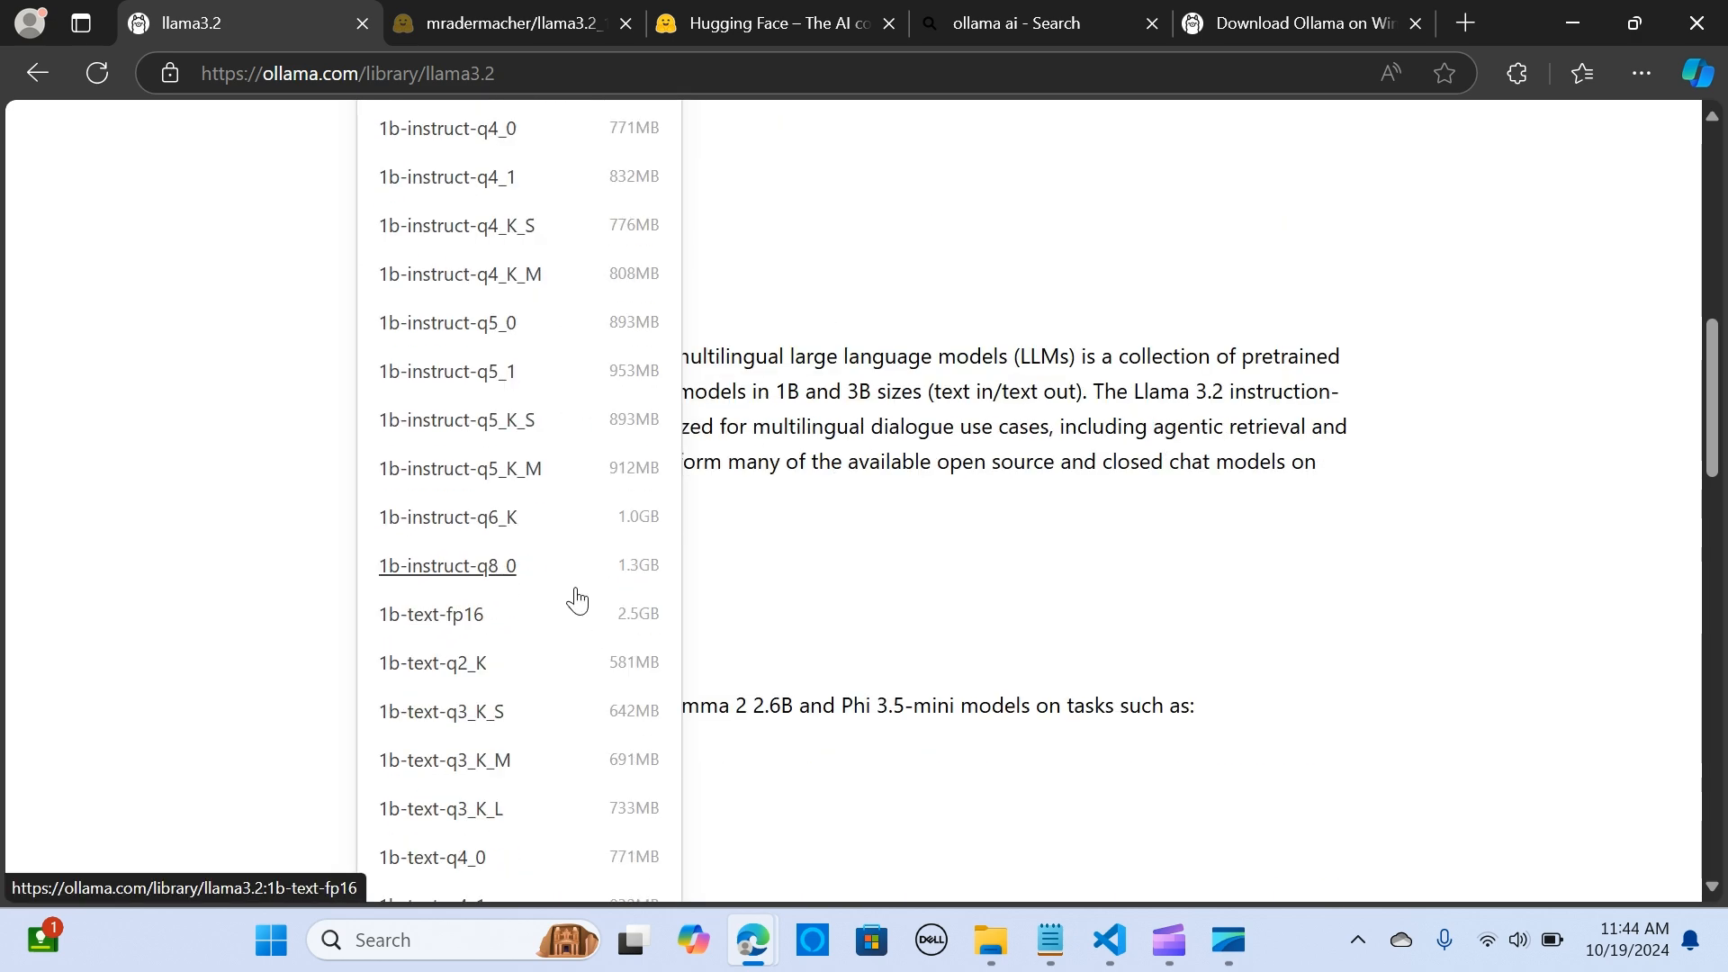
scroll("down", 3)
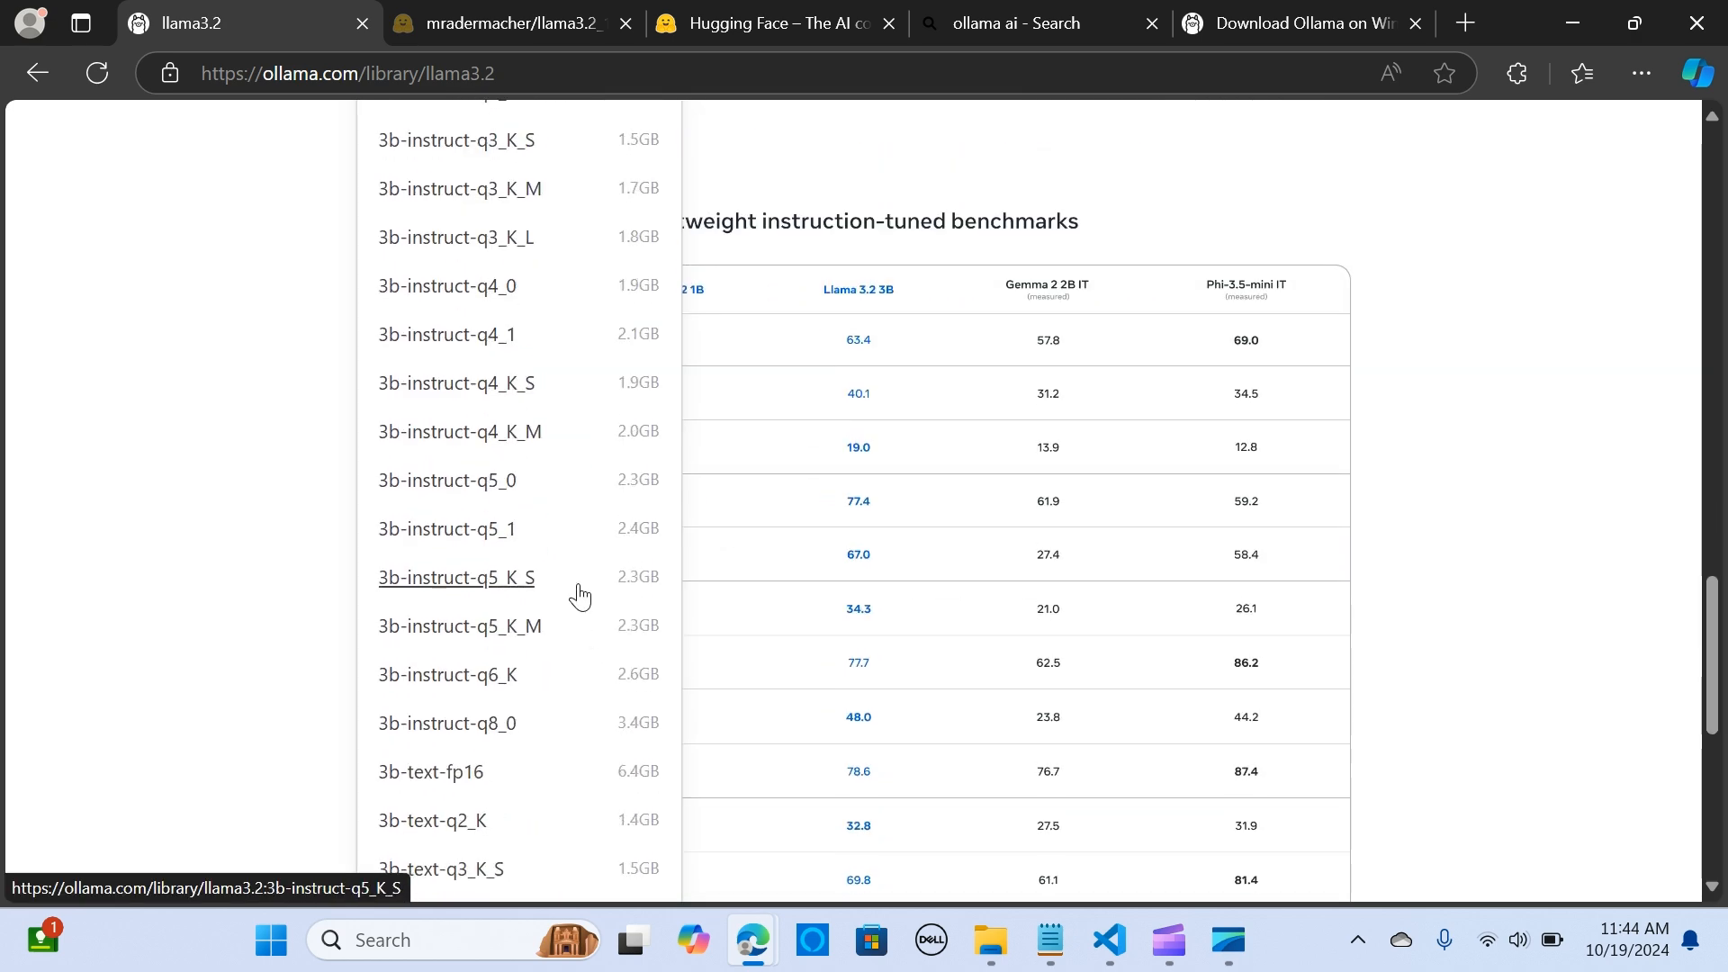
scroll("up", 3)
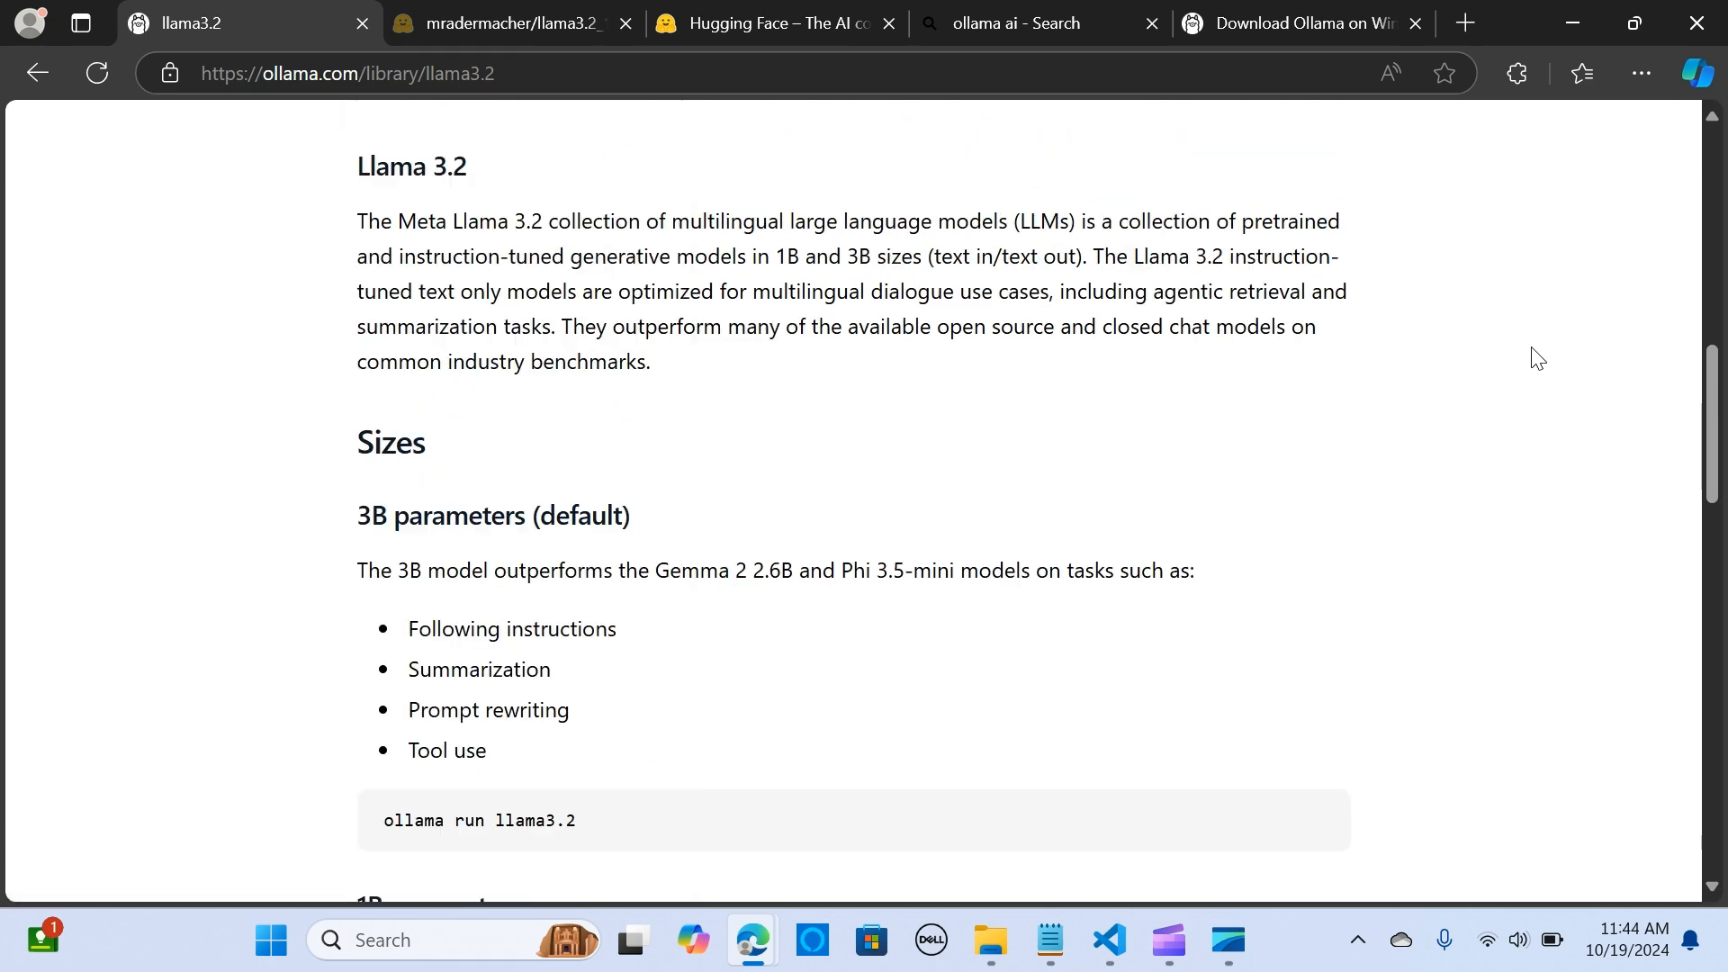
scroll("up", 3)
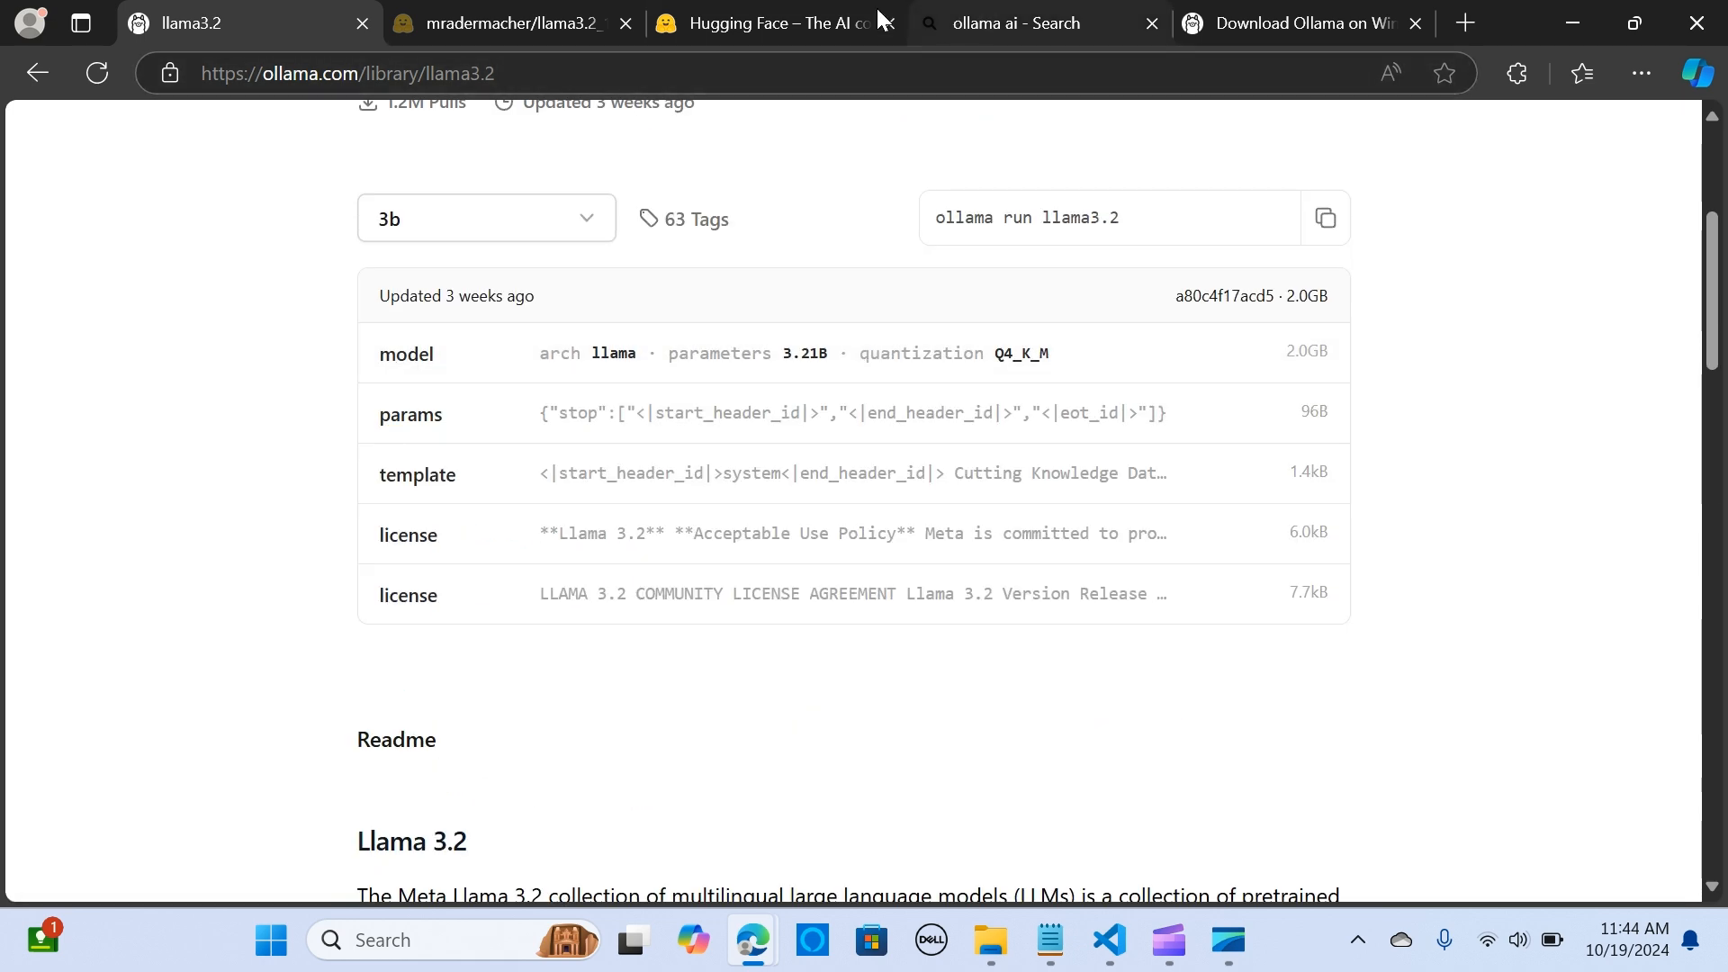
Step: Browse the mradermacher/llama3.2_1b-medical-v1-GGUF file listing and copy the repository name
left_click(775, 22)
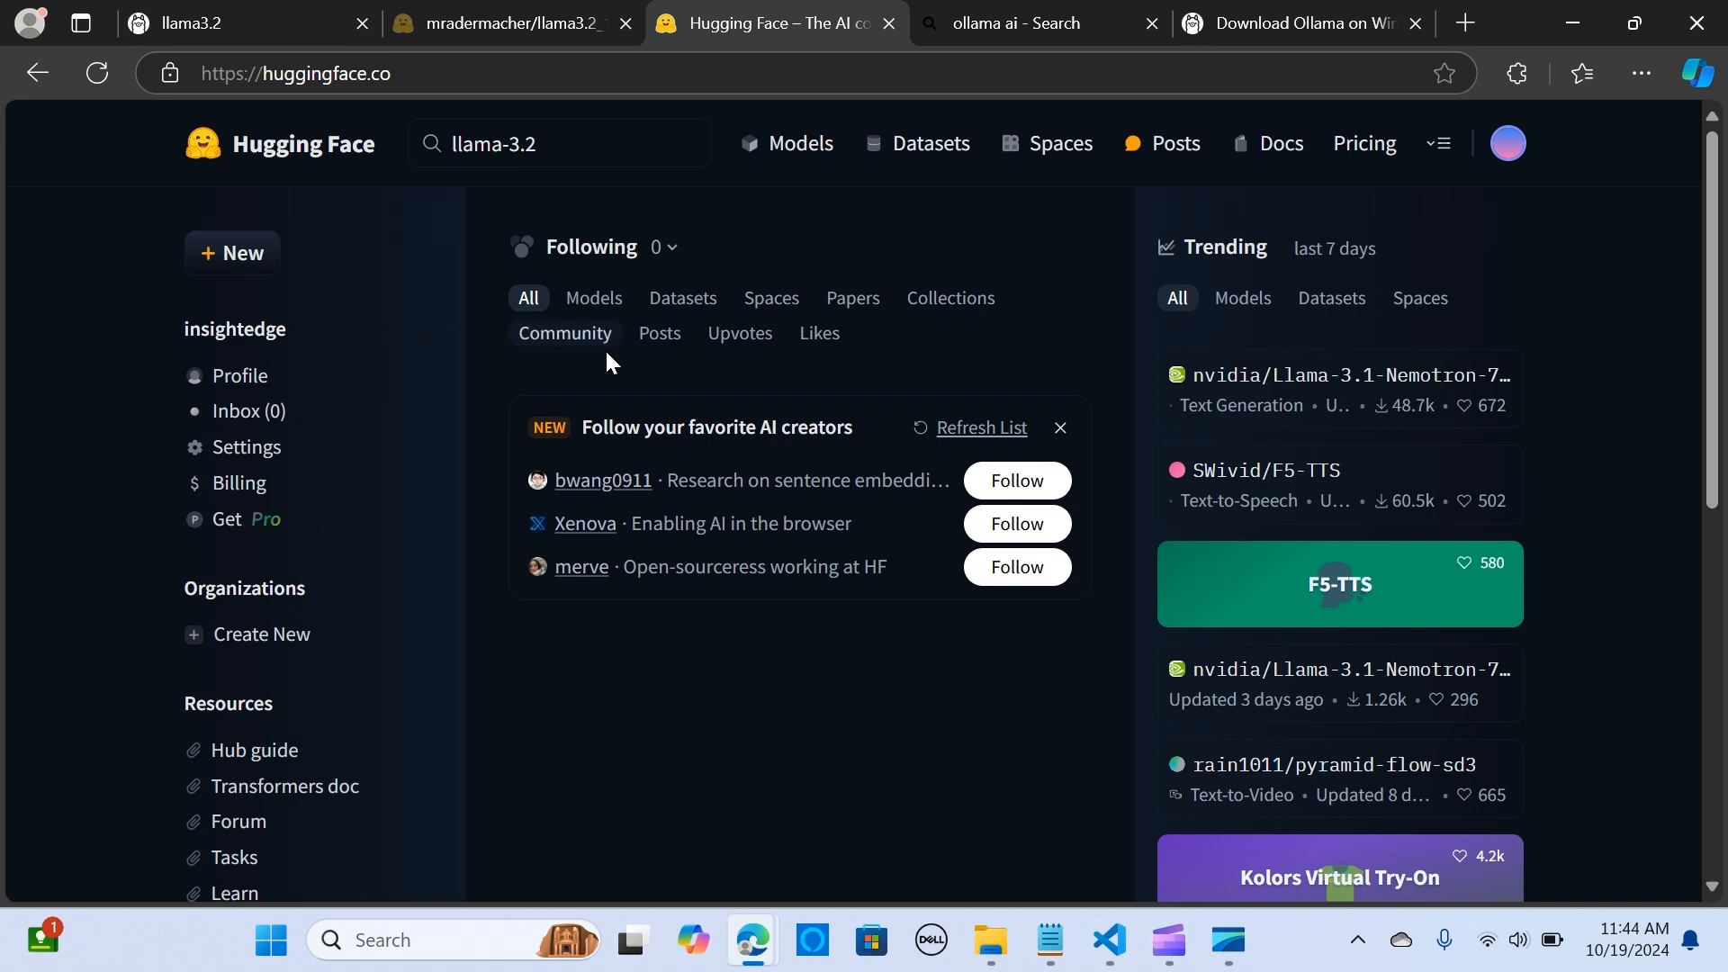
mouse_move(730, 364)
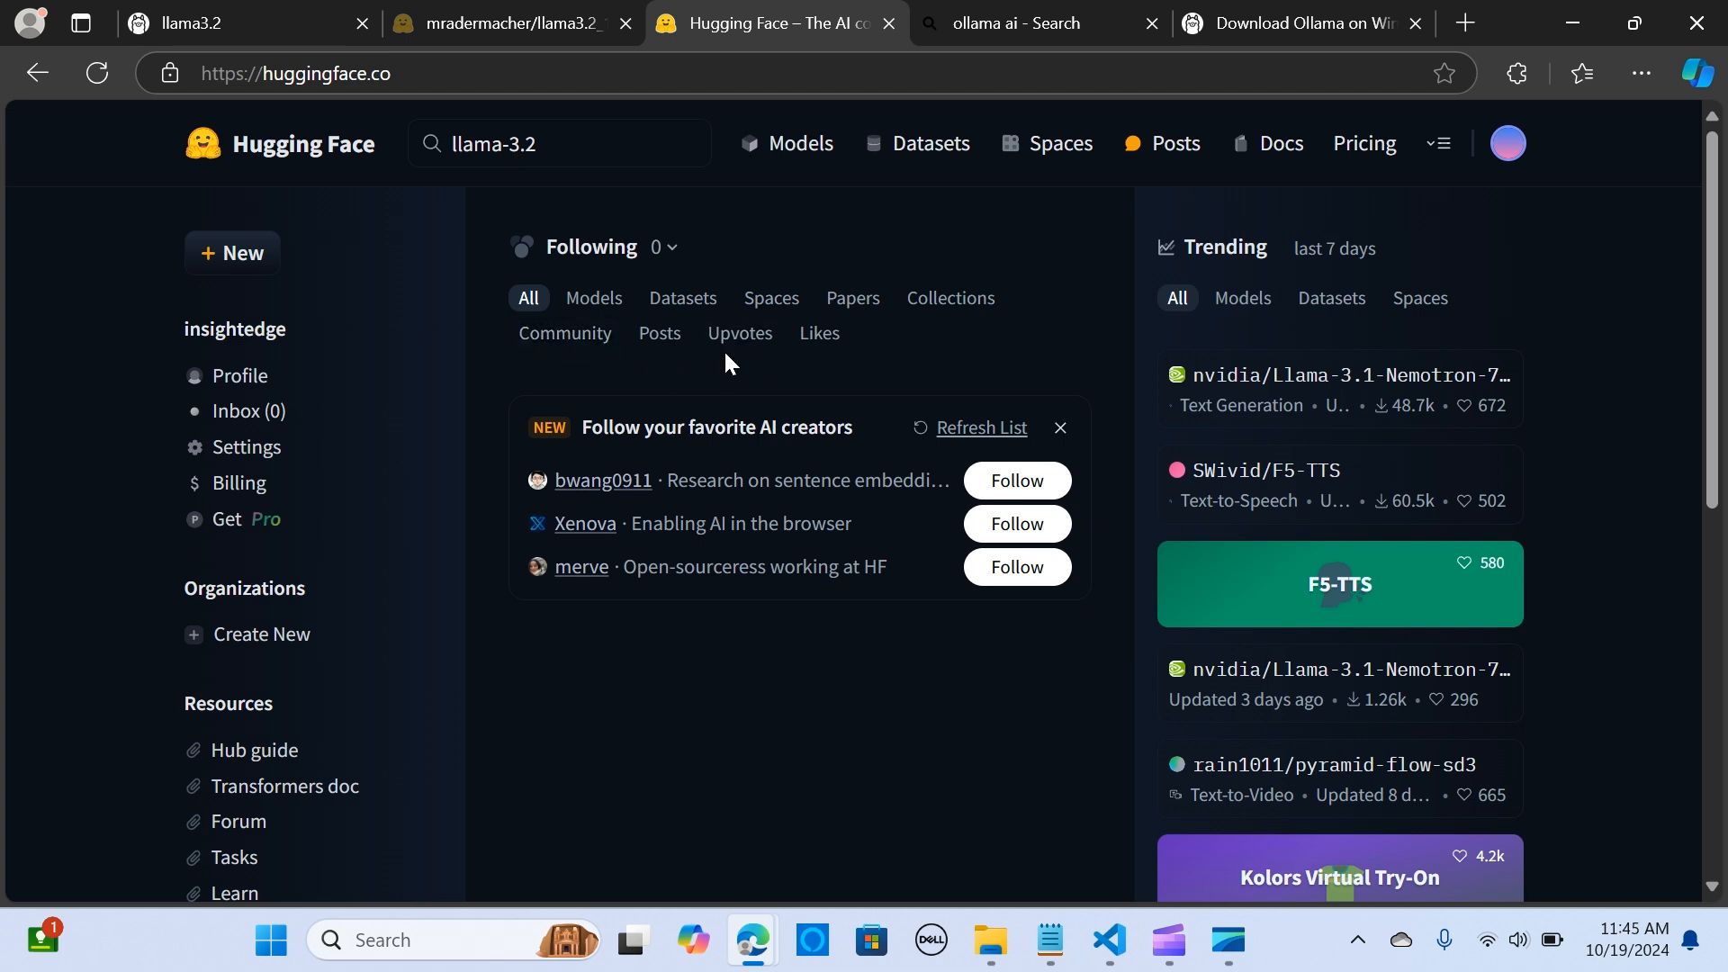
mouse_move(529, 502)
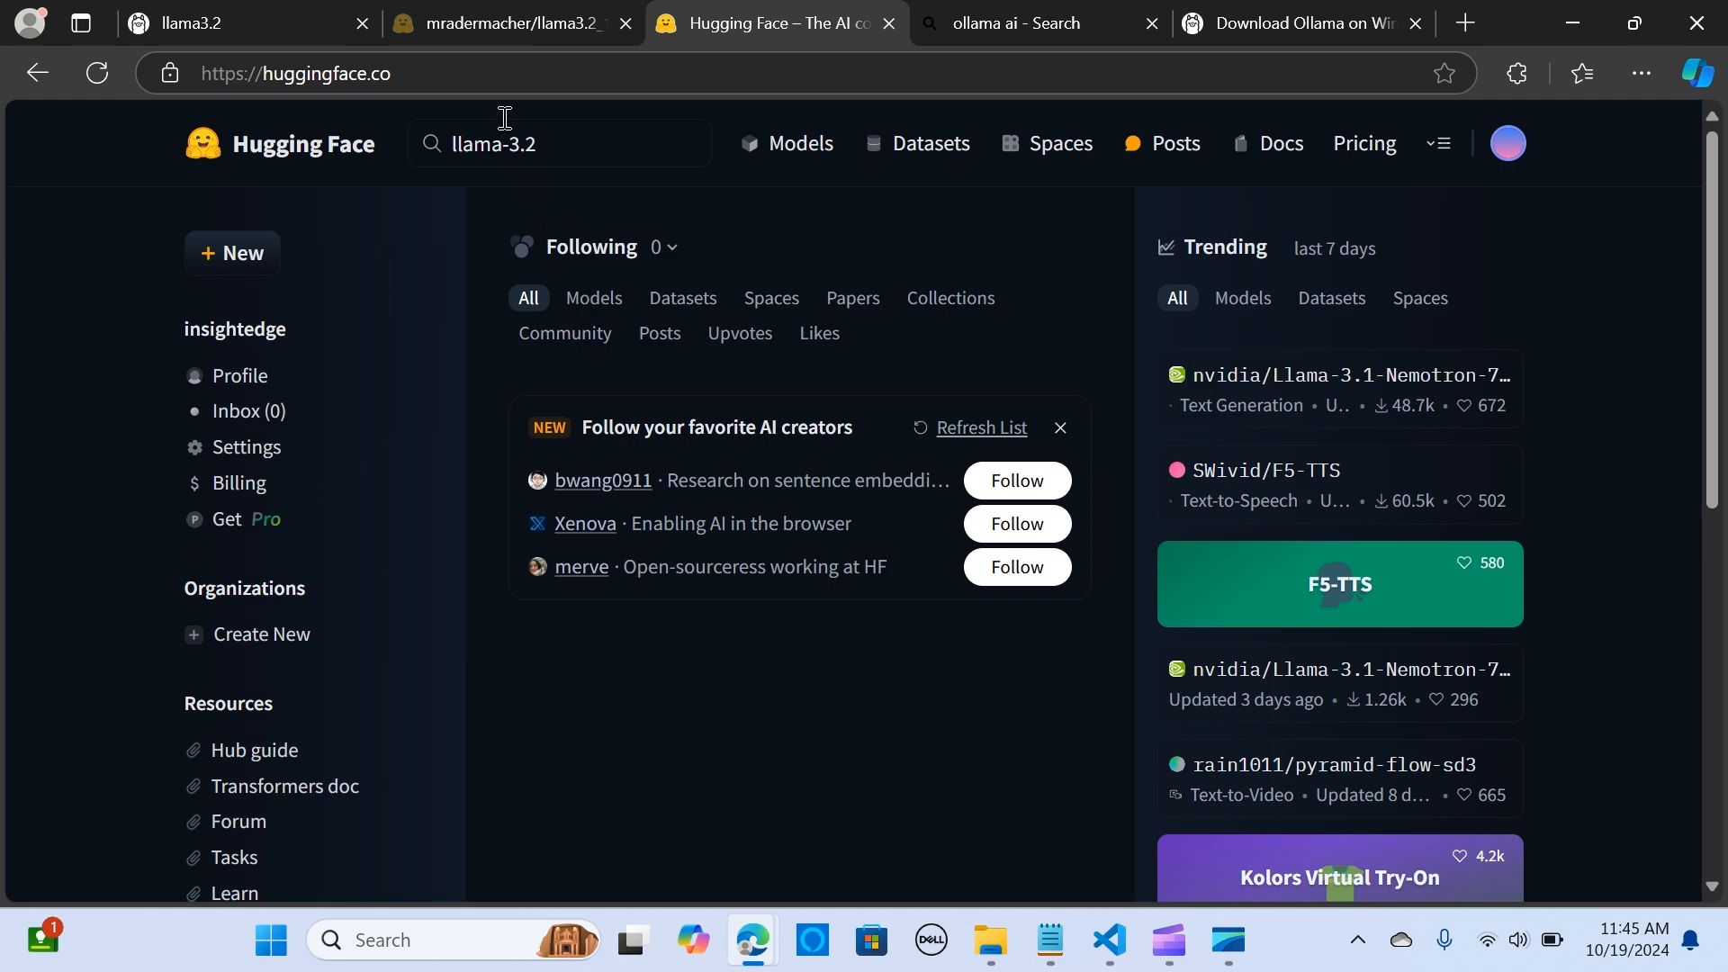
left_click(507, 22)
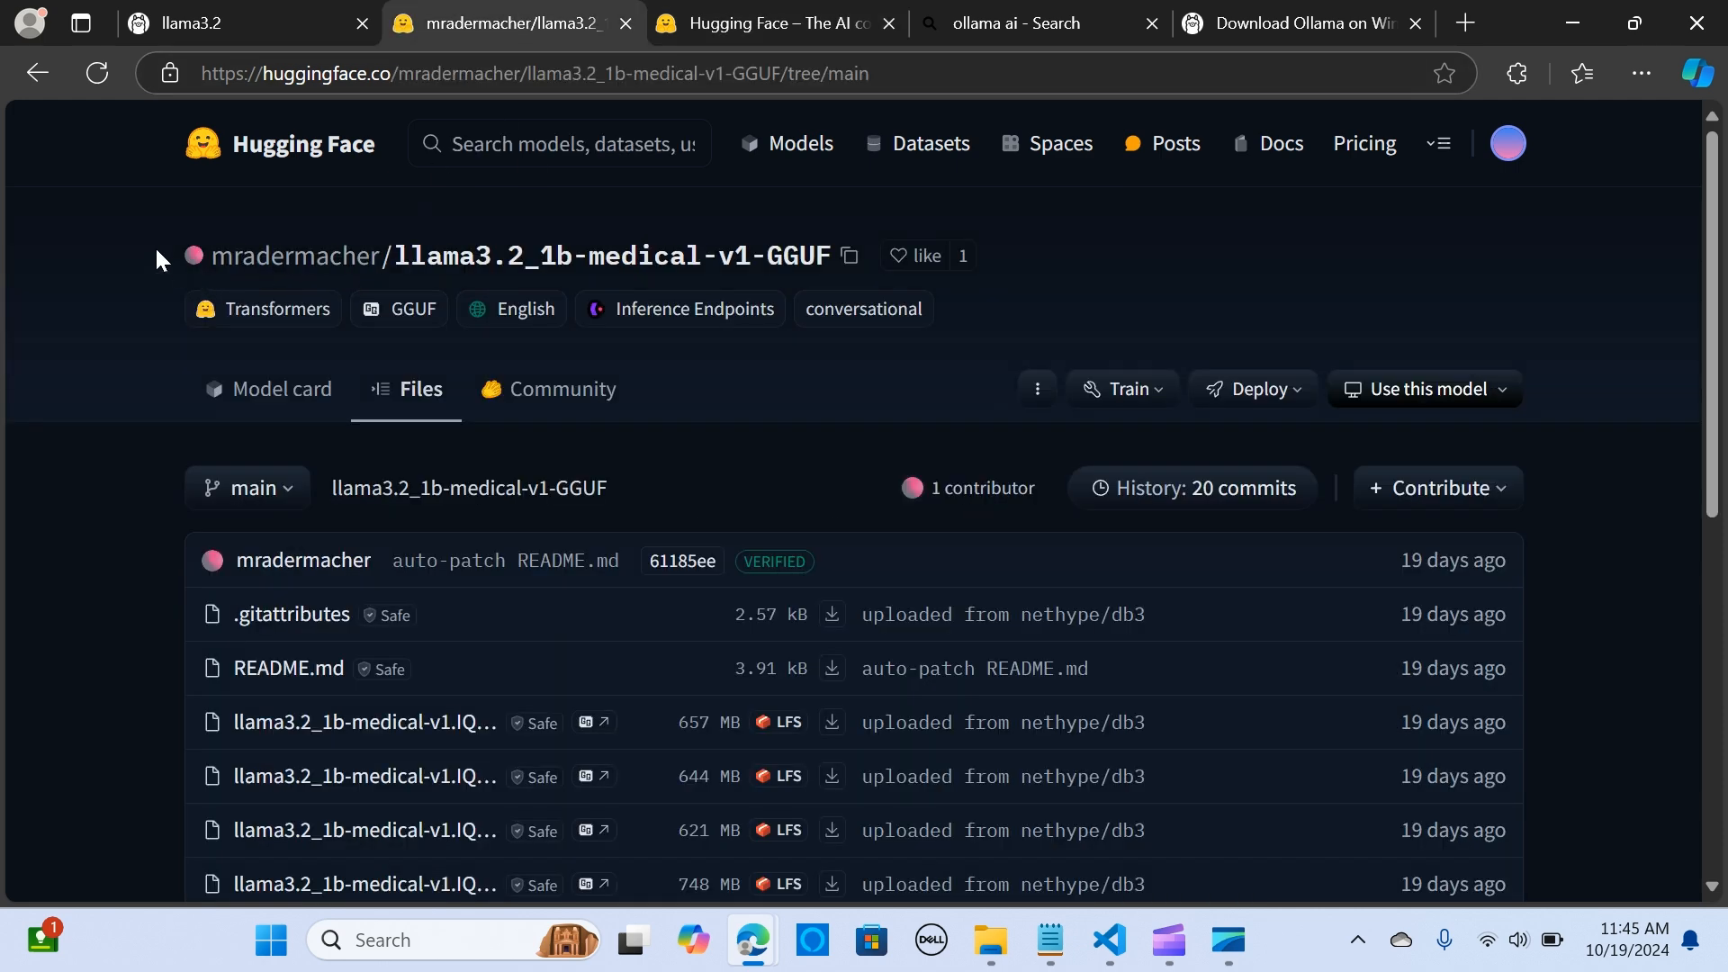
scroll("down", 3)
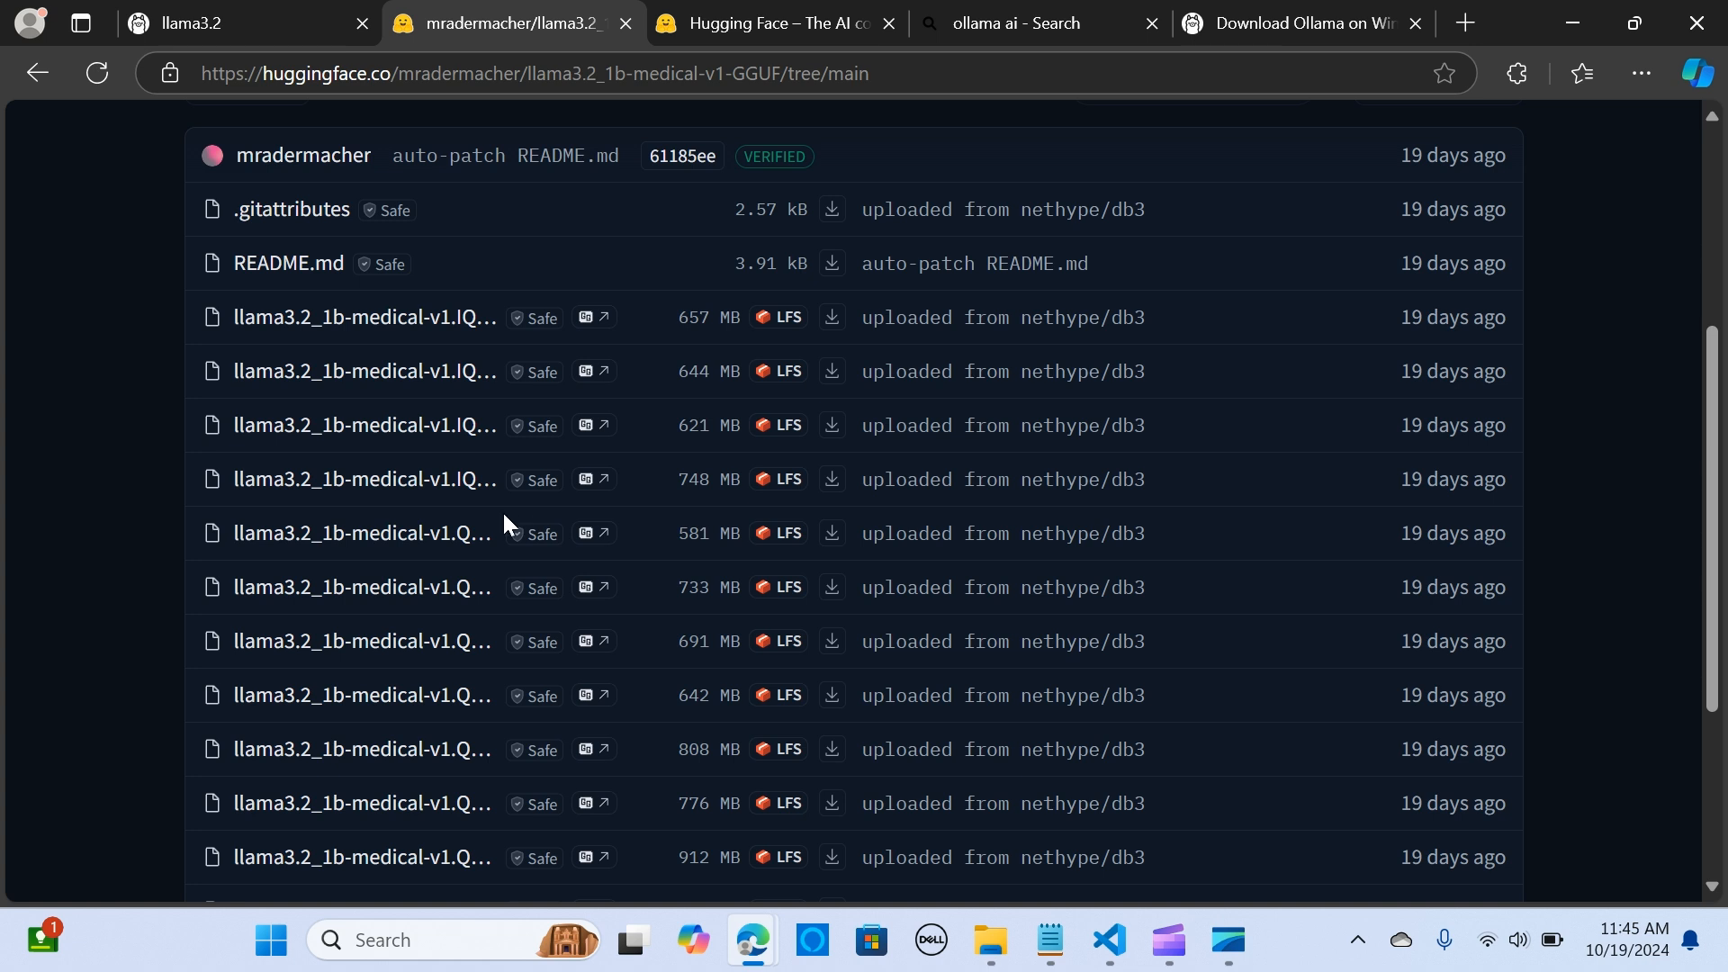
mouse_move(746, 519)
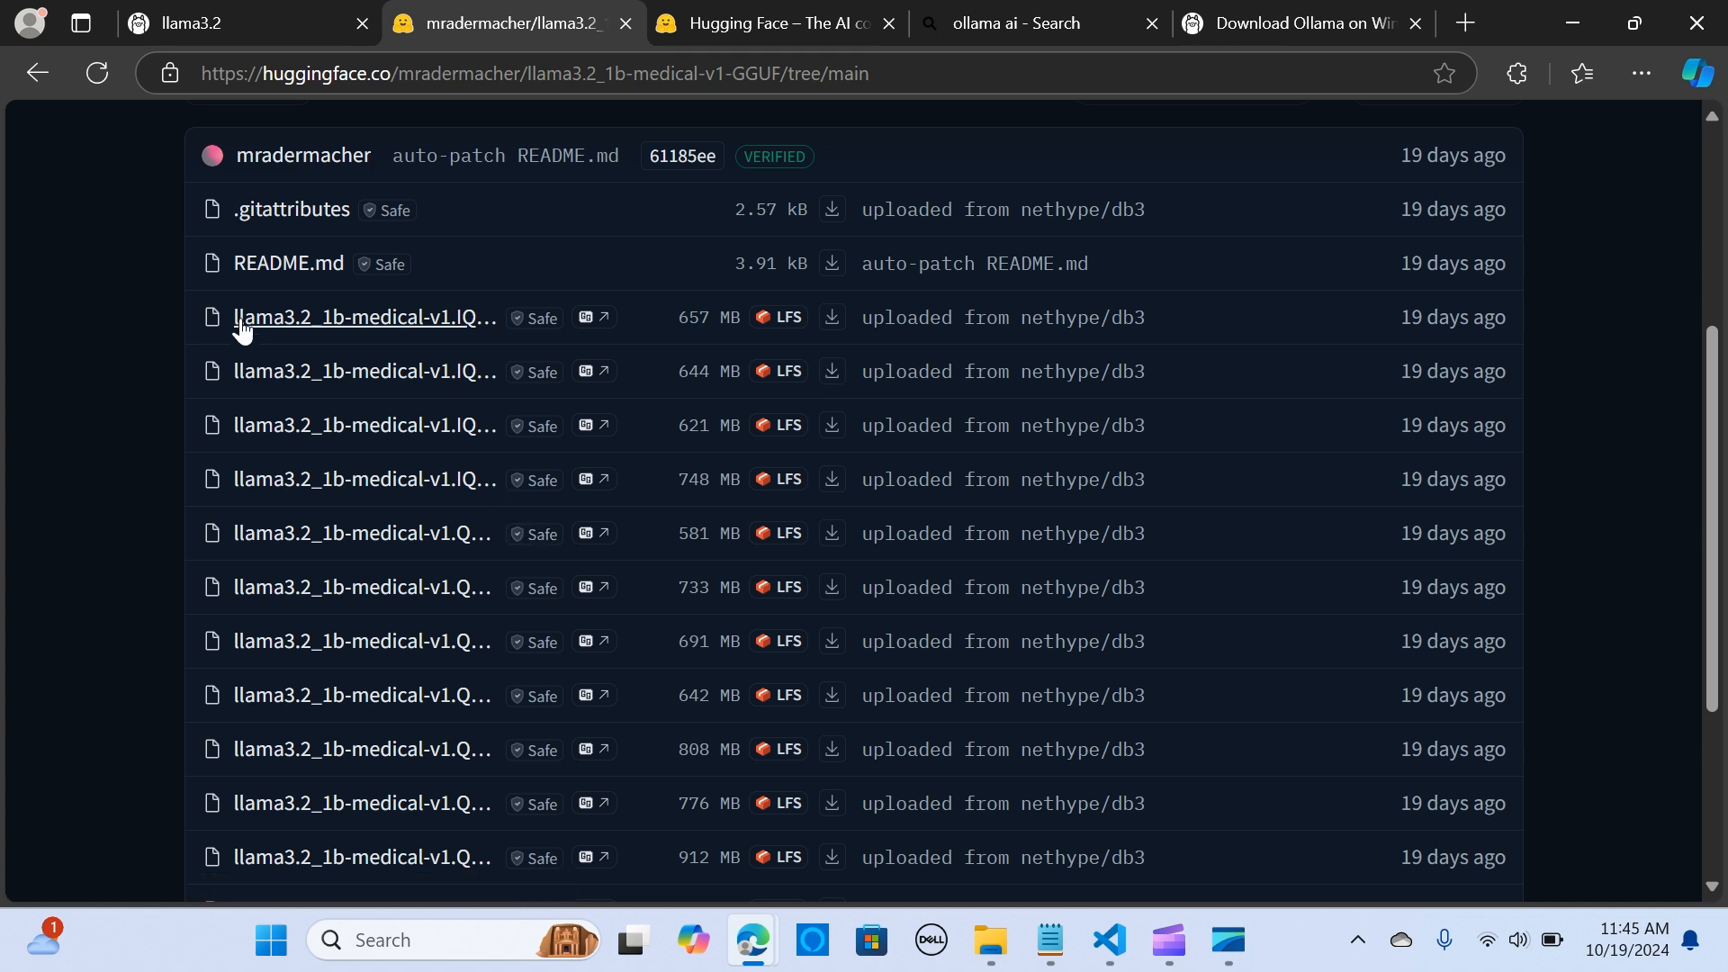
mouse_move(888, 319)
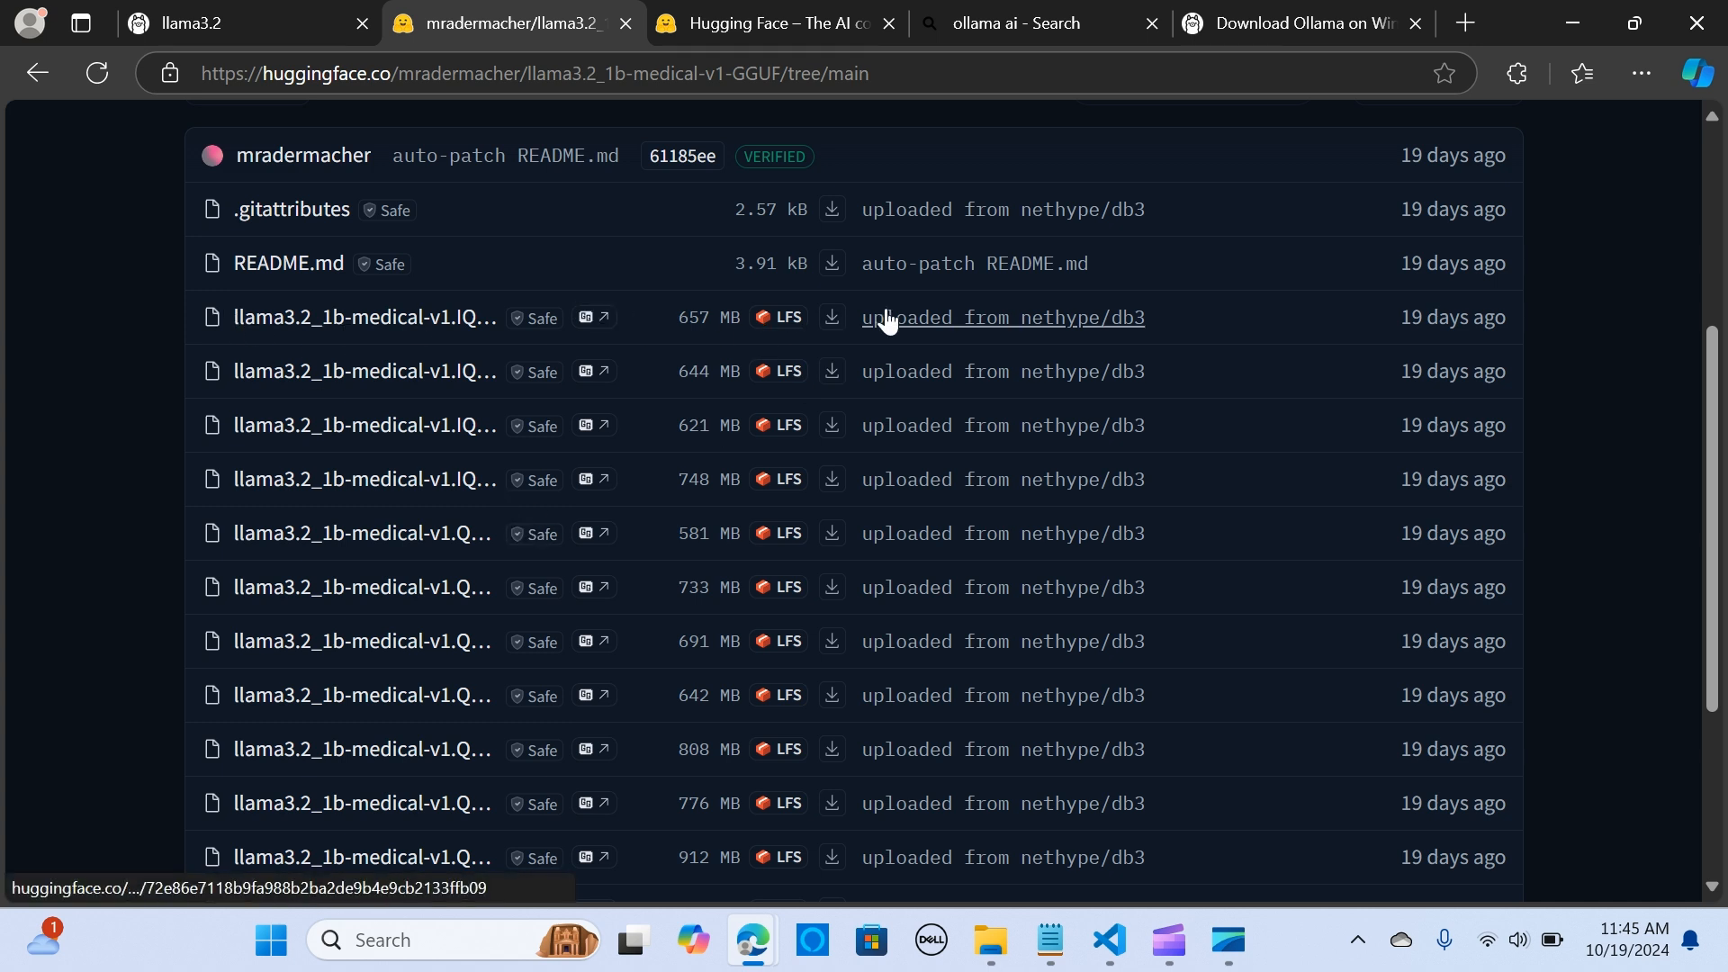
mouse_move(254, 318)
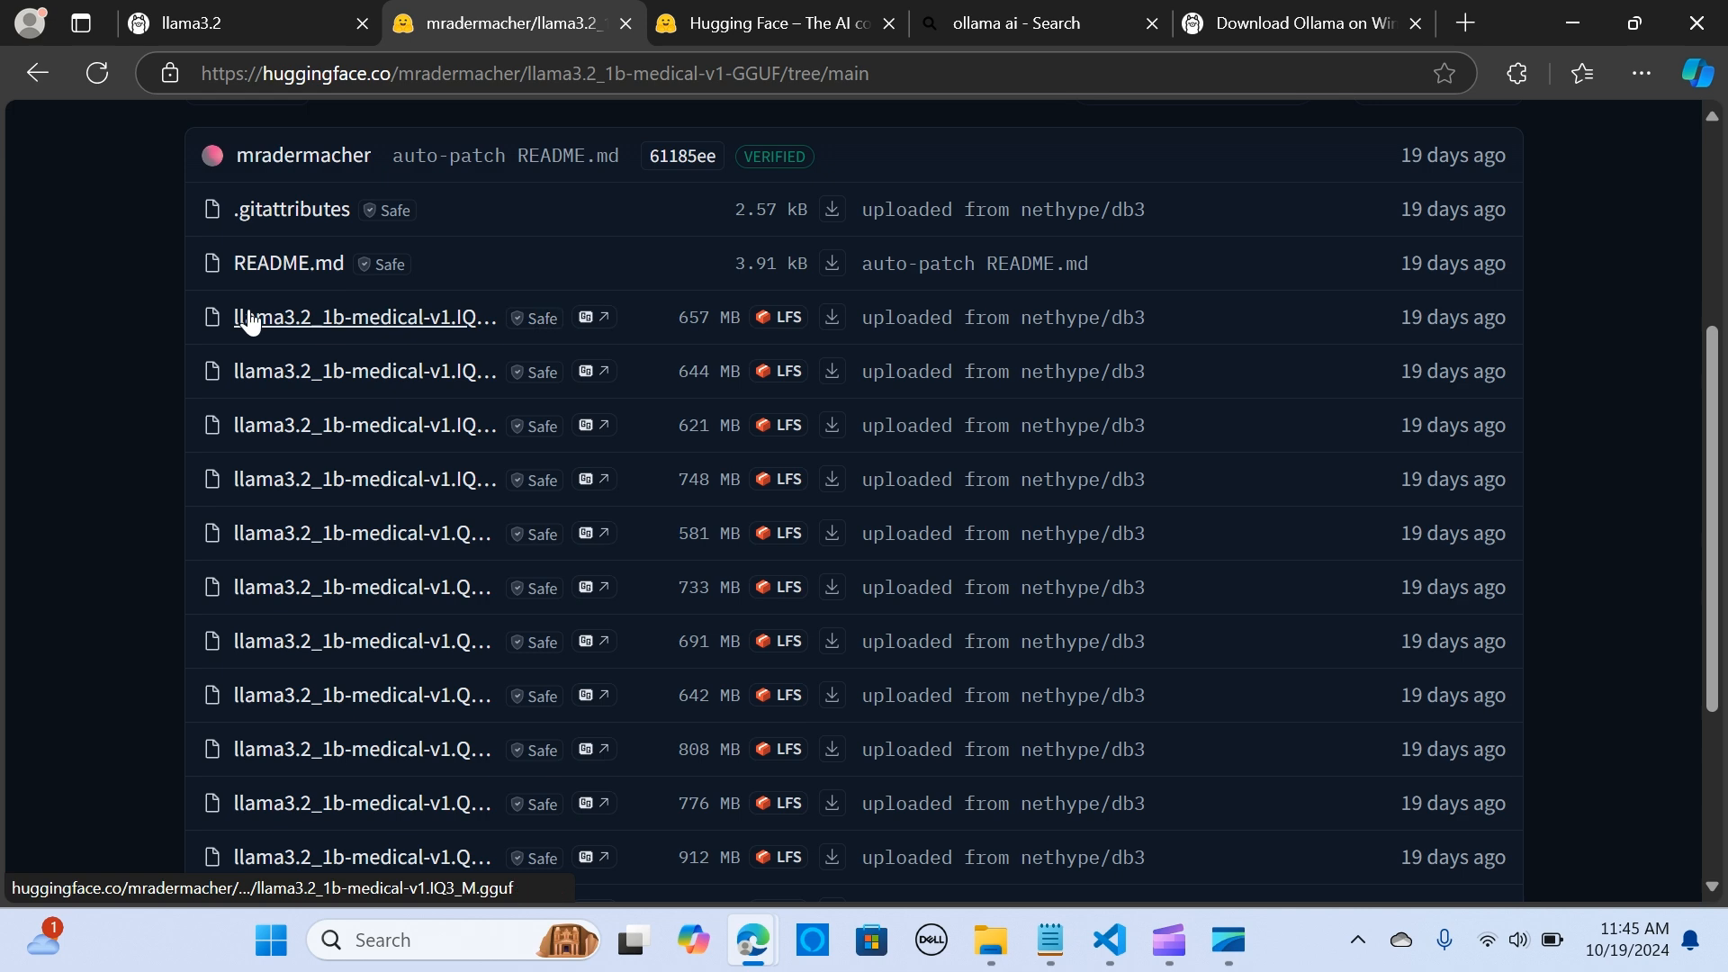
mouse_move(408, 333)
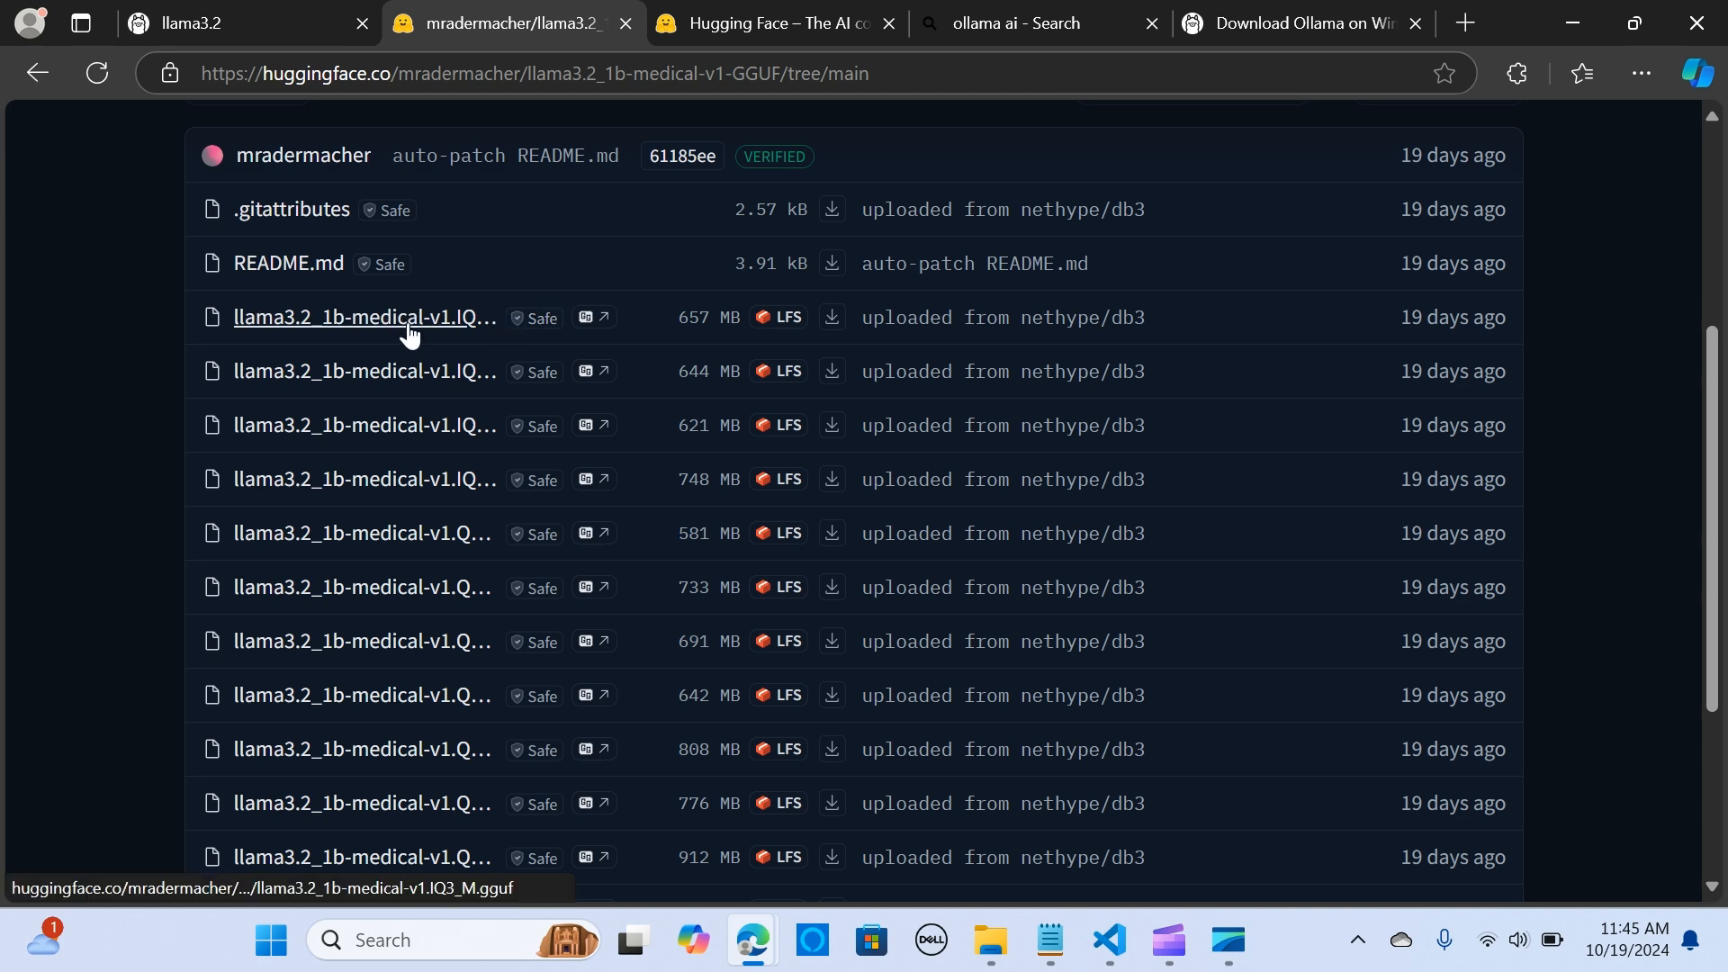
scroll("up", 3)
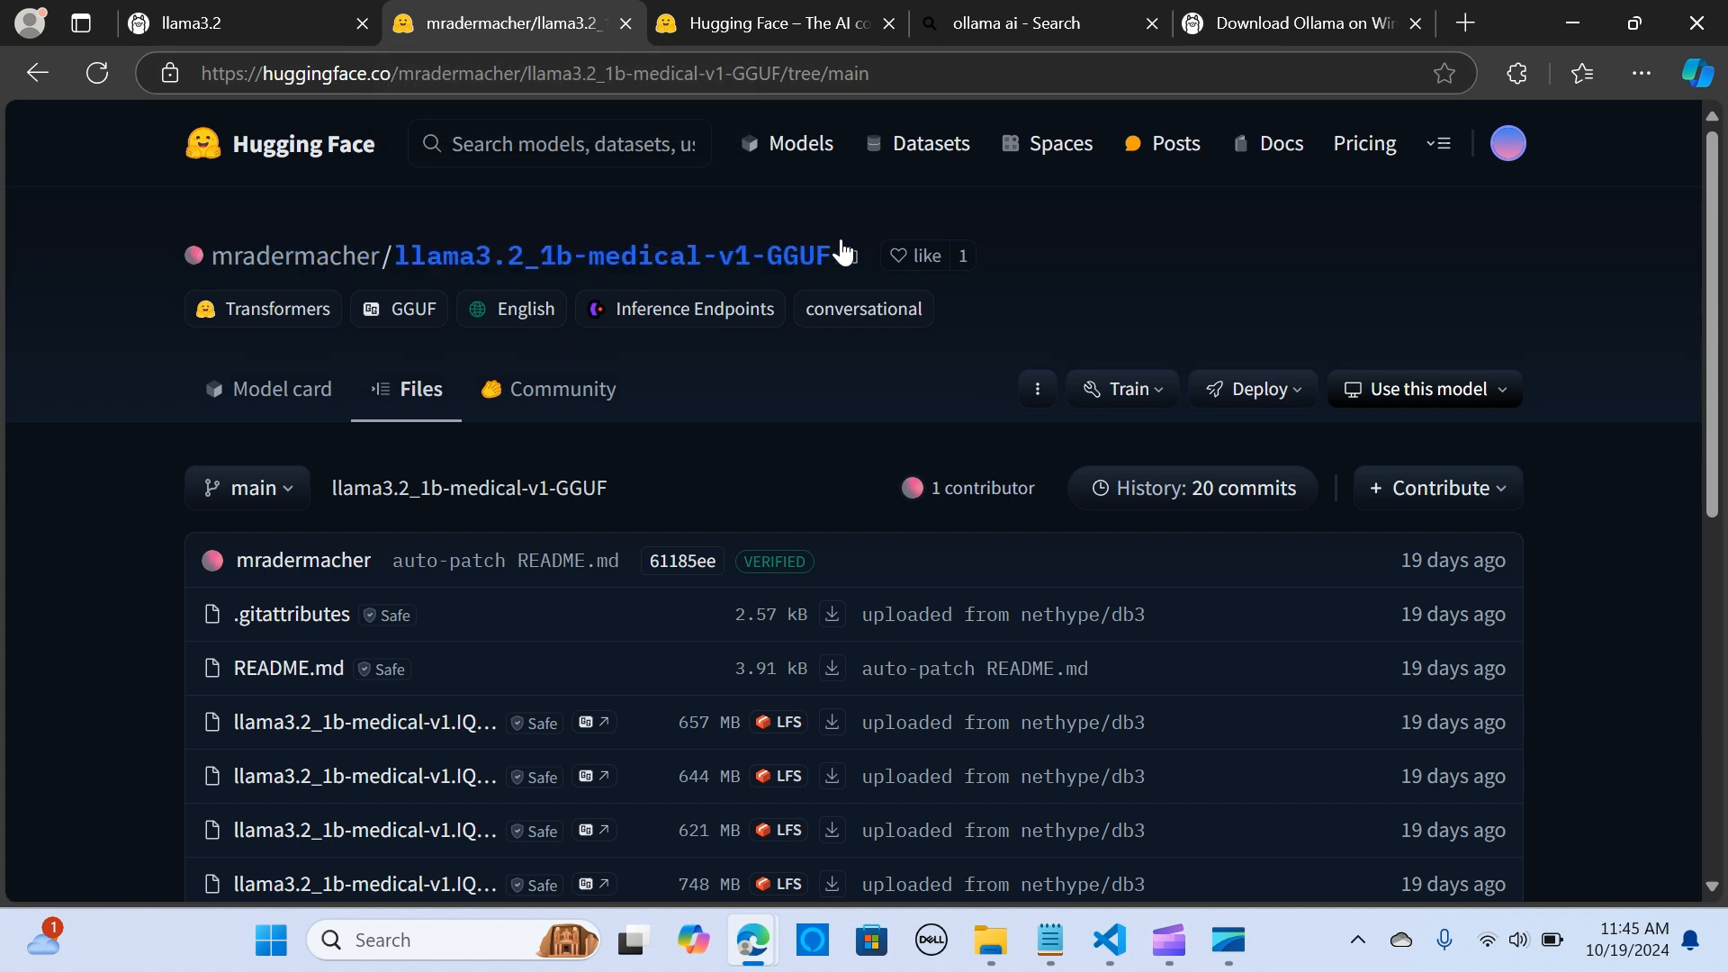
left_click(849, 255)
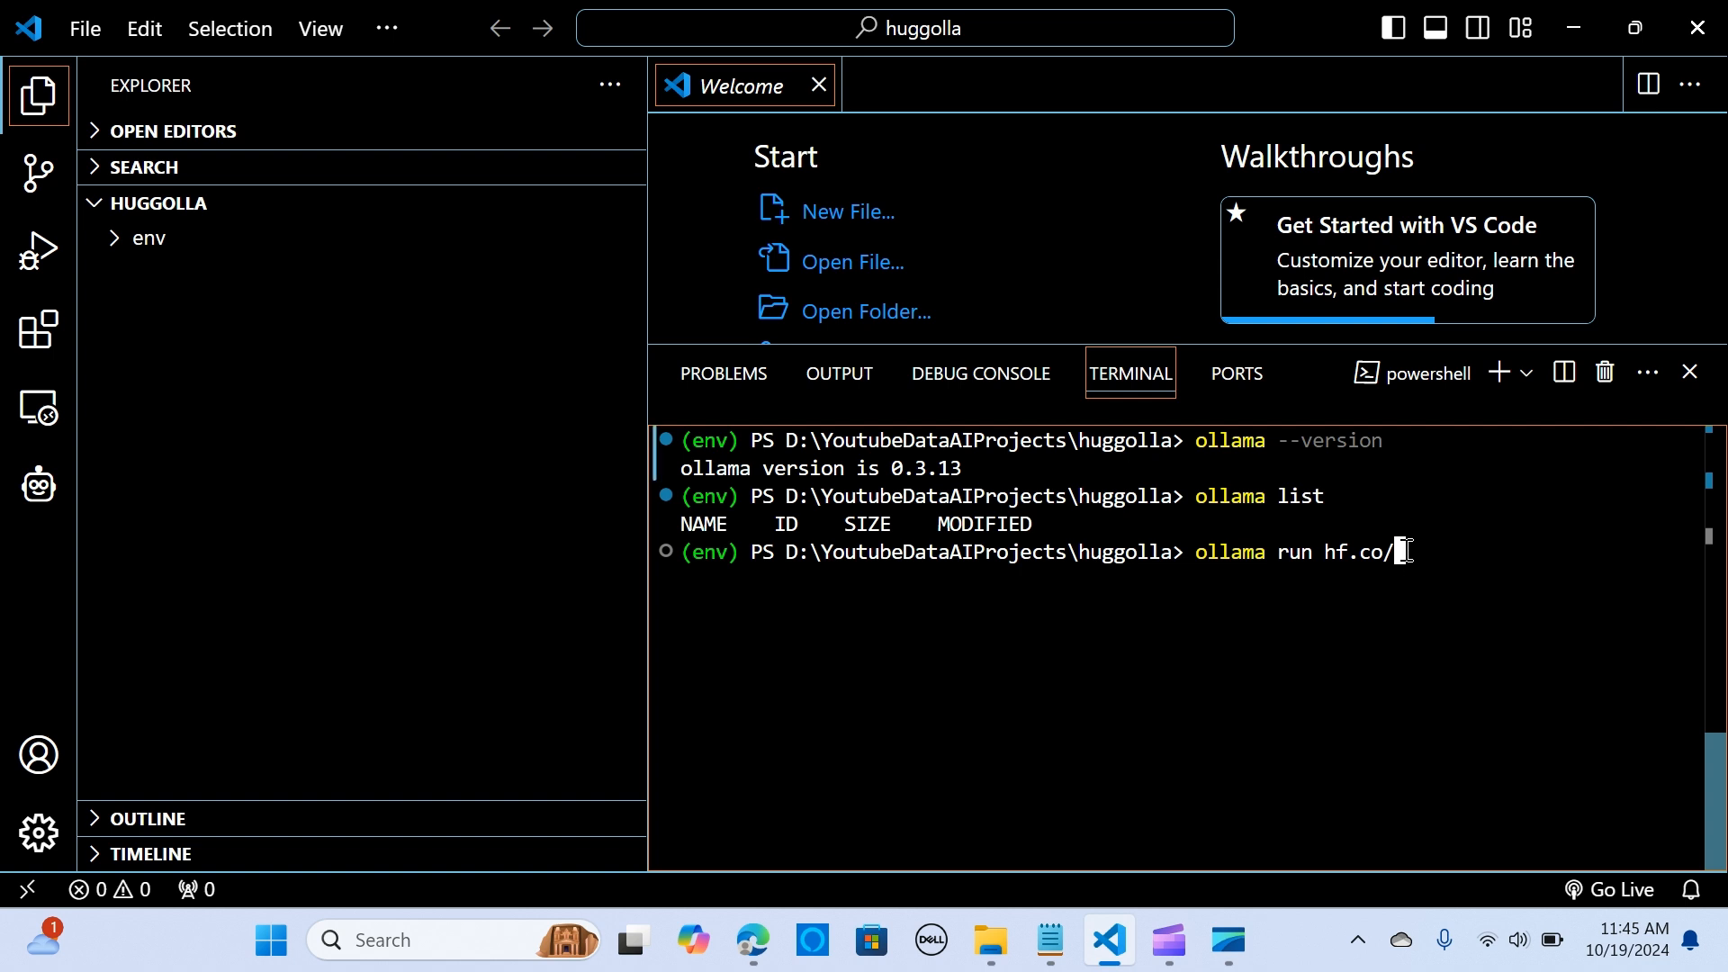
Step: Run 'ollama run hf.co/mradermacher/llama3.2_1b-medical-v1-GGUF' to pull and start the model
type("mradermacher/llama3.2_1b-medical-v1-GGUF")
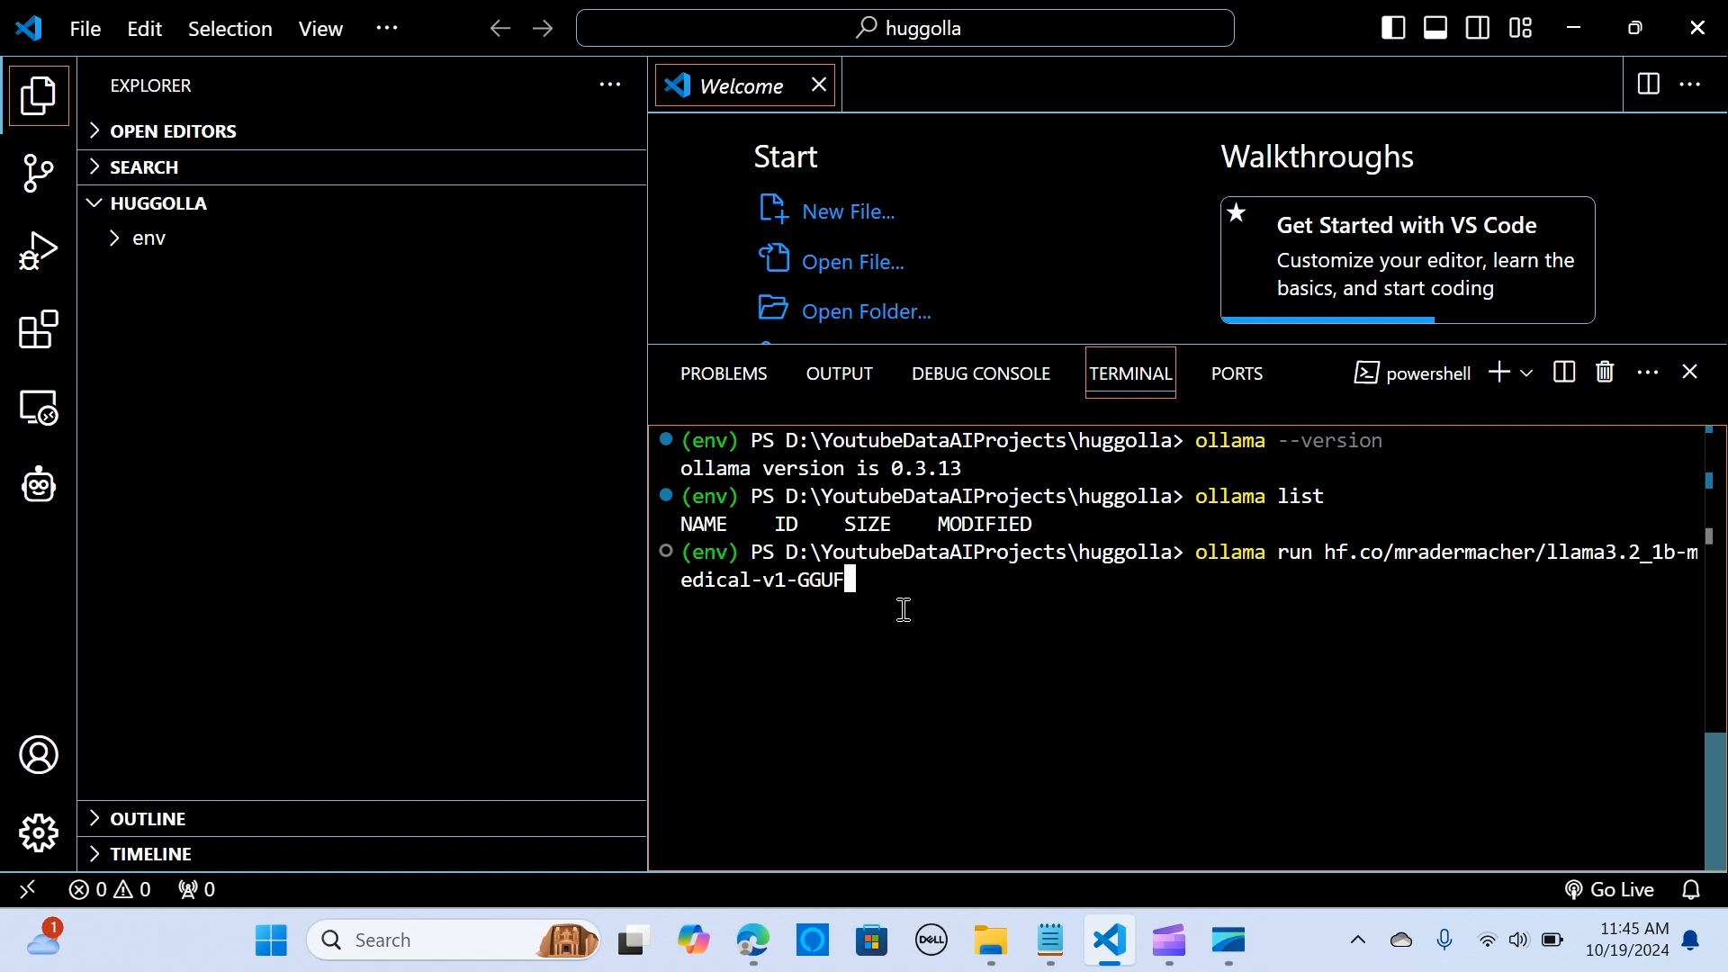
key("Return")
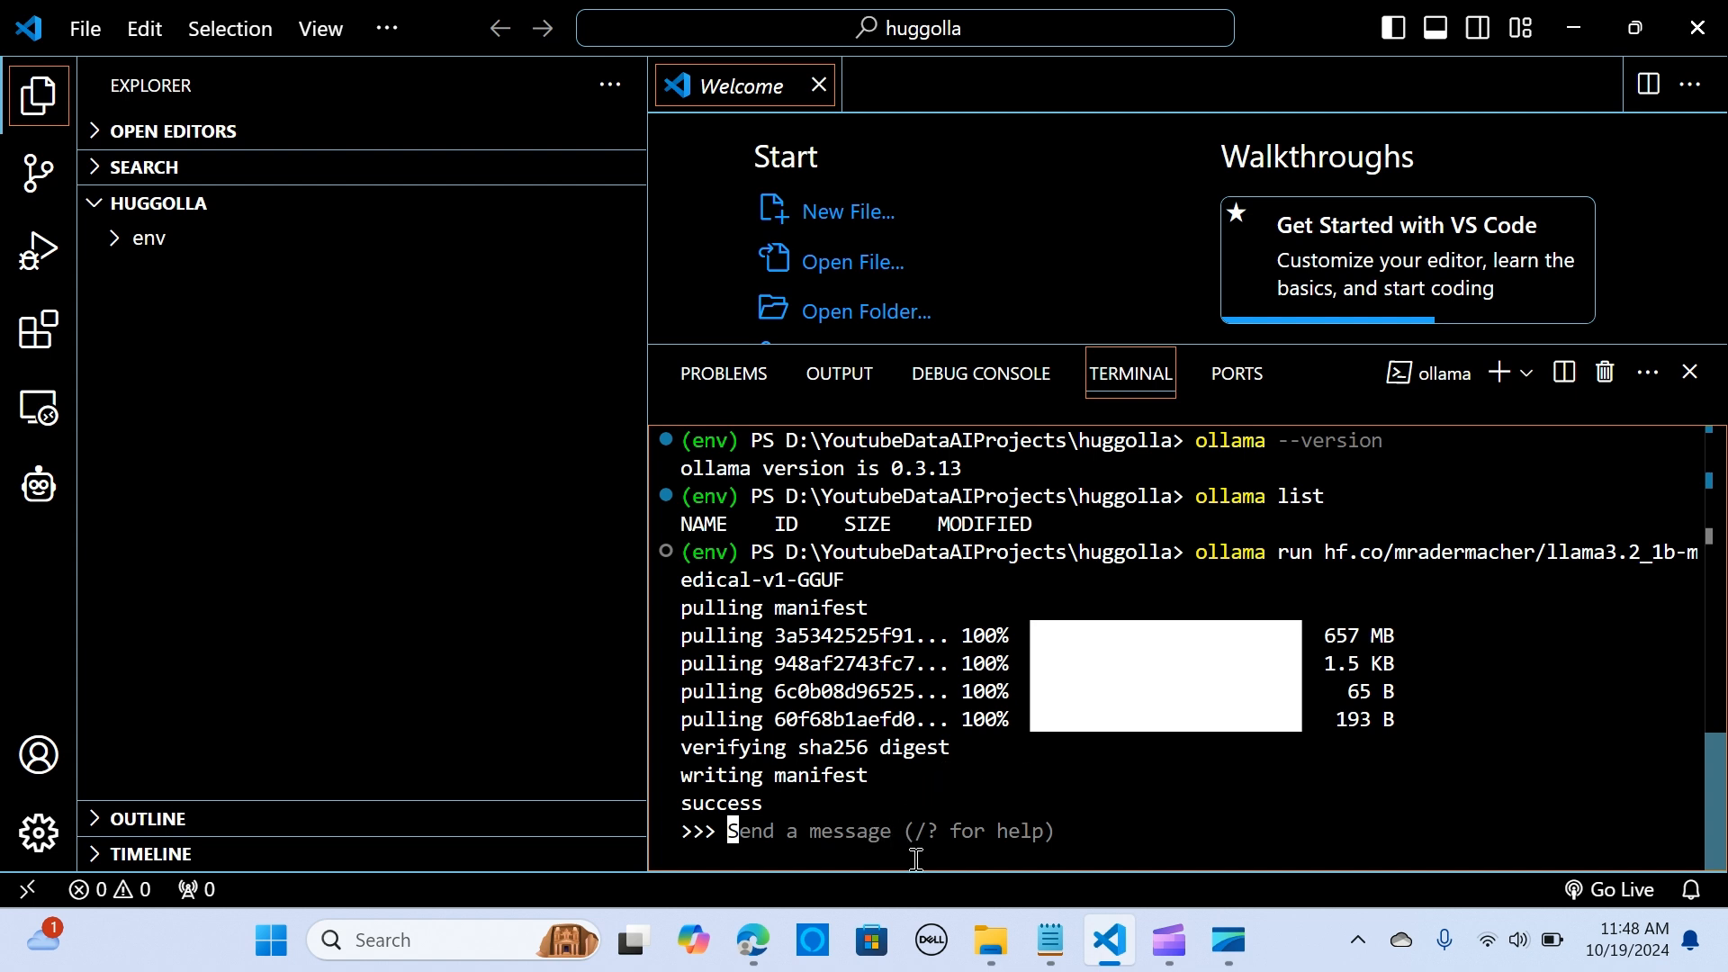
mouse_move(923, 849)
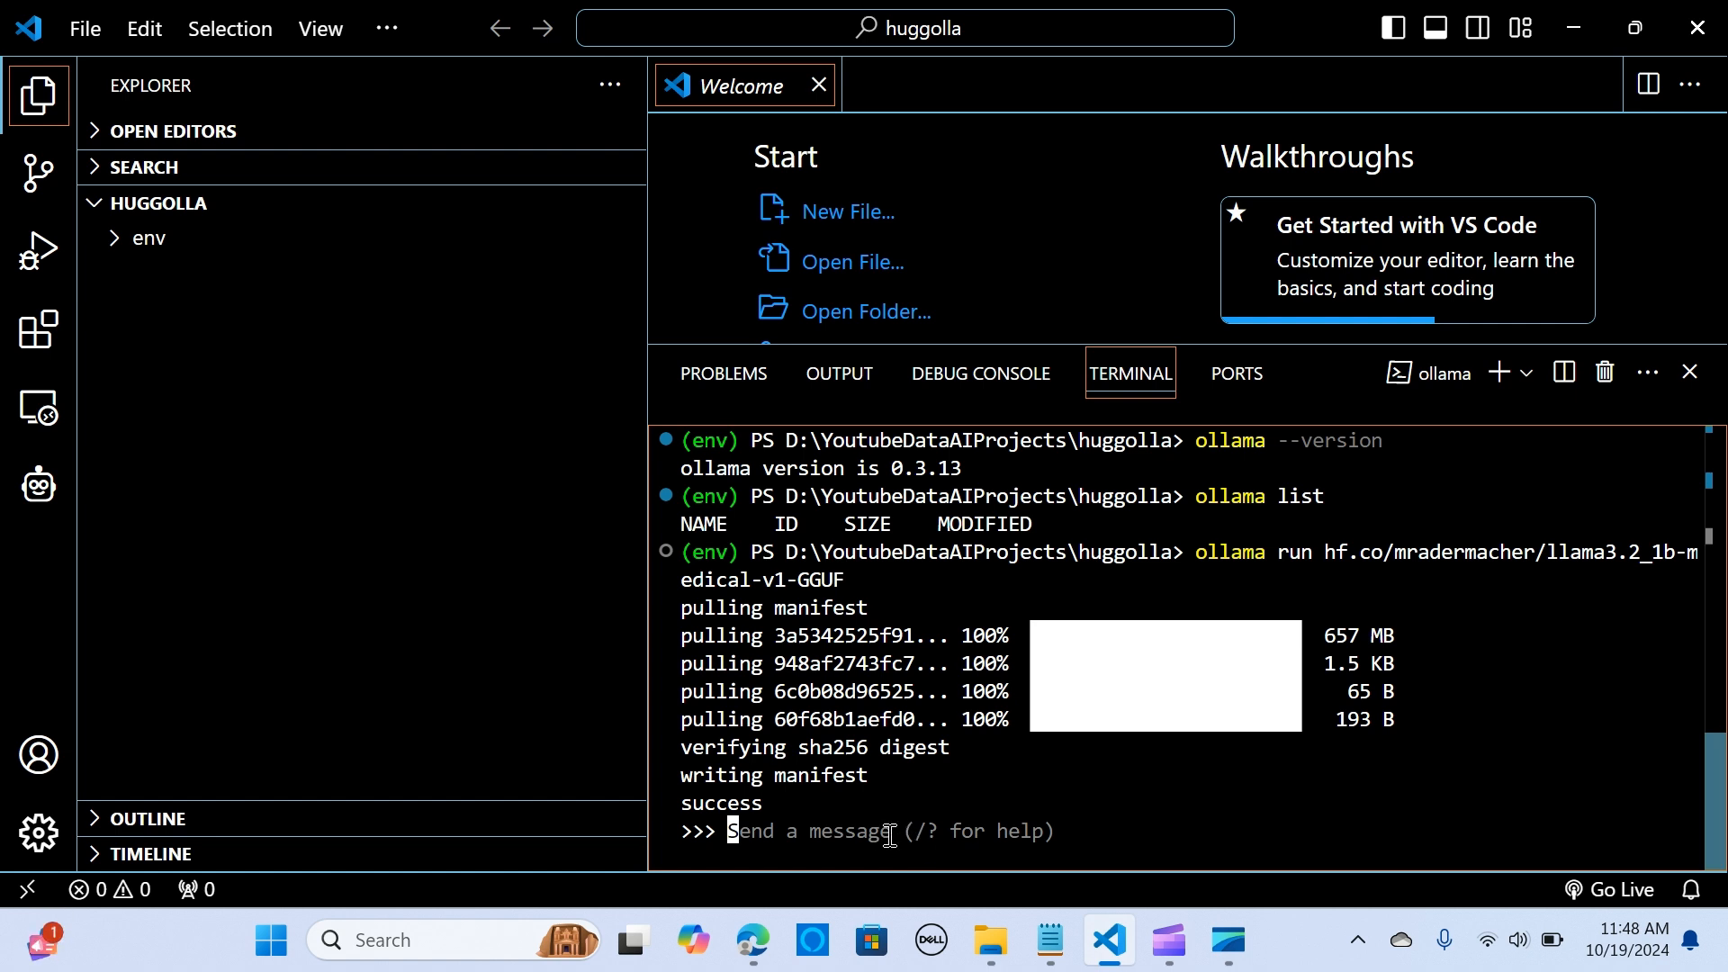
mouse_move(799, 832)
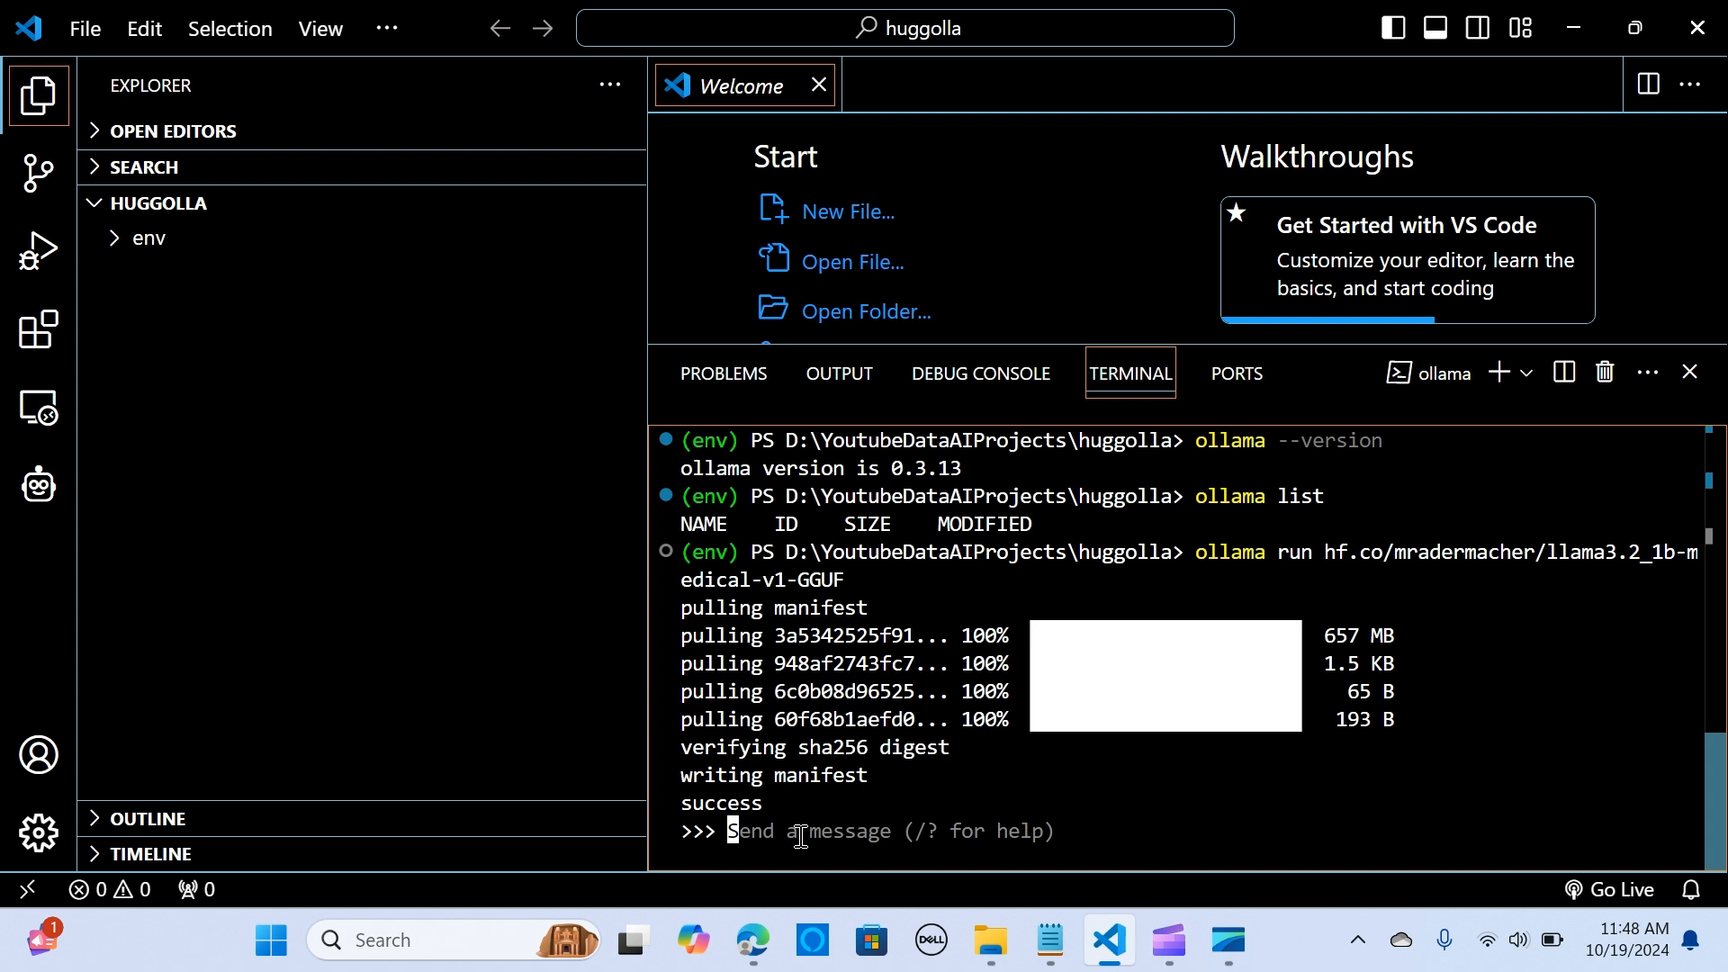
mouse_move(810, 832)
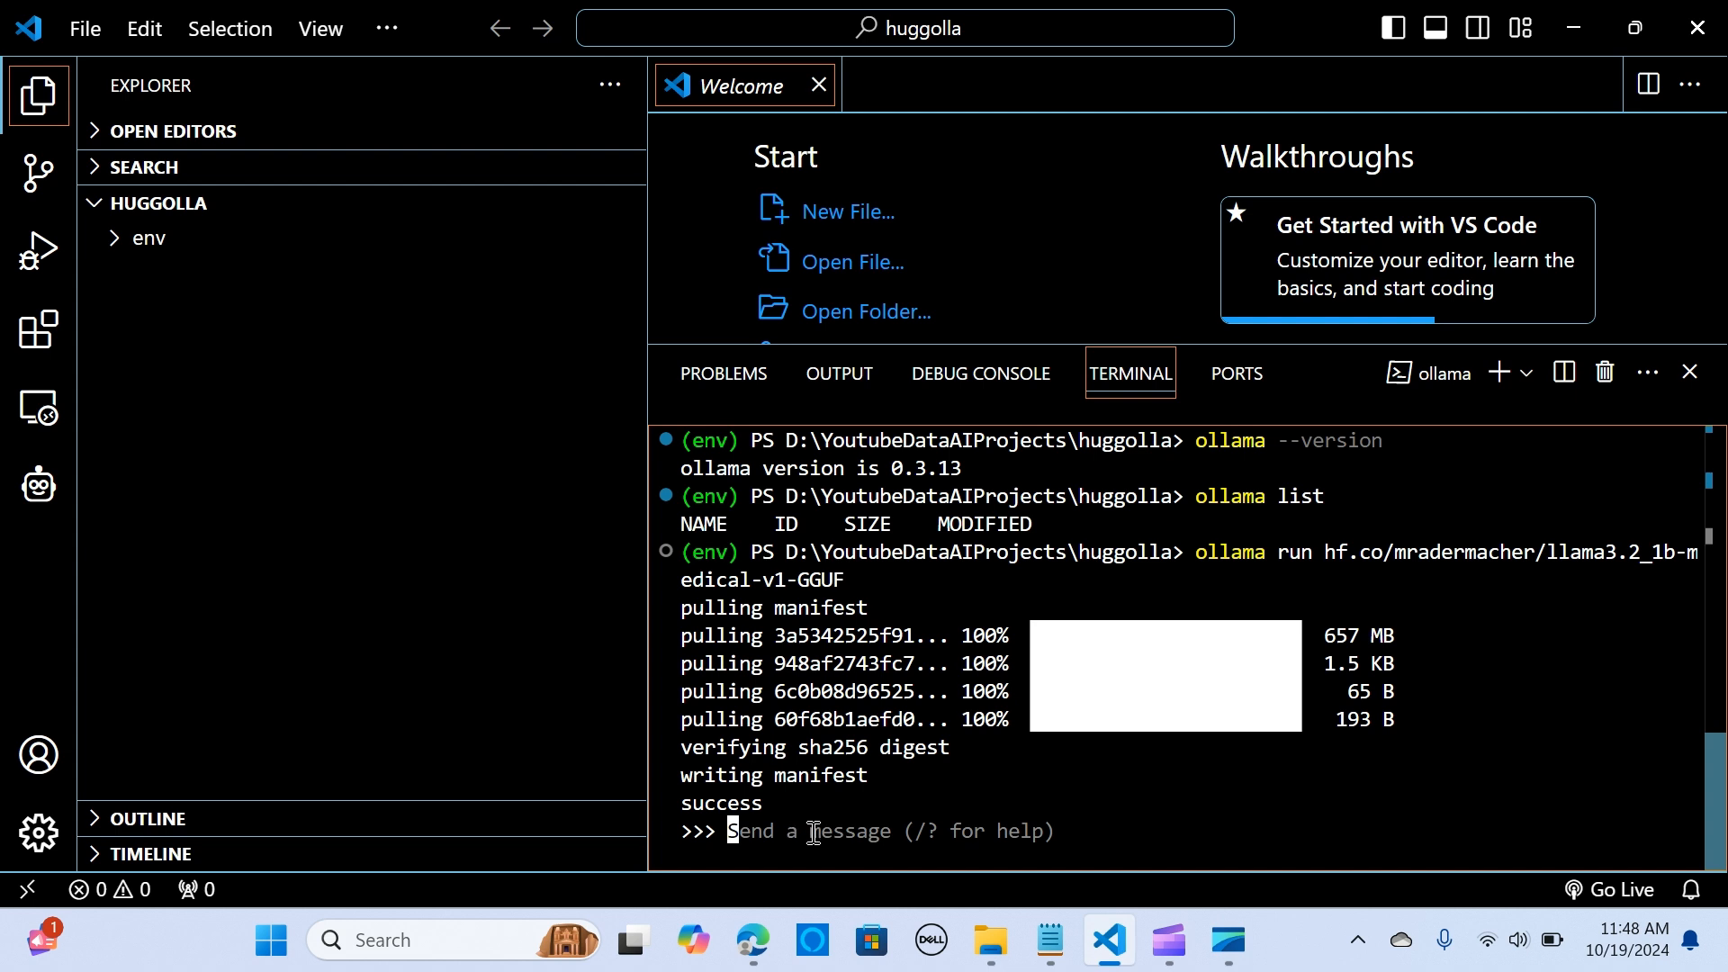
mouse_move(929, 940)
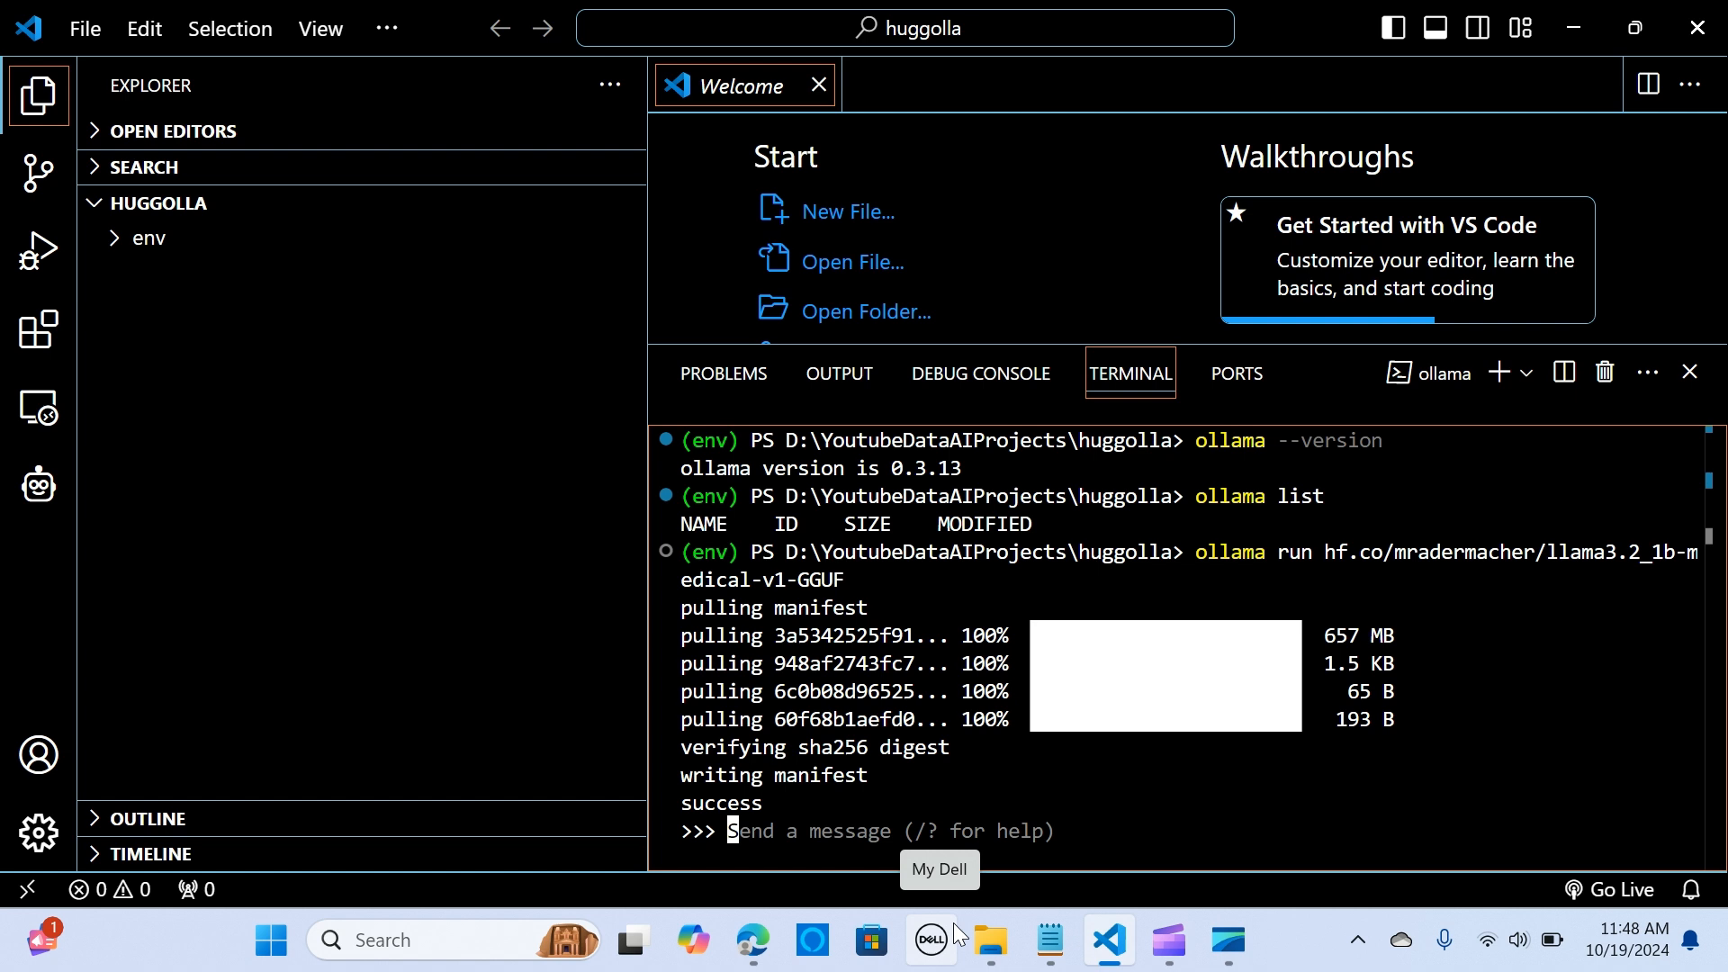
mouse_move(829, 853)
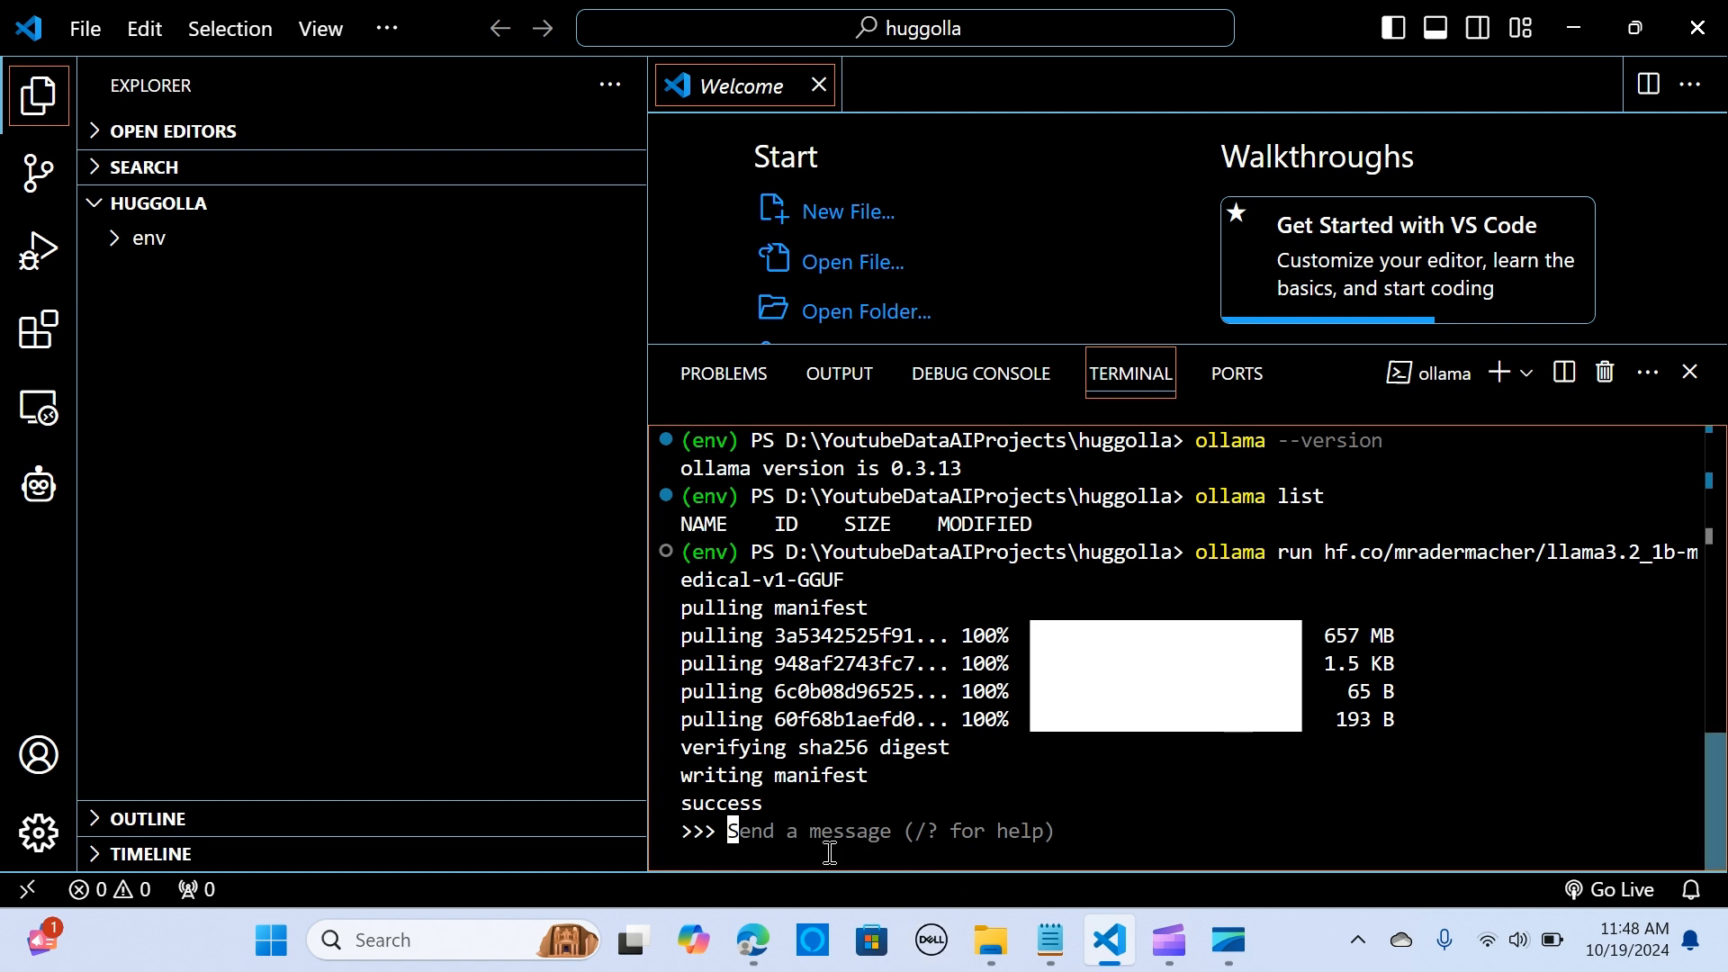
Step: Type 'what is mental health?' at the >>> prompt, fixing the 'heat' typo
type("what is")
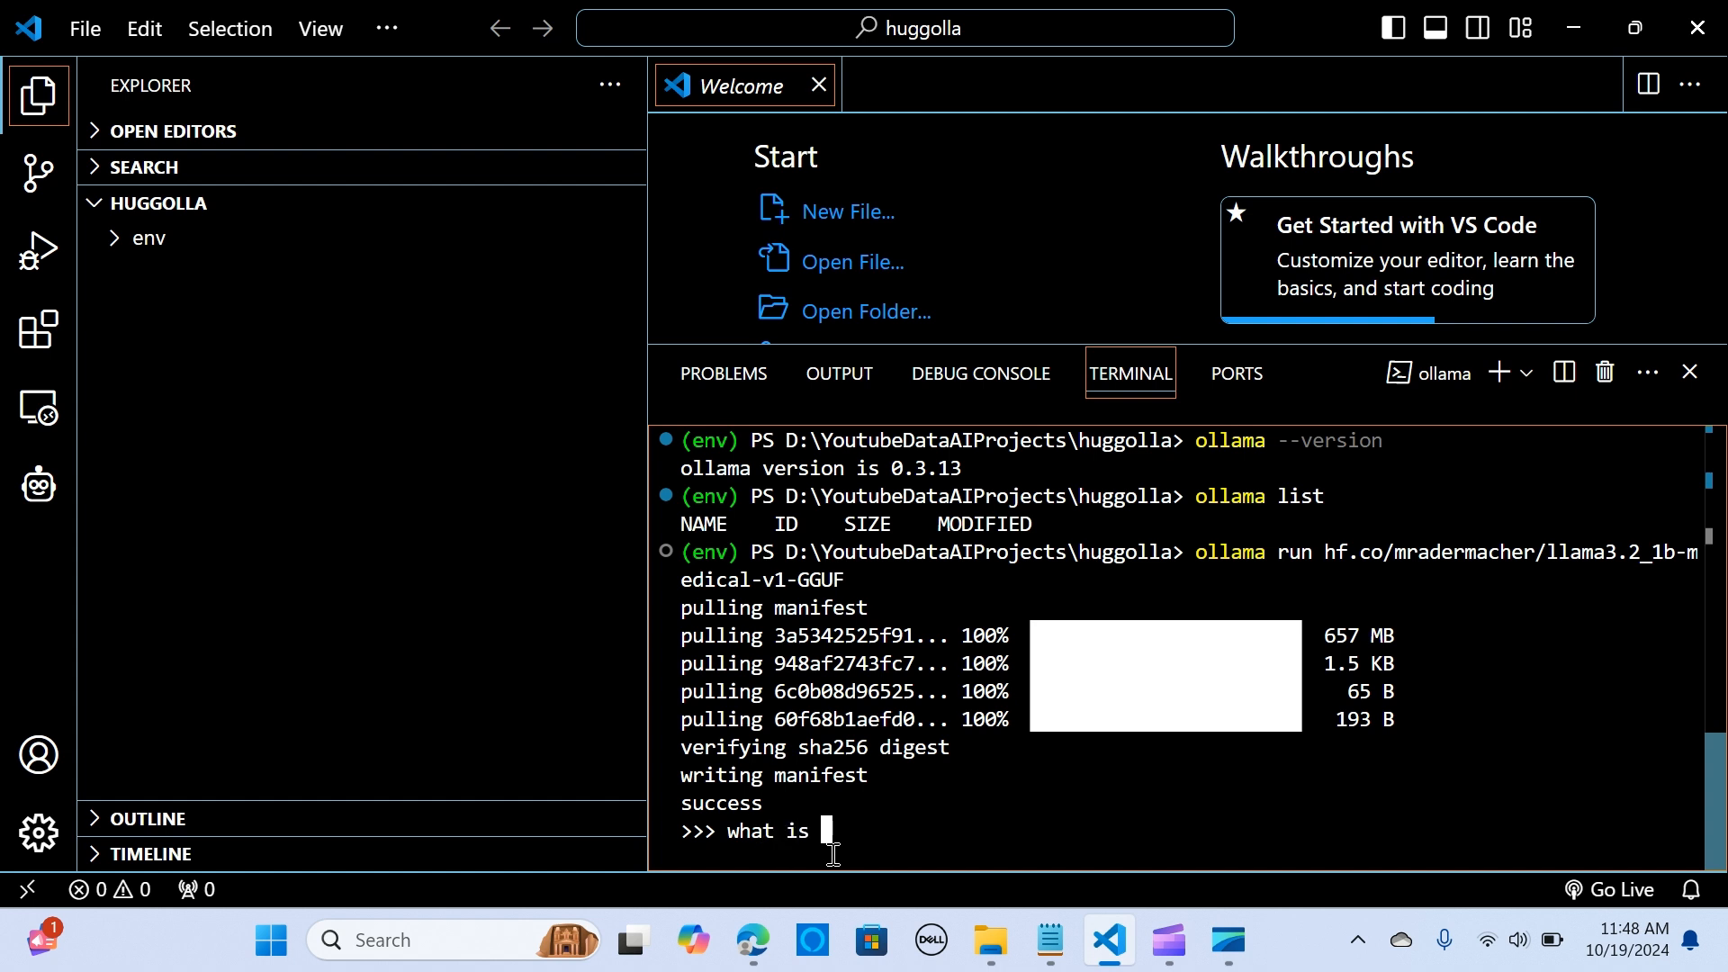
type("mental")
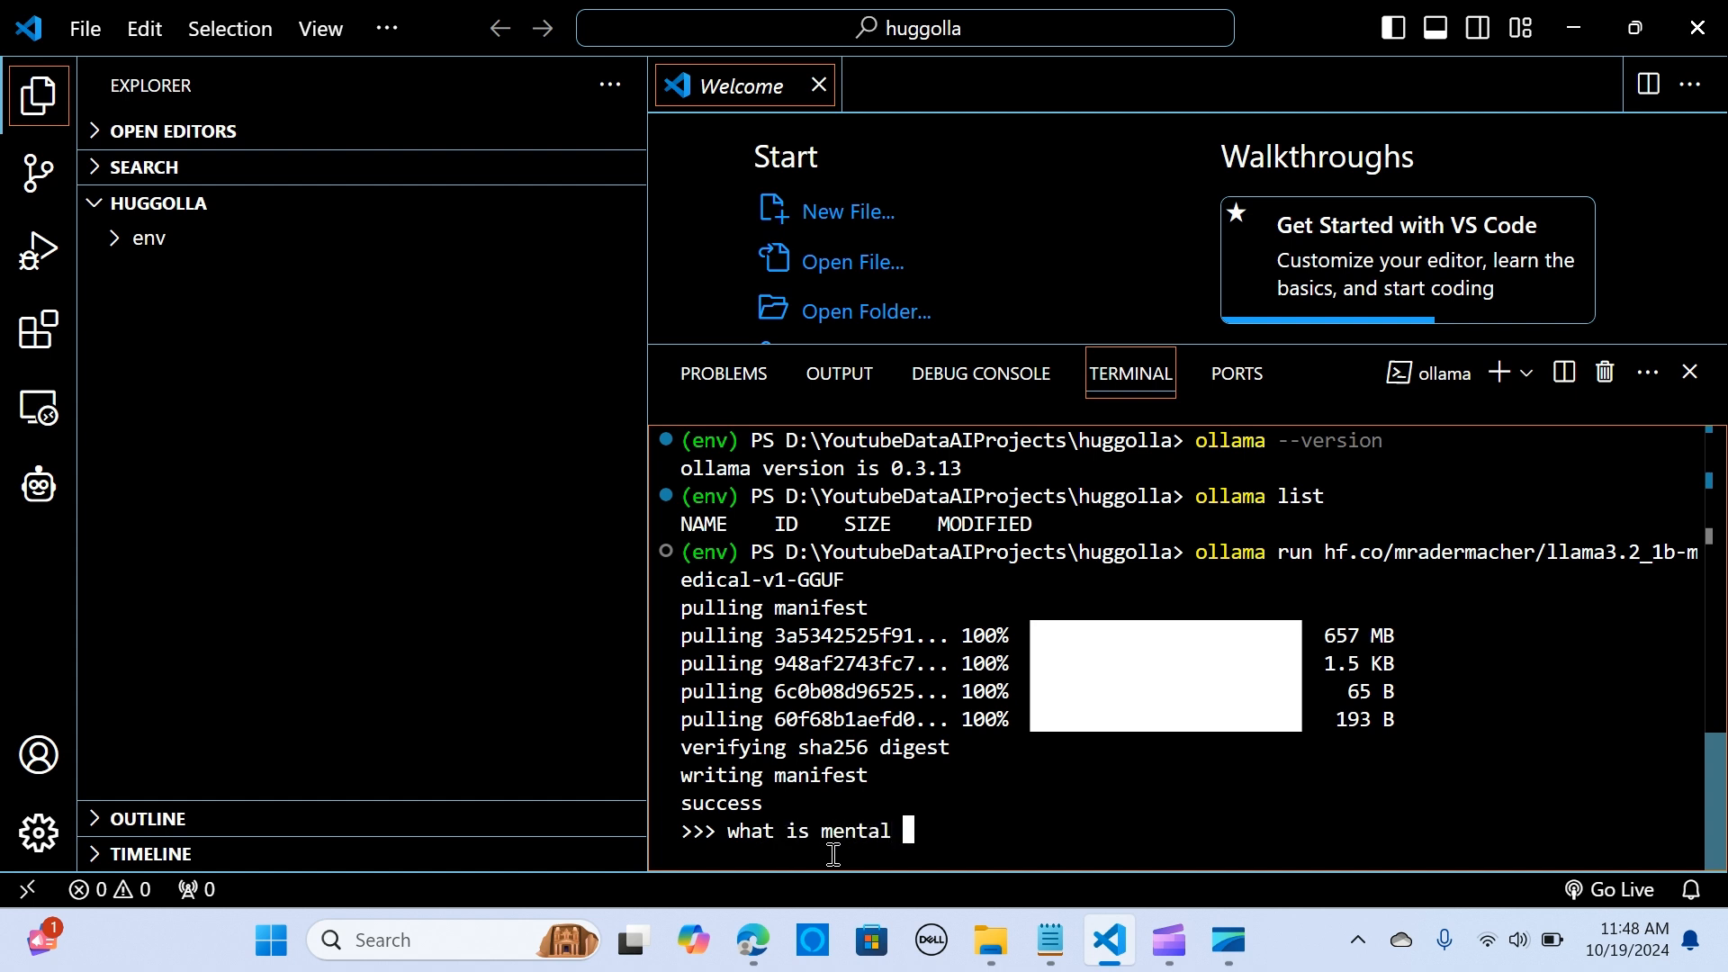
type("heat")
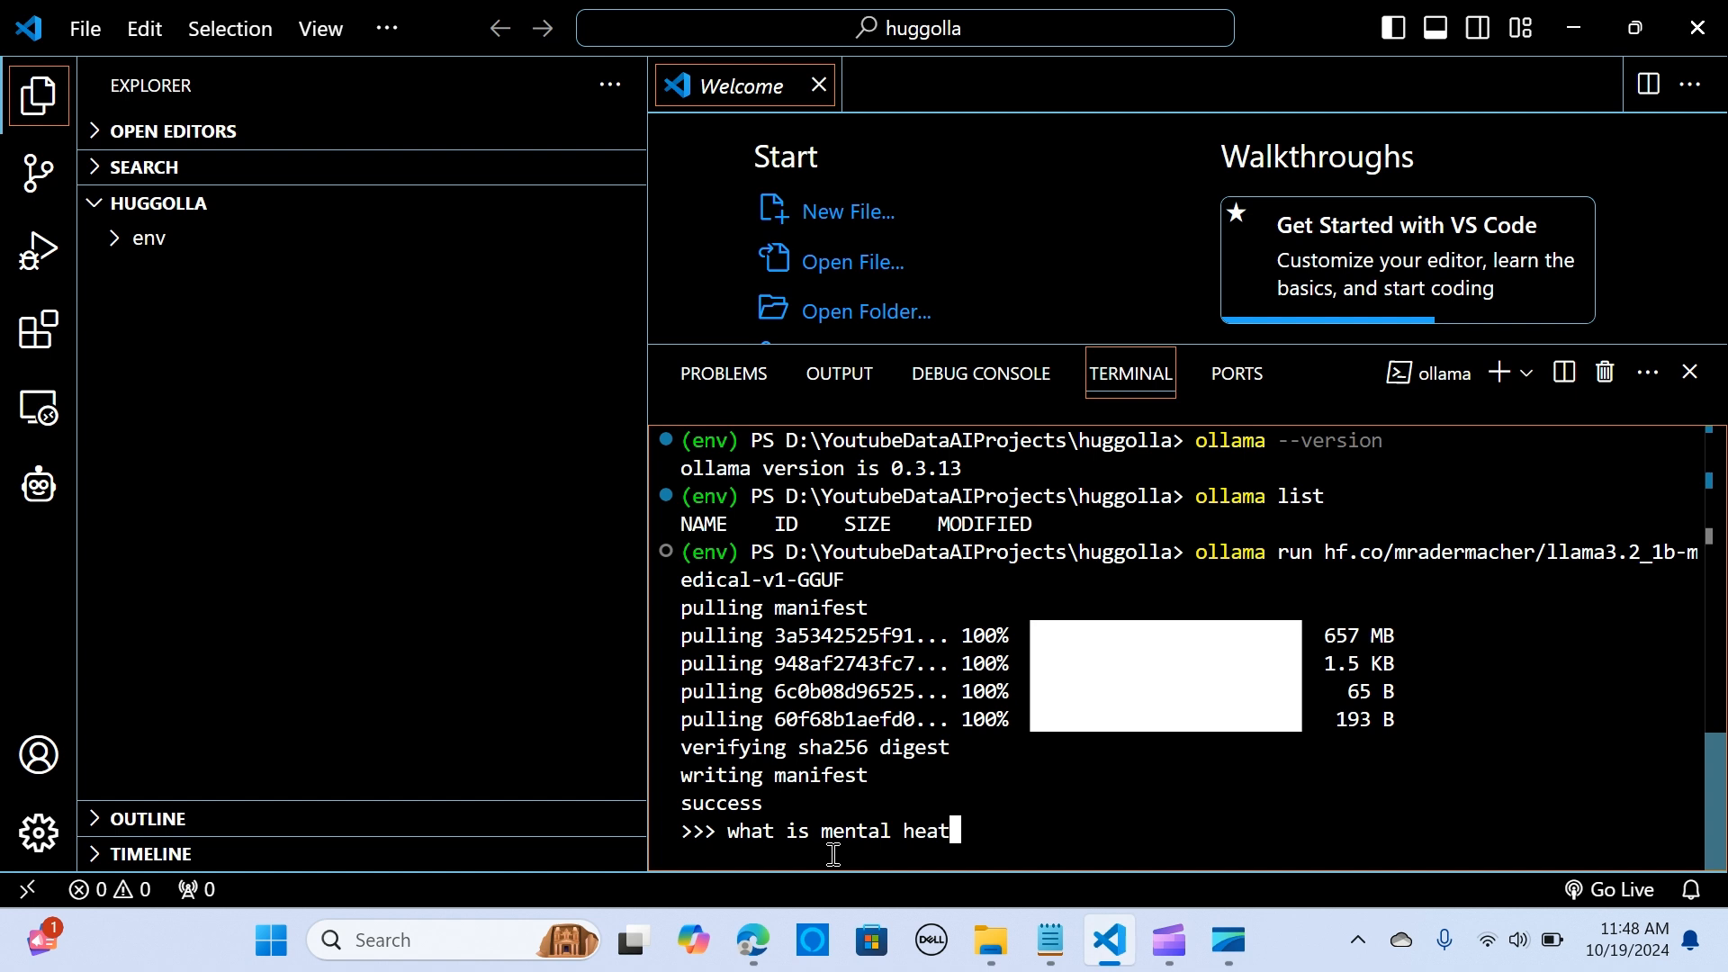
key("Backspace")
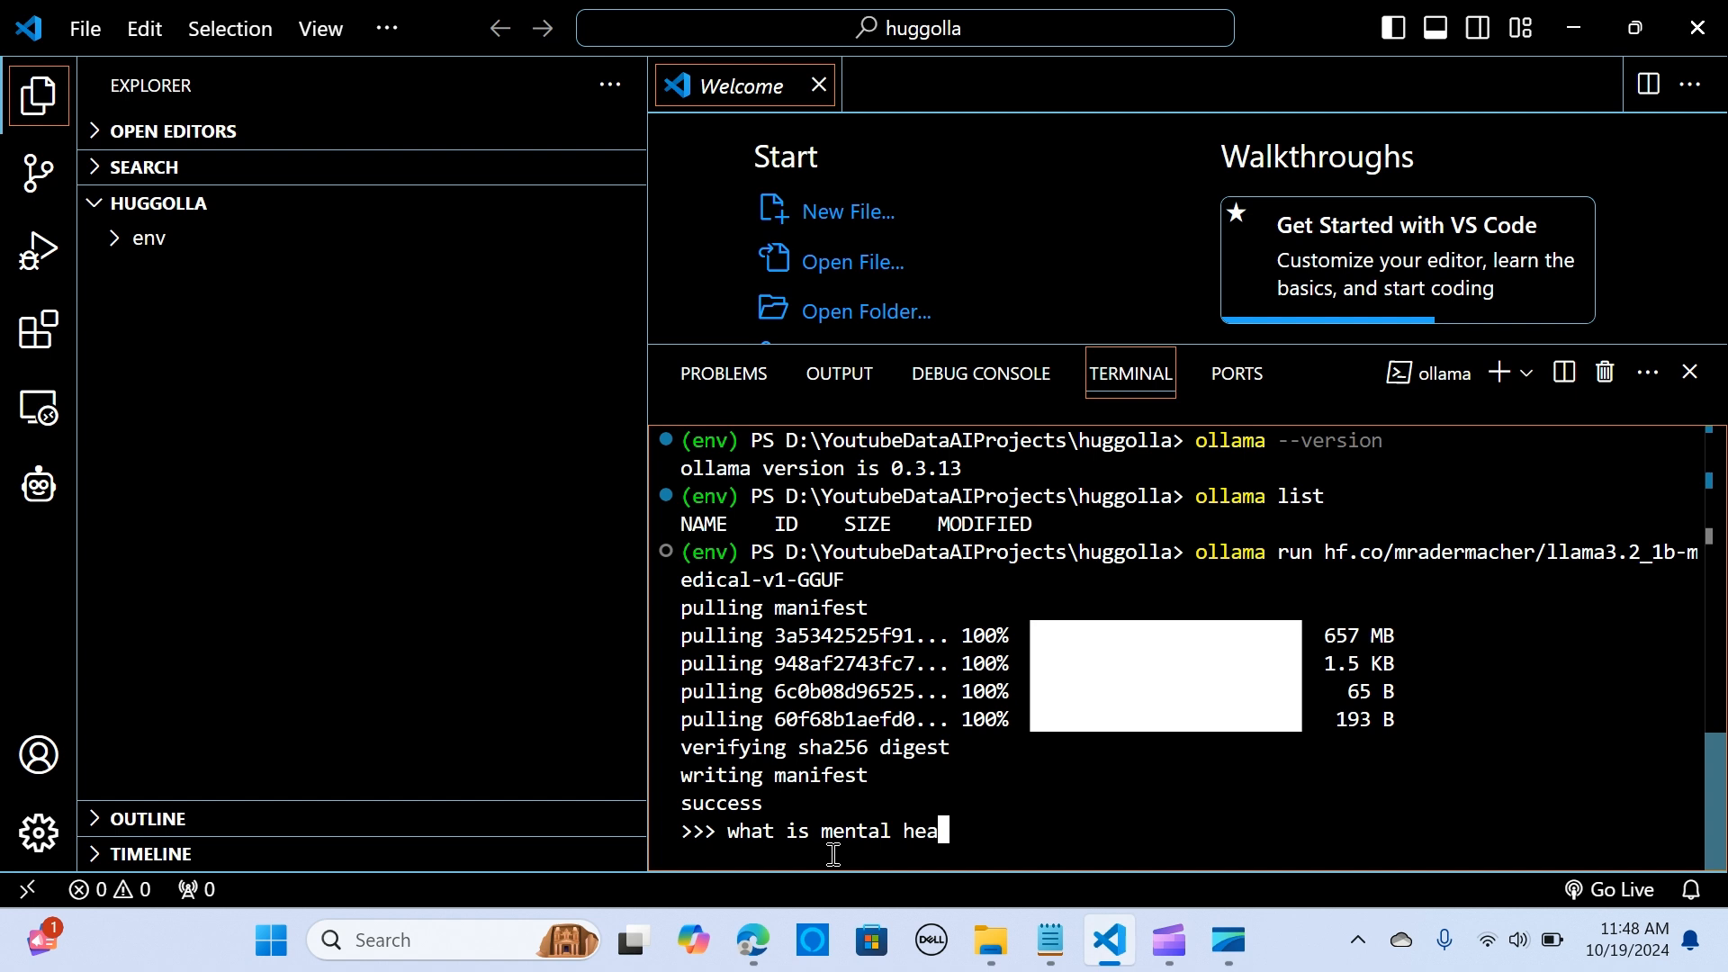
type("t")
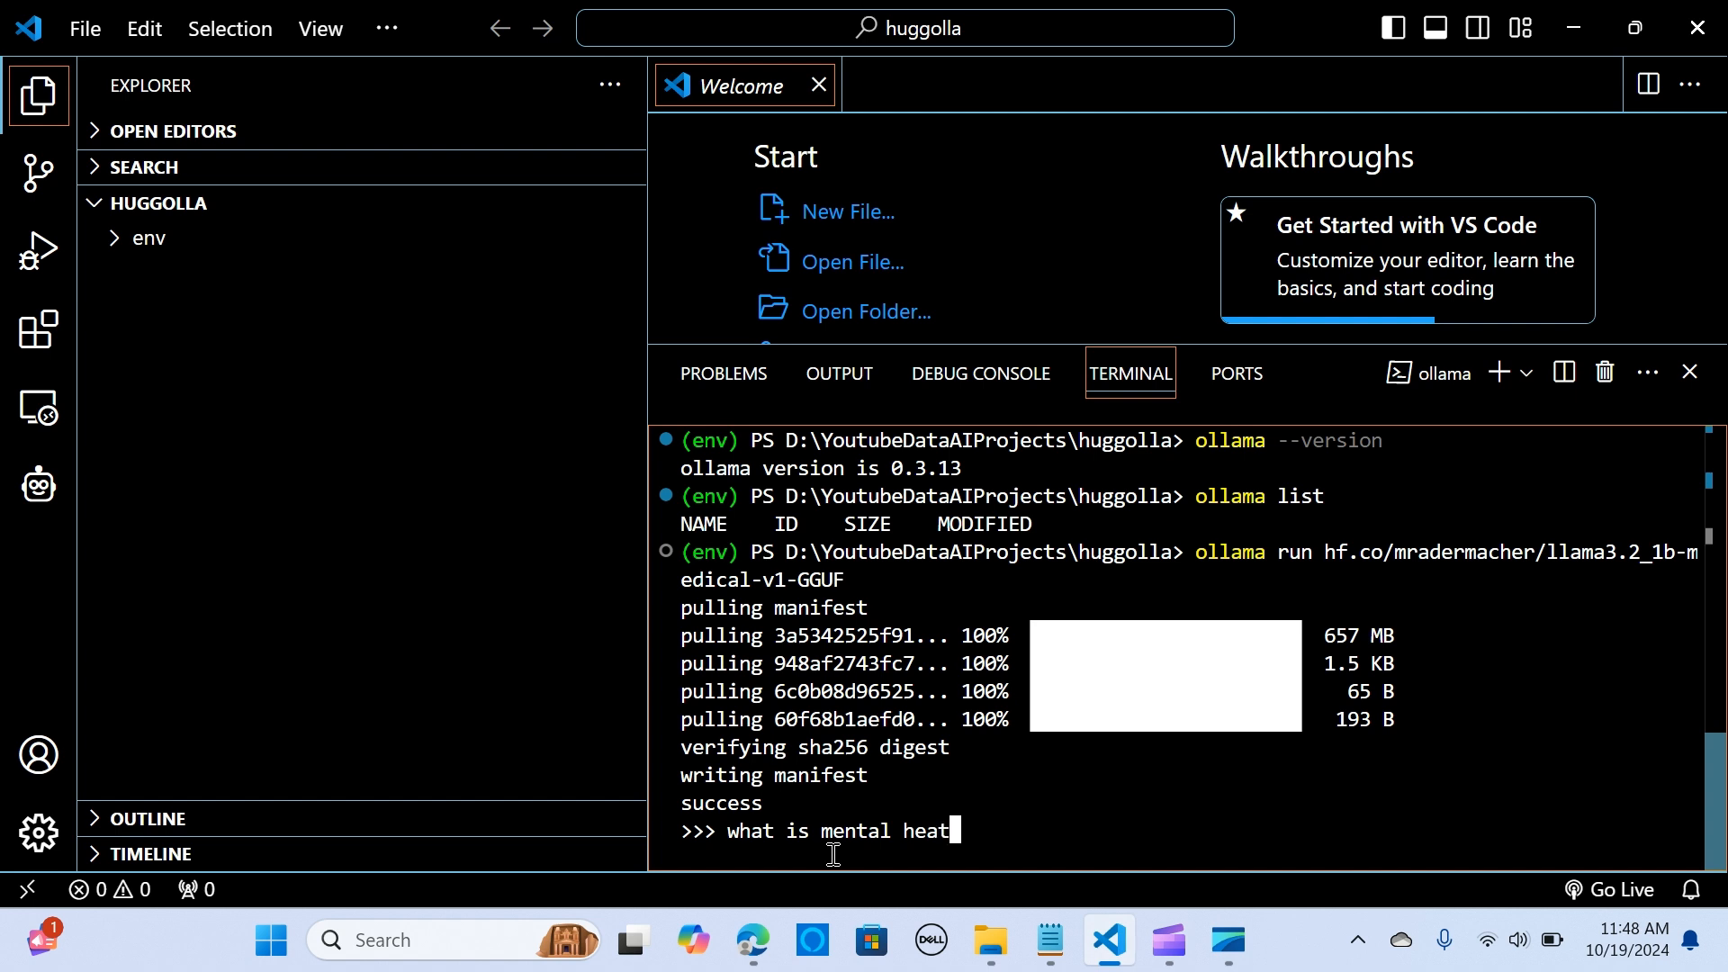
type("th?")
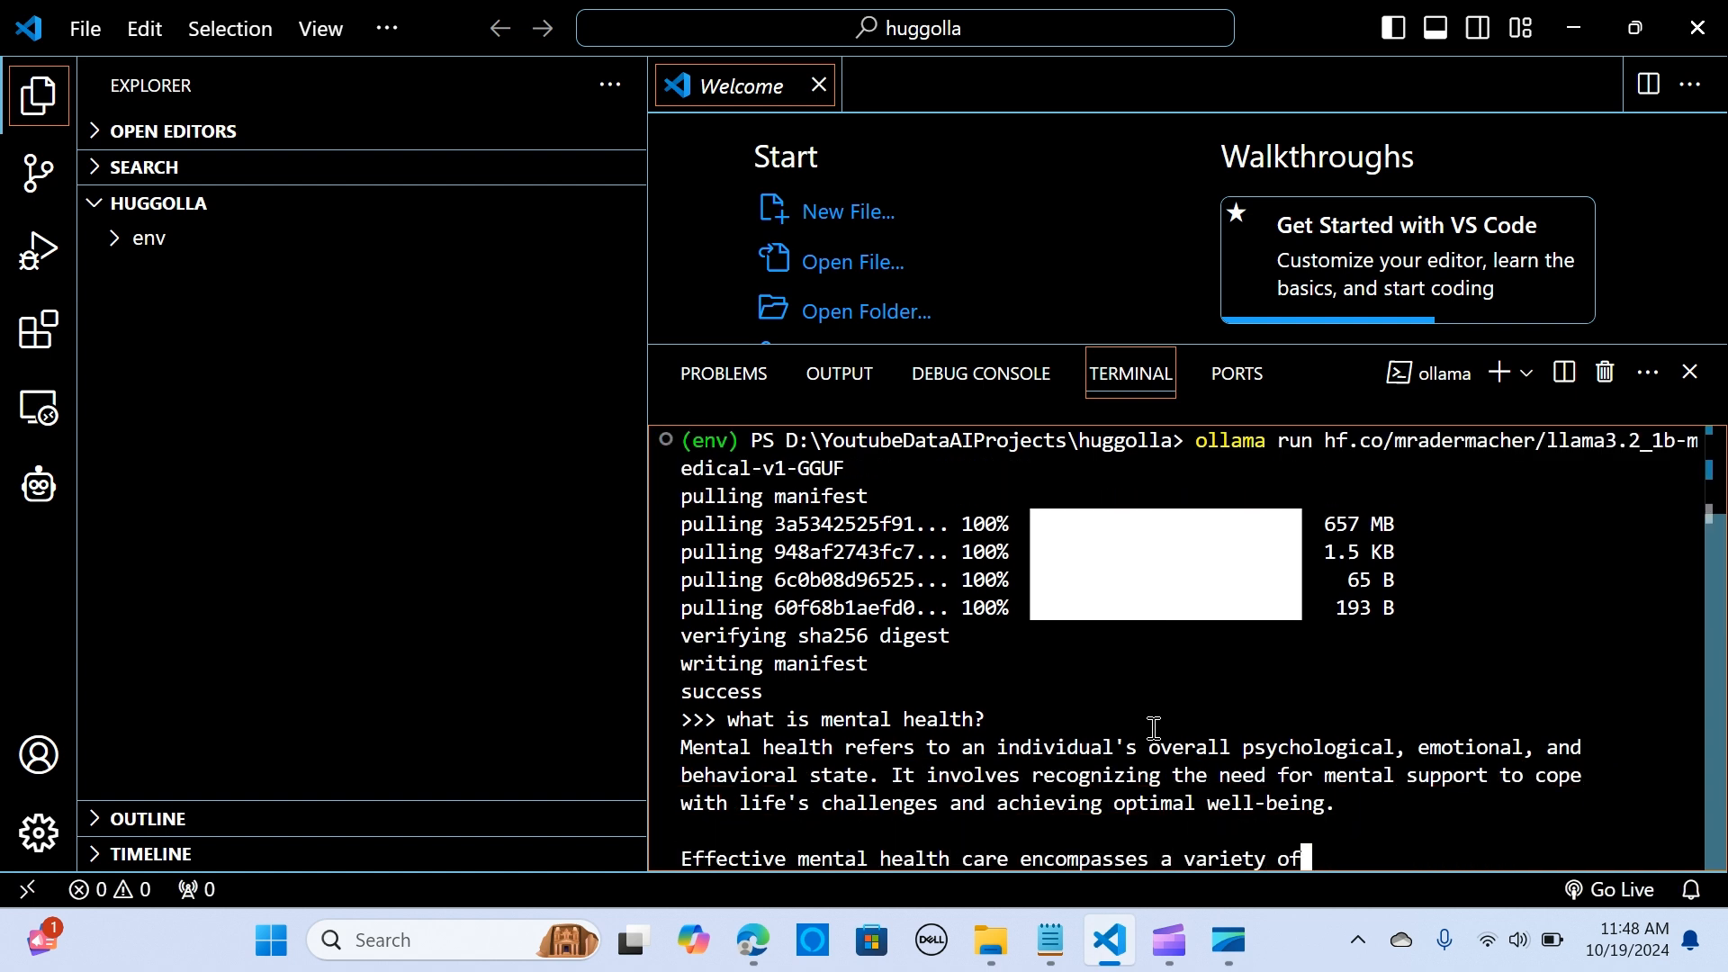
Step: Scroll through the answer on anxiety, mood and trauma disorders, CBT and medication
scroll("down", 3)
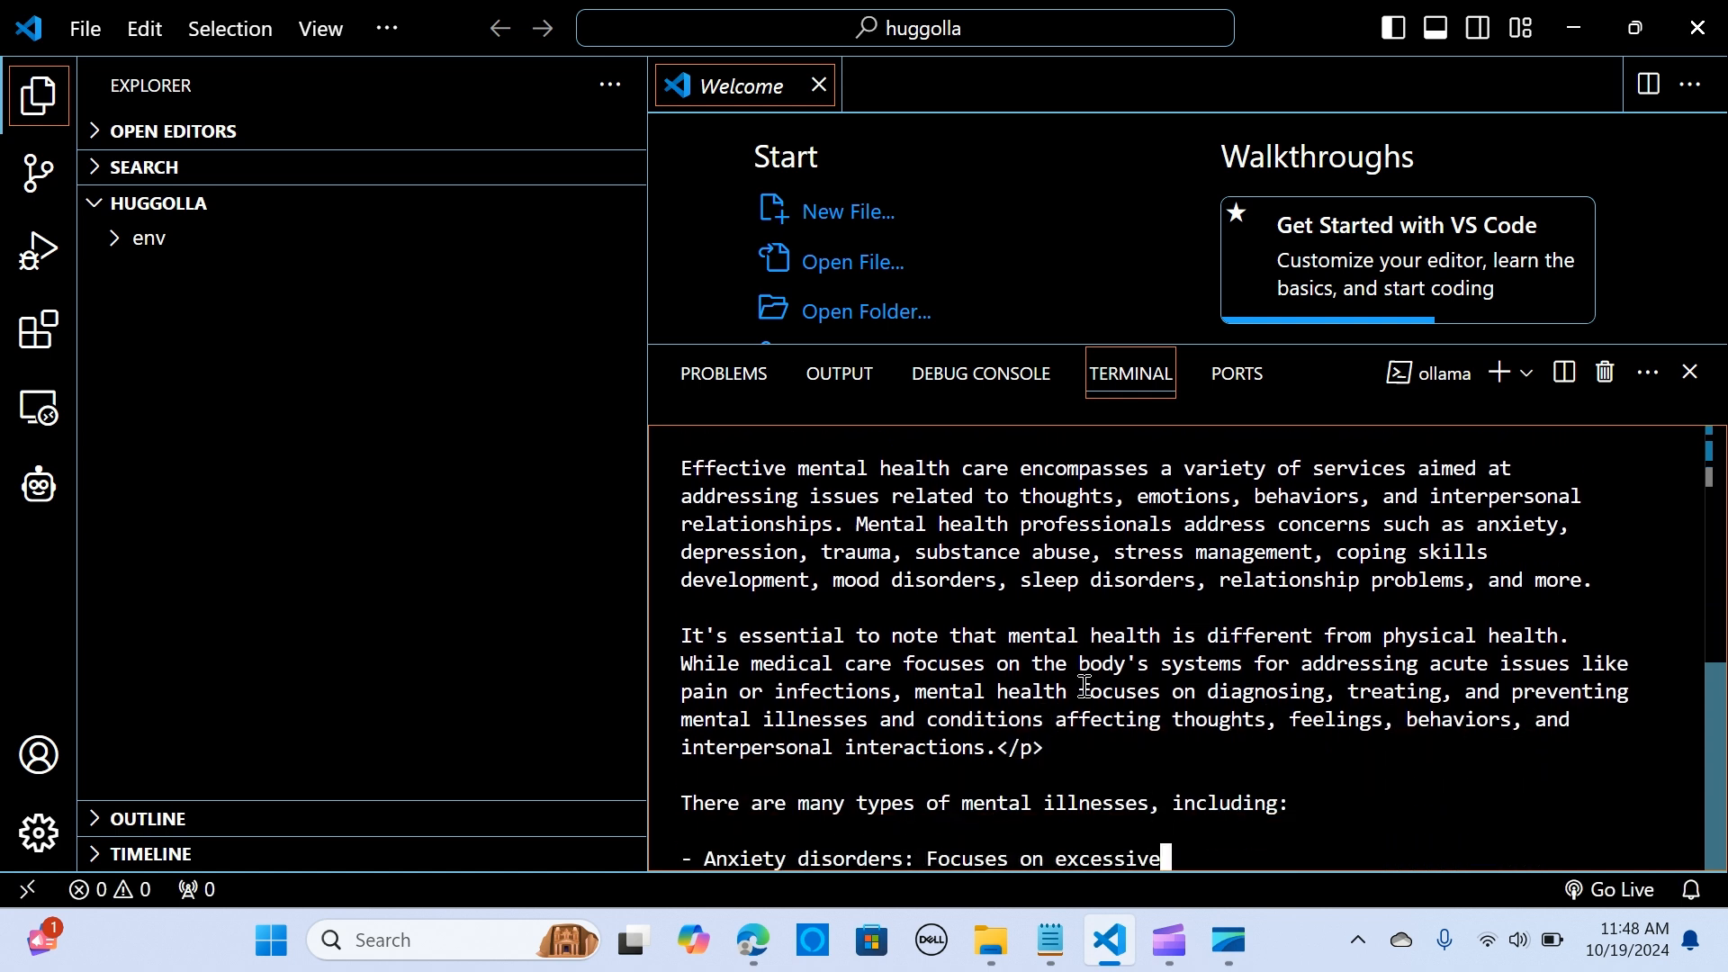
scroll("down", 3)
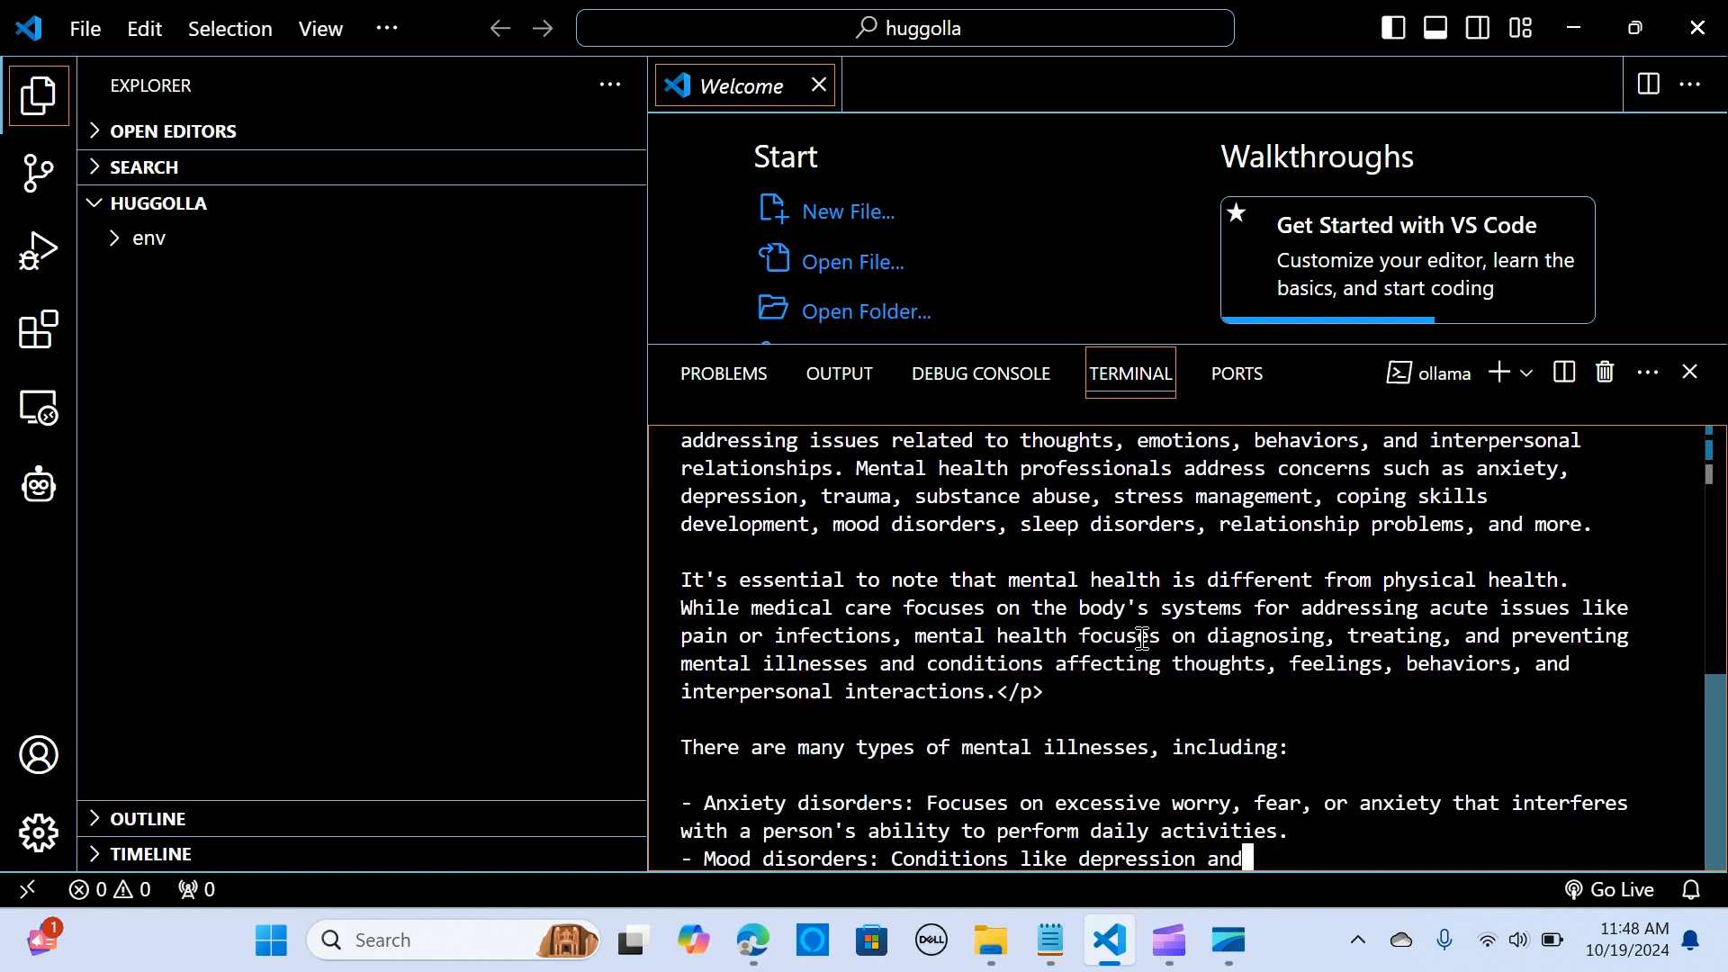
scroll("down", 3)
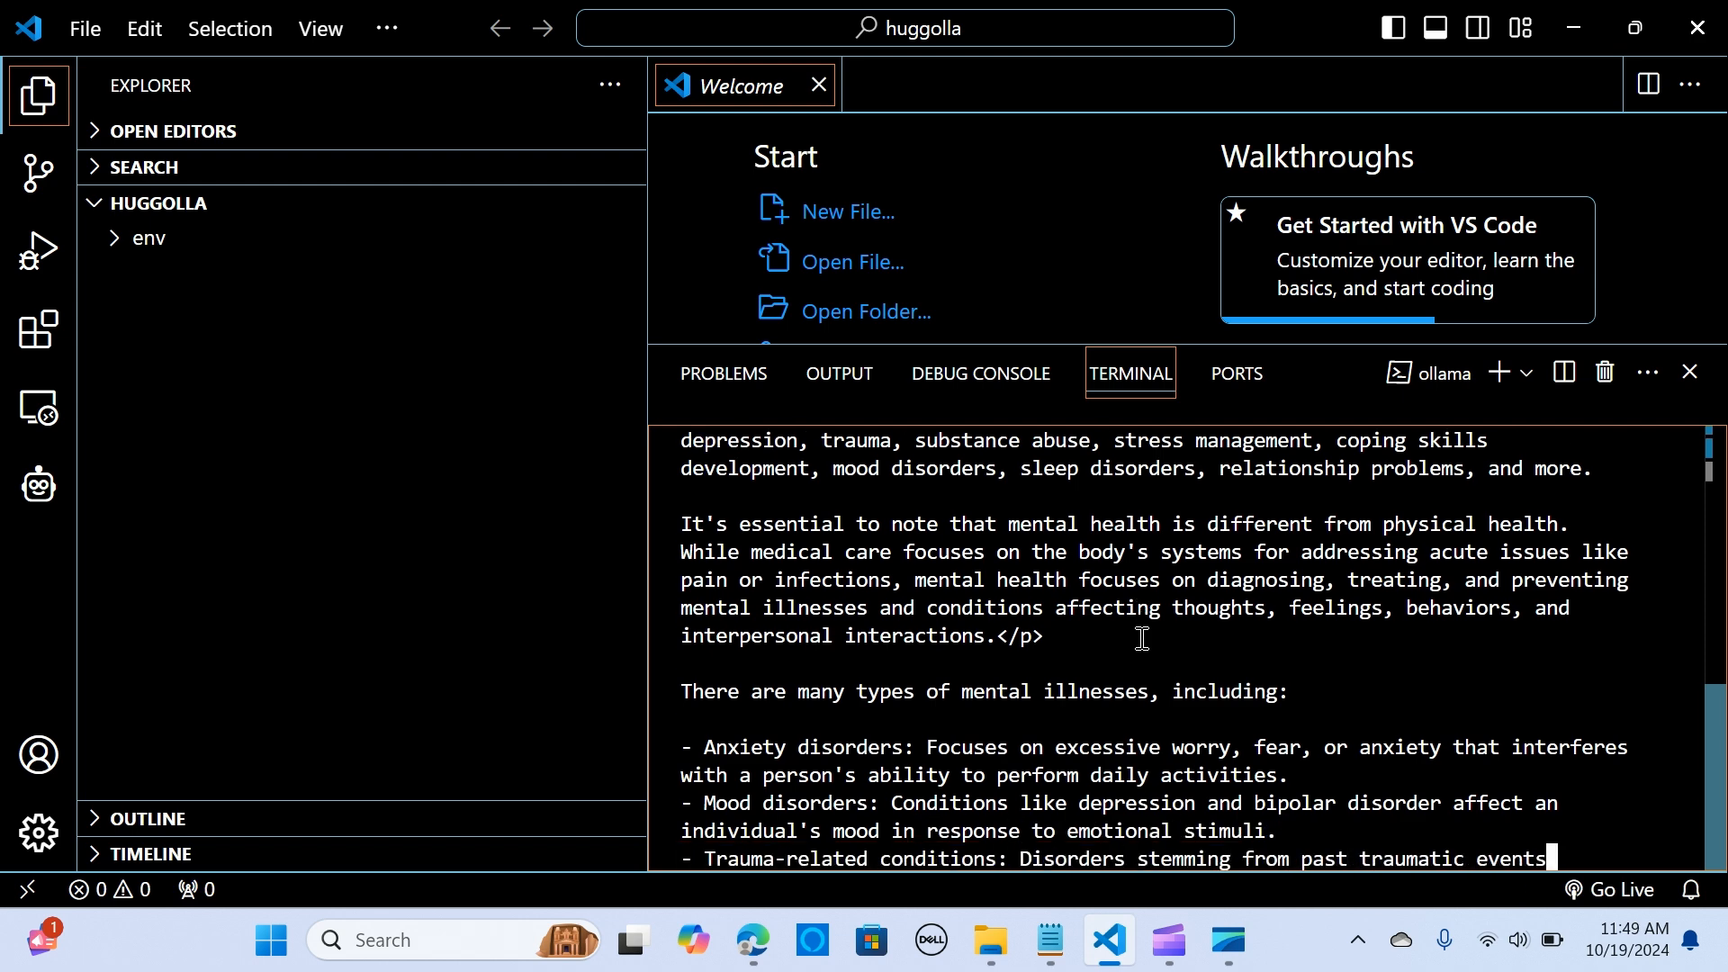
scroll("down", 3)
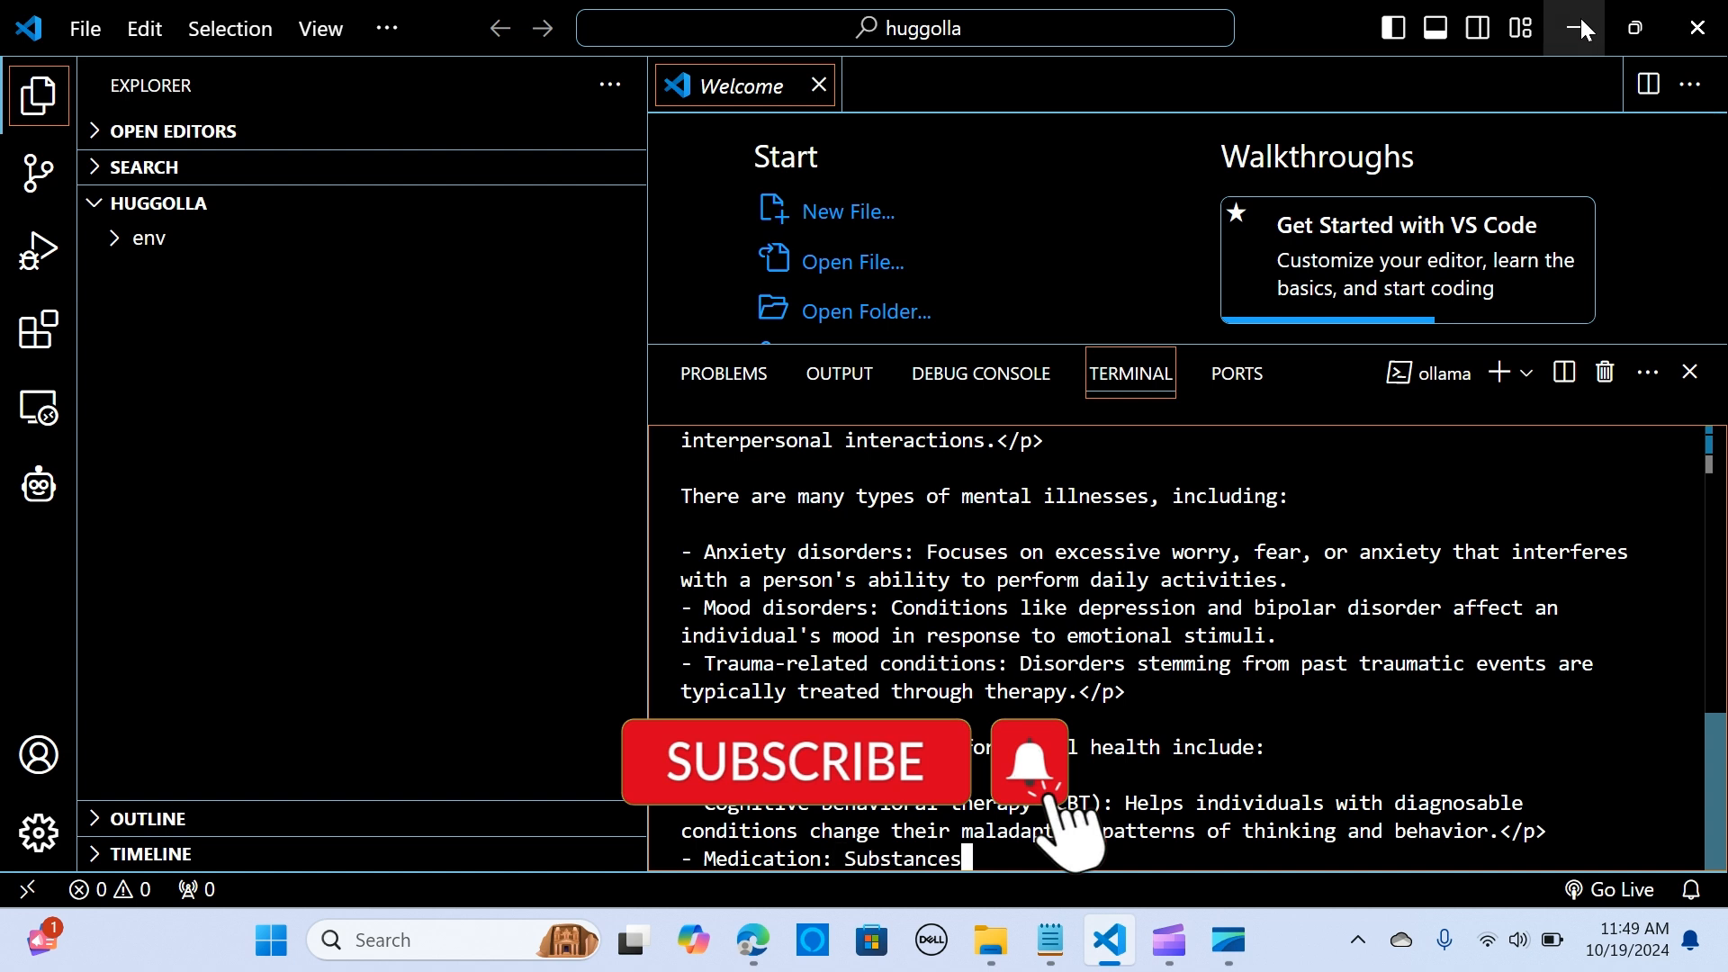
scroll("down", 3)
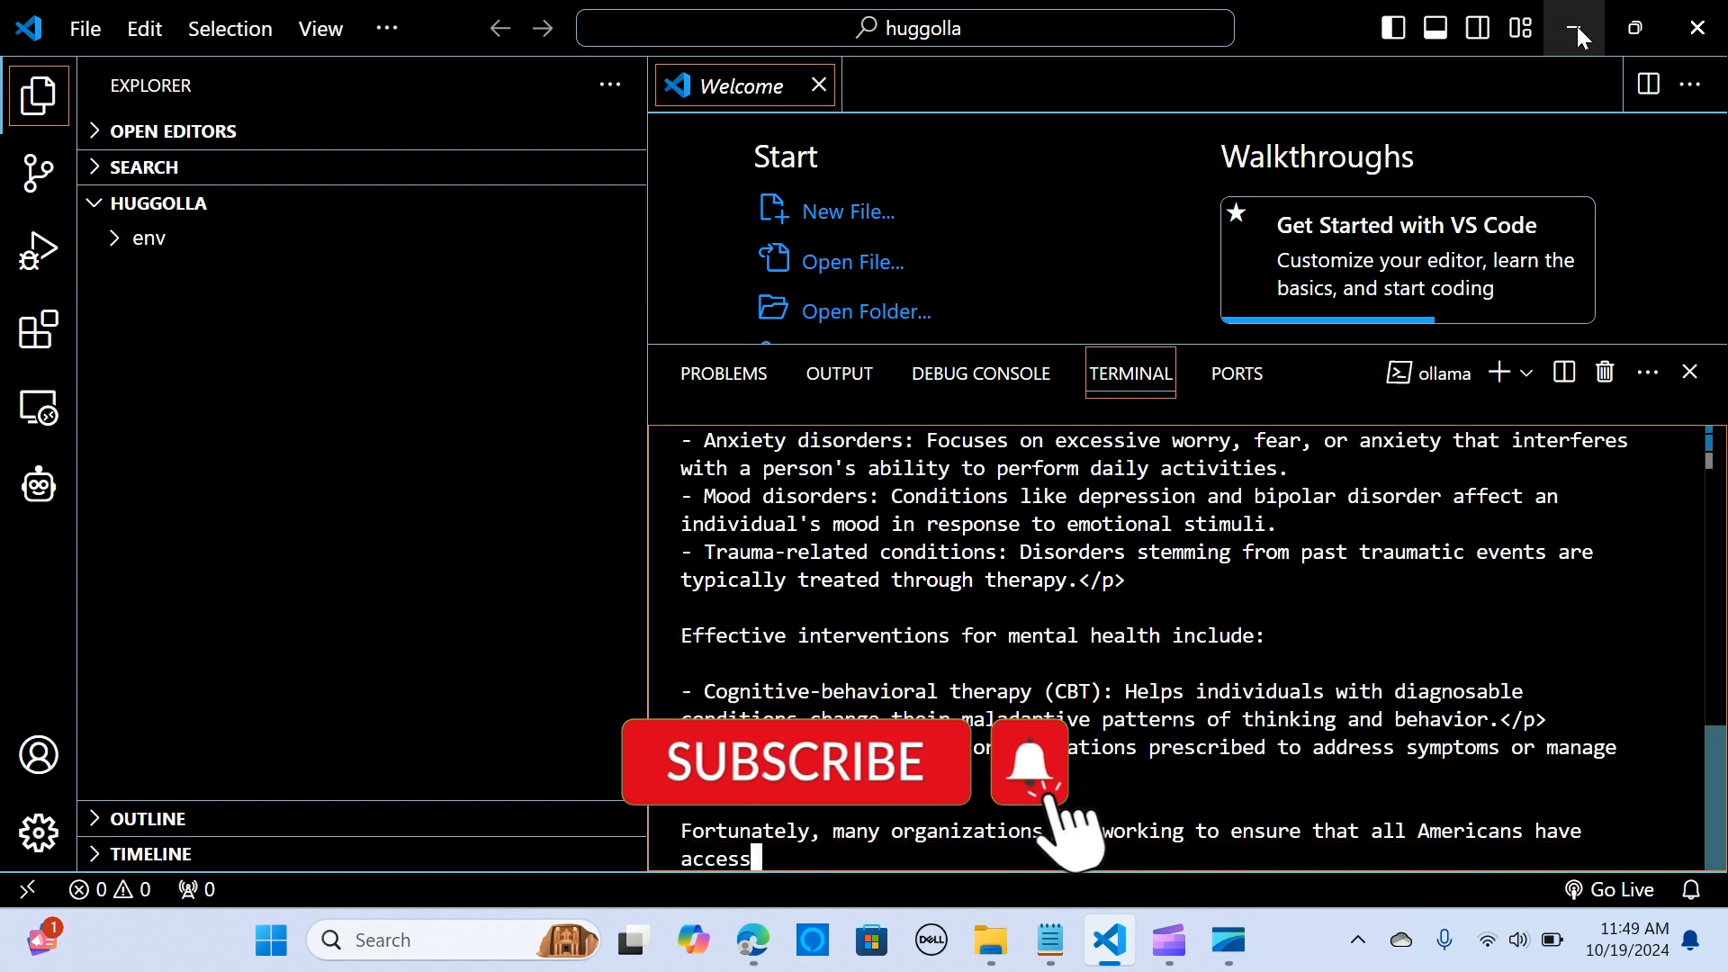
scroll("down", 3)
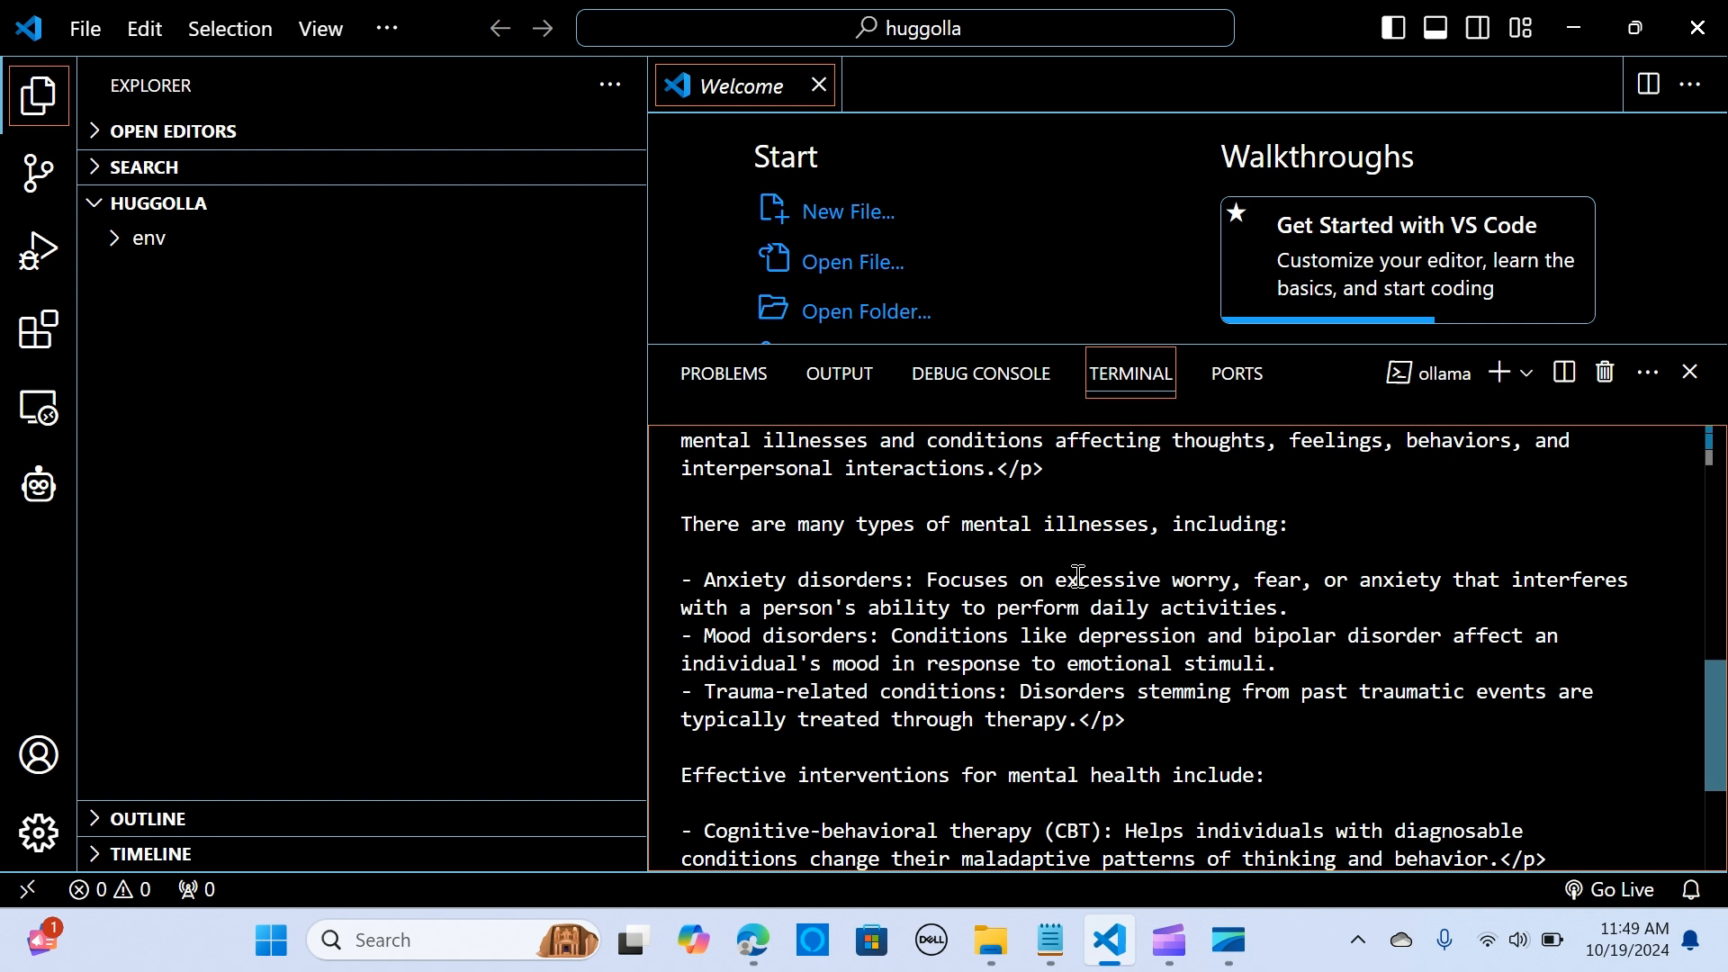
mouse_move(1085, 566)
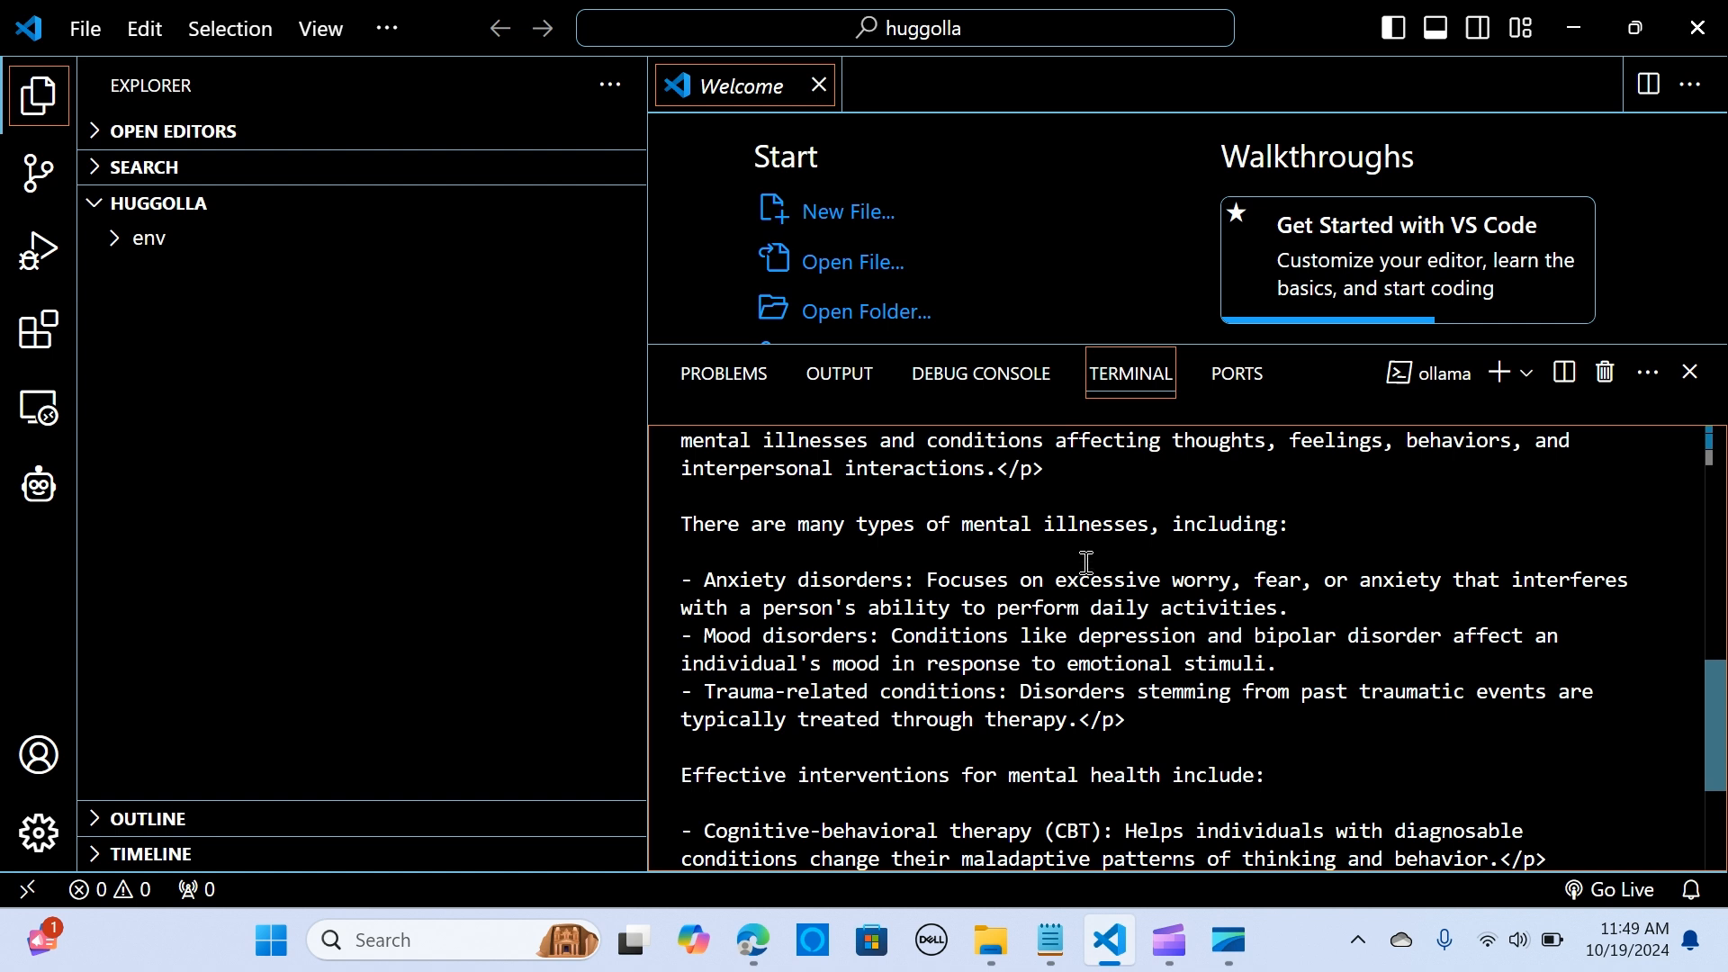
mouse_move(1077, 565)
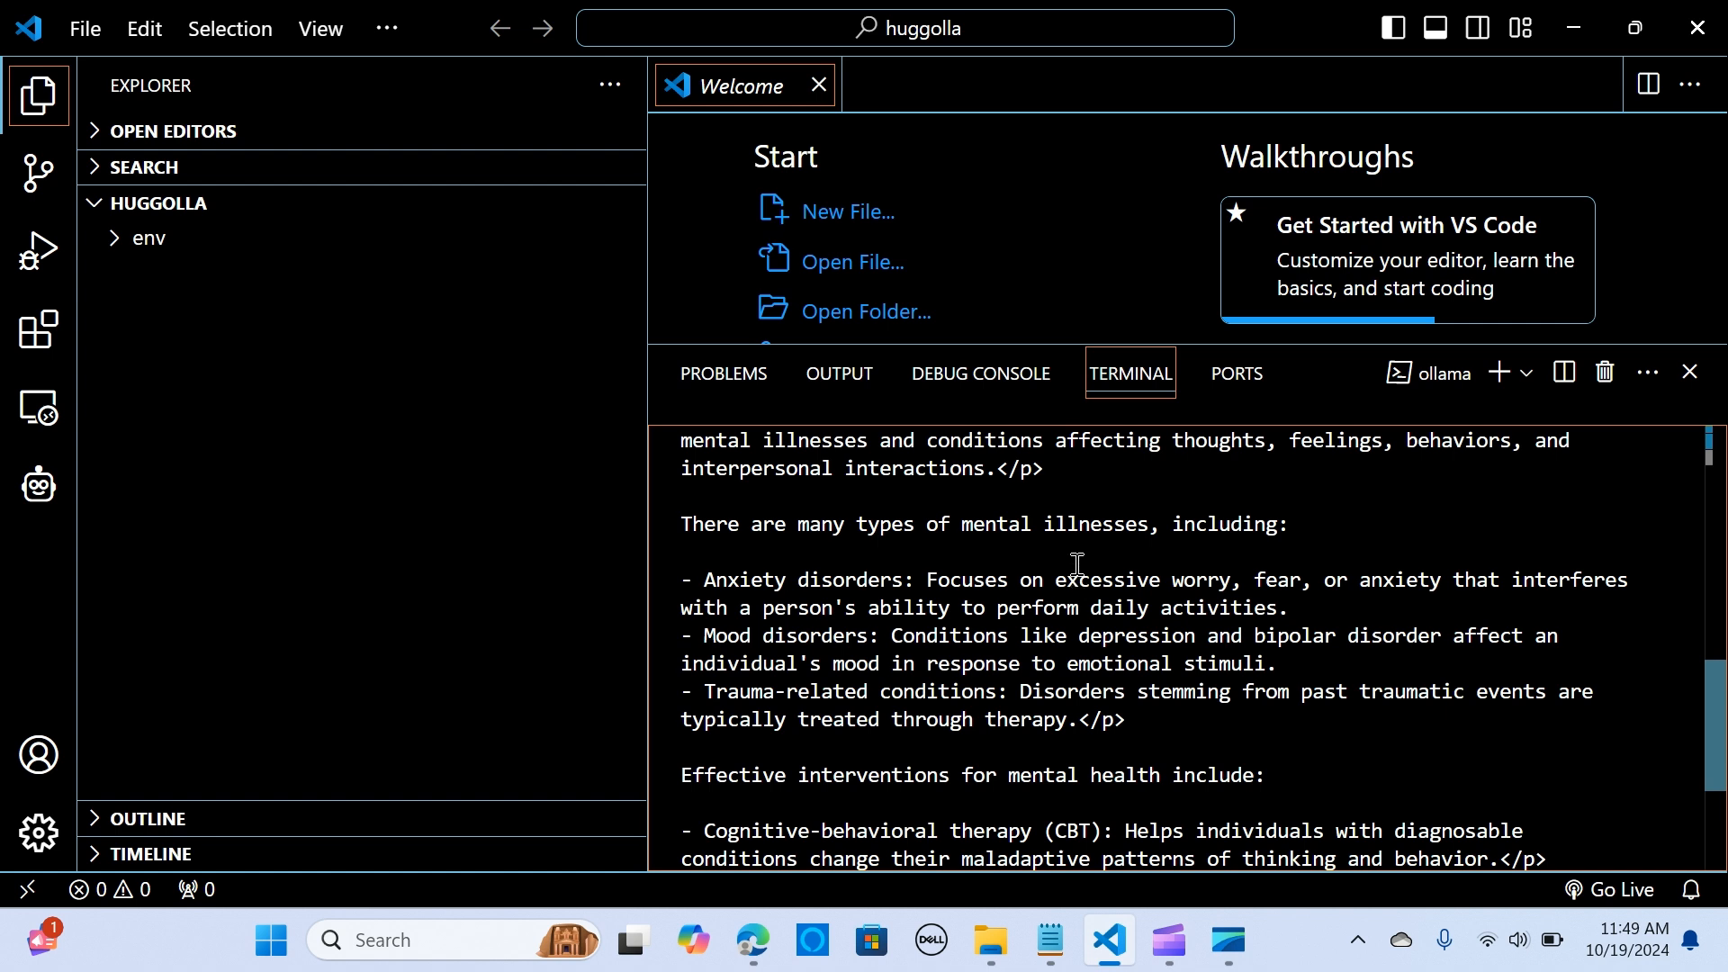